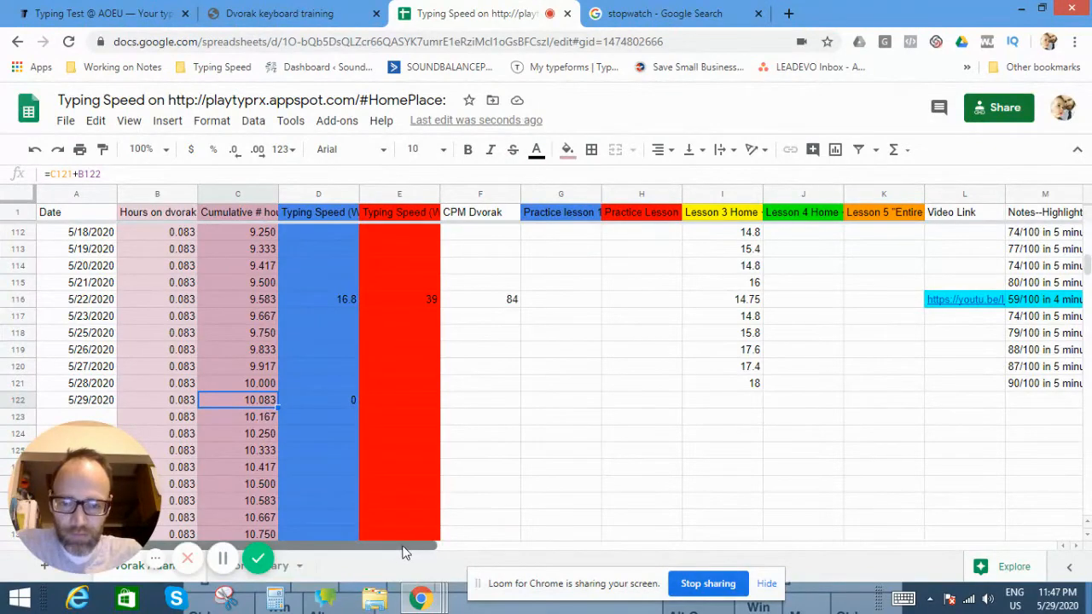
Scroll right past Notes and down to the practice-lessons and Dvorak vs. Qwerty charts.
scroll("right", 3)
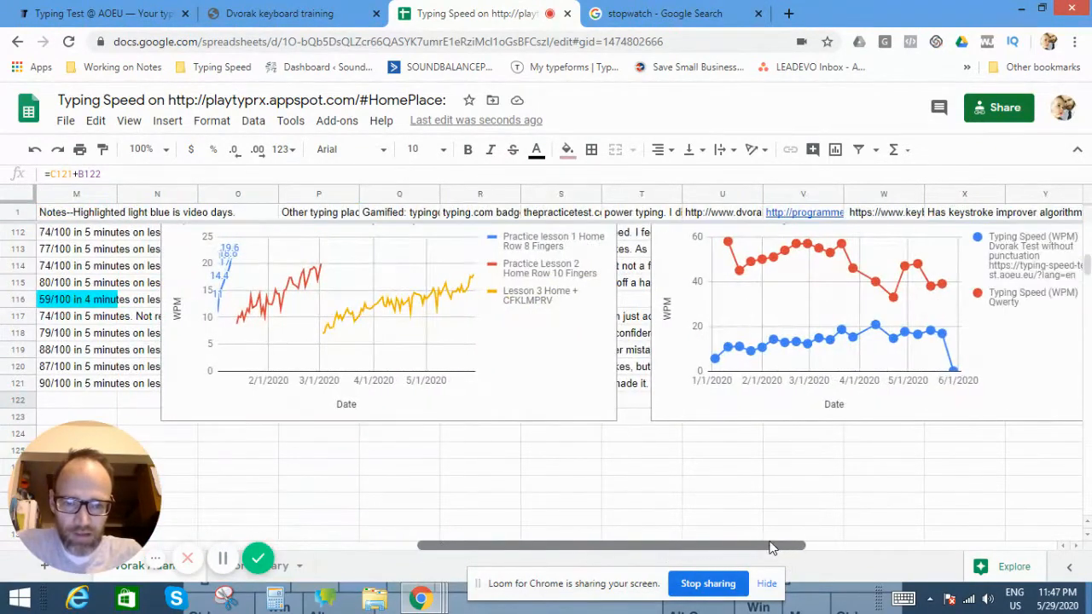
scroll("down", 3)
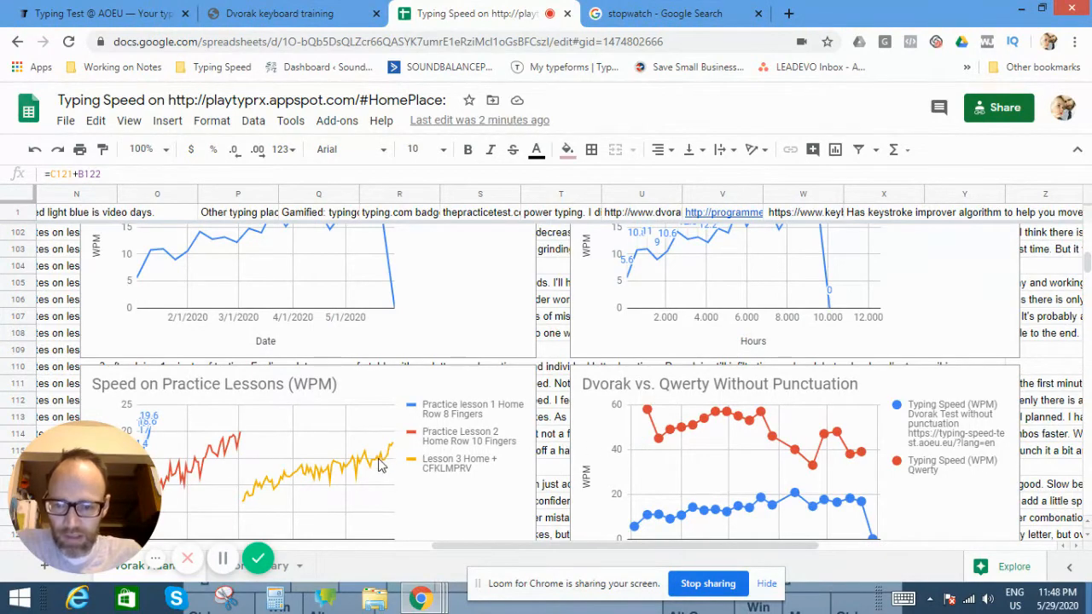
scroll("down", 3)
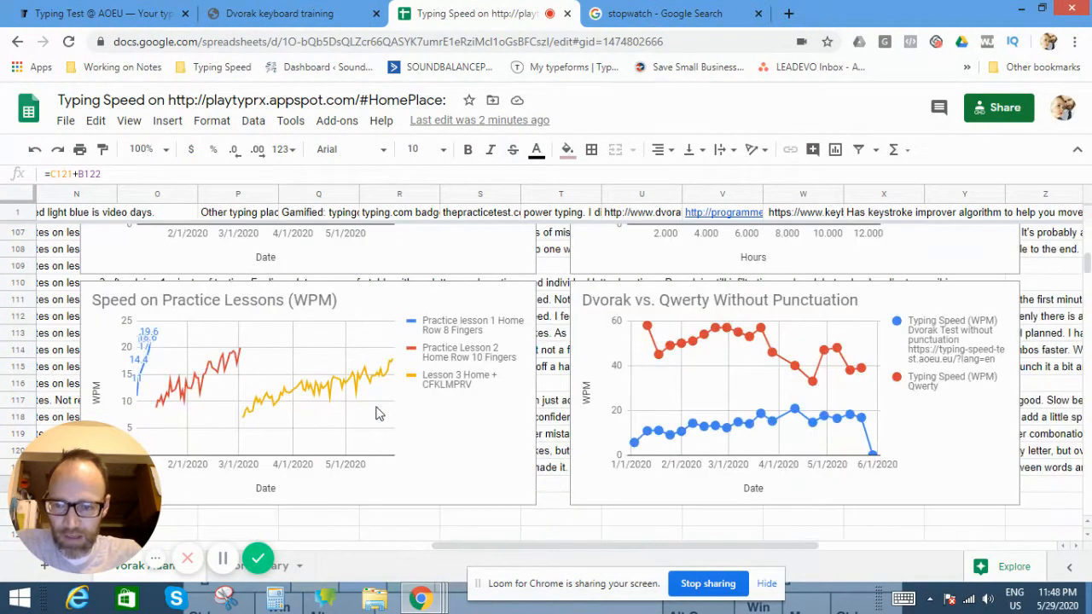
mouse_move(383, 379)
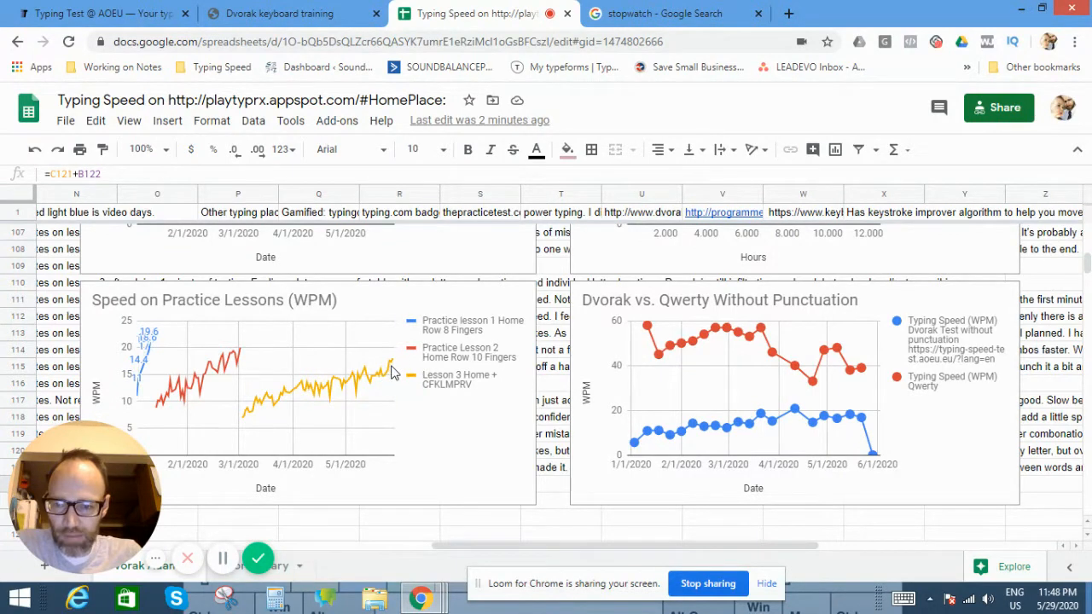
mouse_move(390, 355)
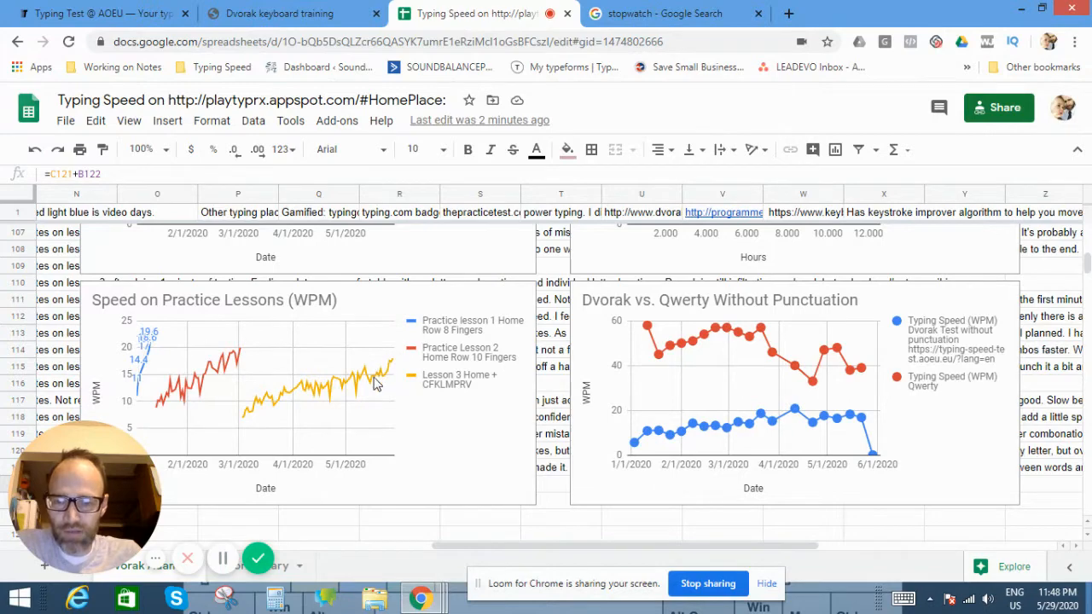
mouse_move(391, 369)
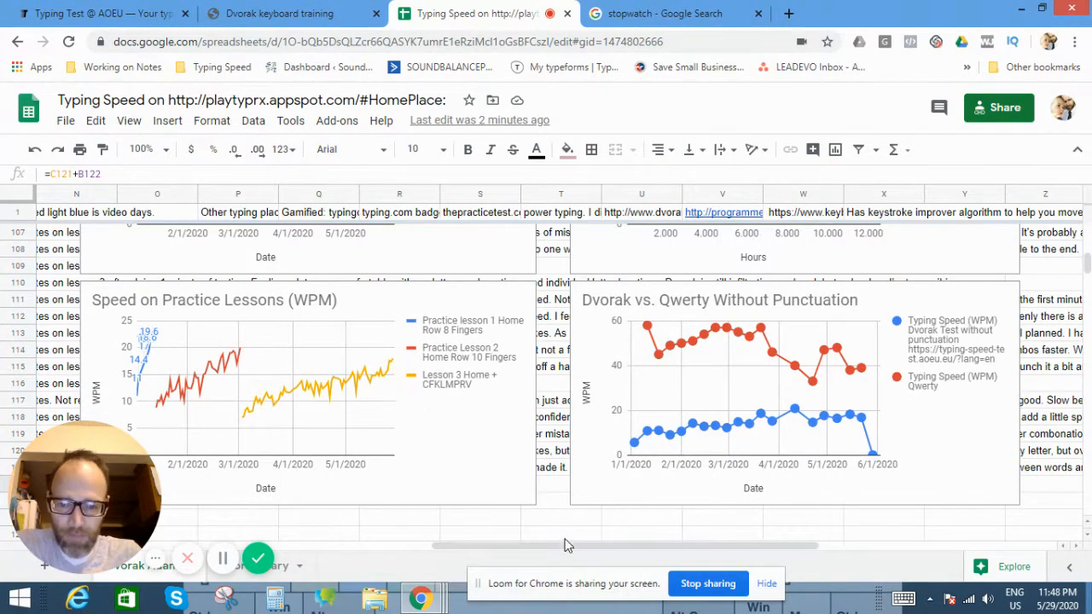
left_click_drag(568, 545, 657, 546)
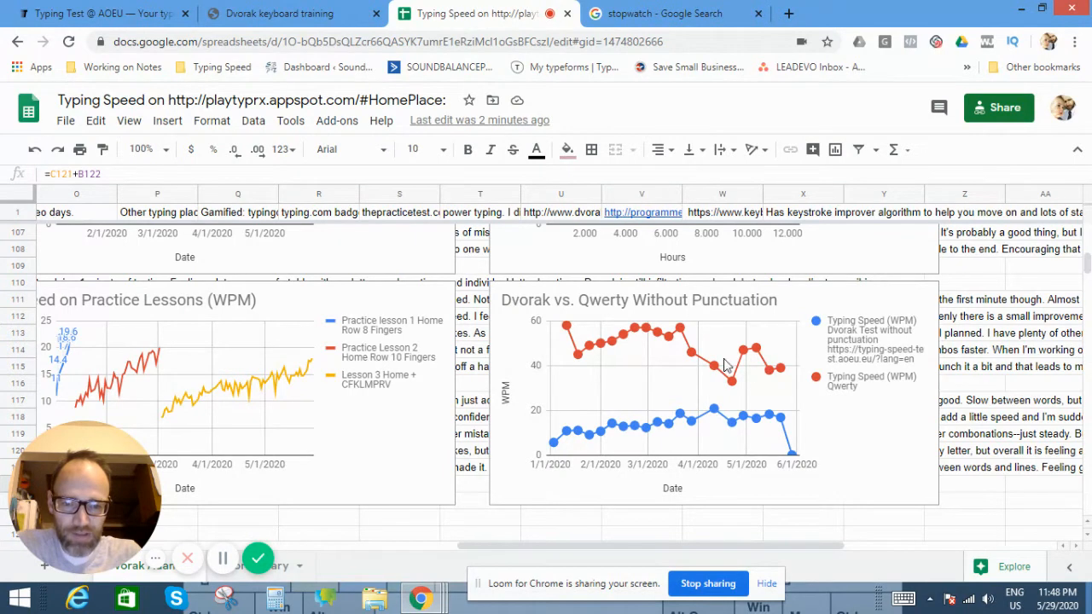
mouse_move(674, 333)
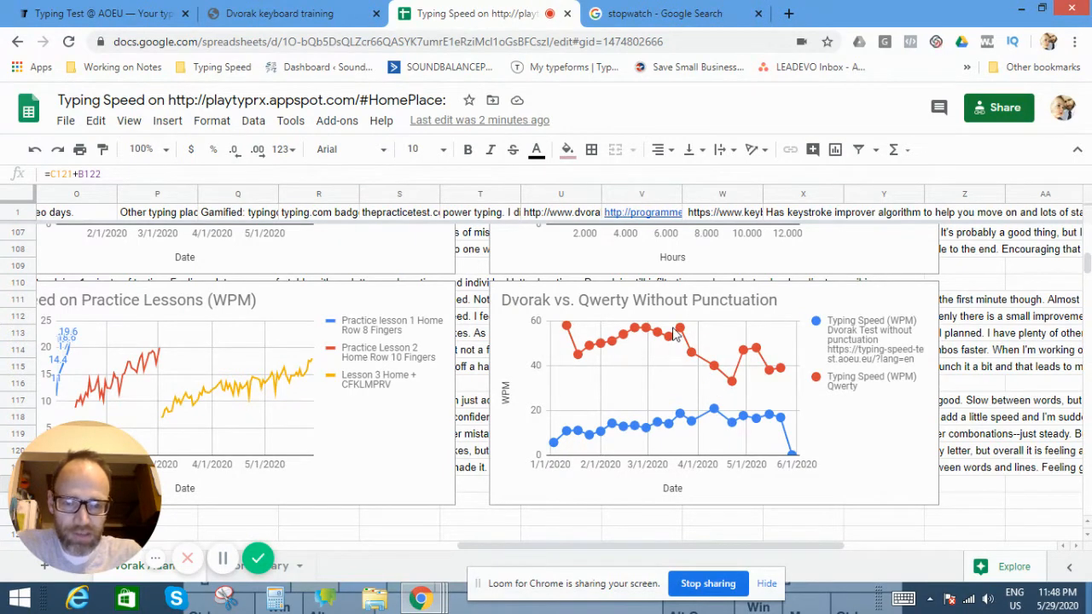
mouse_move(691, 431)
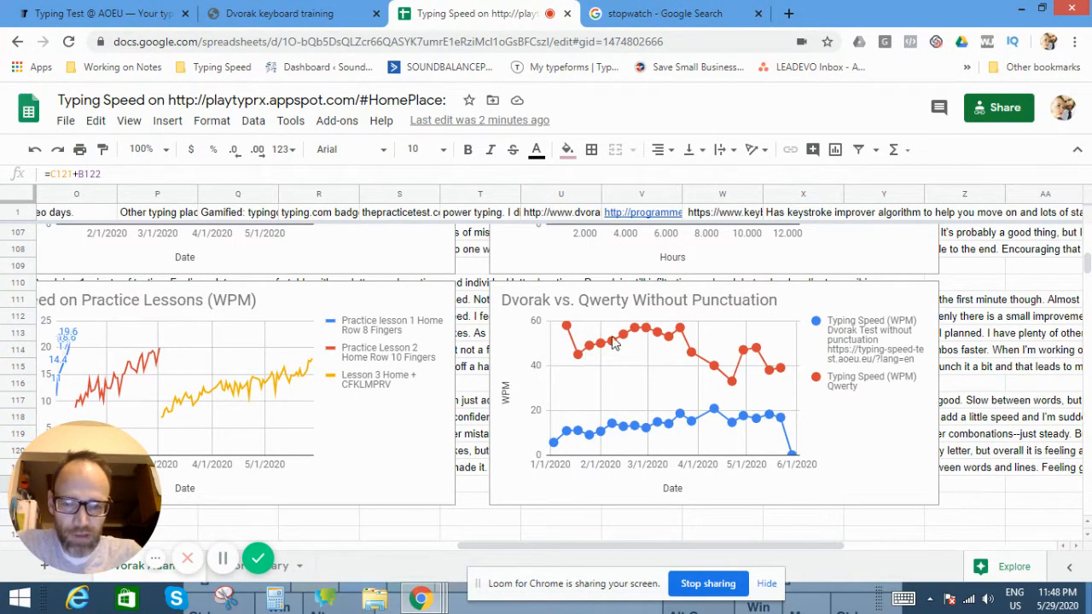
mouse_move(766, 353)
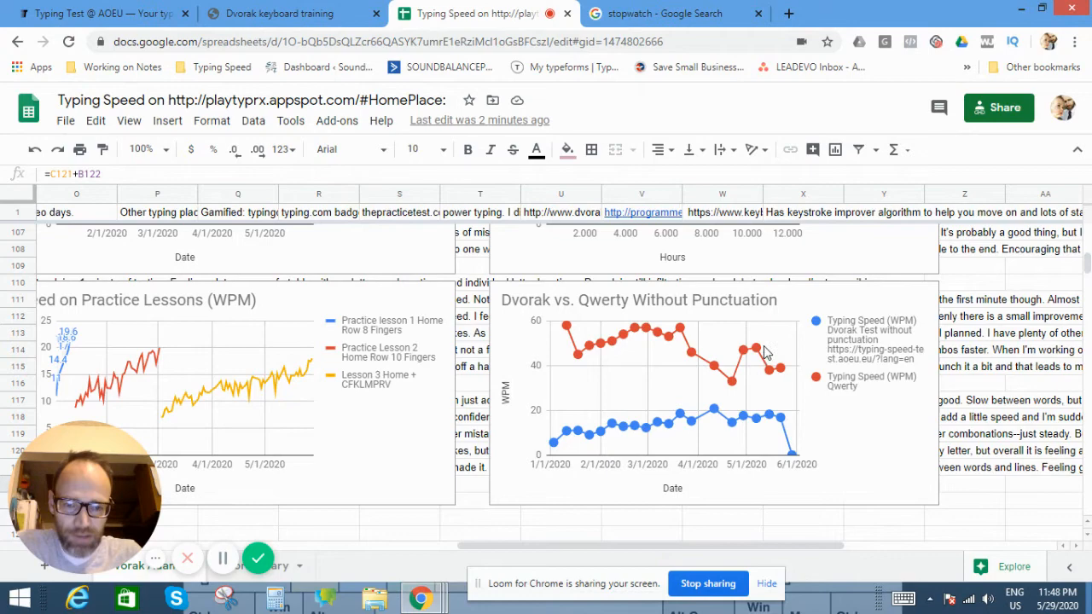
mouse_move(732, 426)
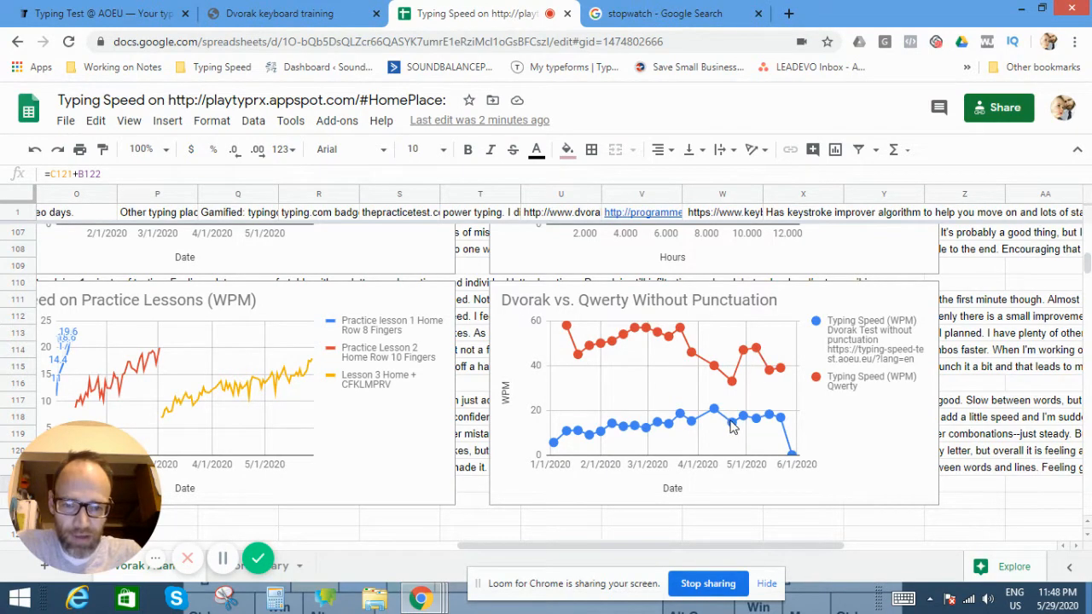
mouse_move(770, 422)
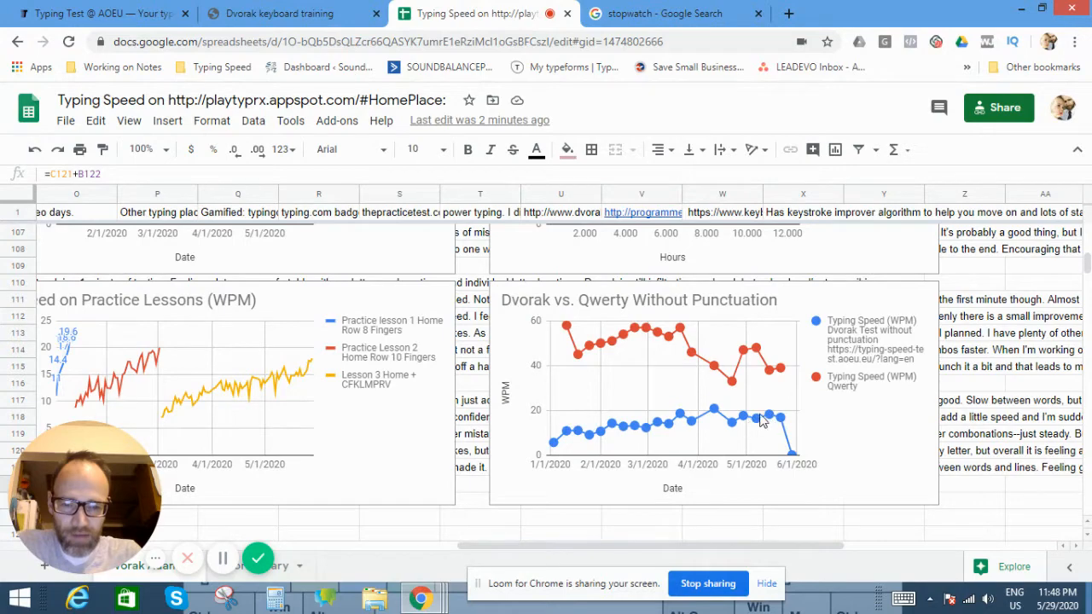
mouse_move(759, 425)
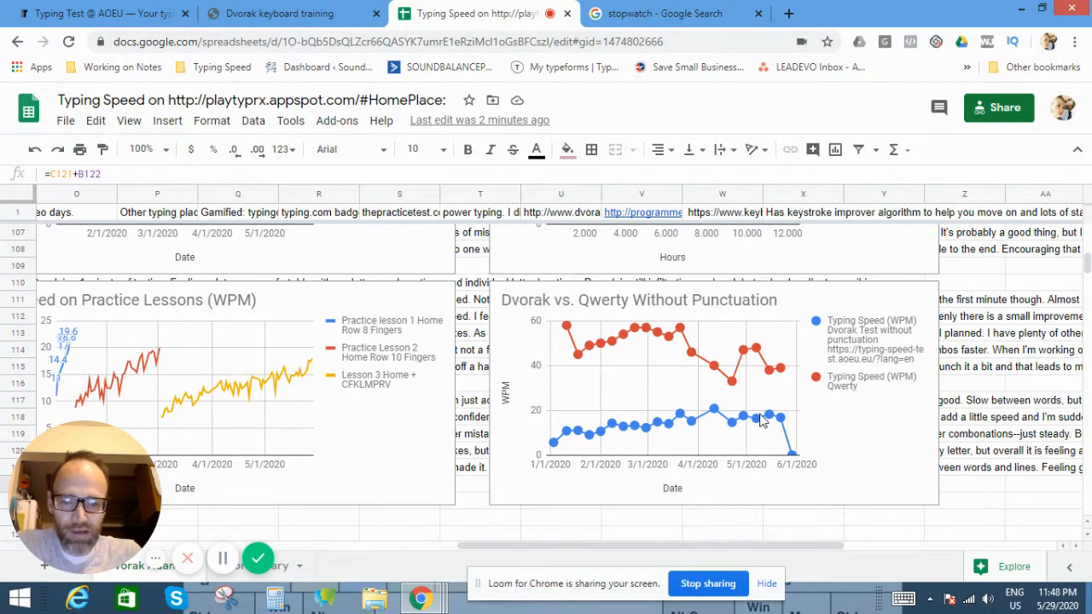
mouse_move(728, 424)
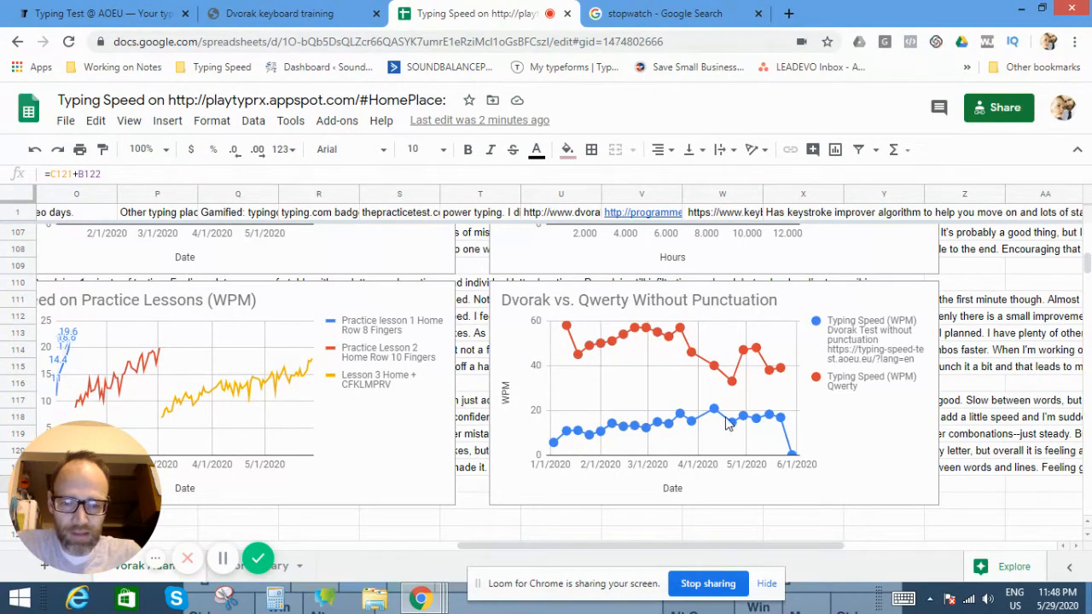
Scroll to the Typing Speed By Date and by Hours of Practice charts.
scroll("down", 3)
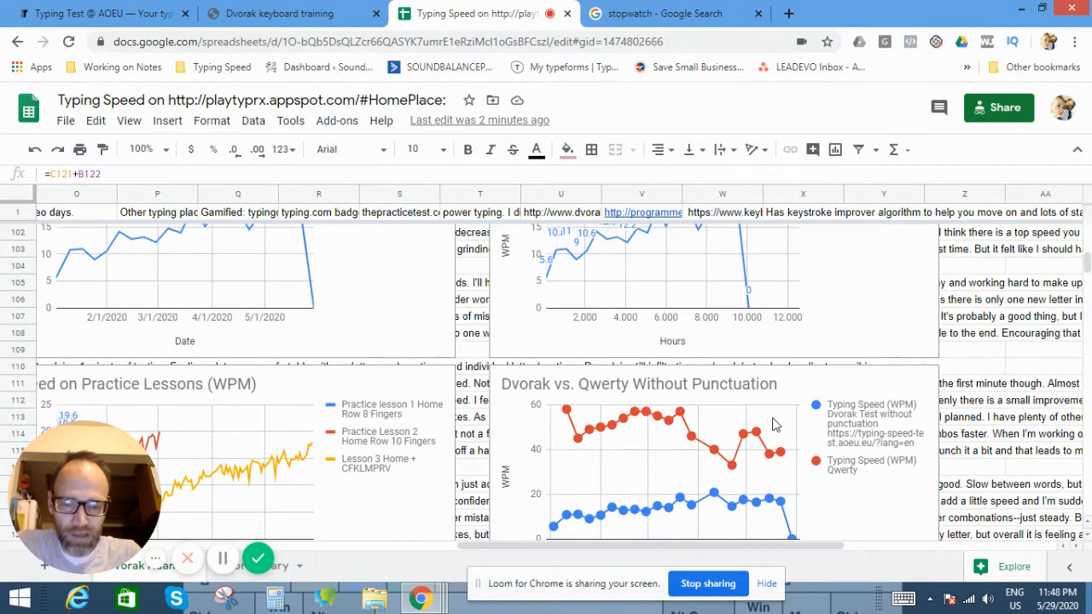
scroll("down", 3)
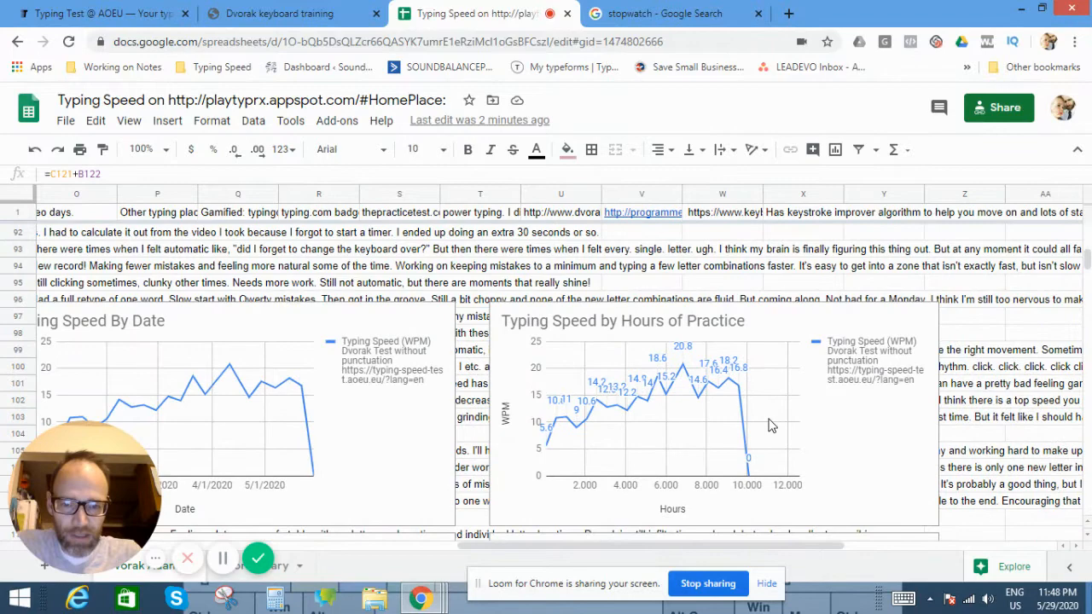
scroll("down", 3)
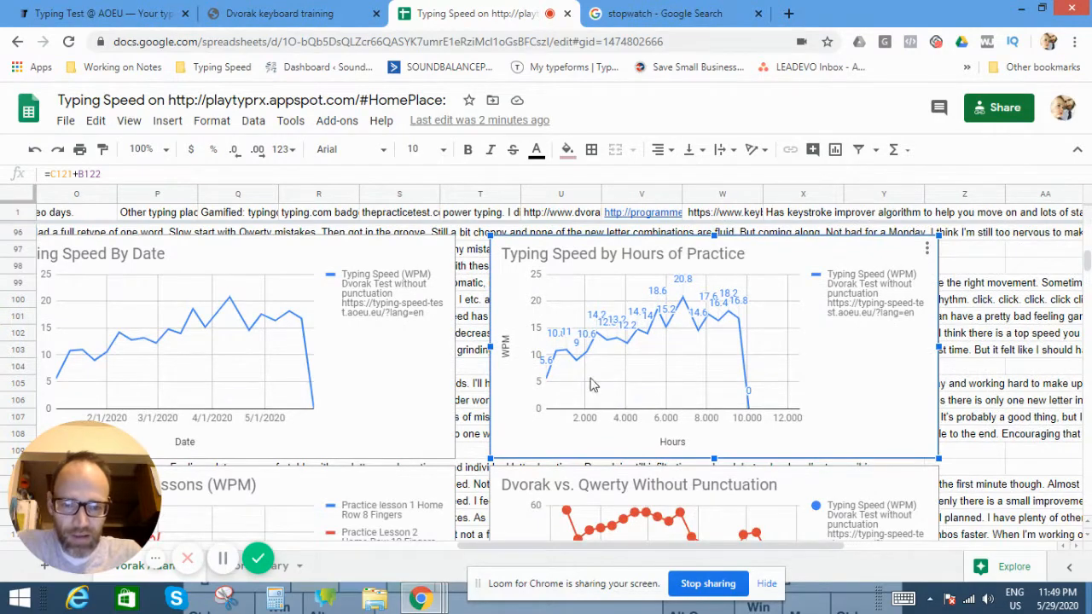
mouse_move(750, 304)
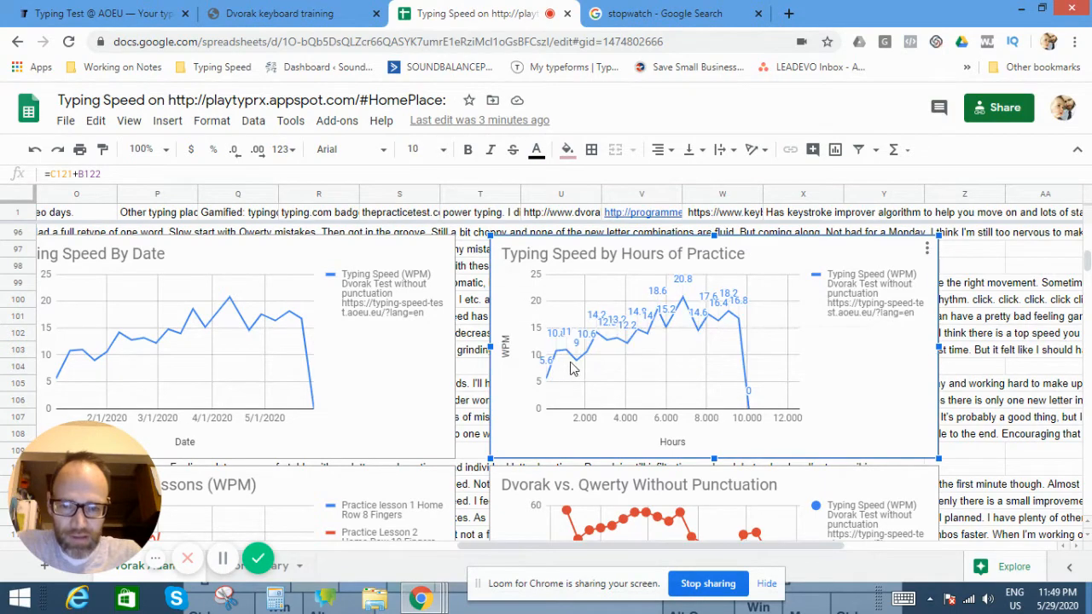
mouse_move(776, 294)
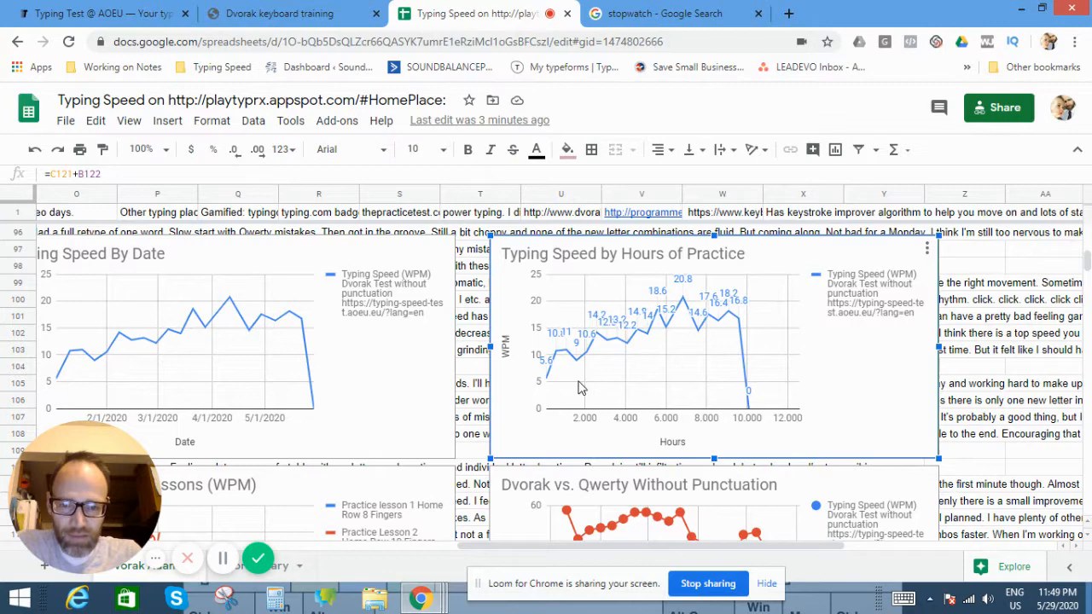
mouse_move(738, 315)
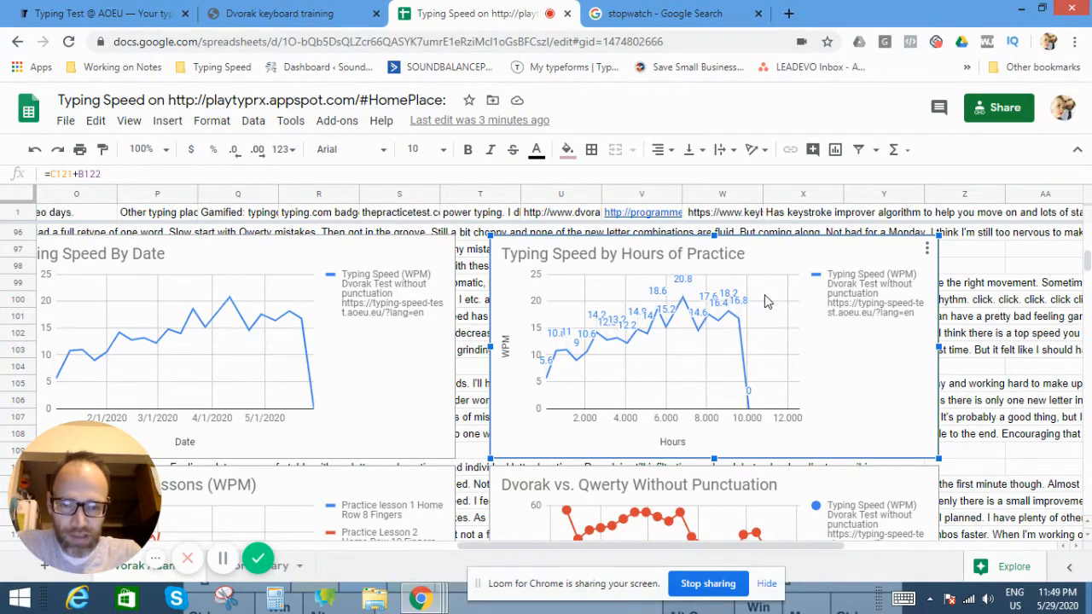
mouse_move(758, 277)
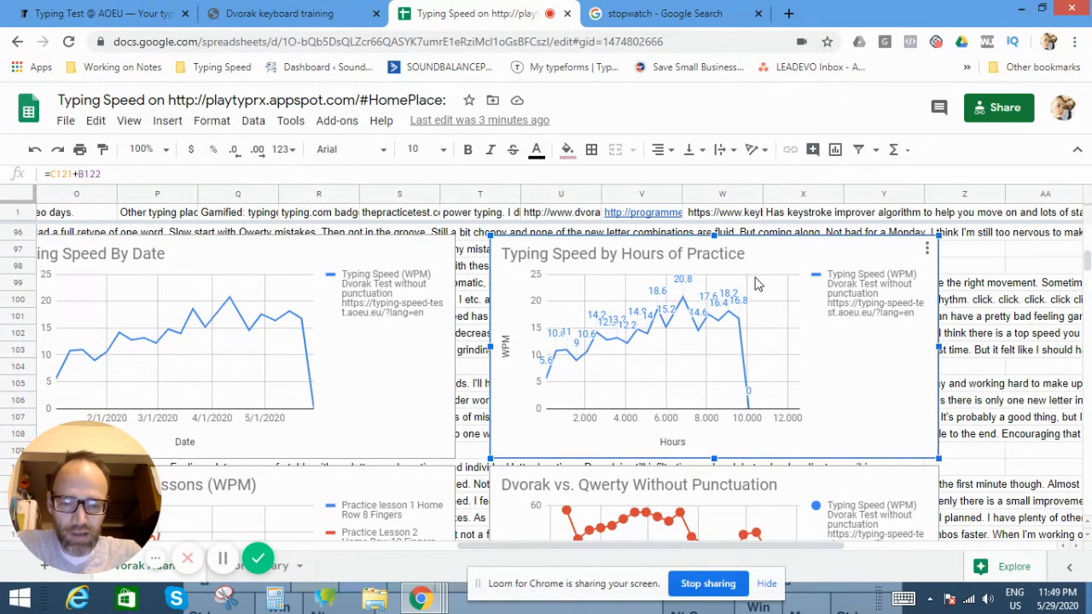
mouse_move(762, 313)
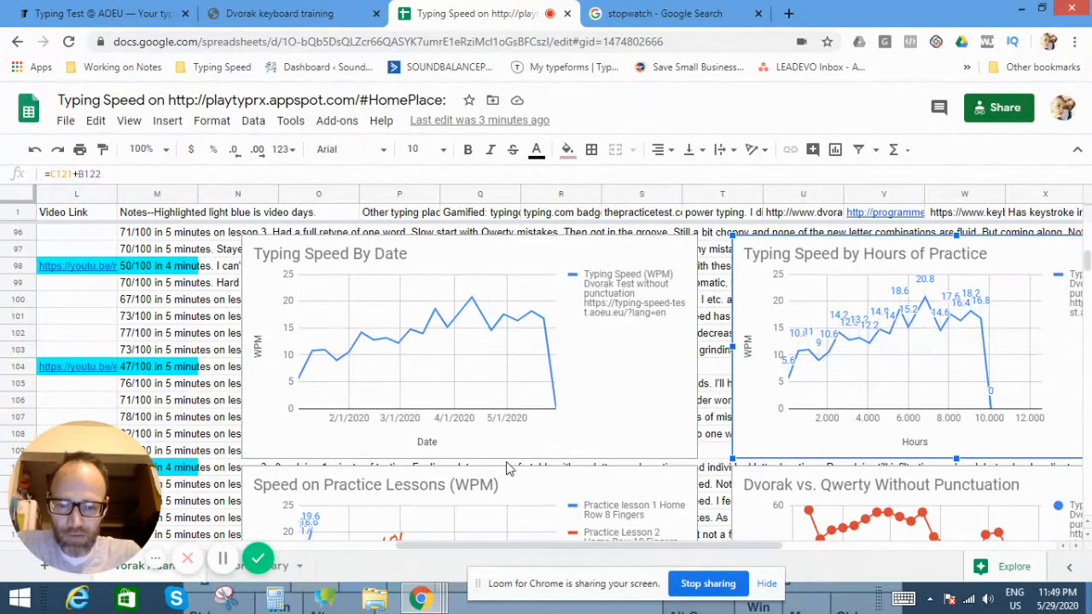
scroll("down", 3)
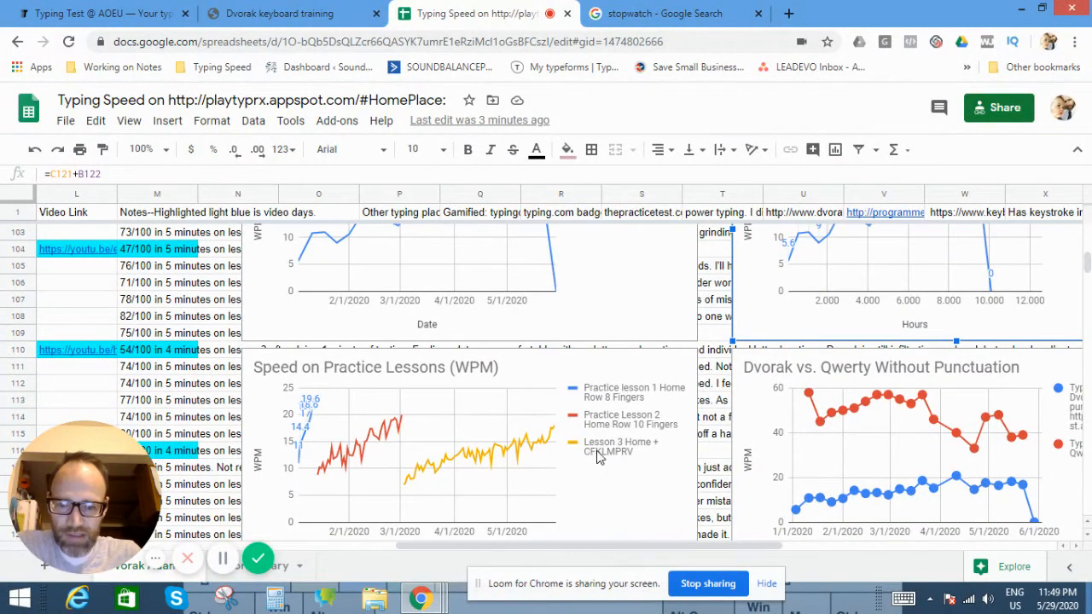
scroll("down", 3)
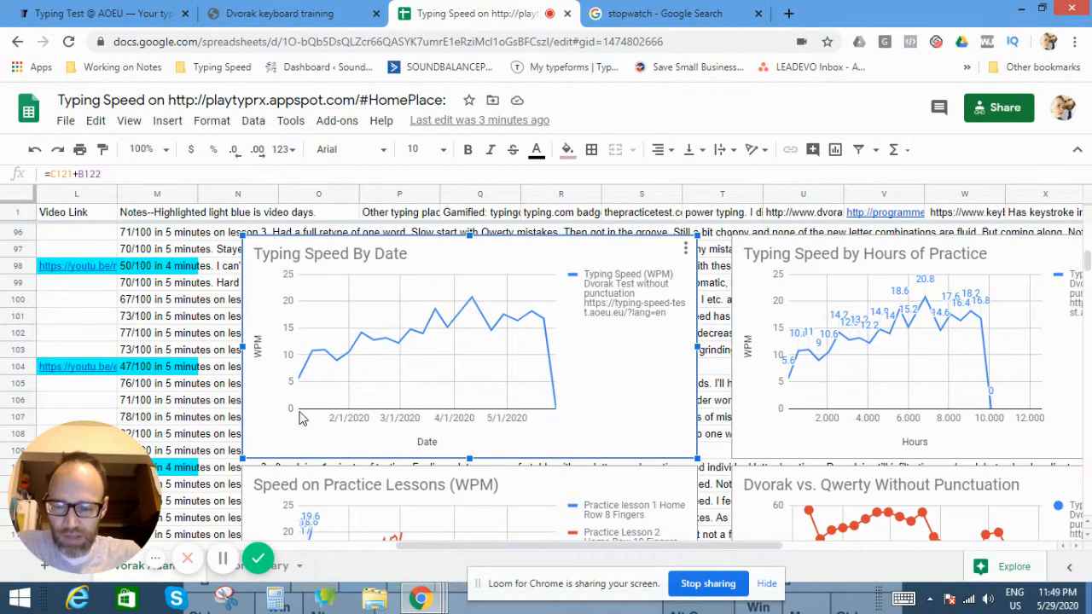
mouse_move(444, 328)
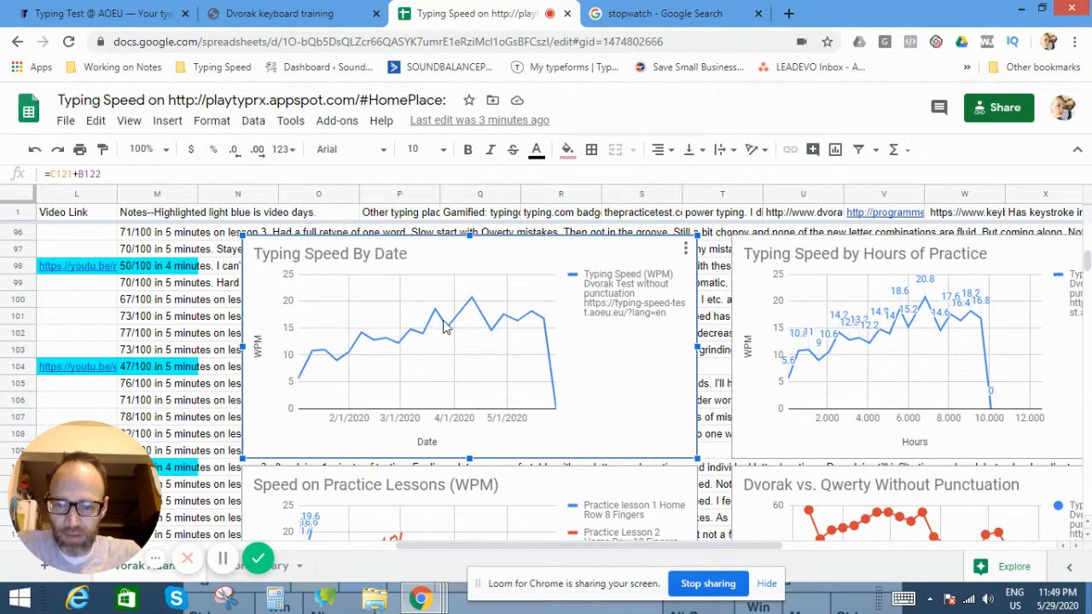
mouse_move(489, 356)
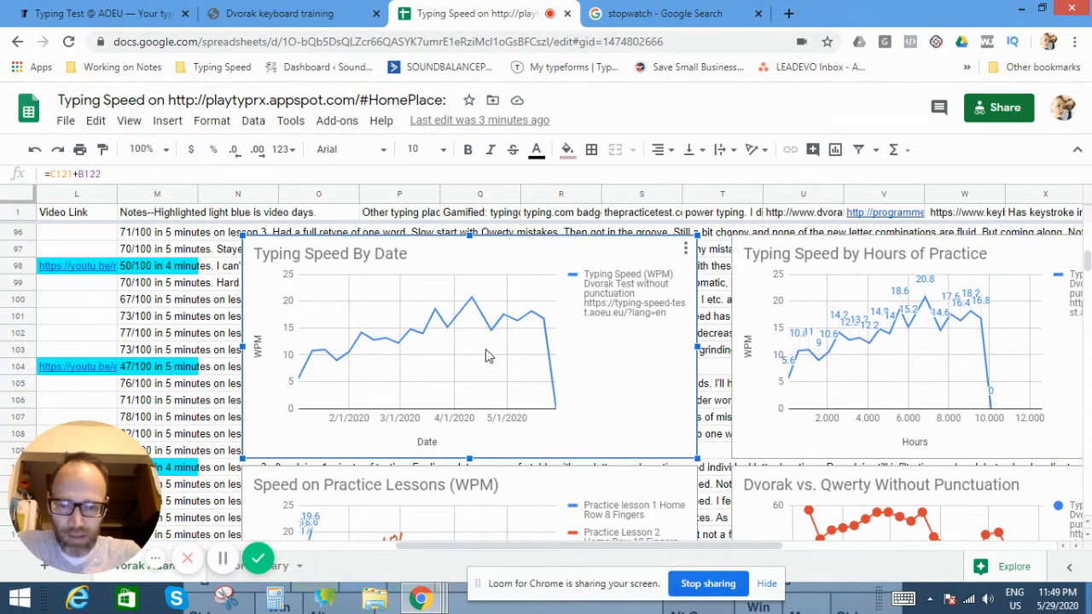
mouse_move(803, 398)
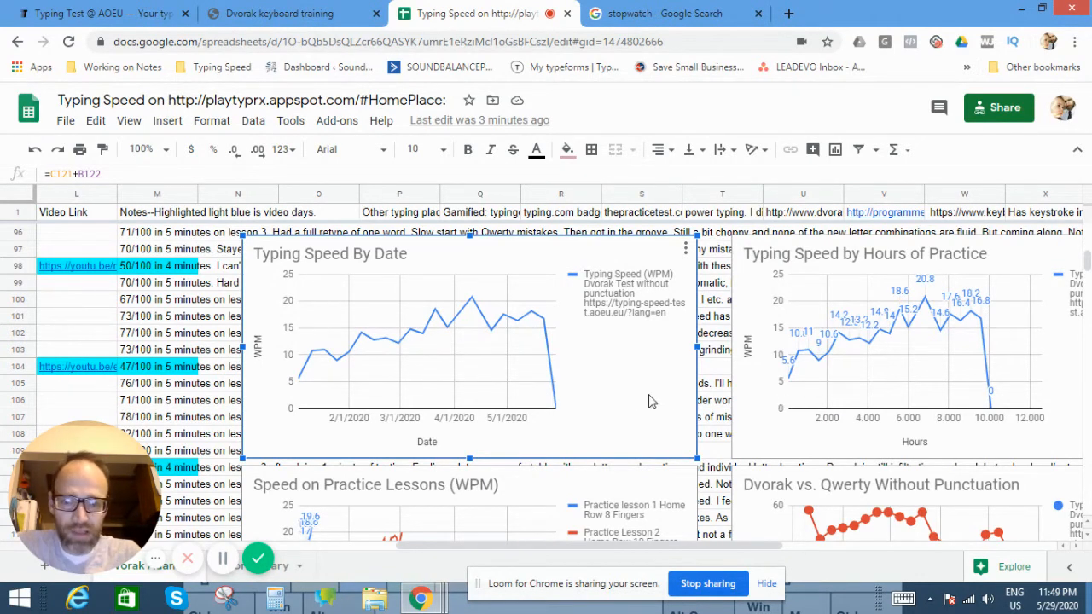
mouse_move(589, 312)
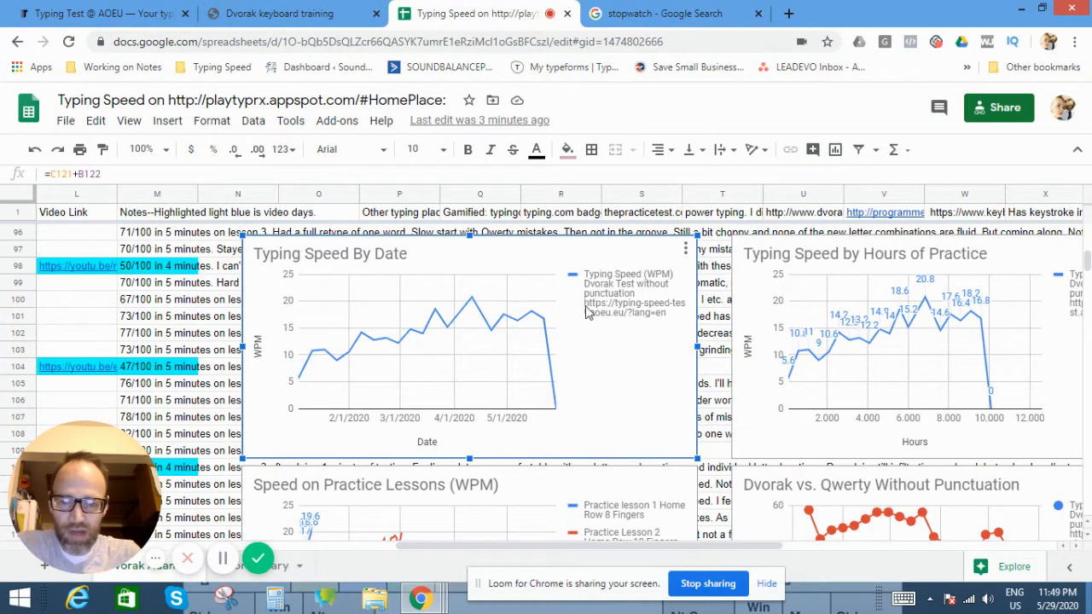
mouse_move(529, 331)
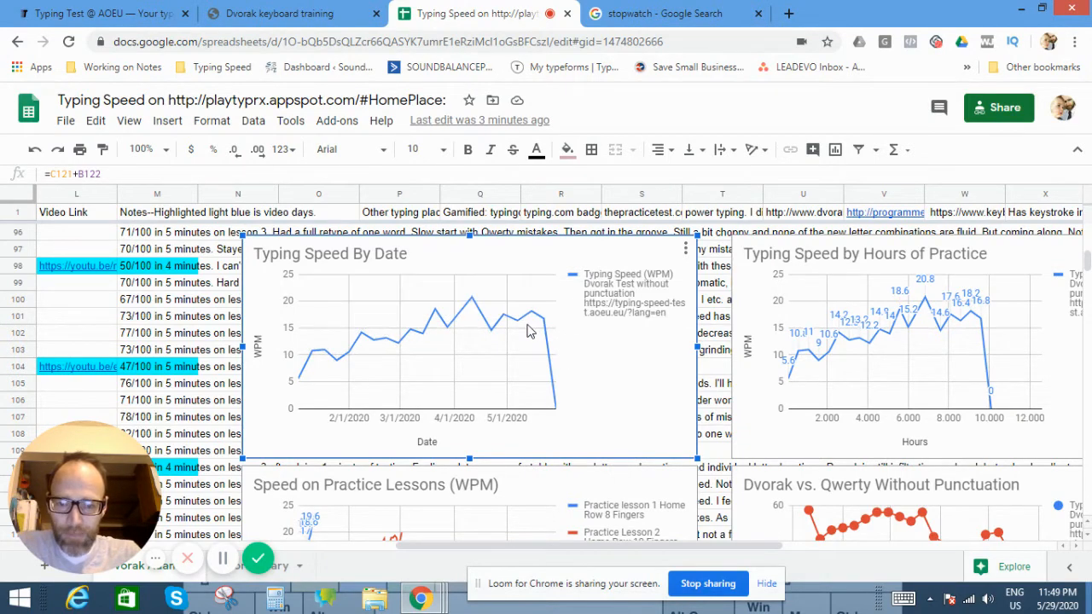
scroll("down", 3)
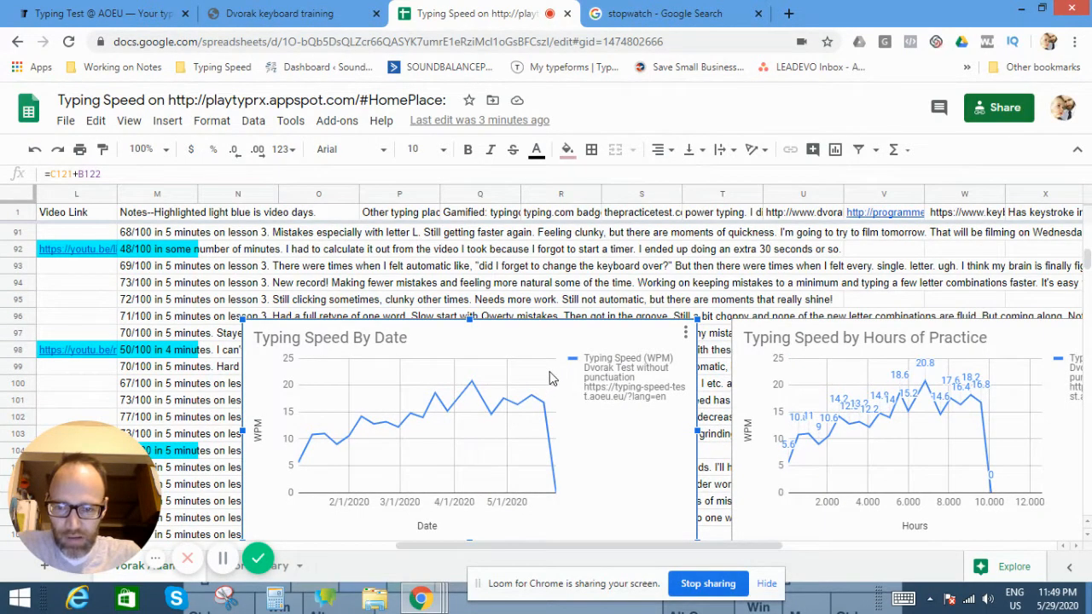
mouse_move(551, 367)
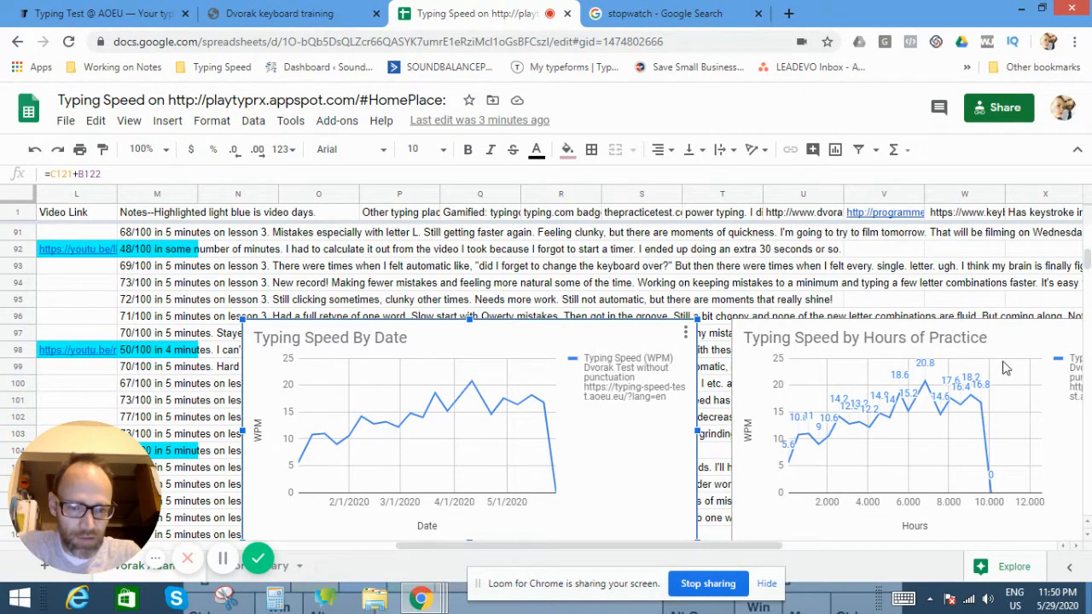
mouse_move(992, 367)
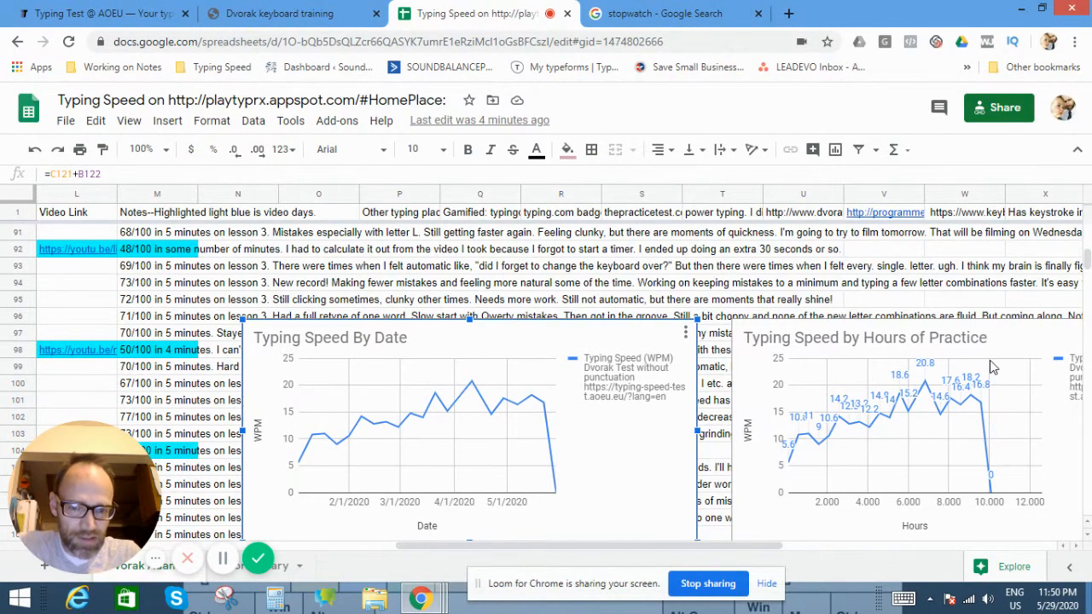
mouse_move(933, 441)
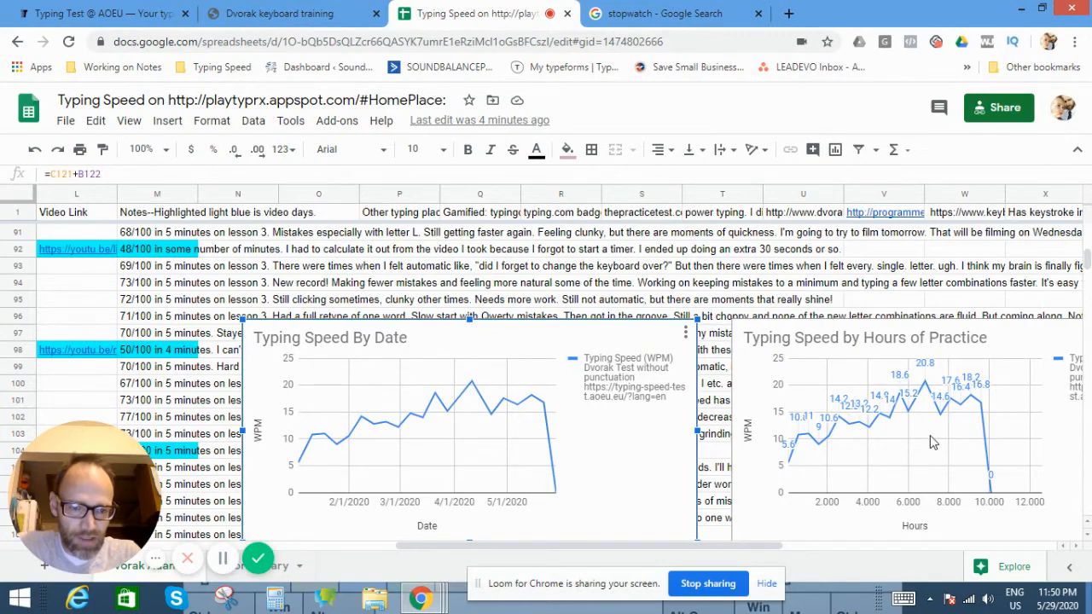
scroll("down", 3)
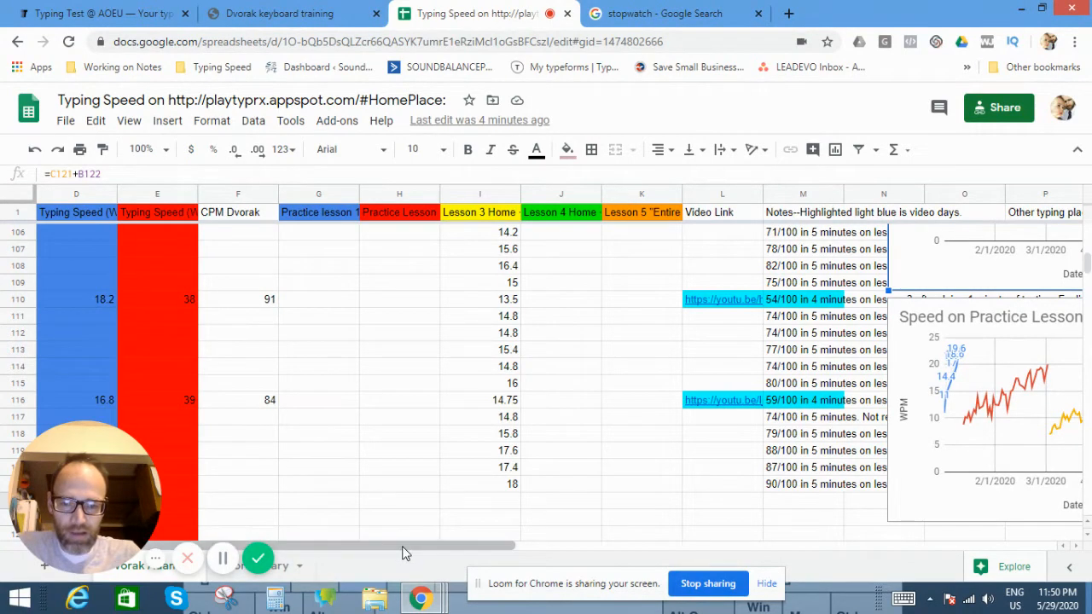
scroll("right", 3)
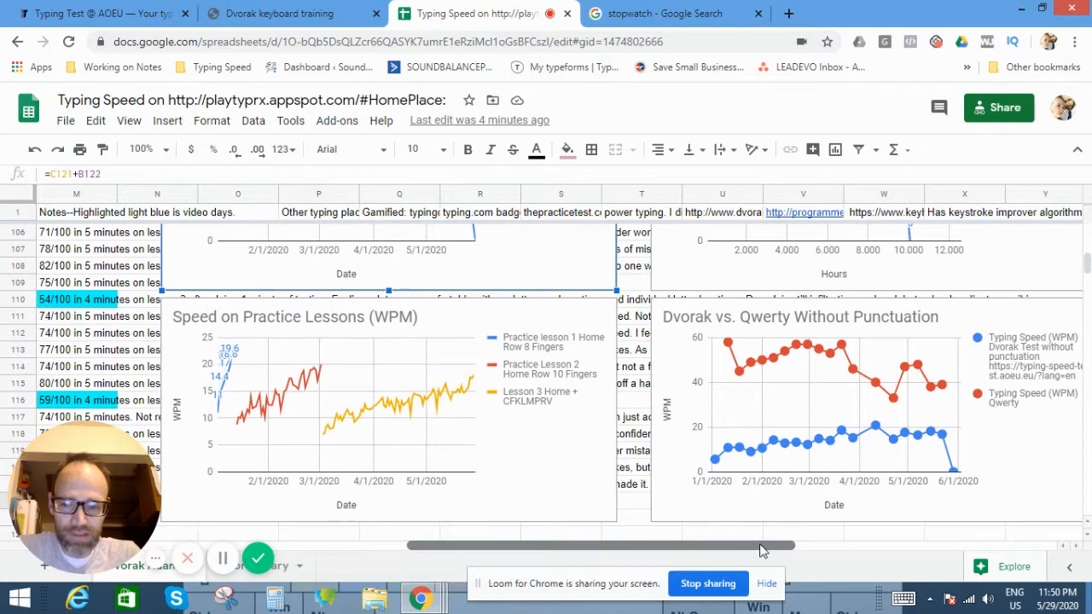
scroll("left", 3)
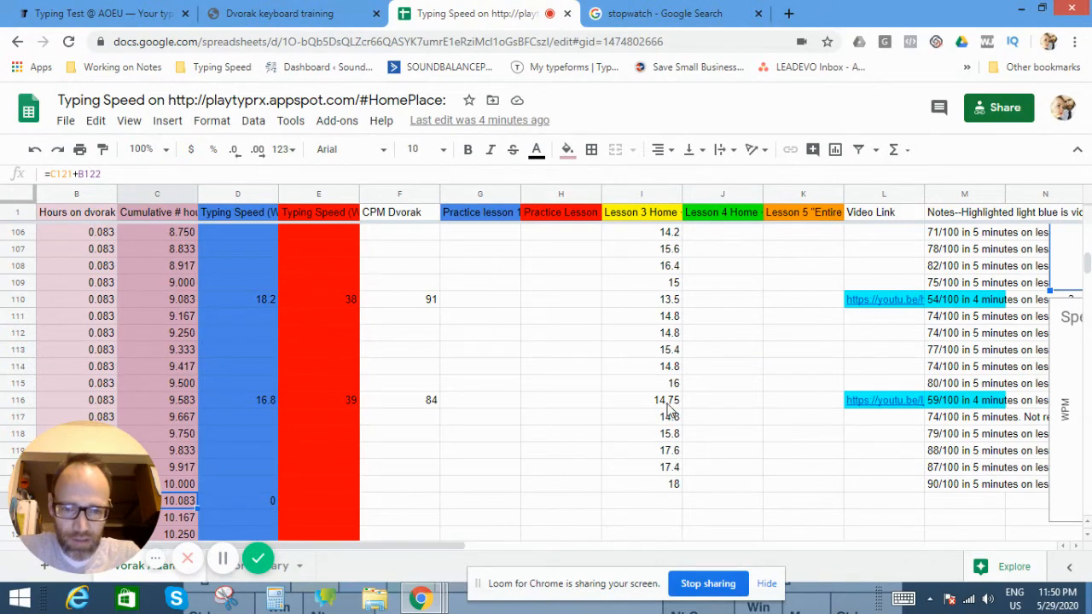
left_click(641, 399)
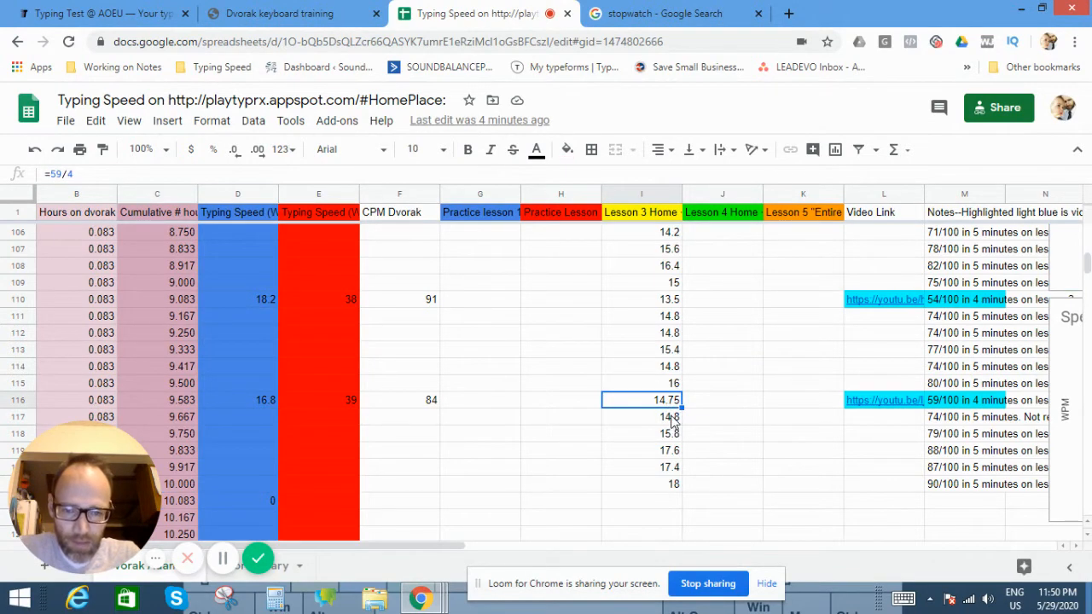
left_click_drag(641, 416, 640, 467)
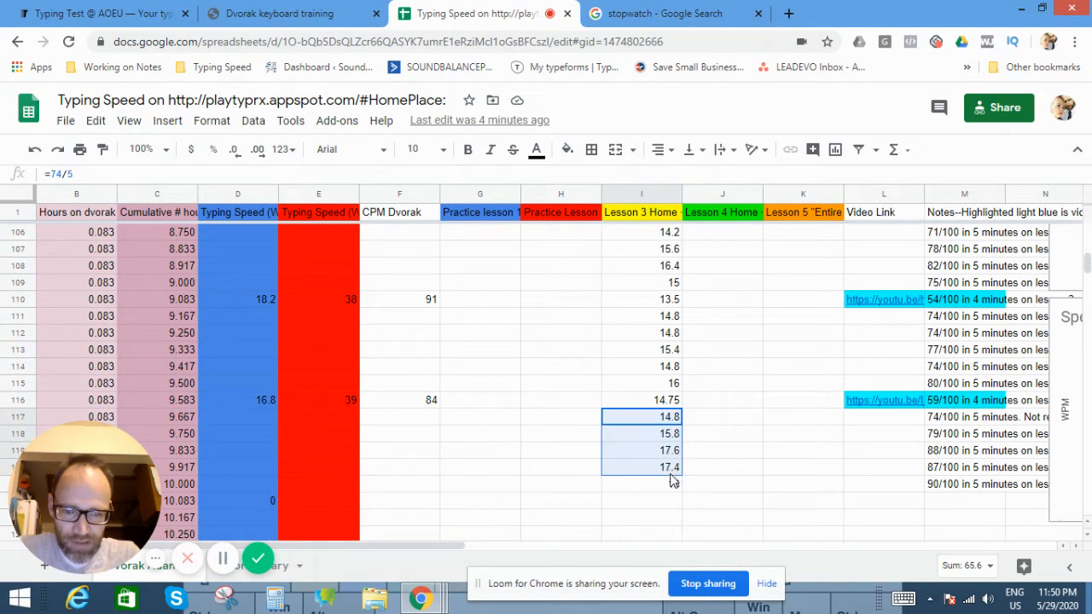
type("18")
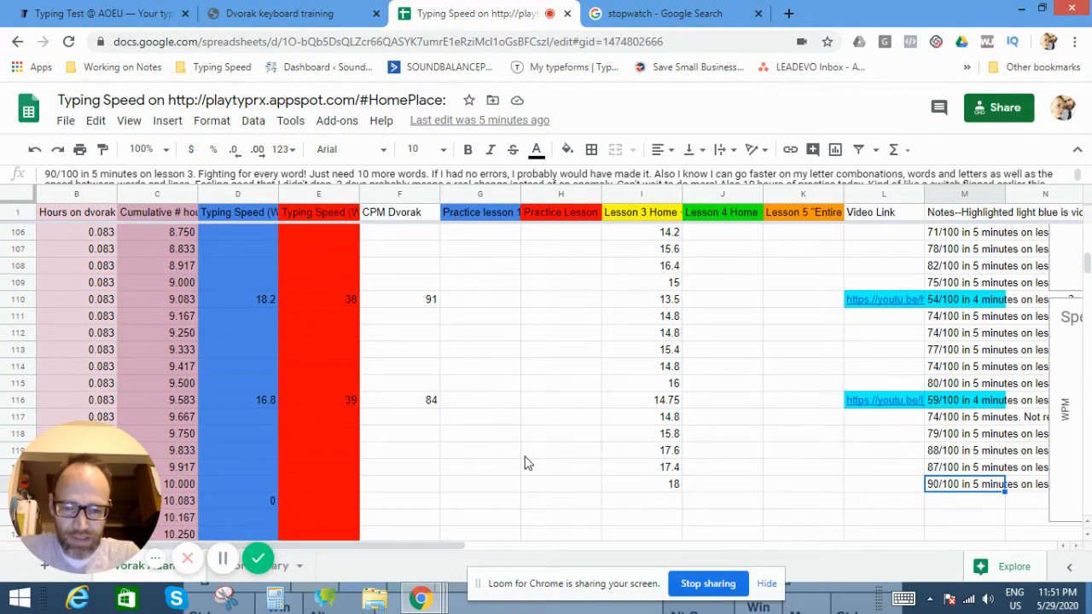
scroll("down", 3)
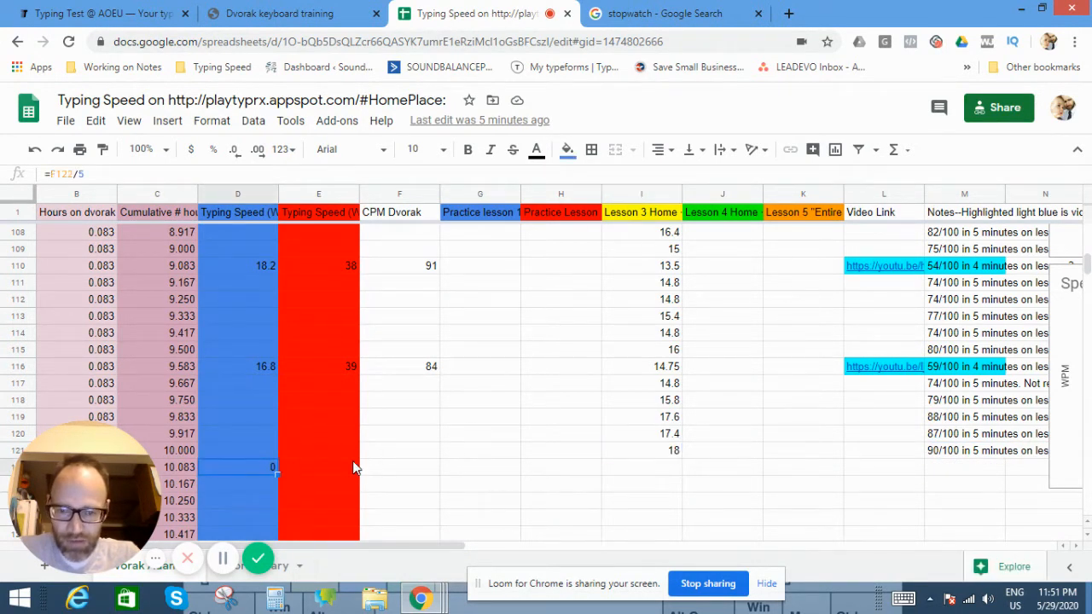
scroll("down", 3)
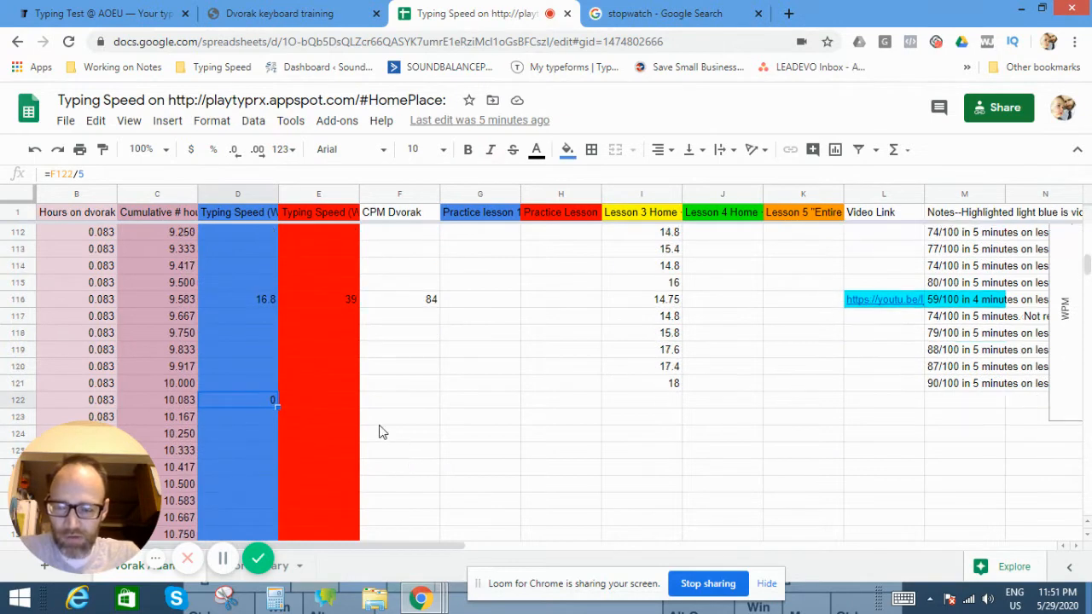
left_click(318, 399)
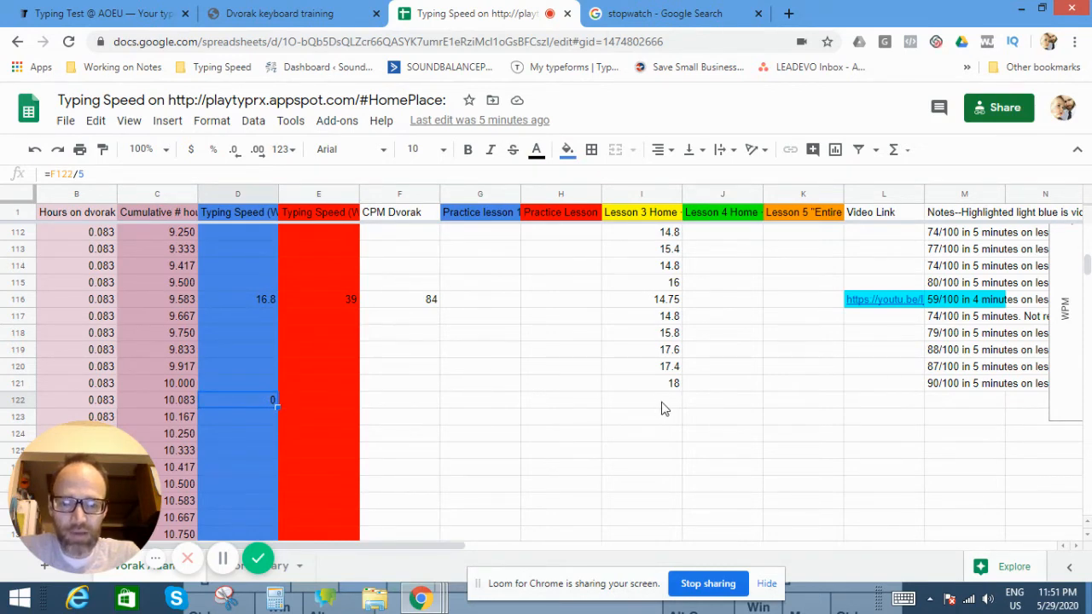
left_click(642, 399)
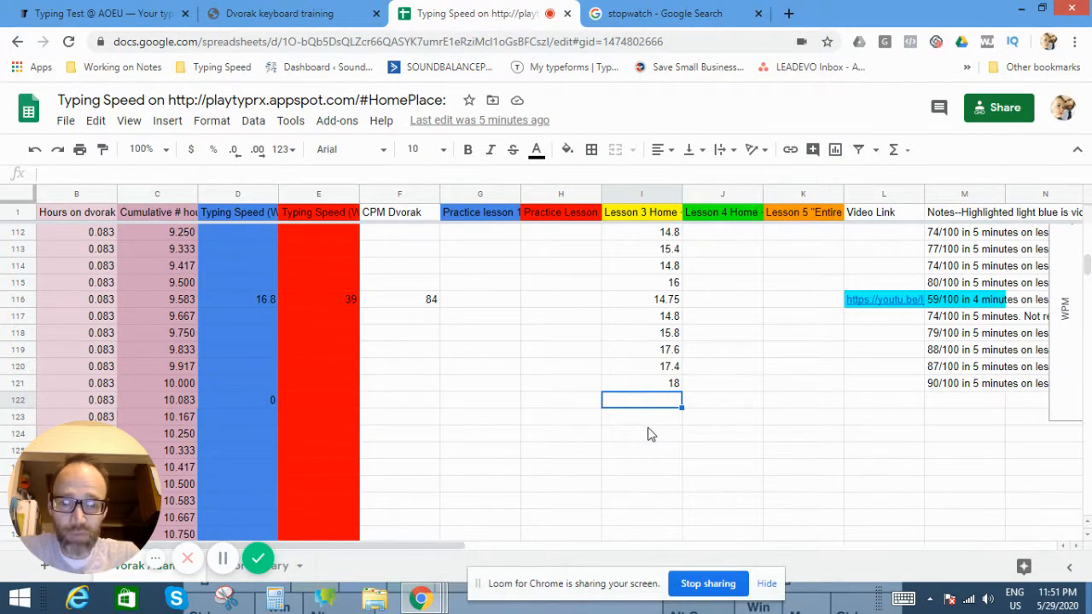
mouse_move(380, 262)
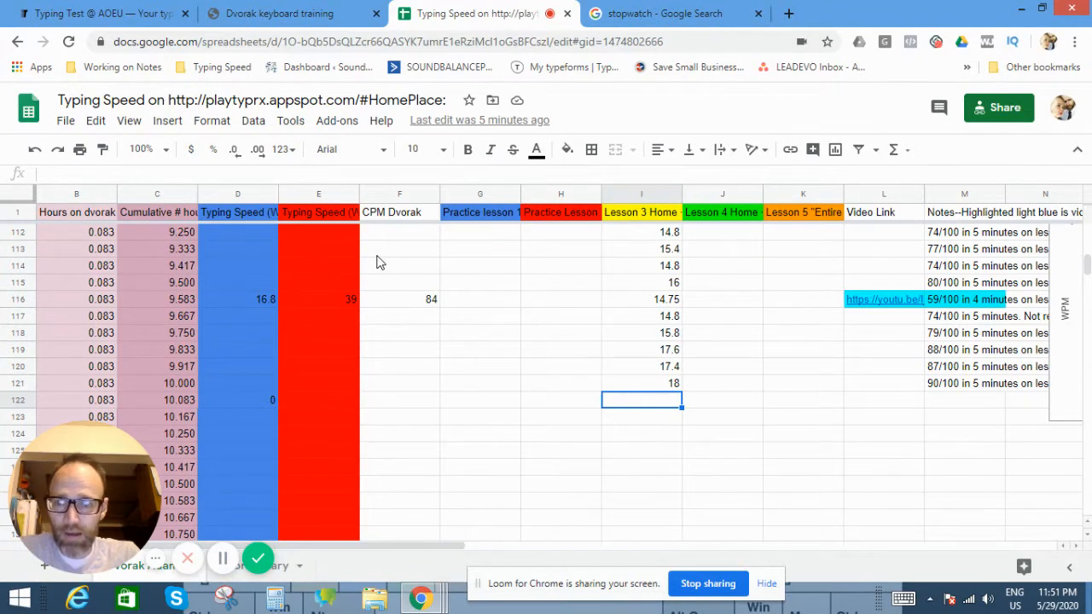
left_click(94, 13)
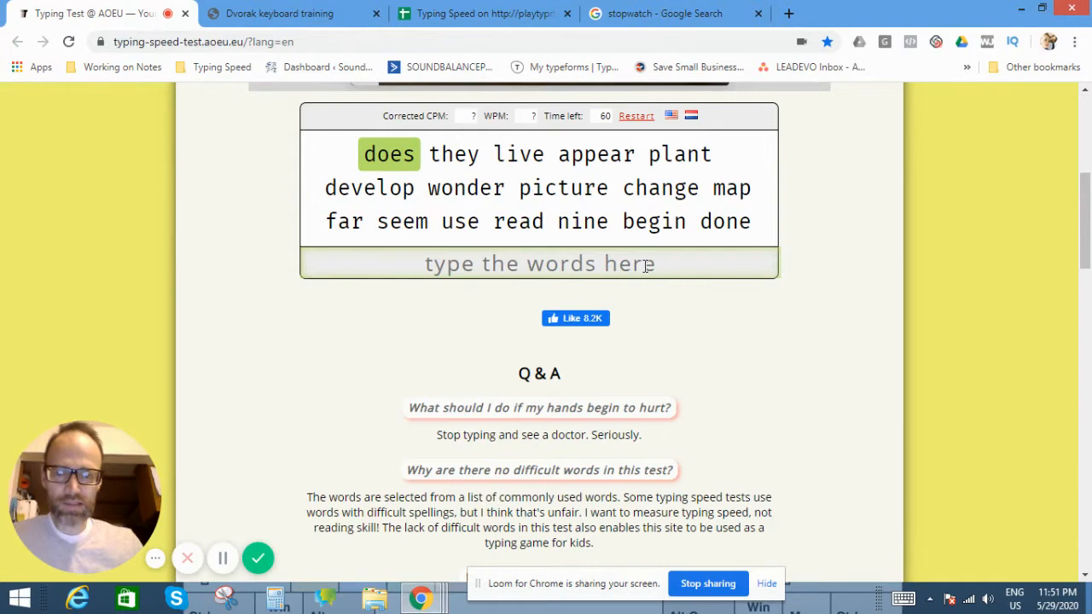
mouse_move(830, 309)
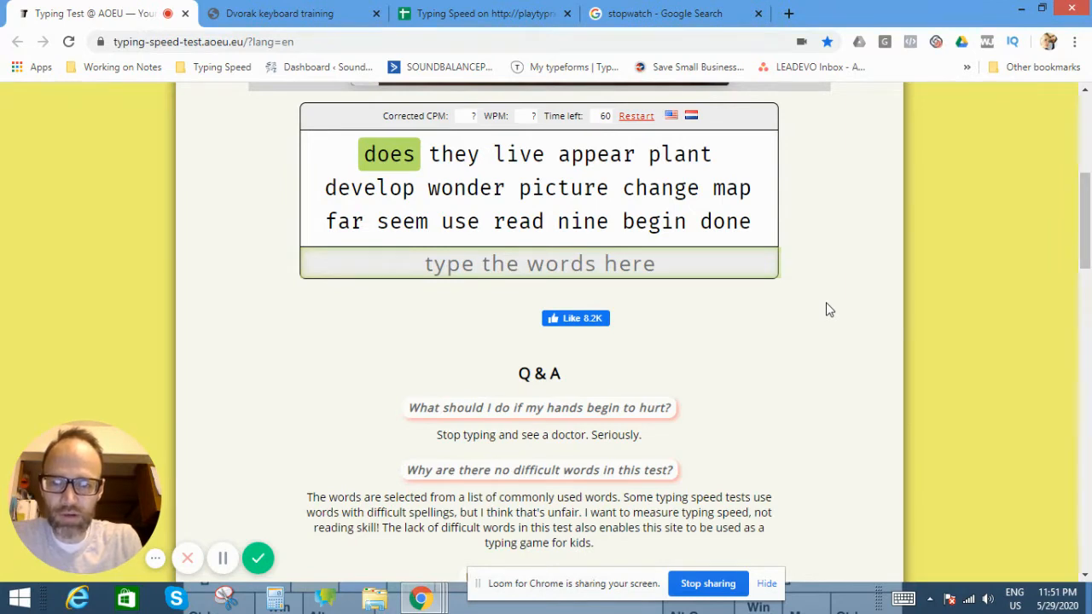
Type the displayed test words for the full minute, scoring 165 CPM, 33 WPM.
left_click(539, 263)
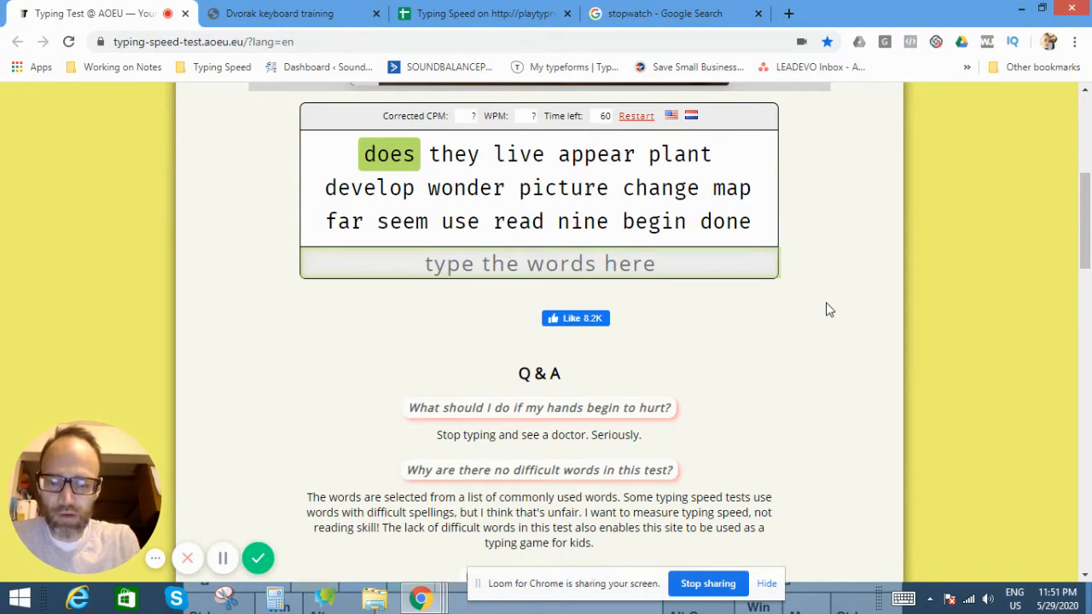
type("the")
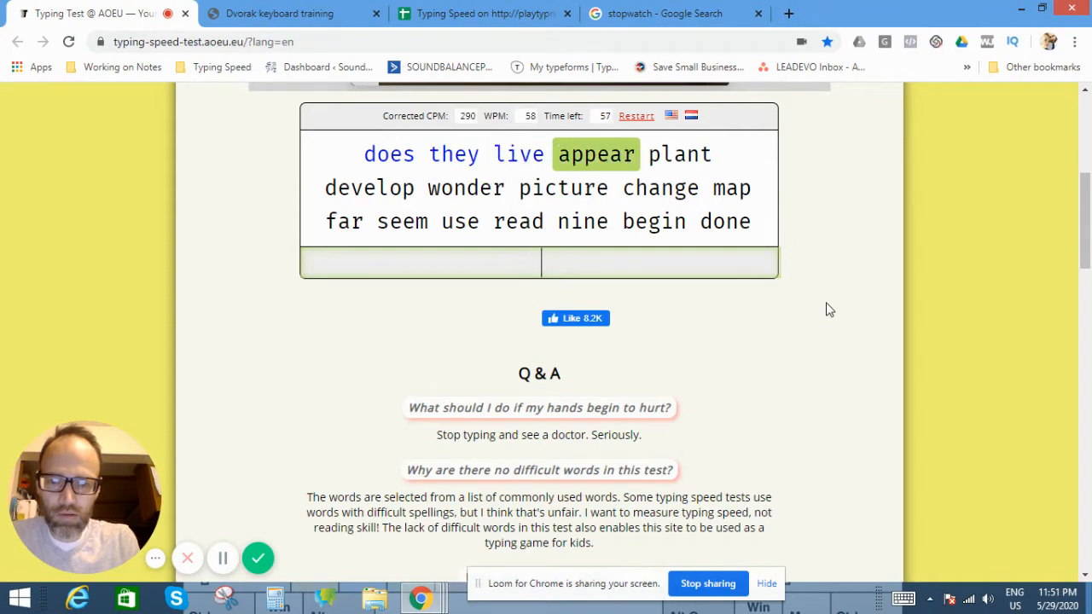
type("p")
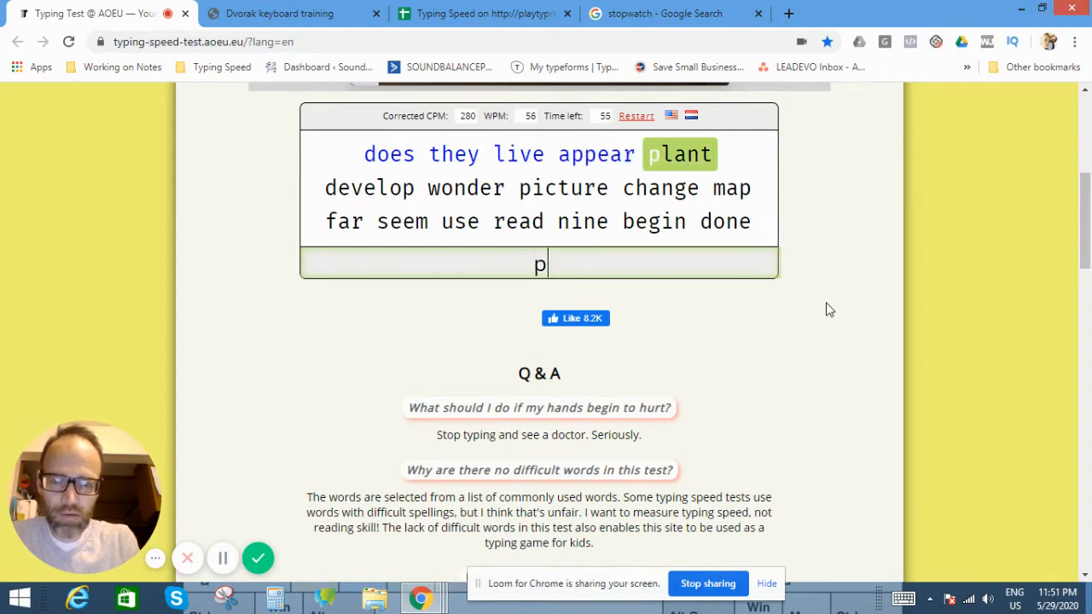
type("lal")
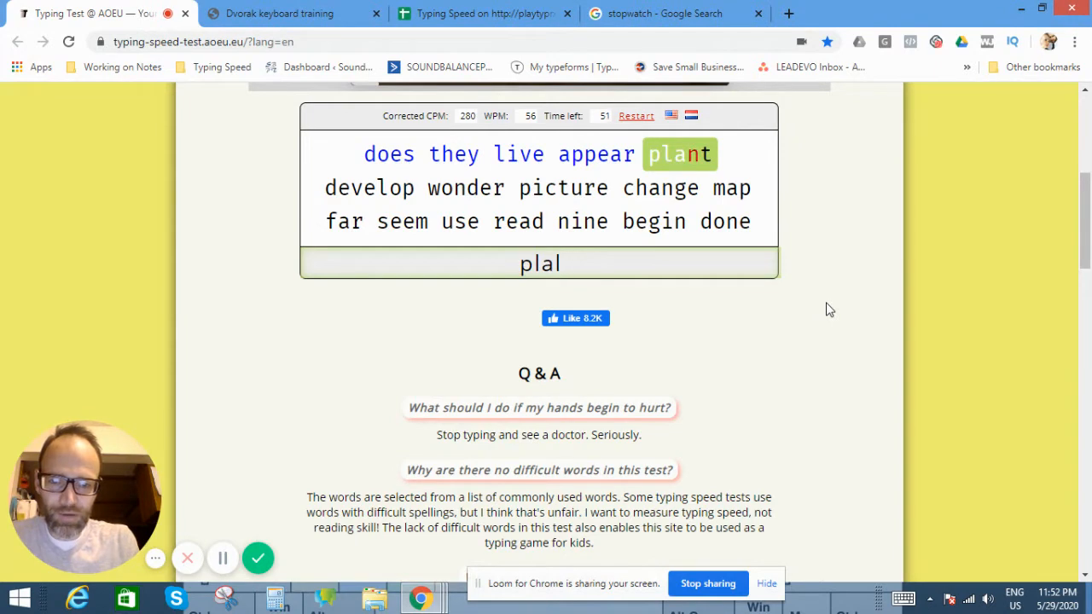
type("nt")
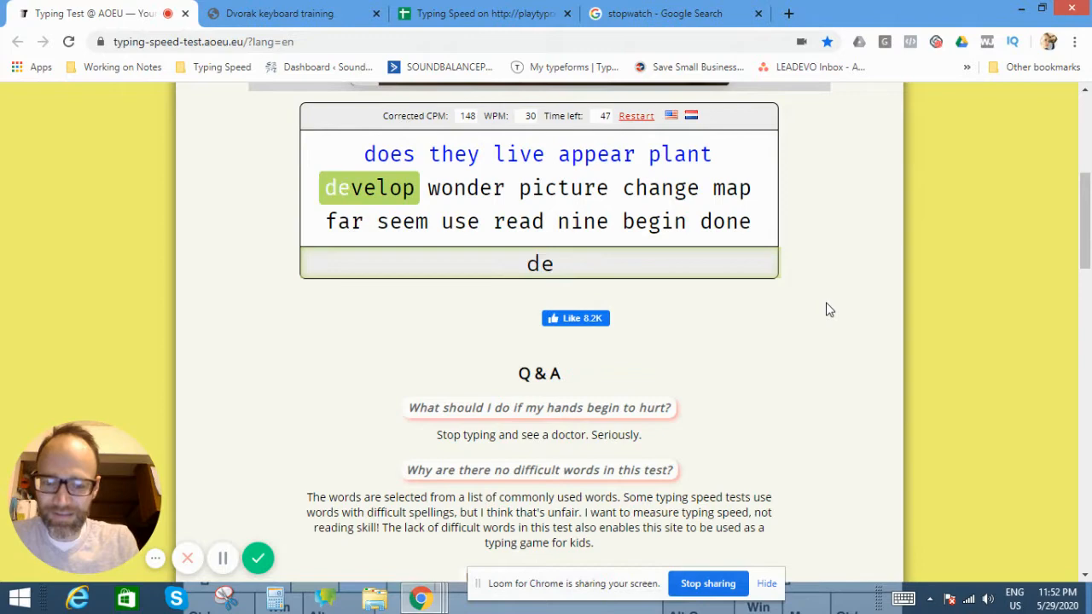
type("vela")
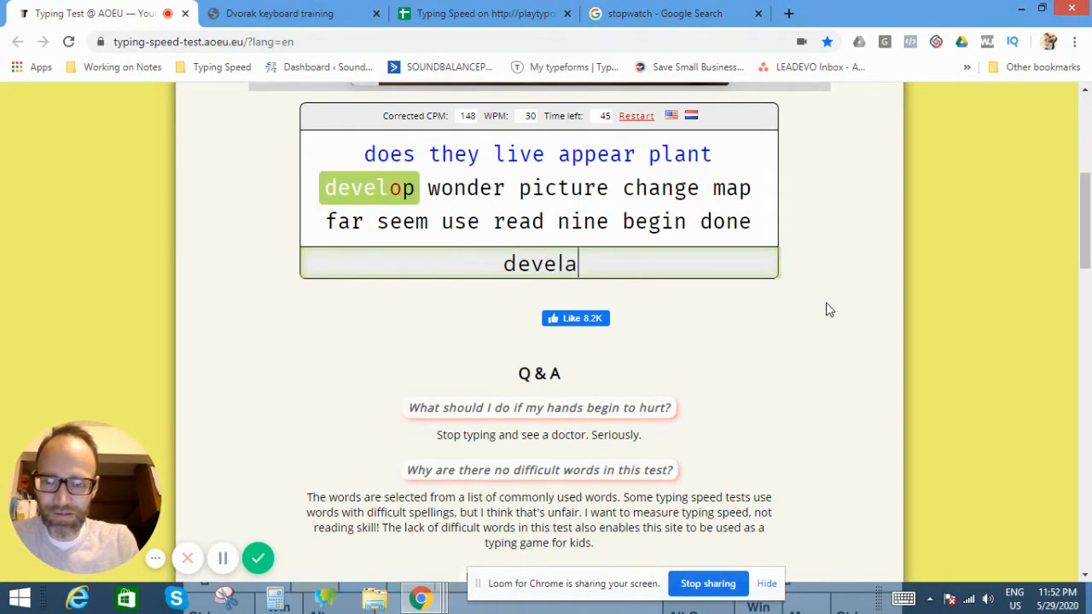
type("op")
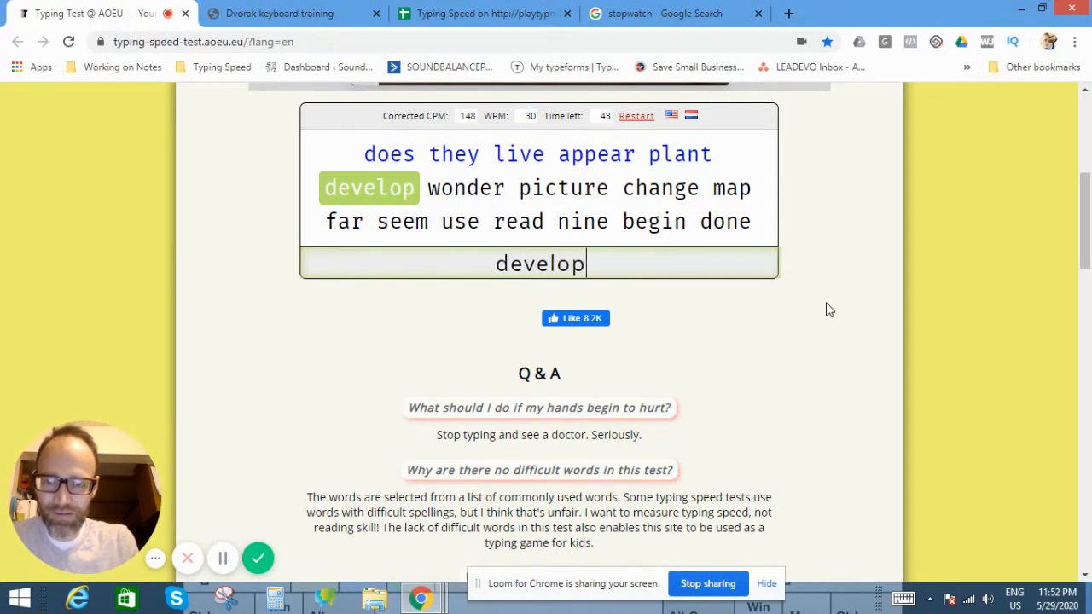
type("wond")
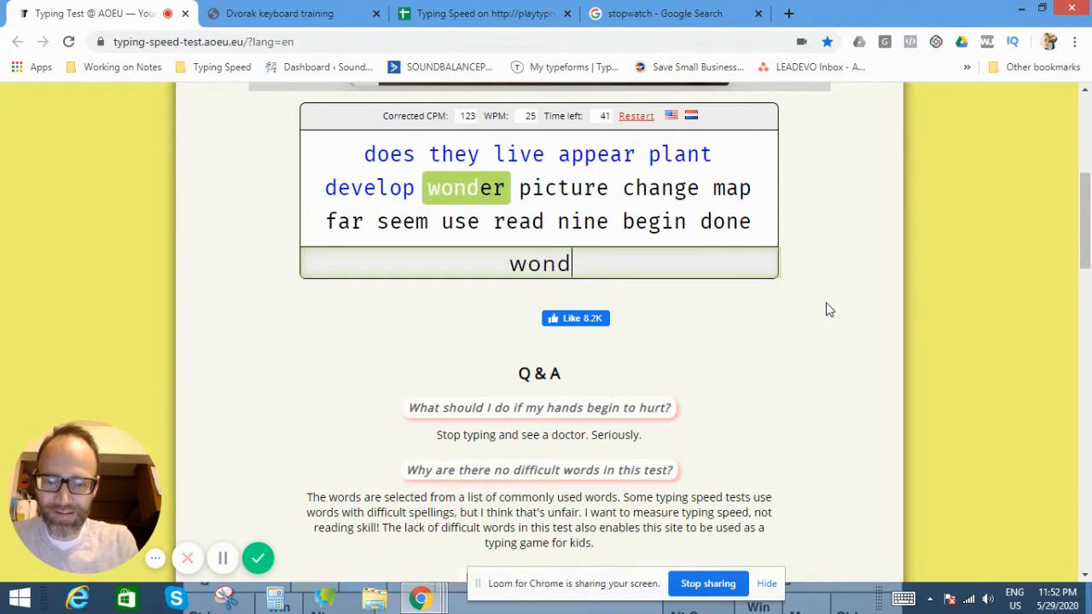
type("p")
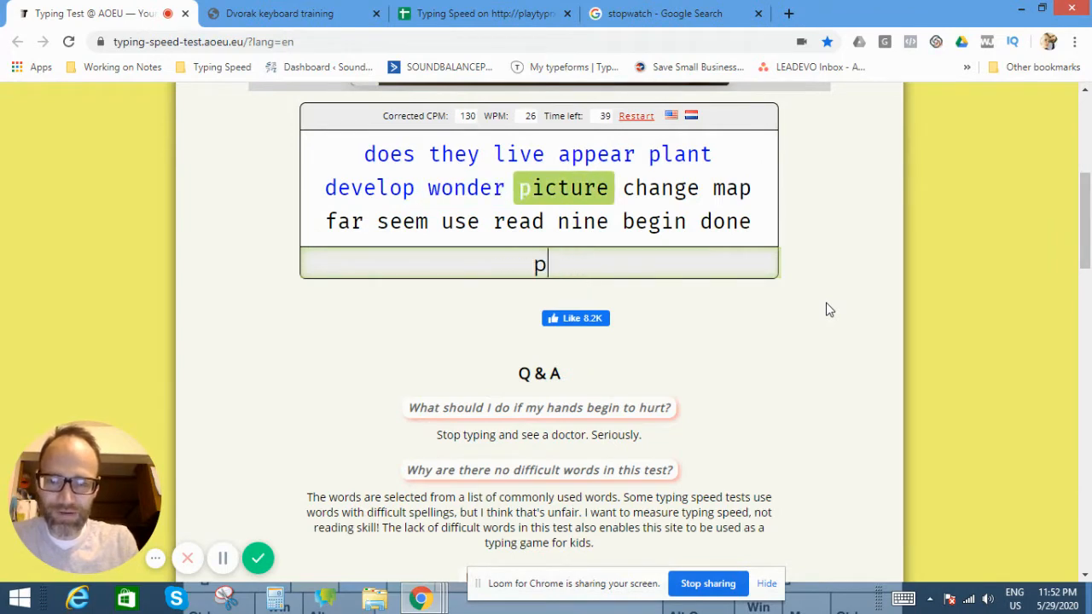
type("icture")
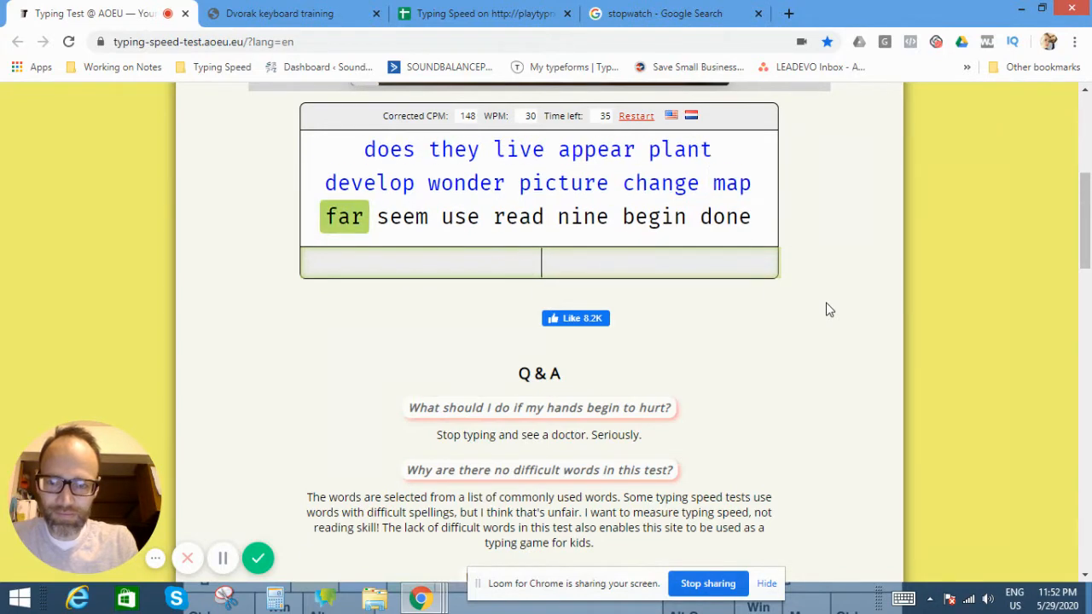
type("s")
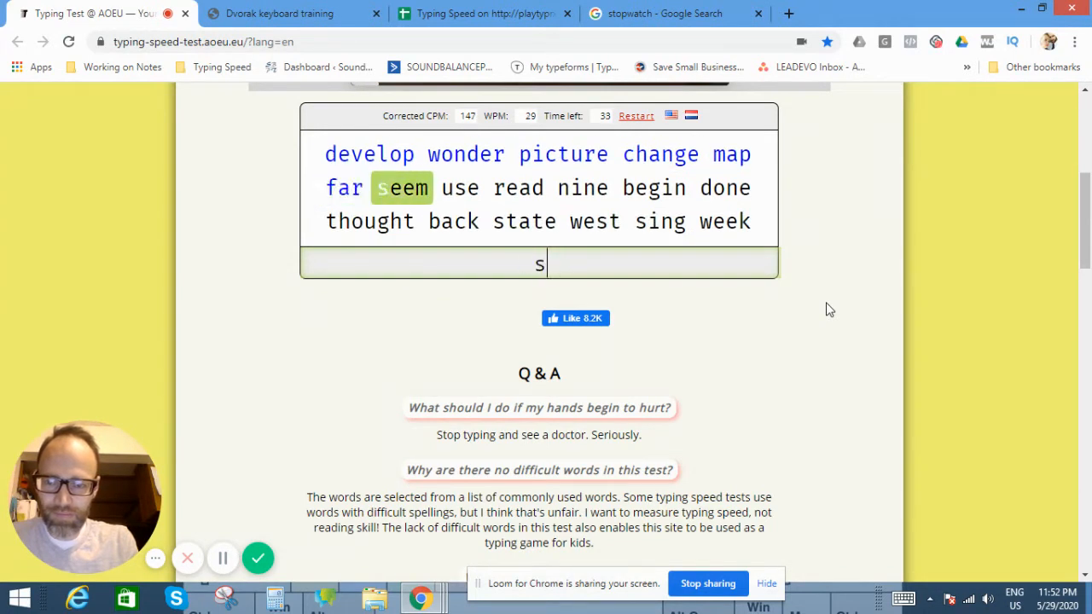
type("rea")
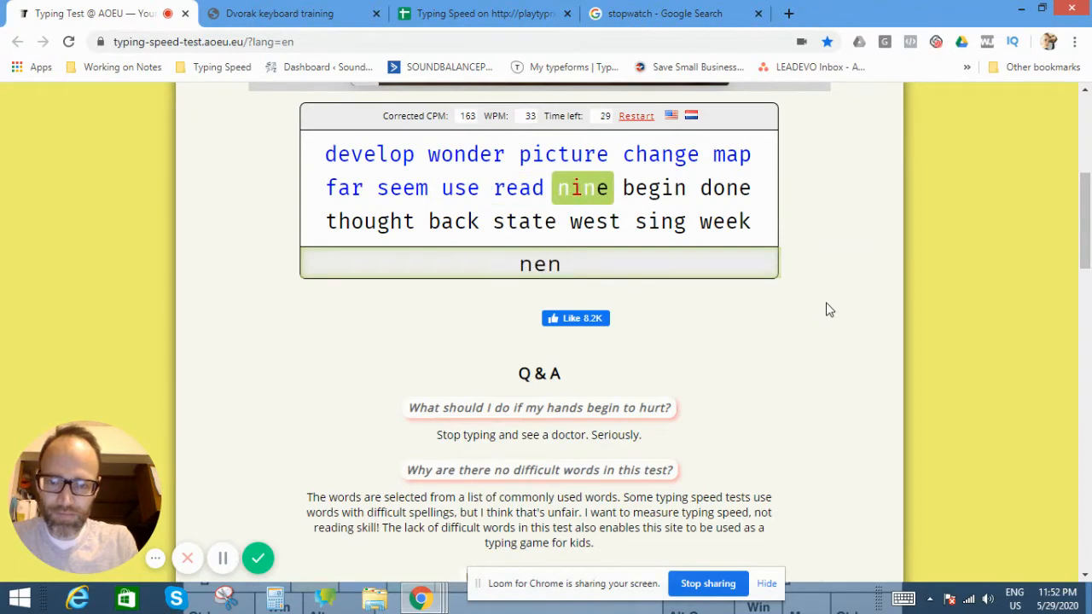
type("begi")
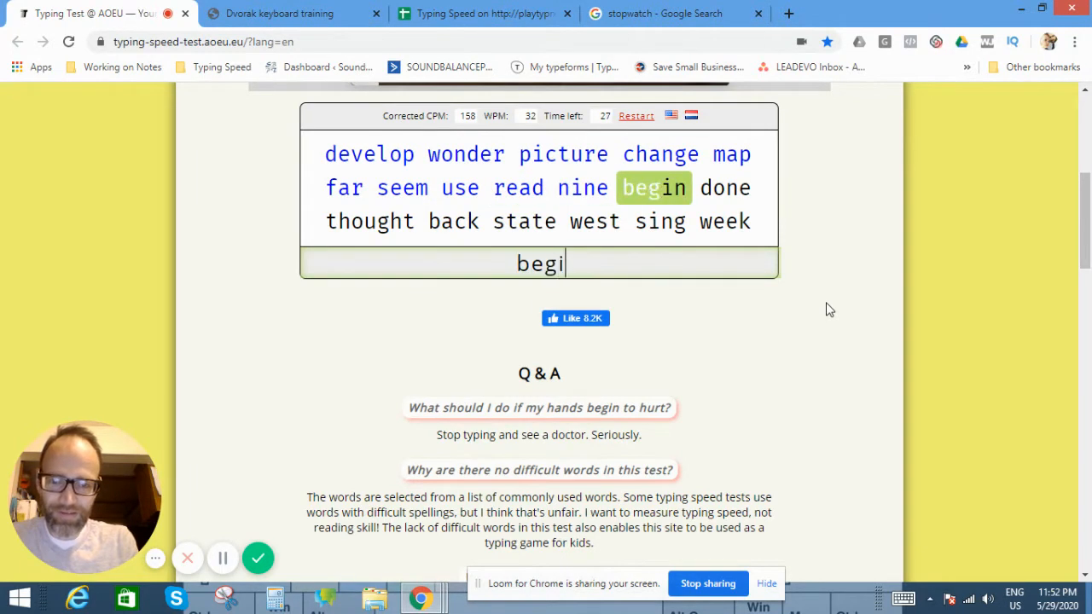
type("th")
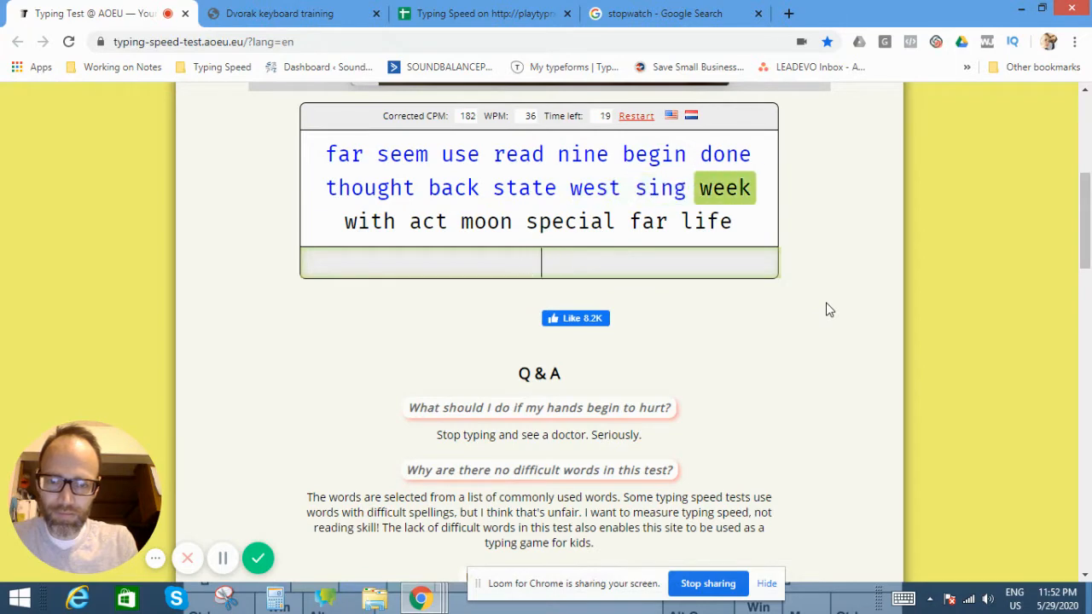
type("we")
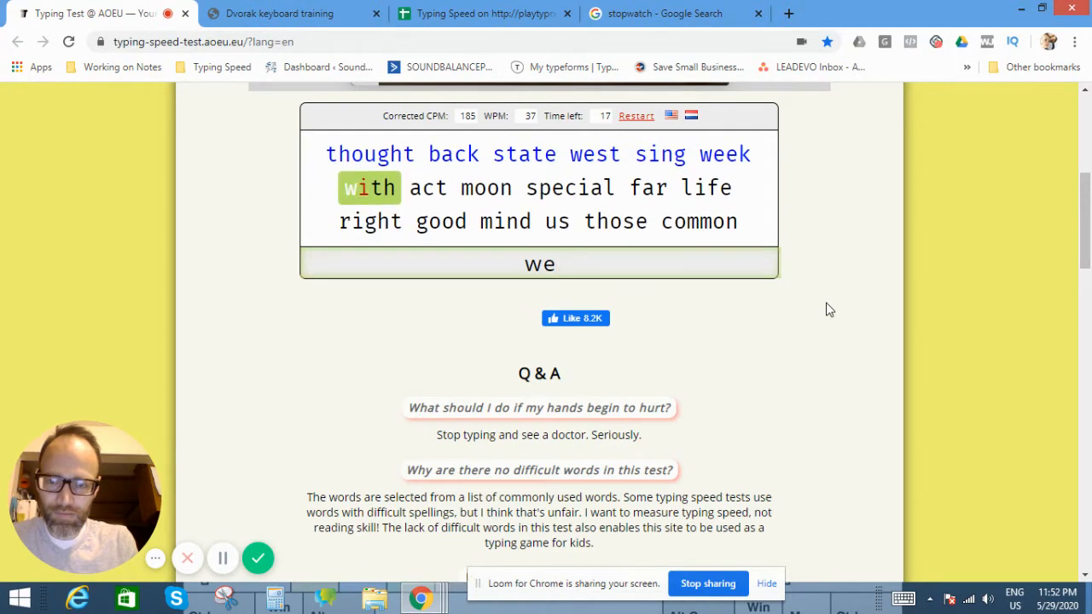
type("wigh")
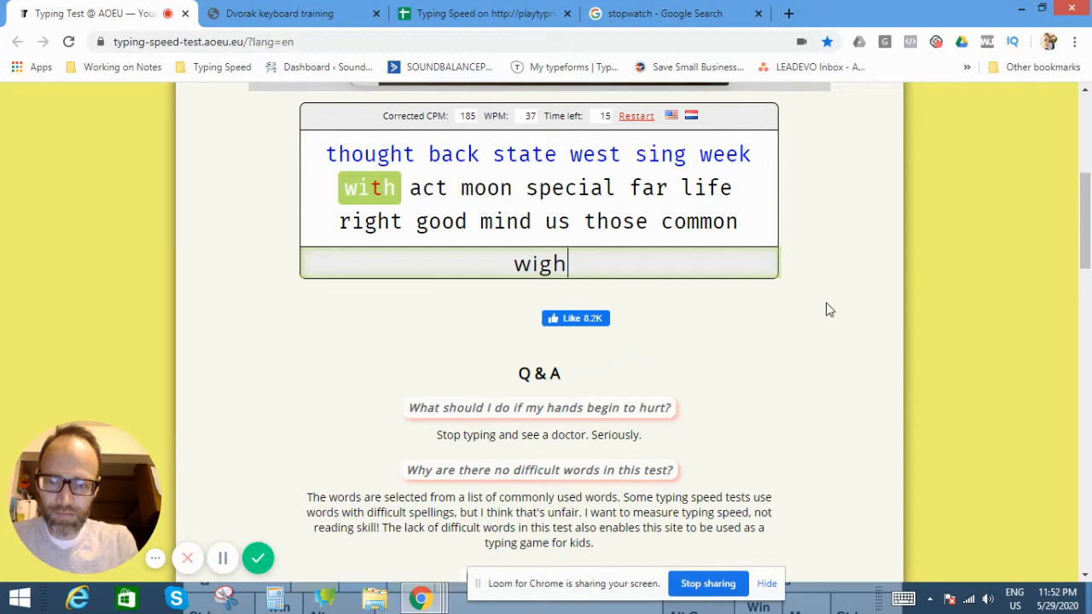
type("a")
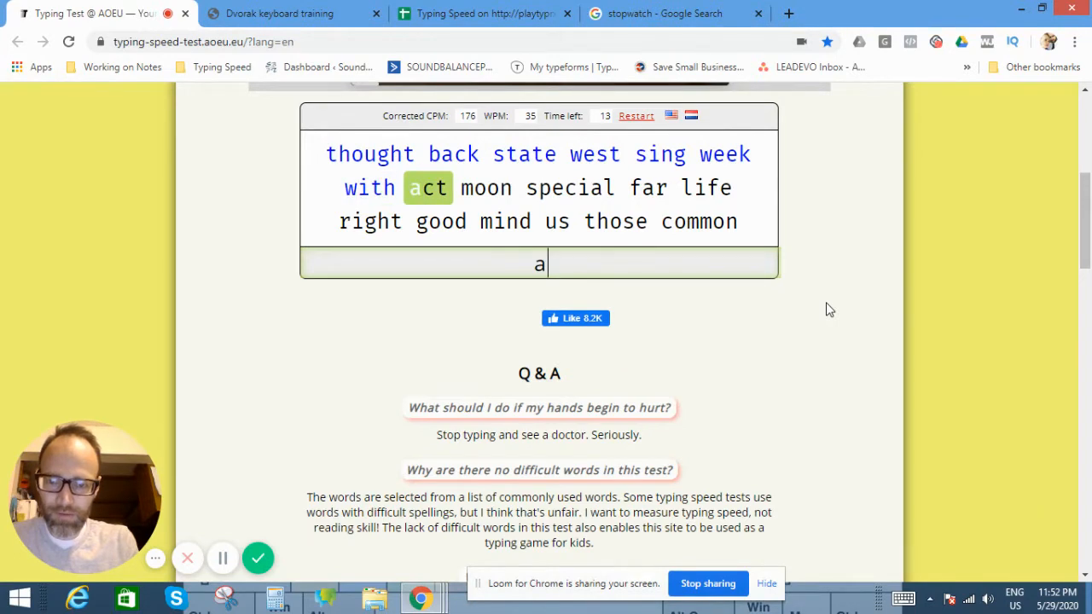
type("mssn")
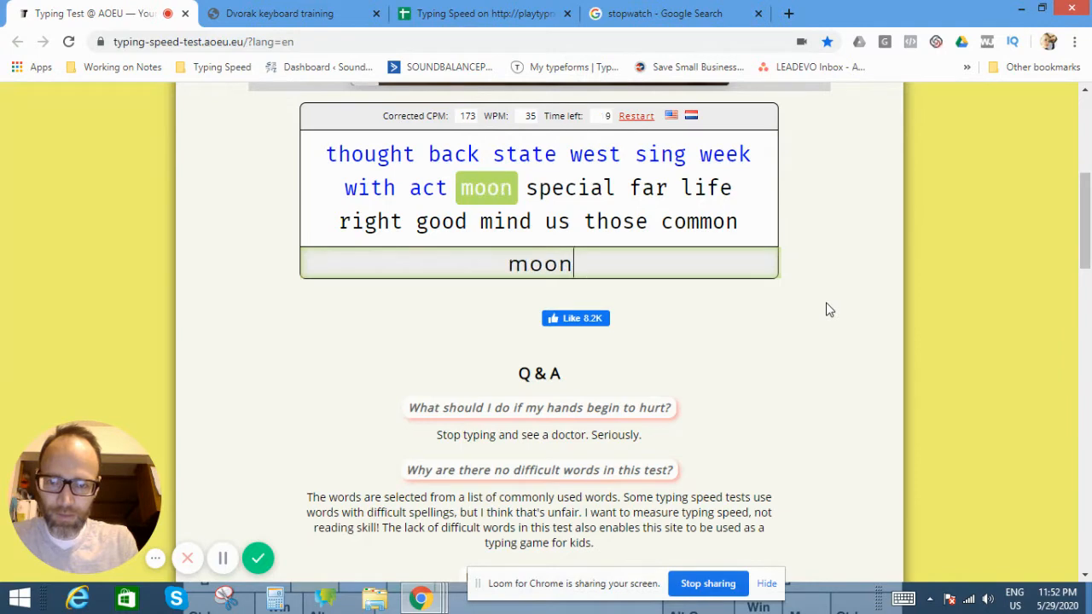
type("s")
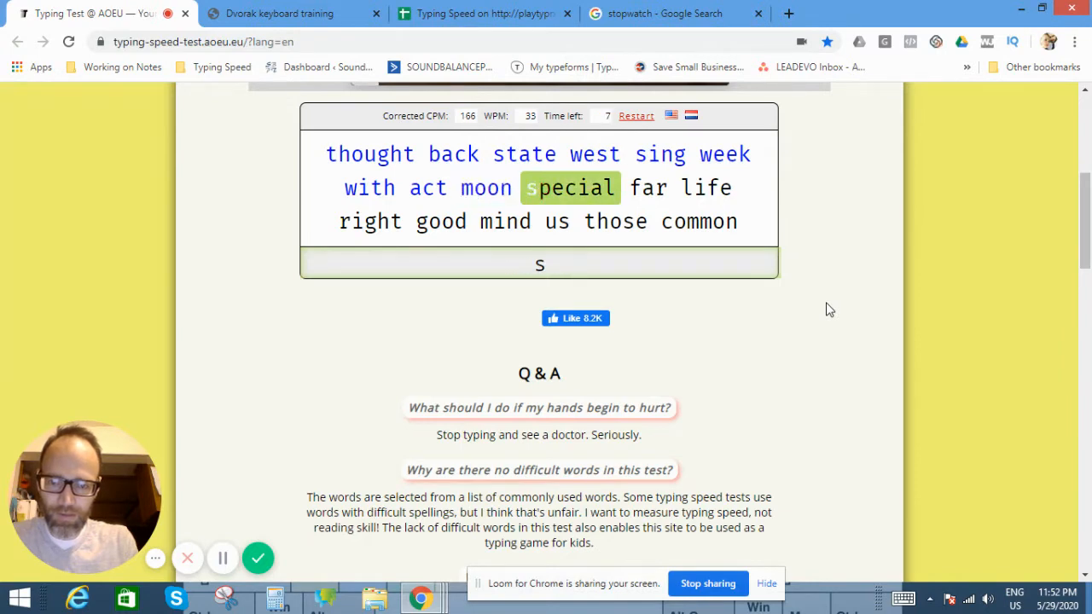
type("peciap")
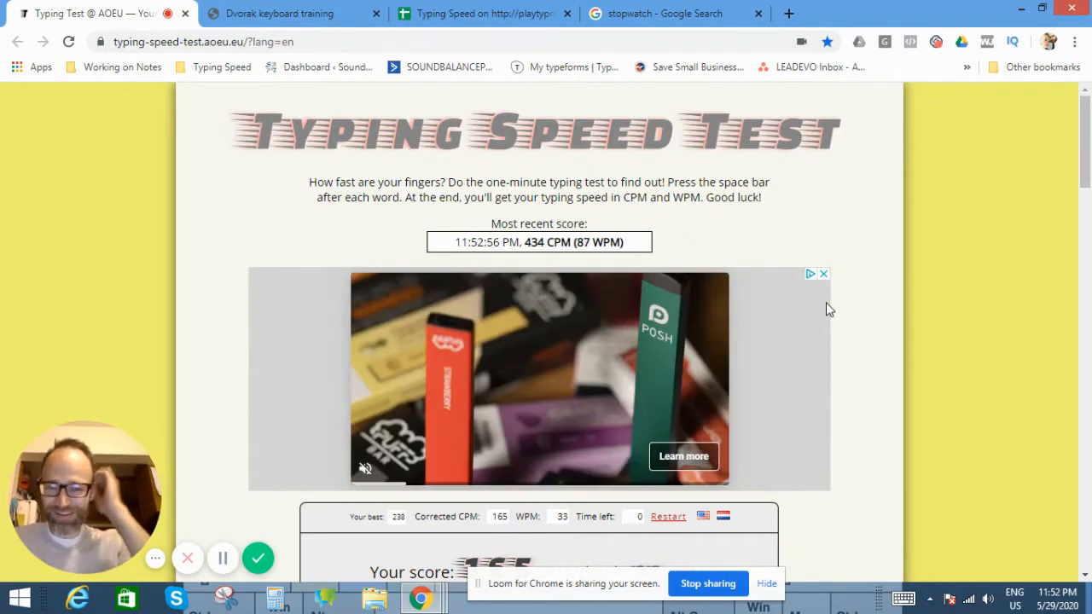
scroll("down", 3)
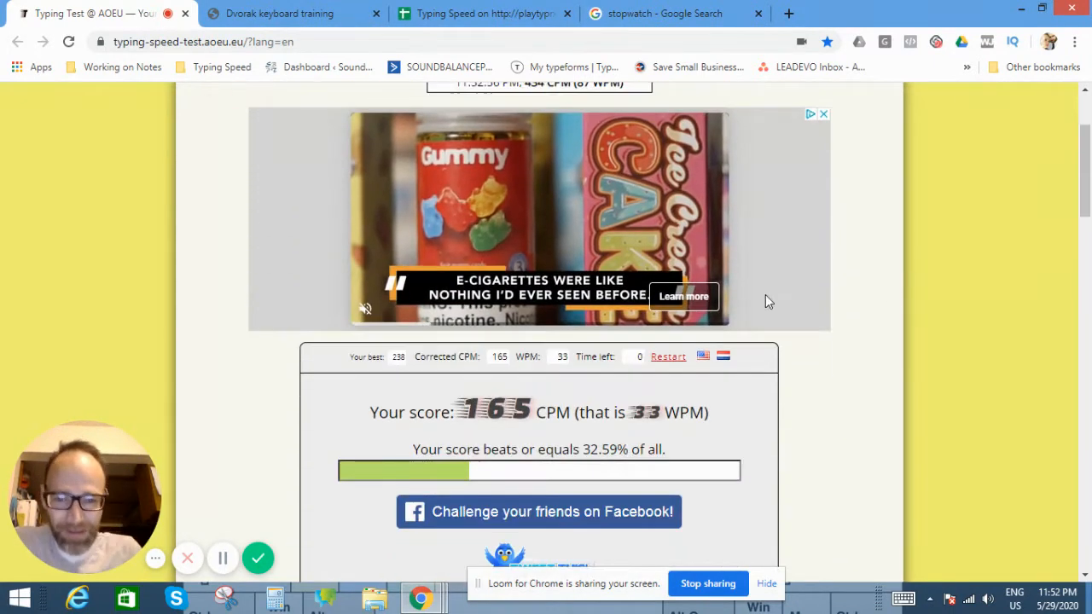
scroll("down", 3)
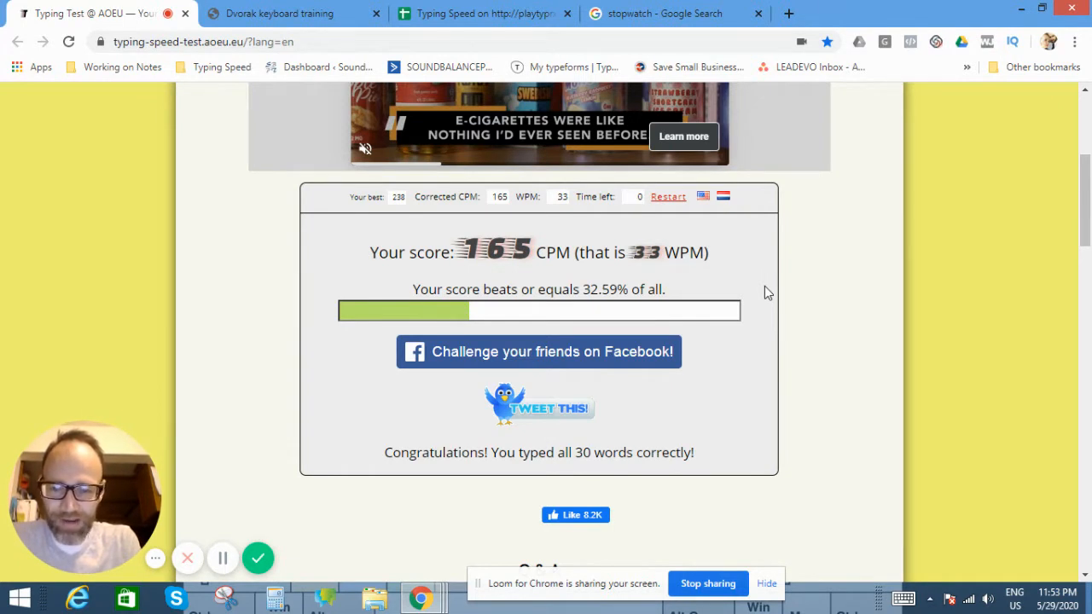
mouse_move(657, 286)
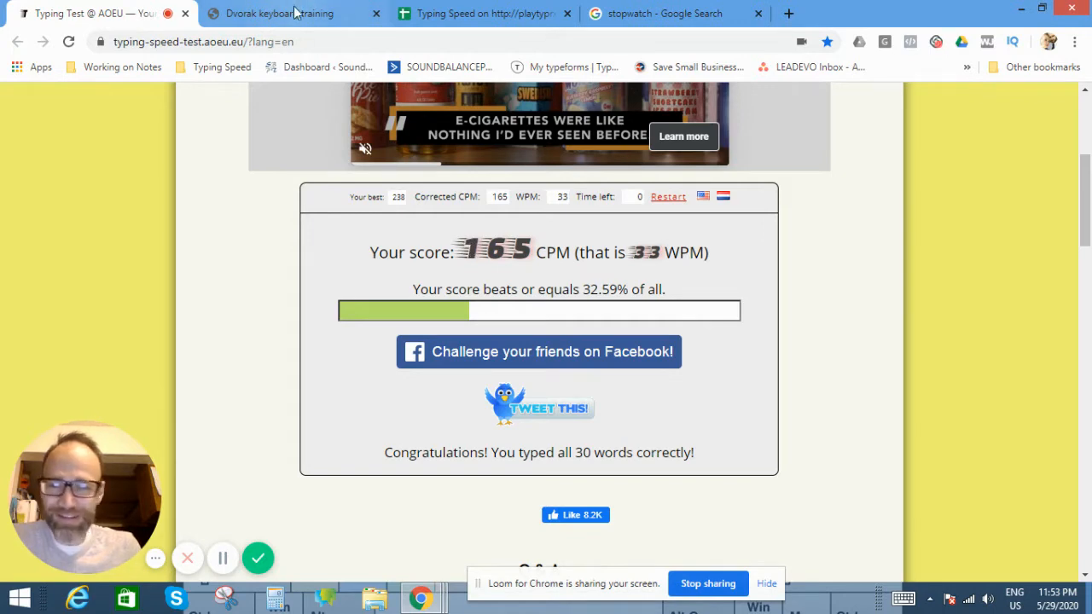
Enter 33 WPM in cell E122, then scroll through the charts and back.
left_click(482, 14)
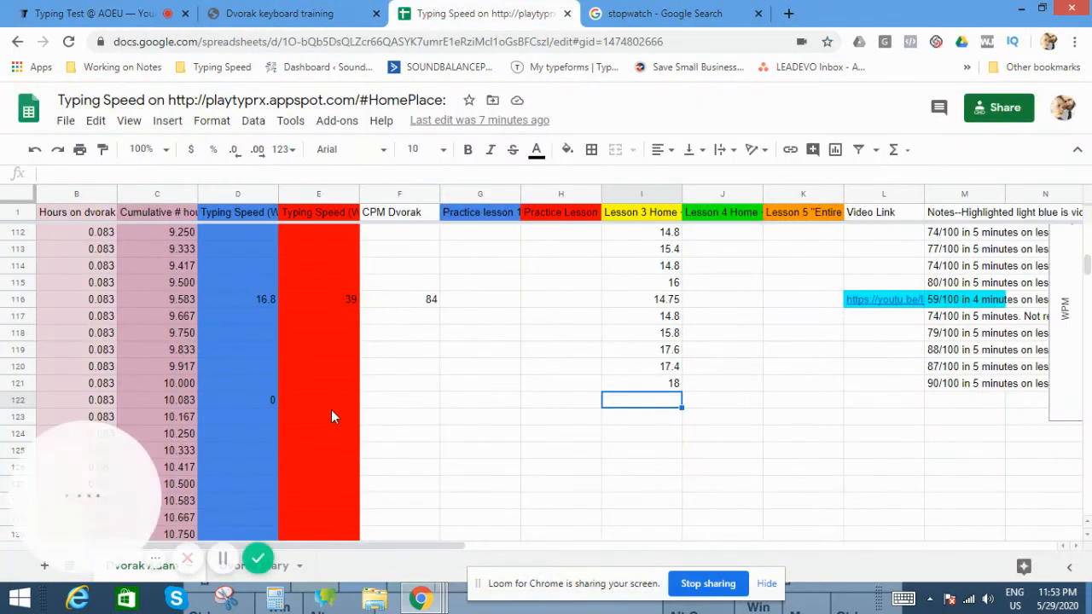
type("33")
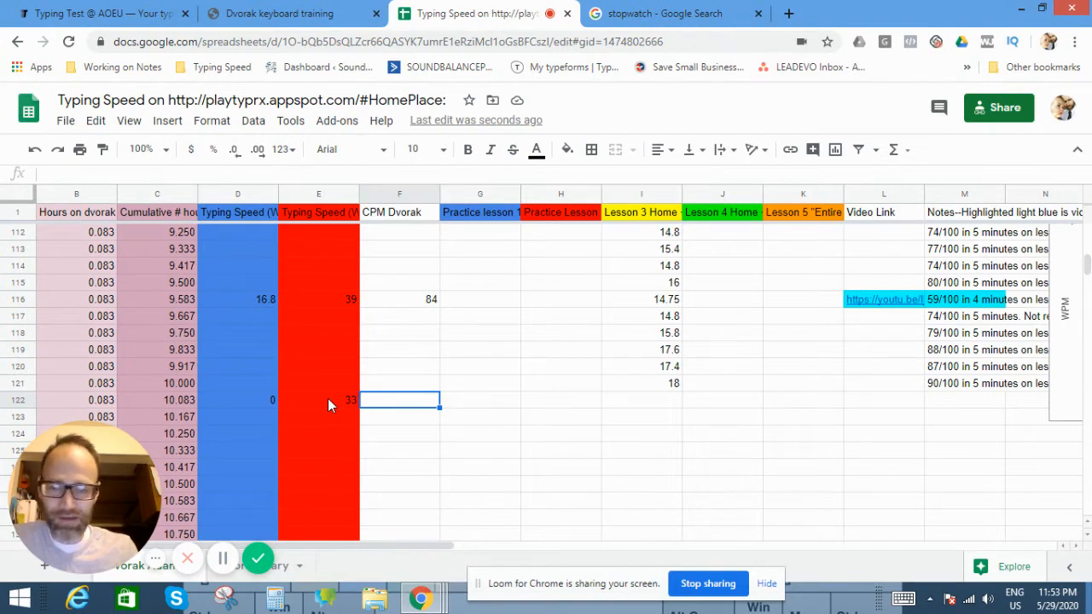
mouse_move(377, 401)
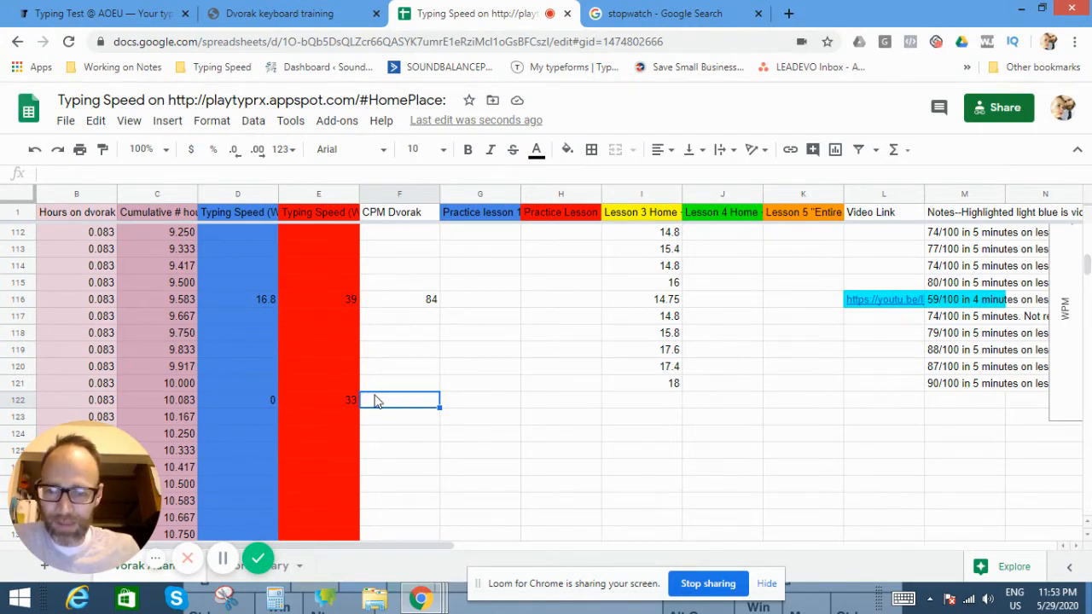
scroll("down", 3)
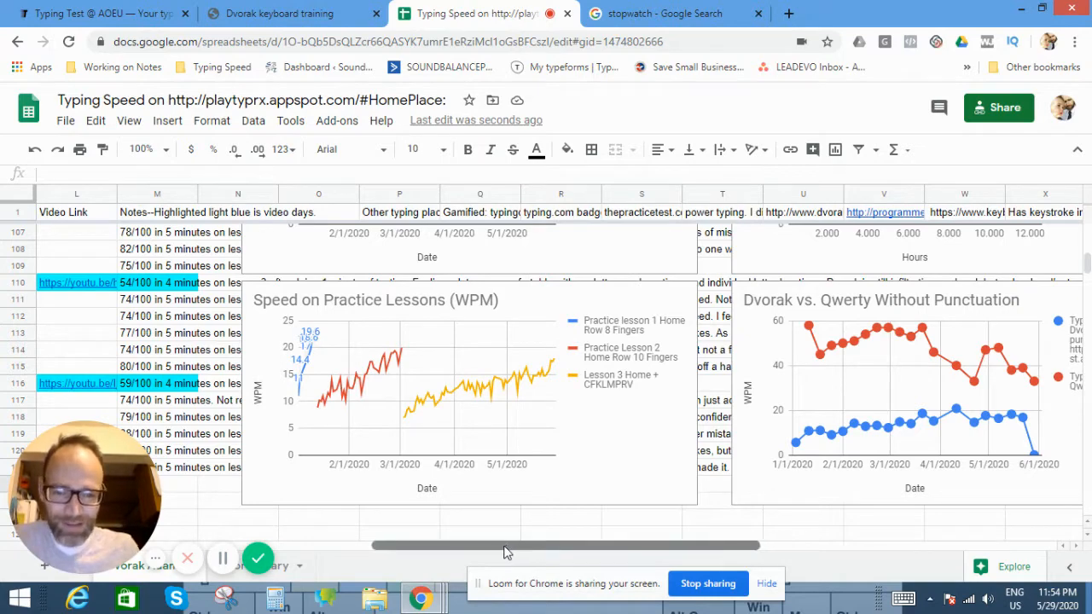
scroll("left", 3)
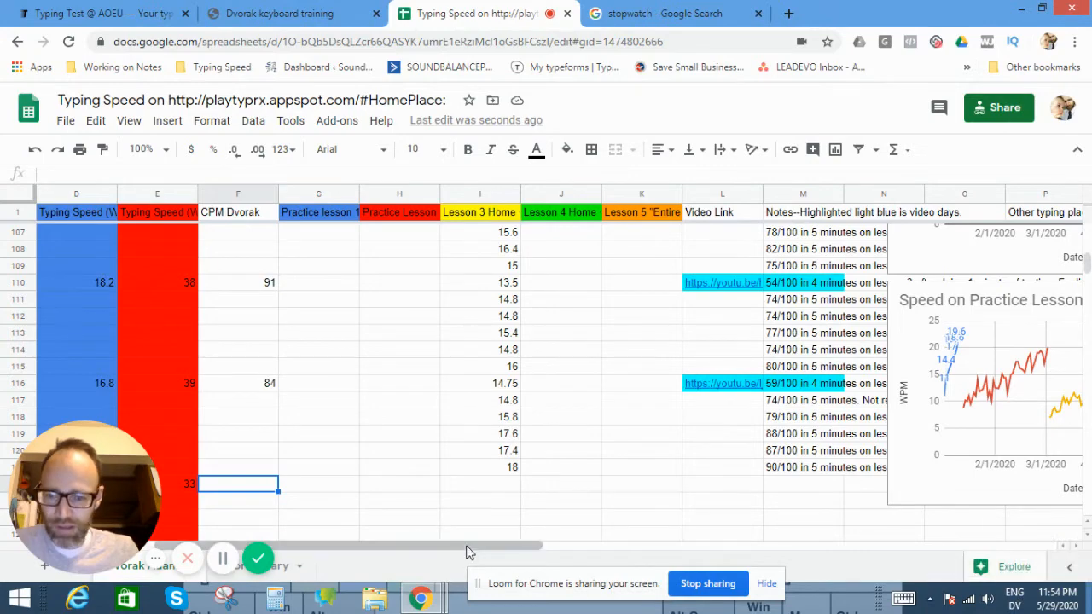
scroll("left", 3)
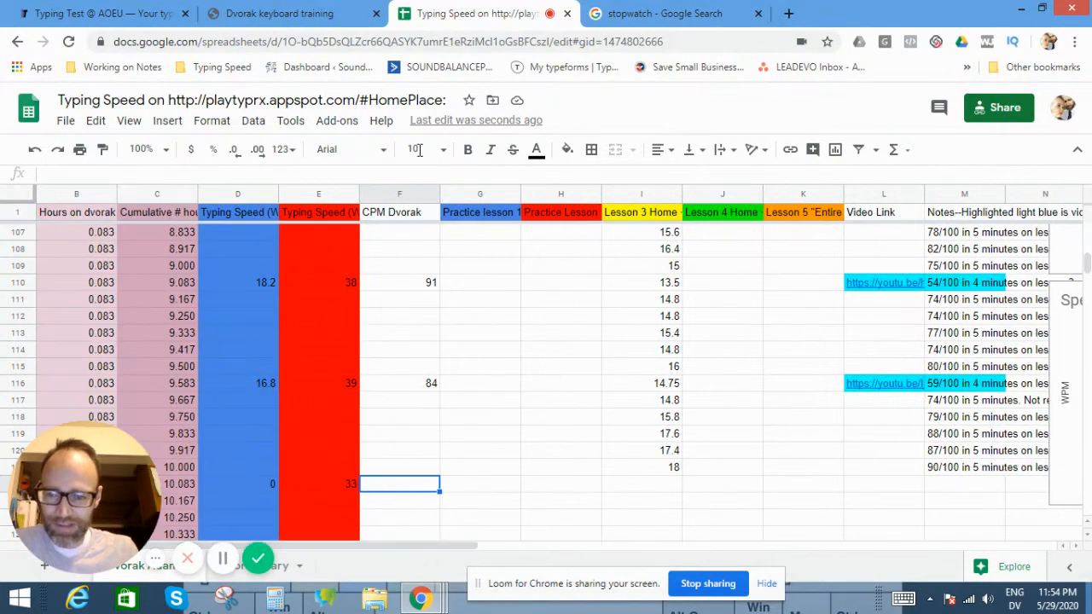
left_click(282, 14)
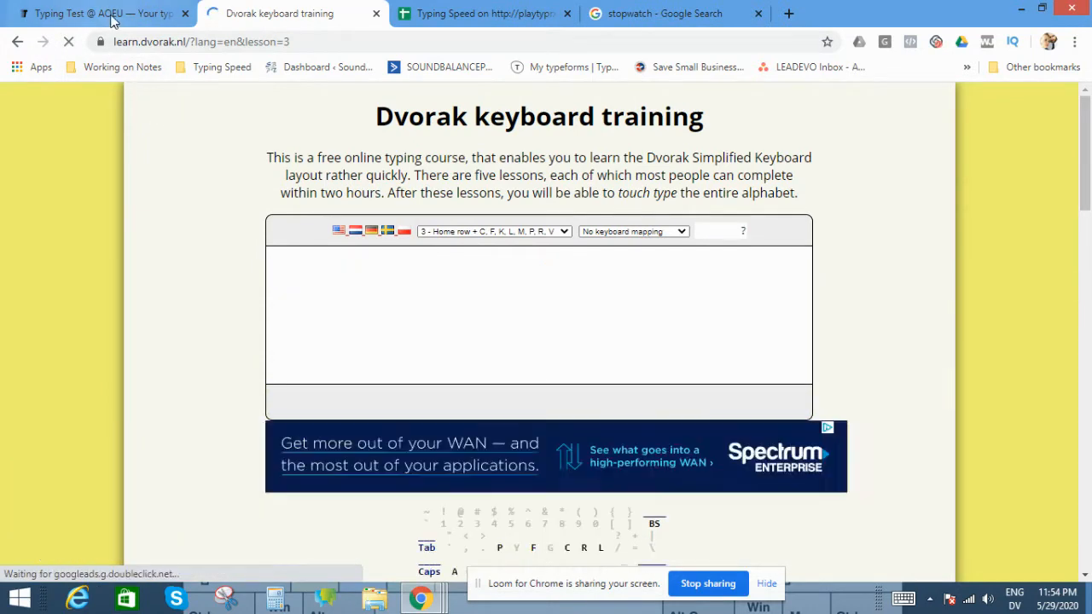
Return to the AOEU typing speed test tab.
left_click(94, 12)
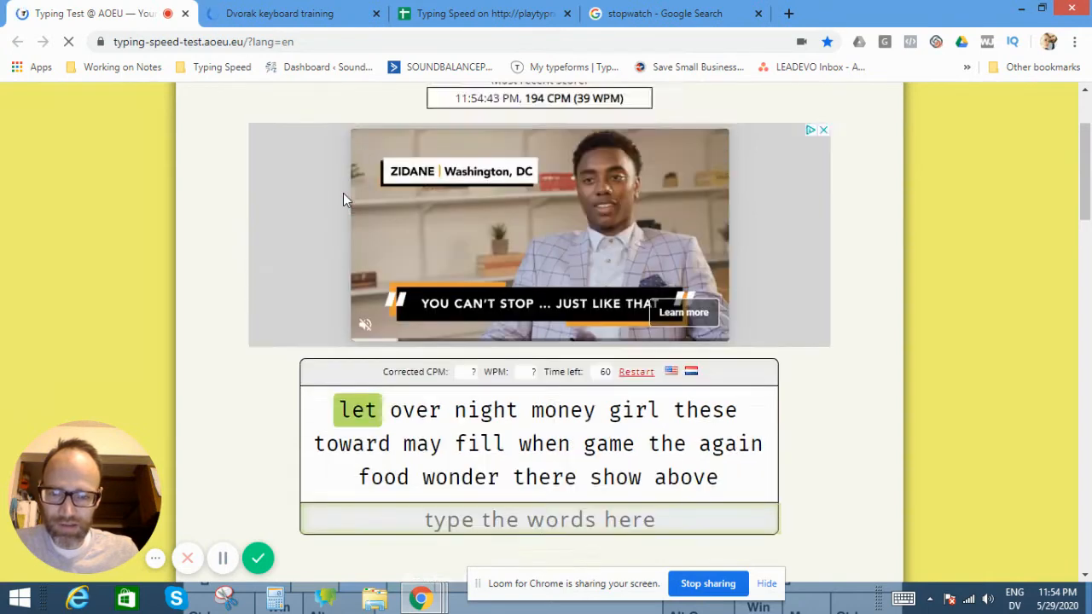
Scroll down to the fresh 60-second test box and Dvorak keyboard chart.
scroll("down", 3)
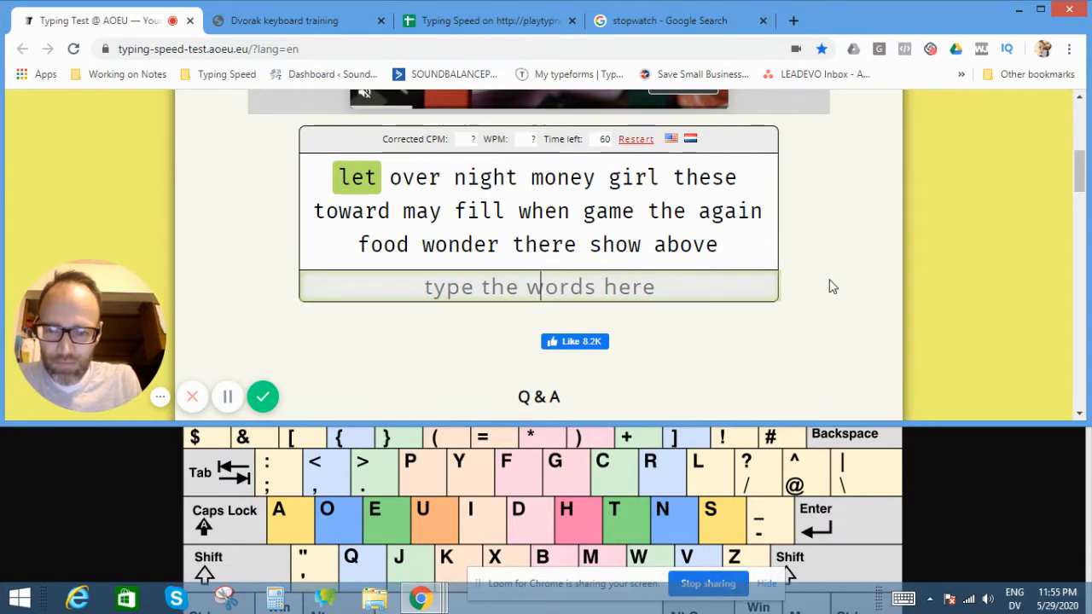
Type the prompted words on Dvorak until time runs out, reaching 100 CPM (20 WPM).
type("o")
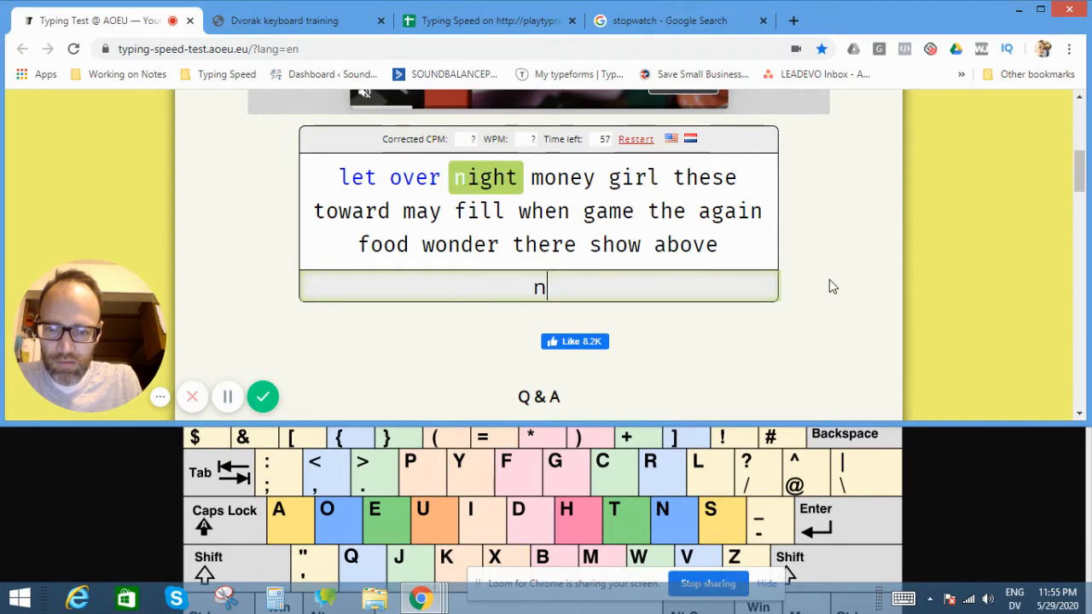
type("ig")
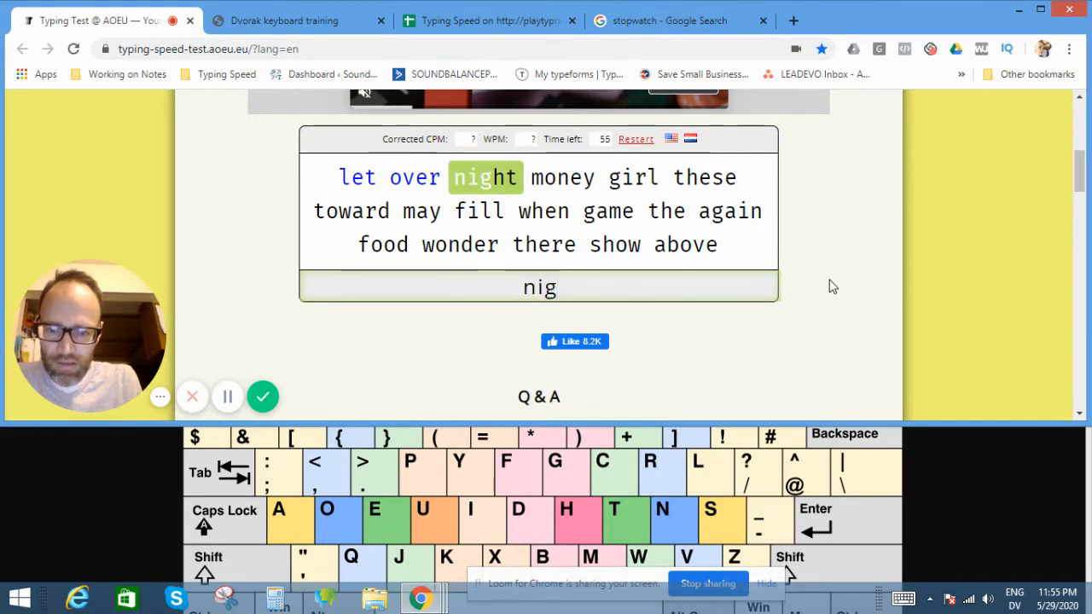
type("m")
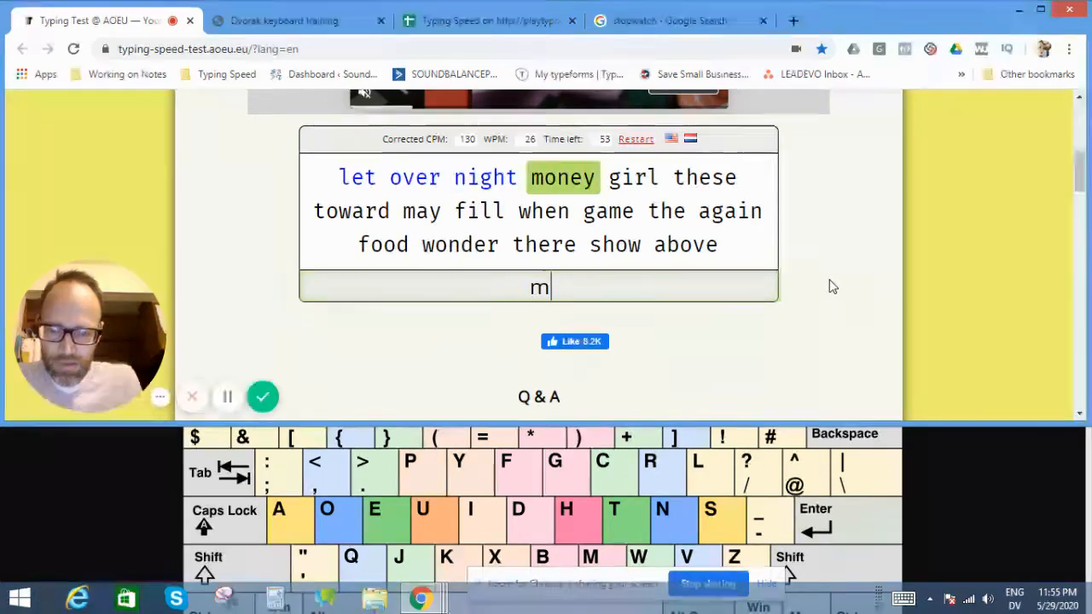
type("oney")
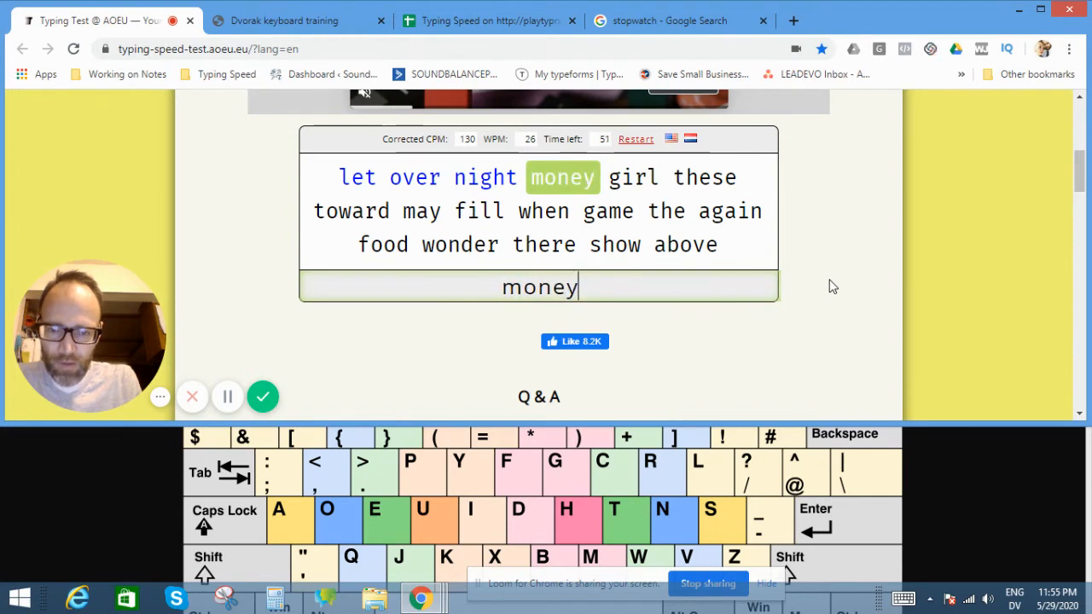
type("g")
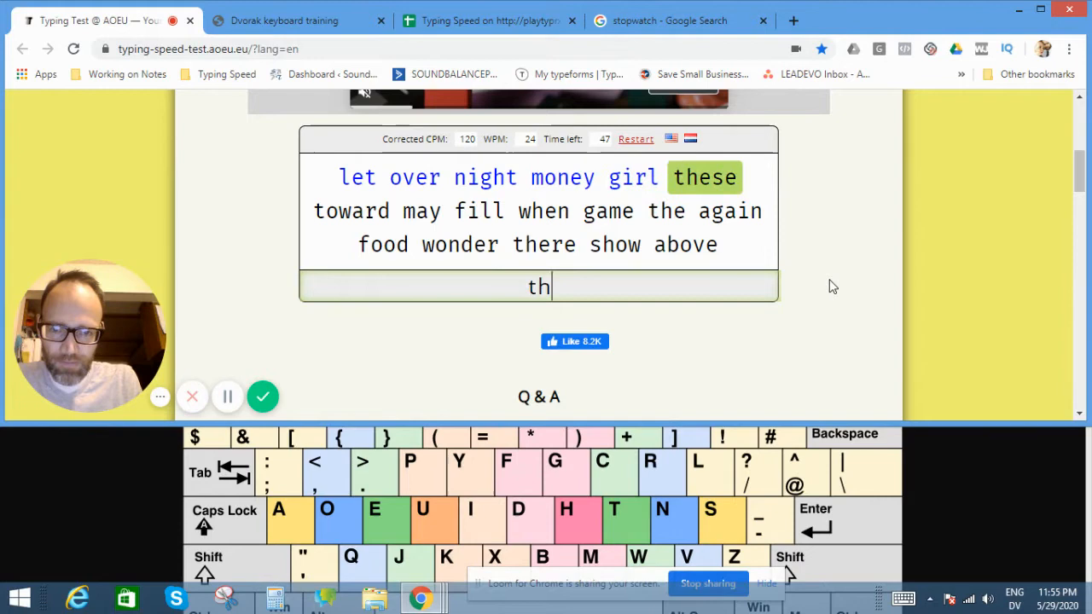
type("es")
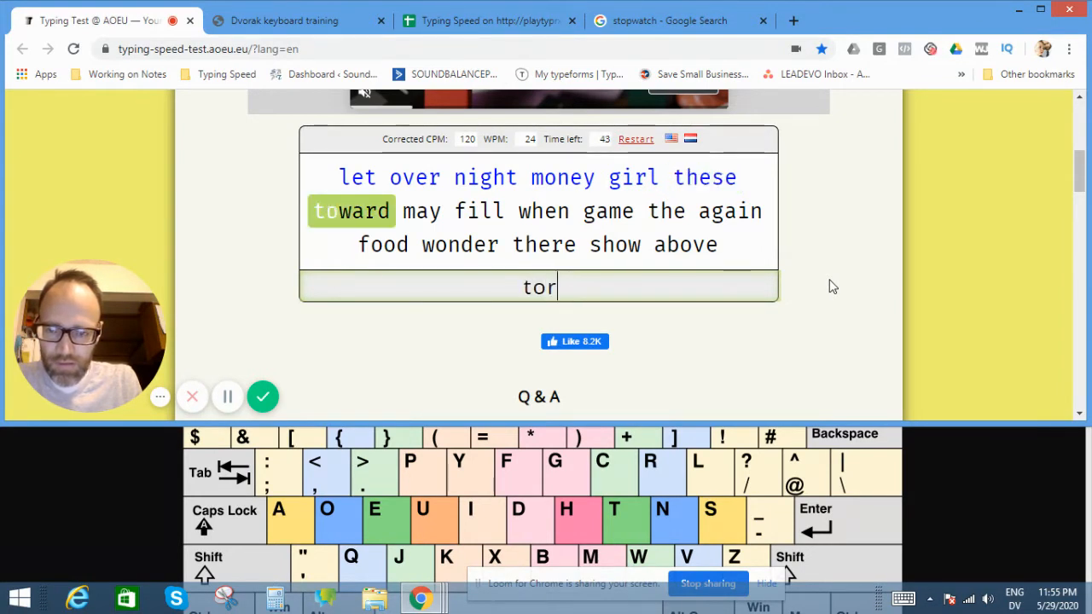
type("wa")
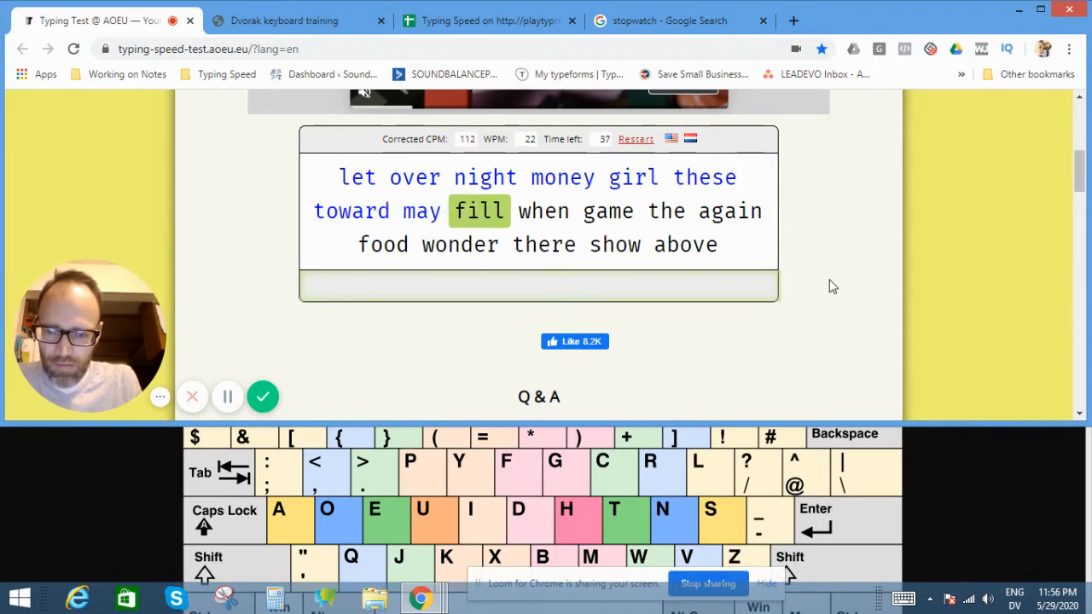
type("fil")
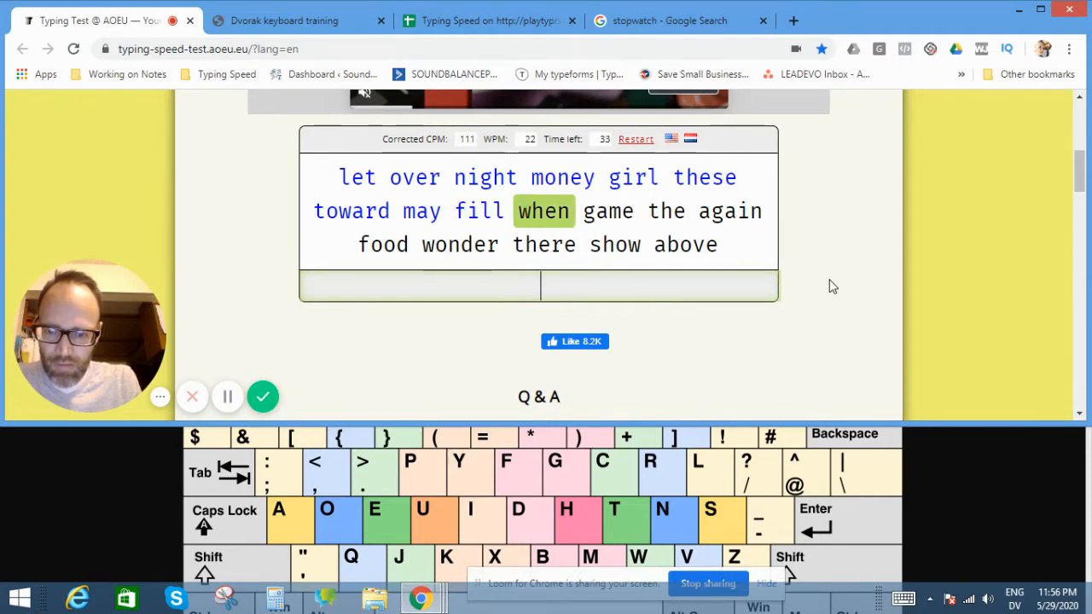
type("w")
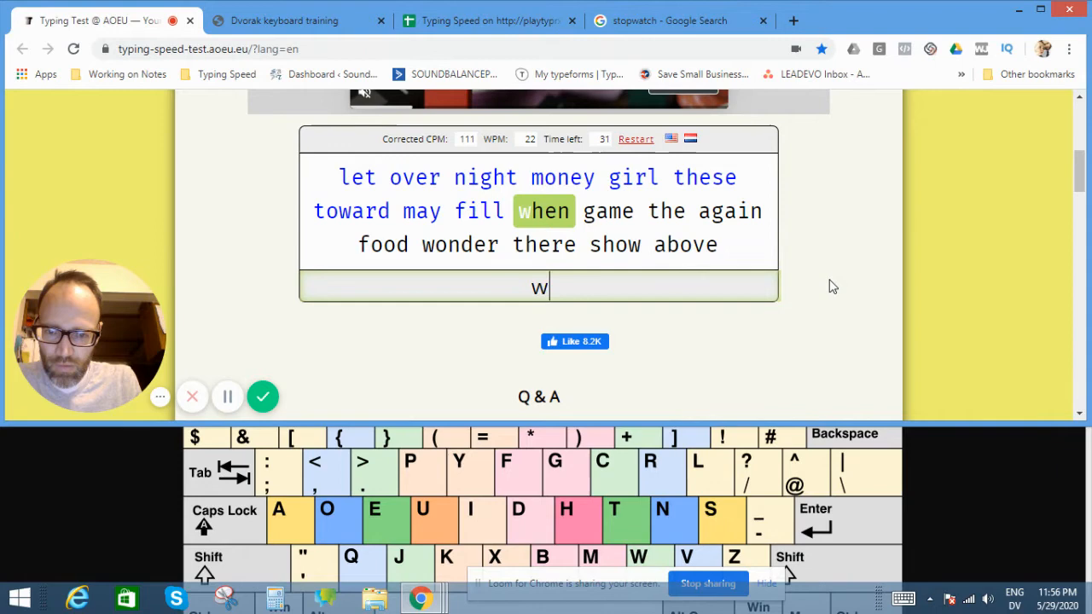
type("g")
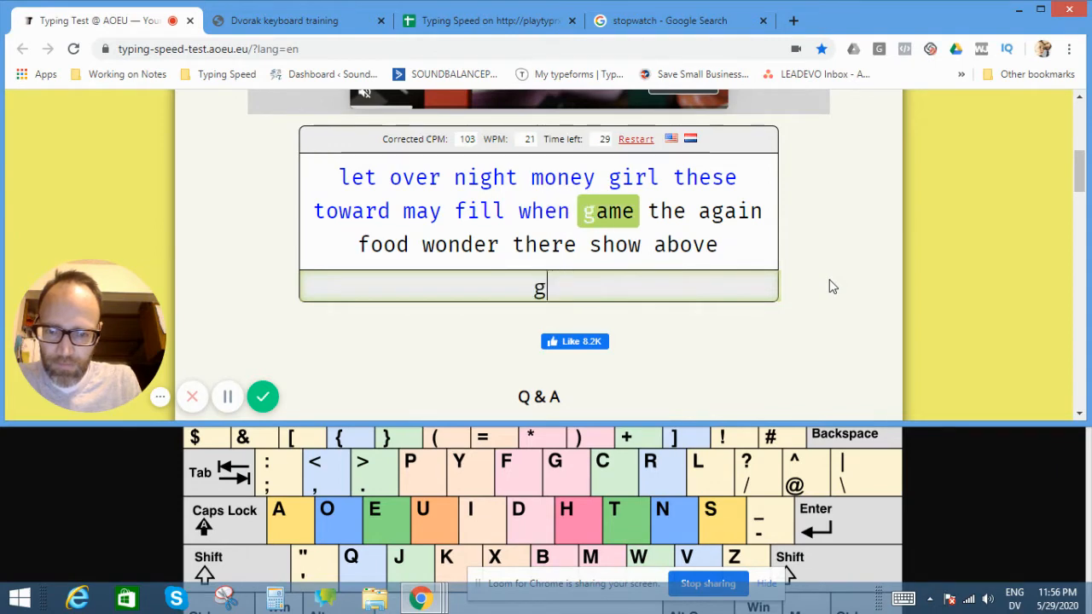
type("the")
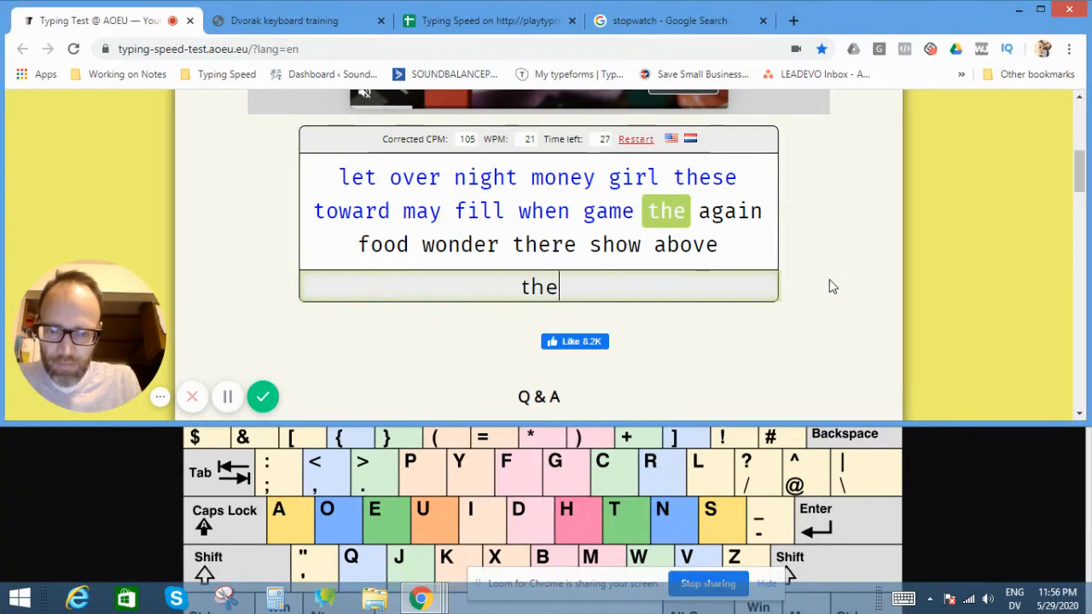
type("aca")
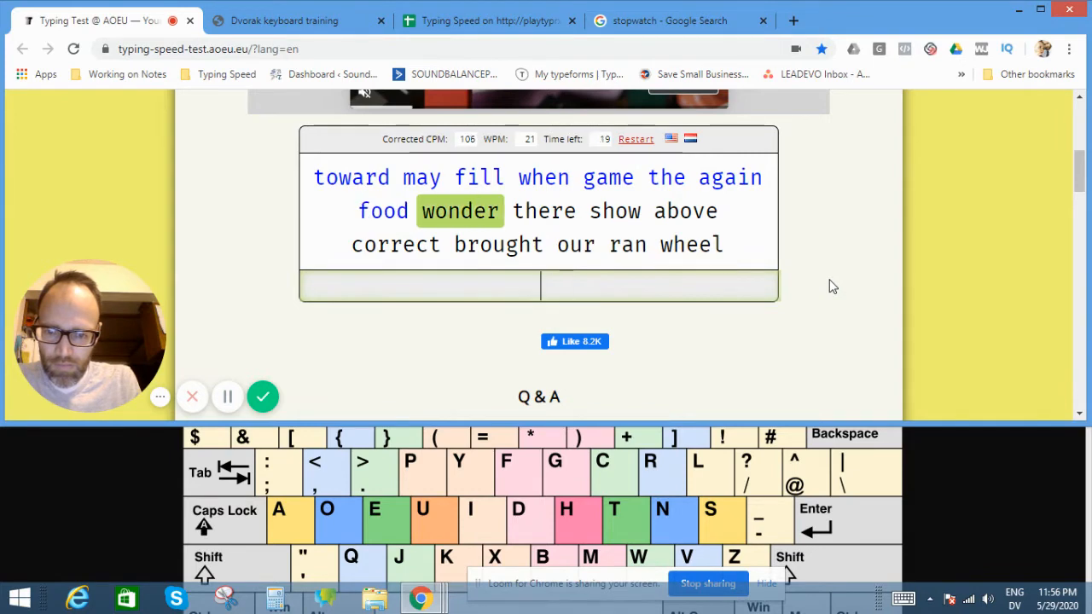
type("v")
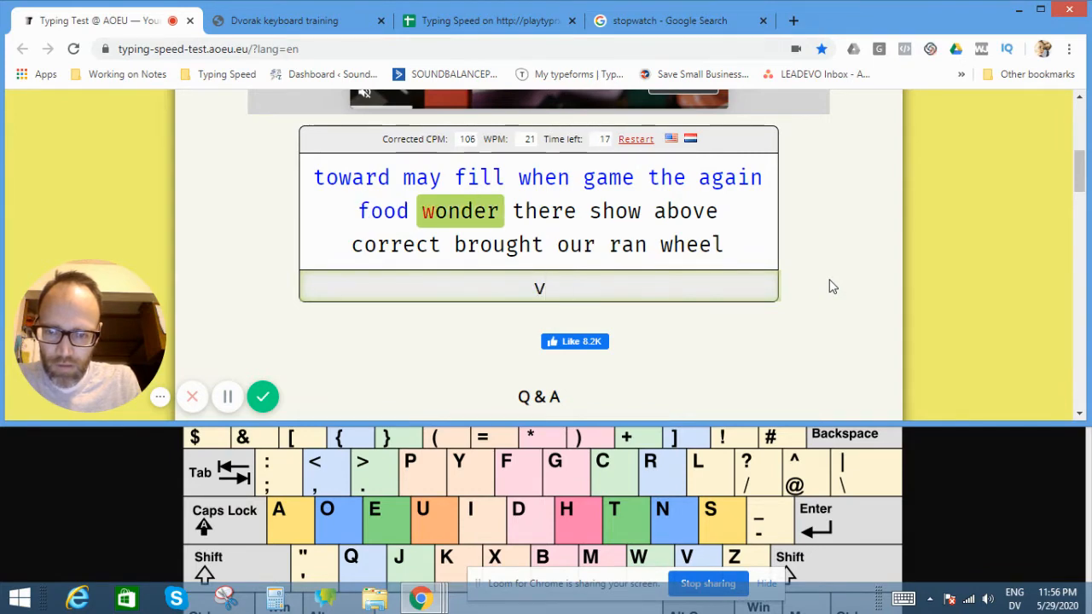
type("wond")
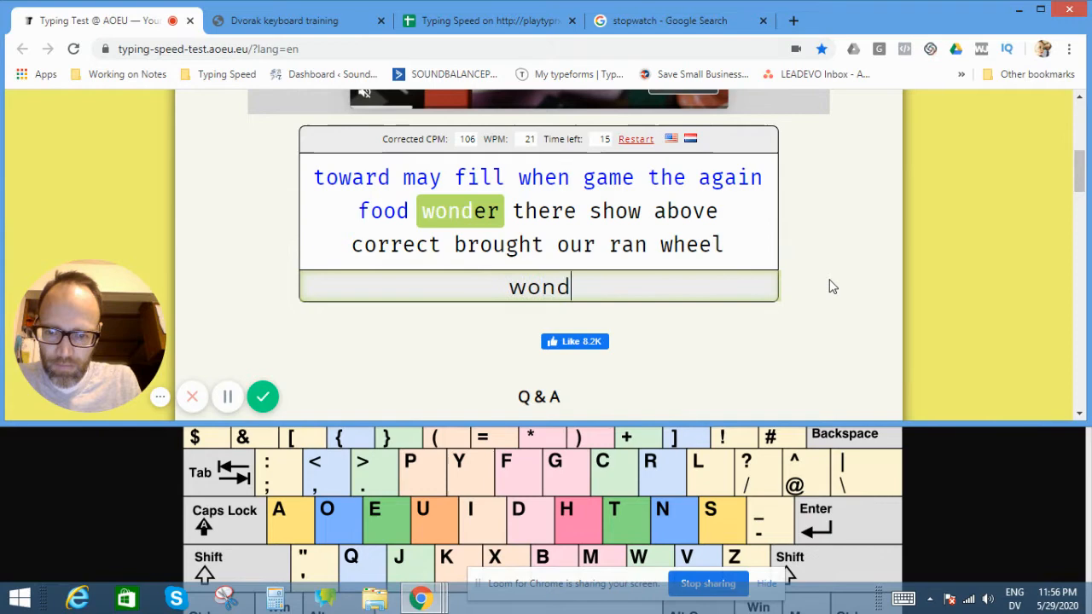
type("the")
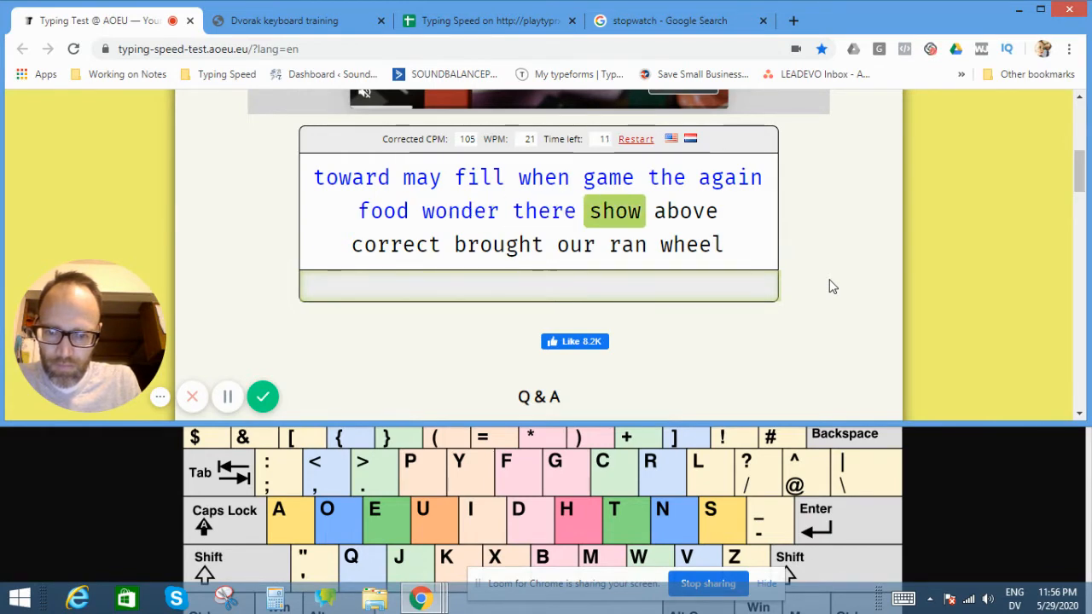
type("shot")
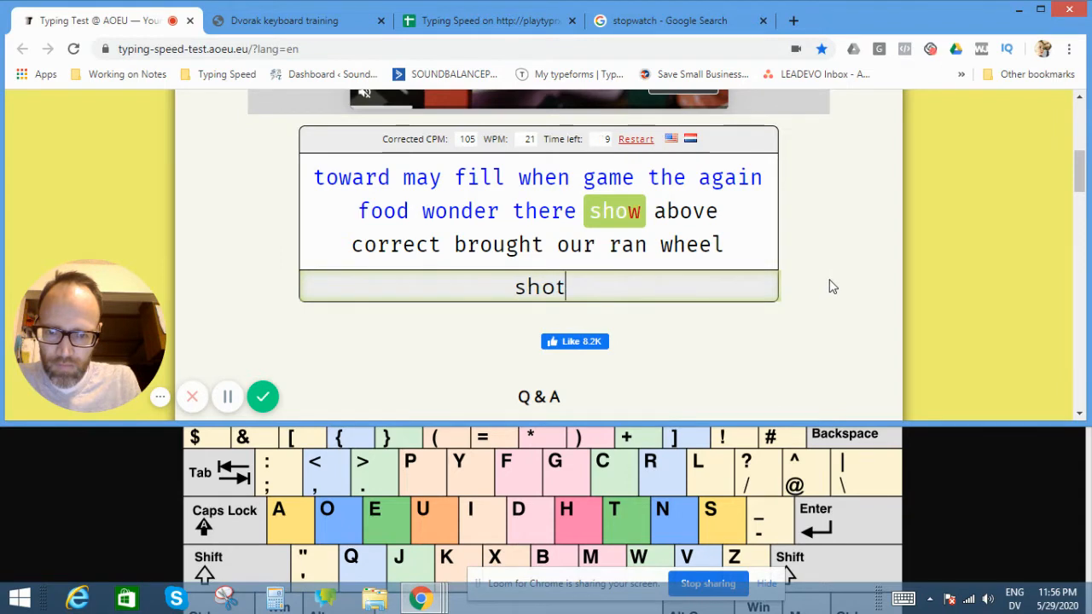
type("w")
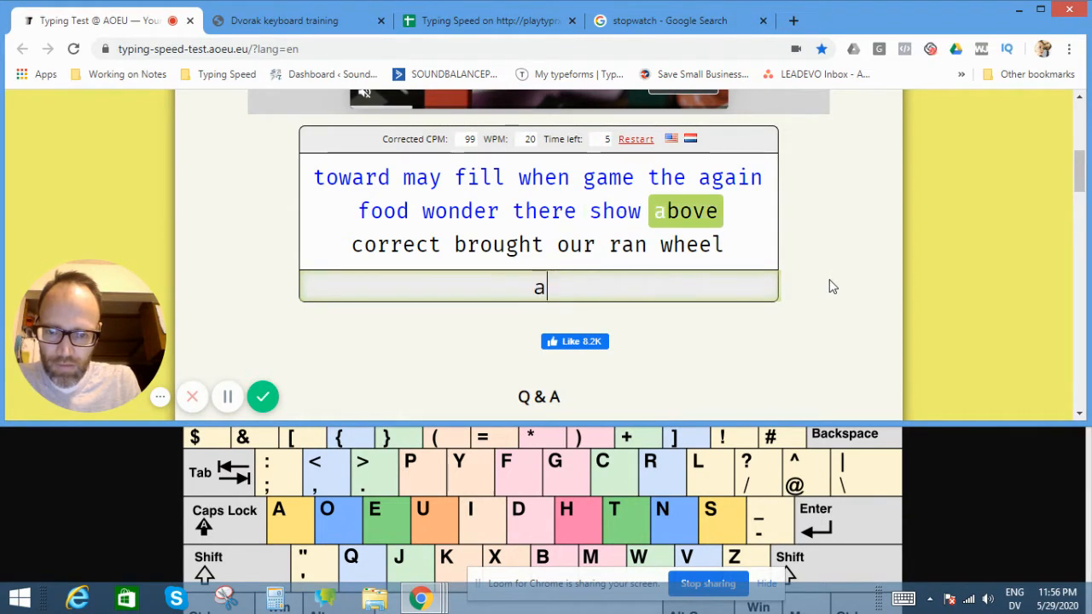
type("bo")
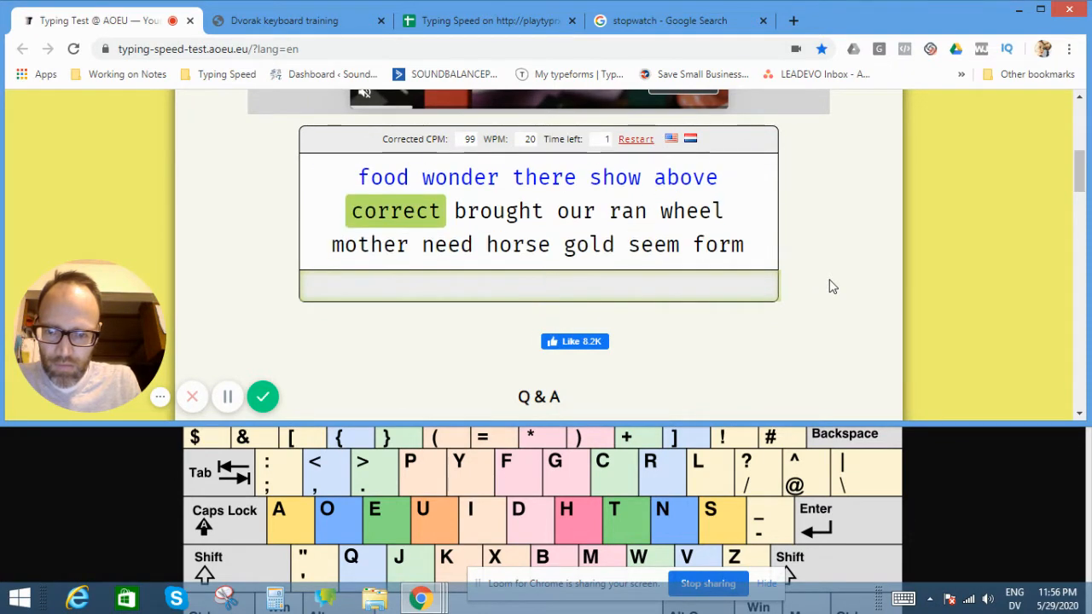
type("corre")
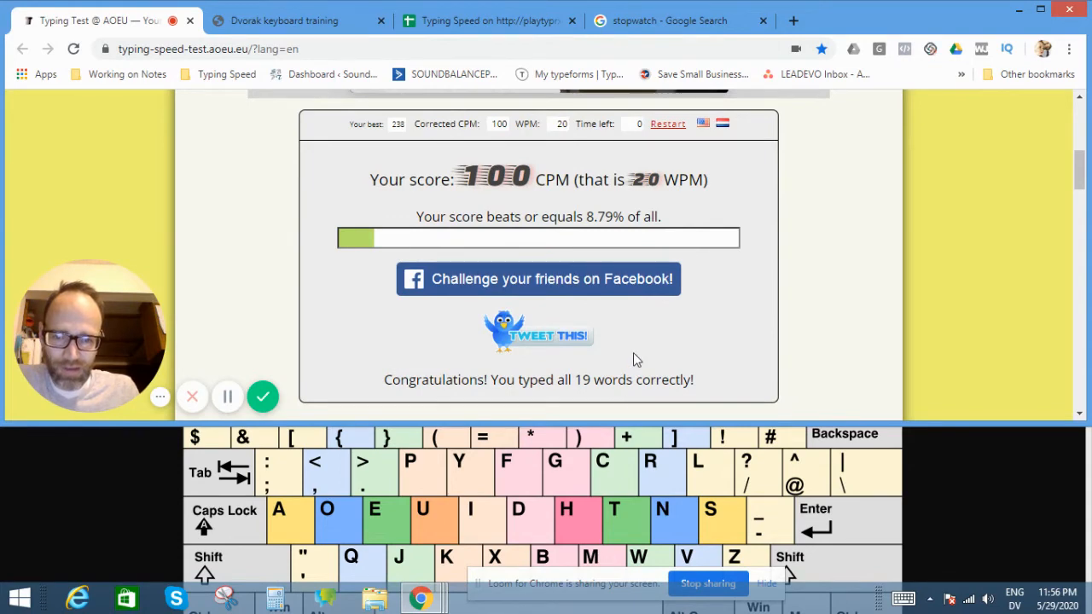
mouse_move(403, 529)
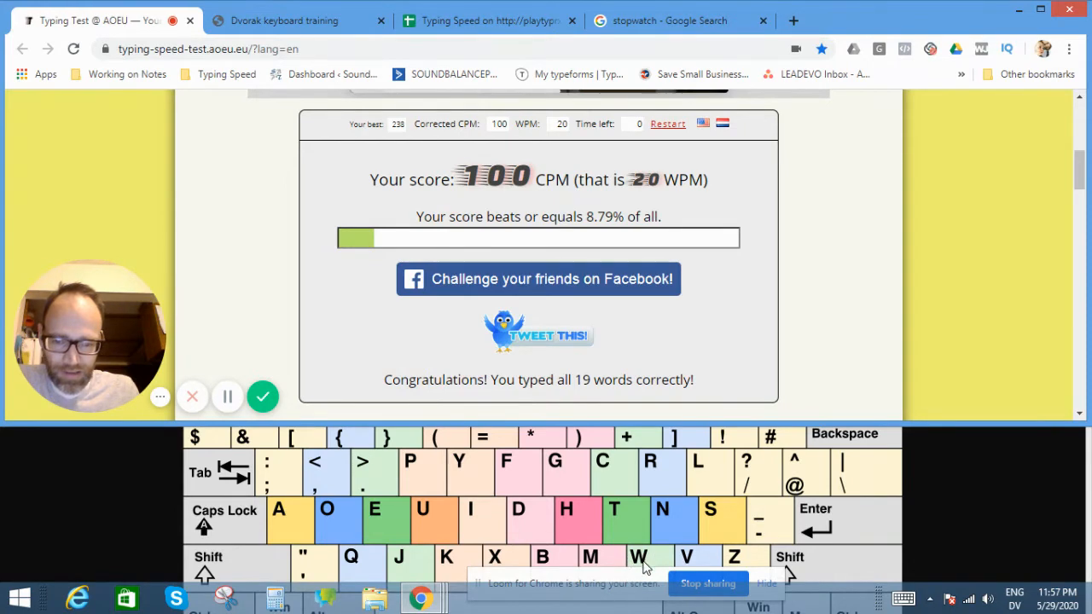
mouse_move(553, 476)
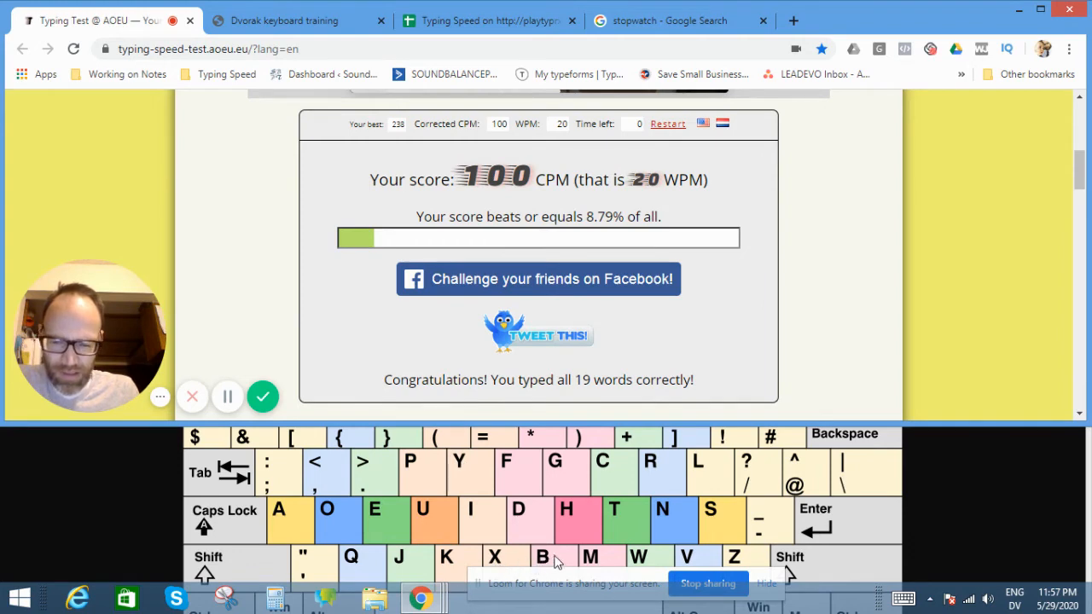
mouse_move(499, 561)
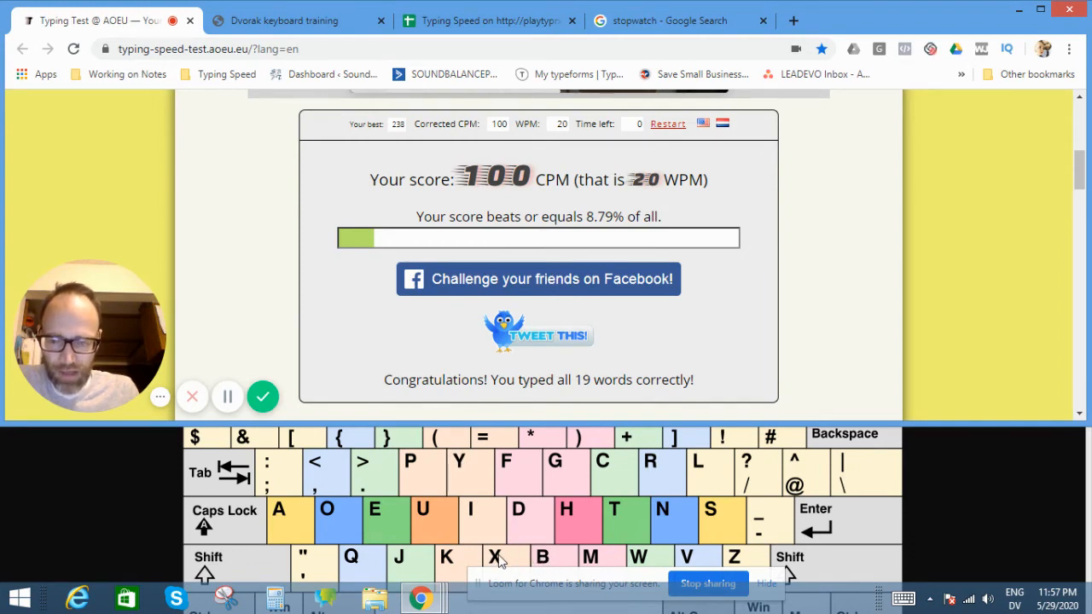
mouse_move(736, 565)
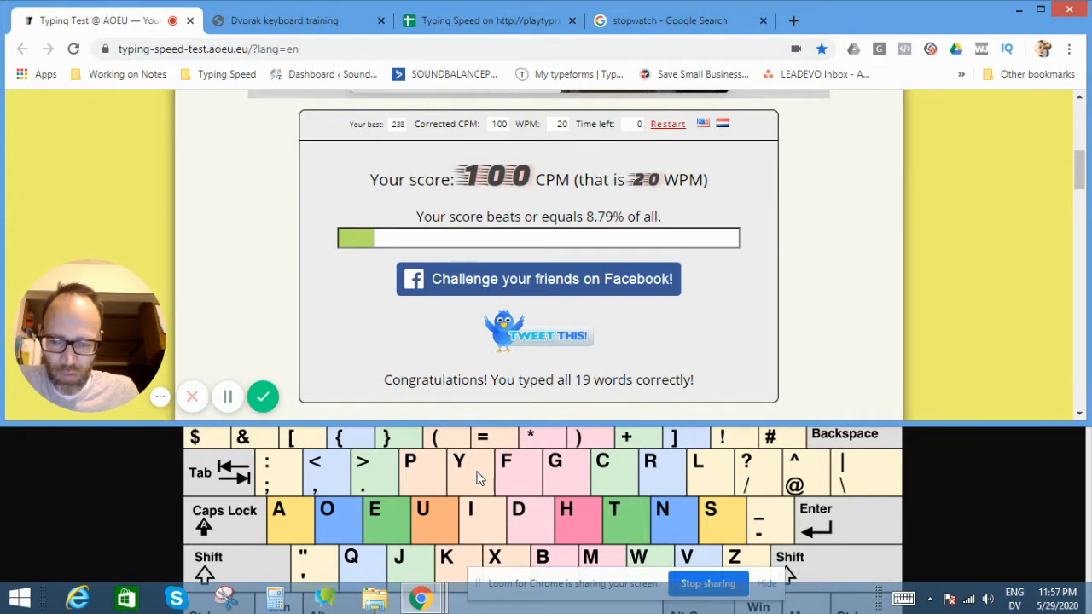
mouse_move(563, 566)
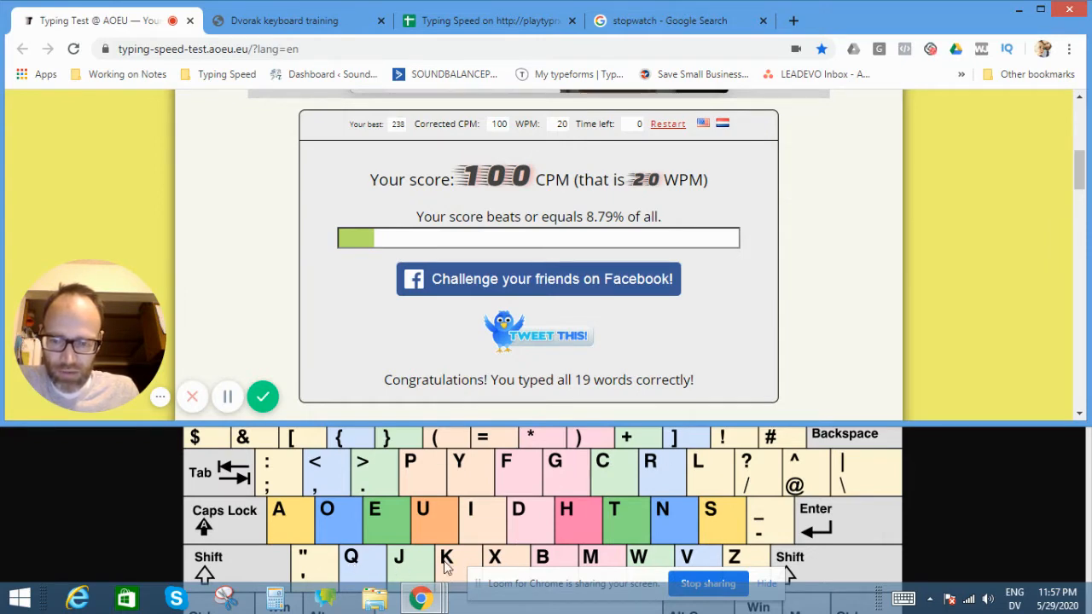
mouse_move(544, 521)
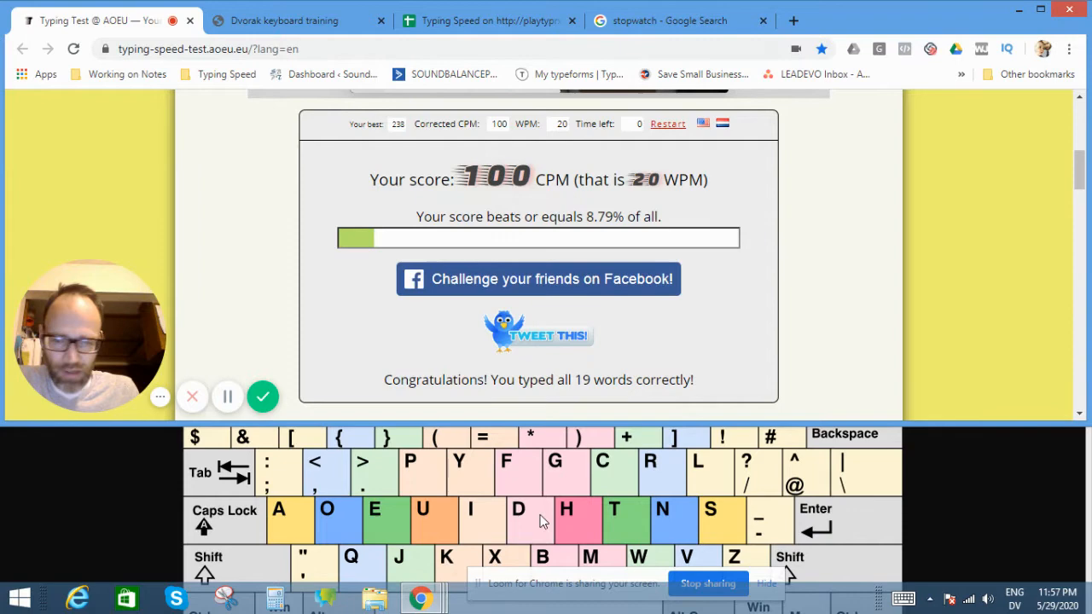
mouse_move(356, 521)
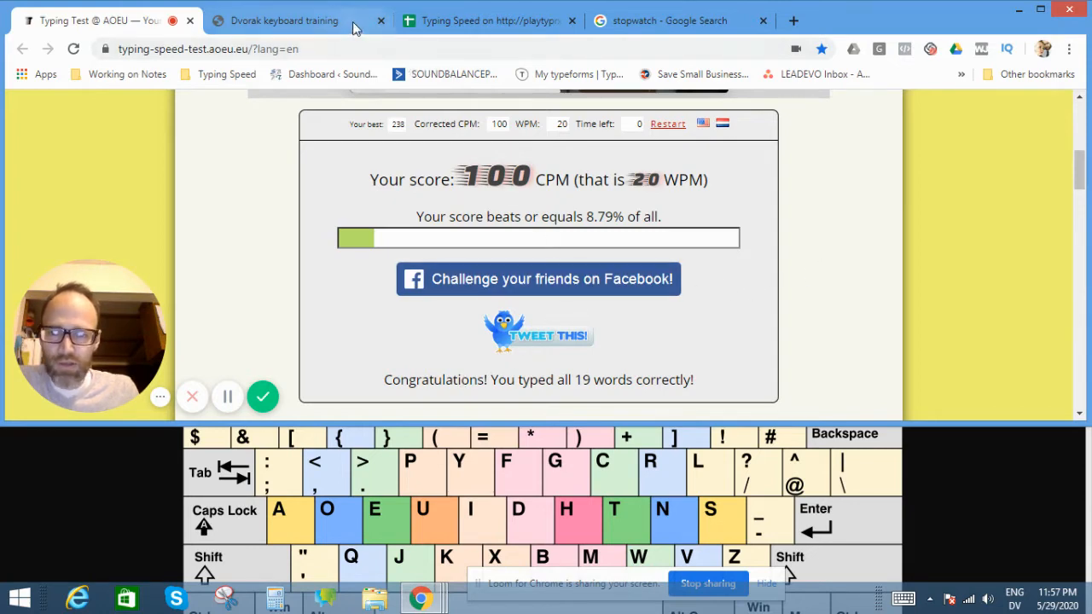
mouse_move(465, 21)
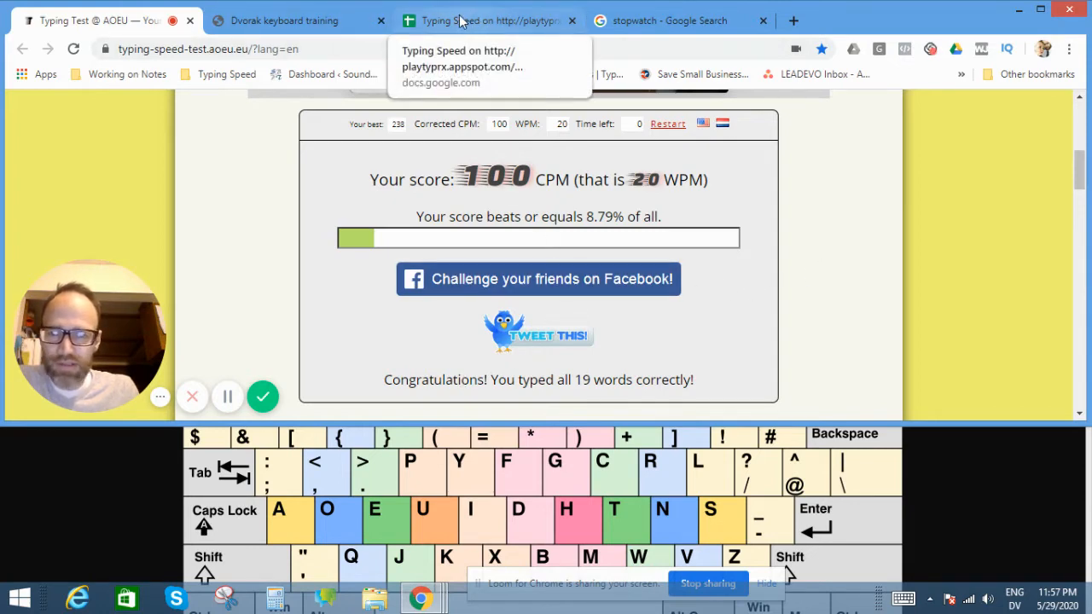
mouse_move(443, 28)
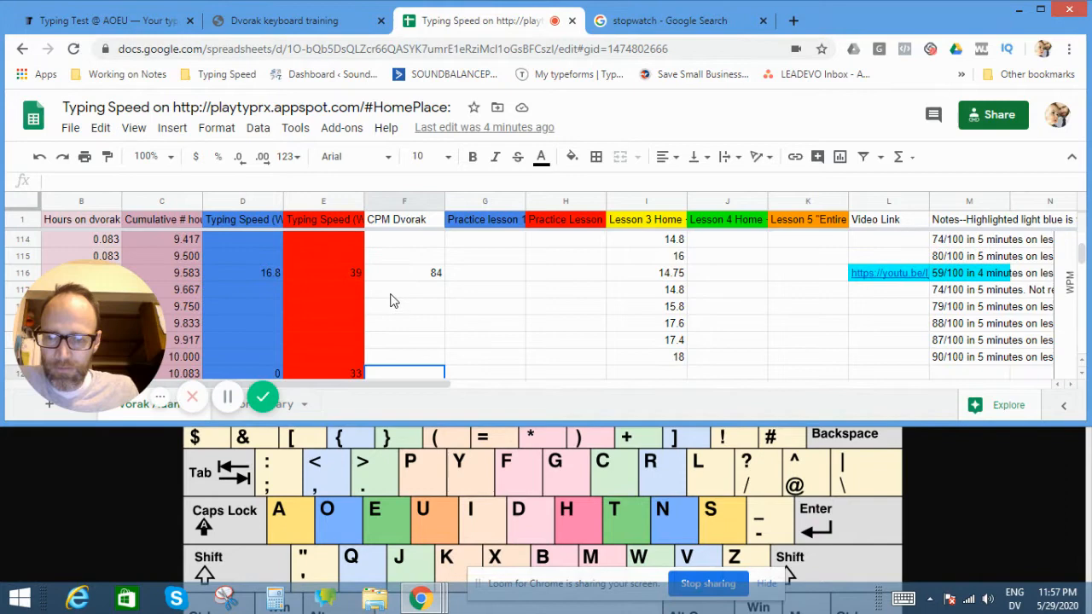
Enter 100 in row 122's CPM Dvorak cell and scroll right toward the charts.
type("100")
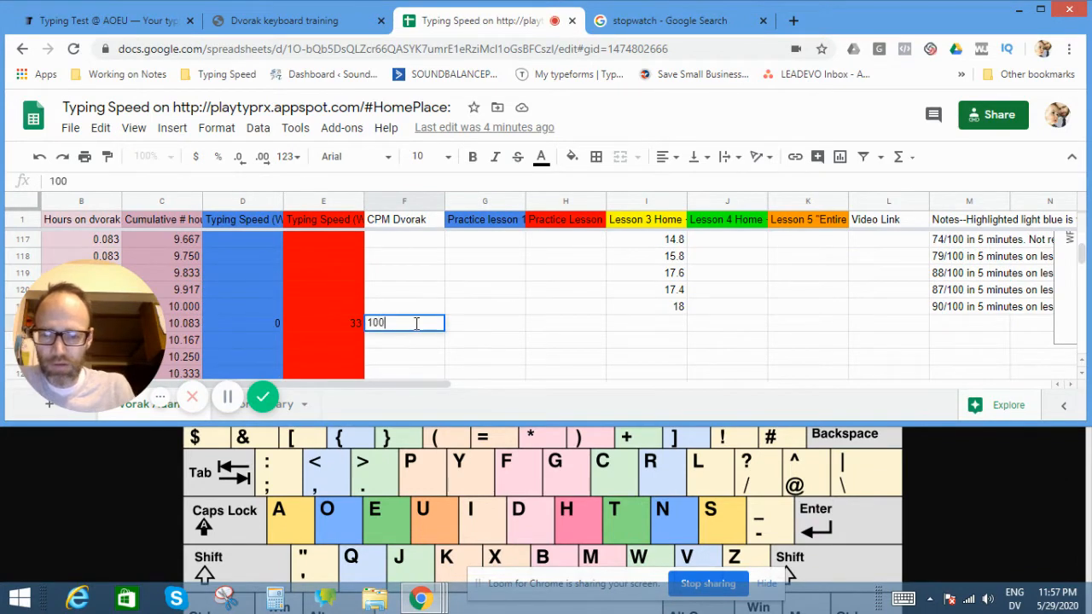
key("enter")
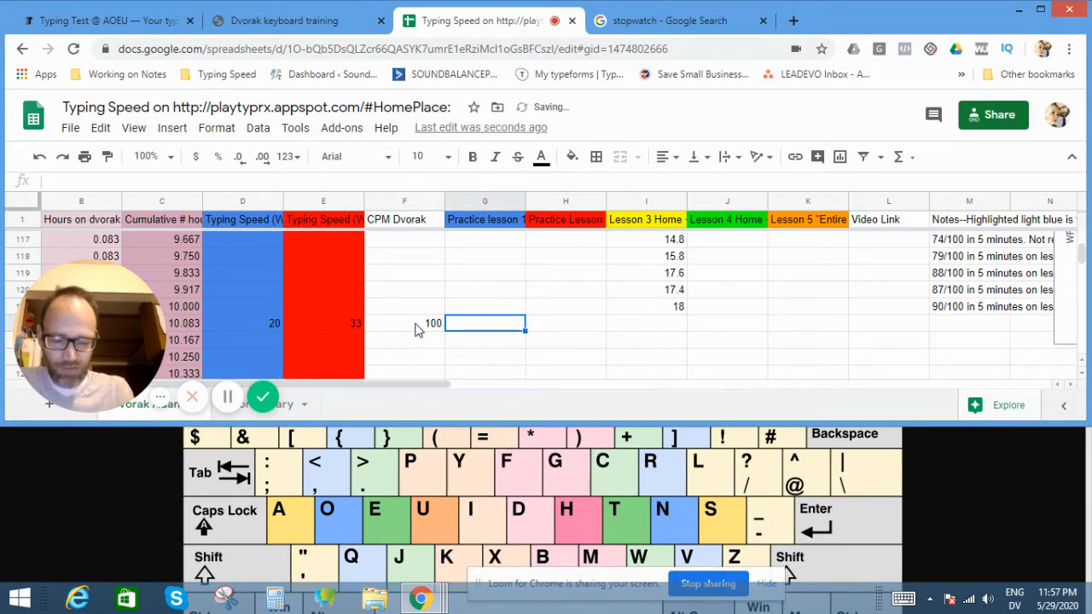
scroll("right", 3)
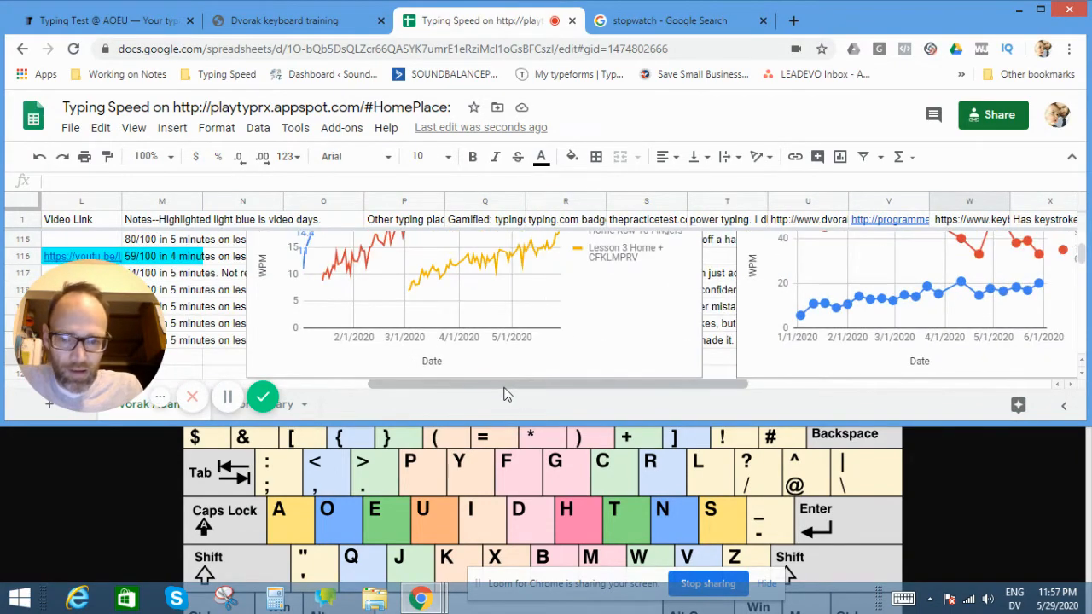
Scroll across to the practice-lesson and Dvorak vs. Qwerty charts, then back left.
scroll("right", 3)
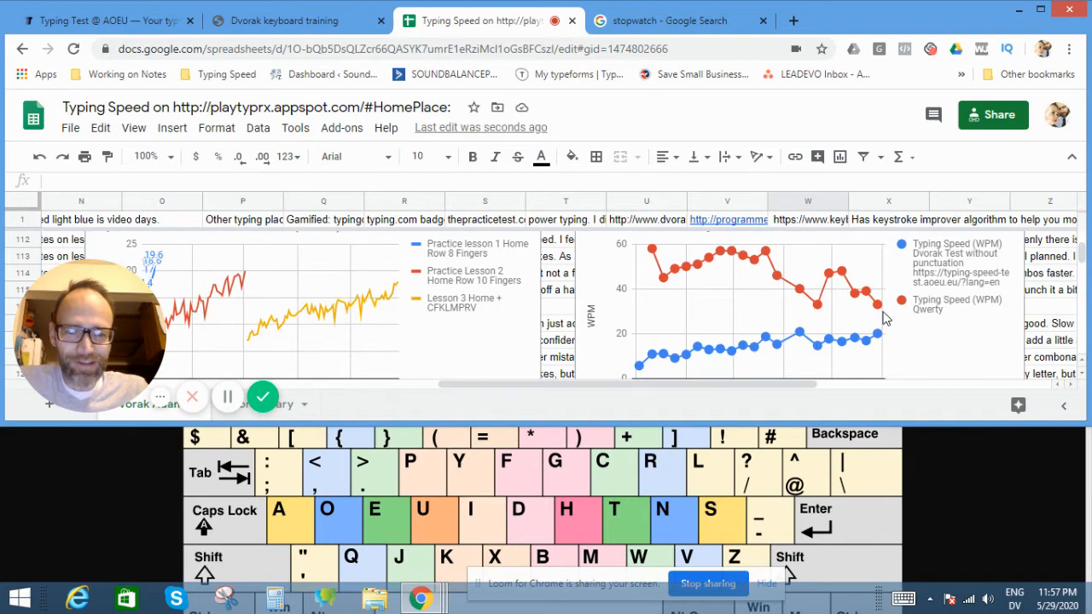
mouse_move(656, 255)
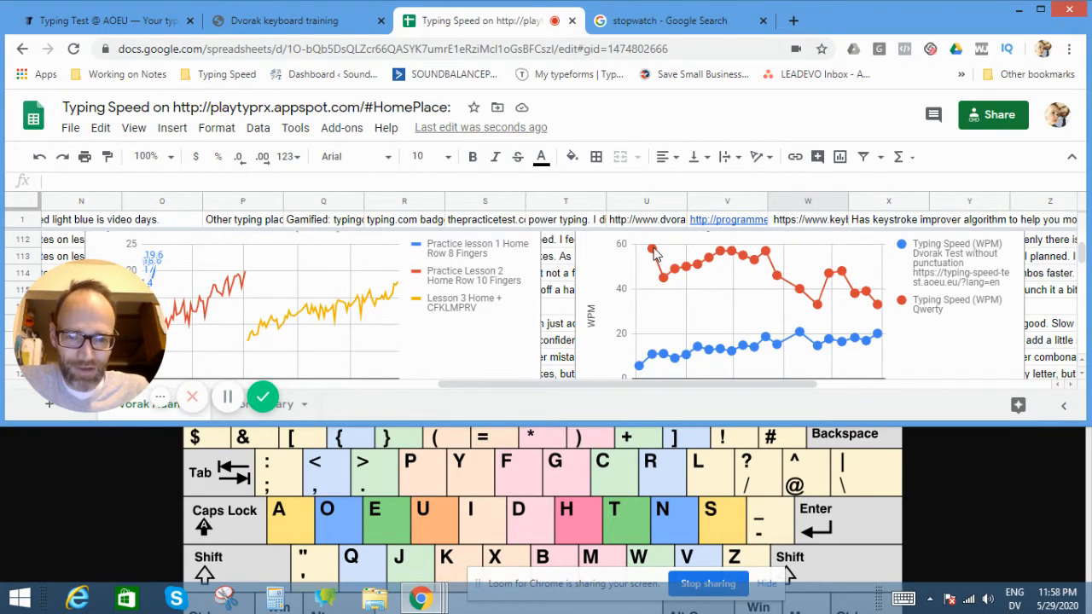
mouse_move(805, 309)
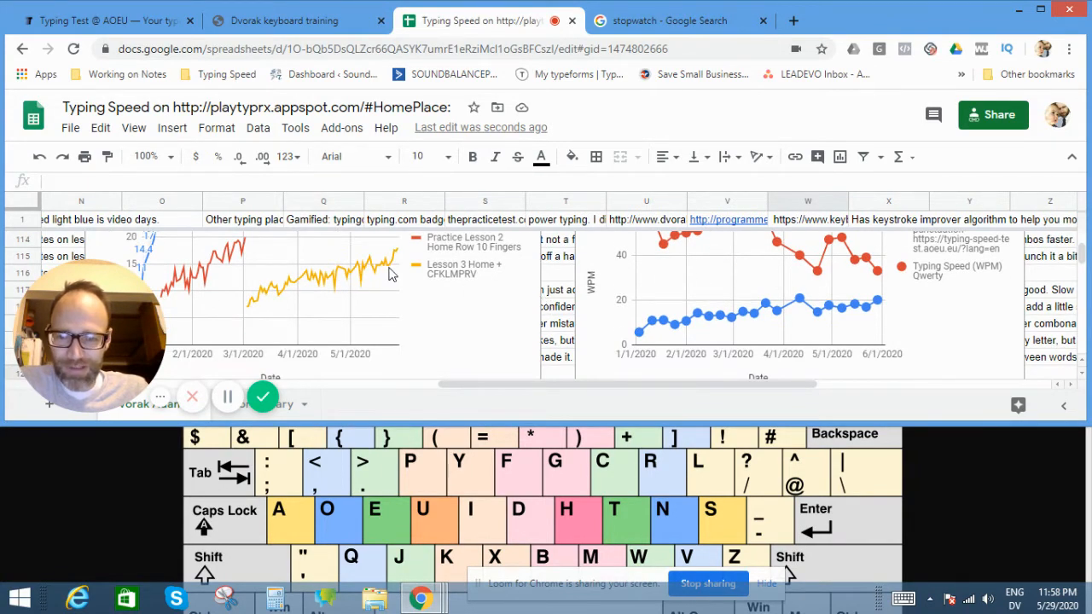
scroll("down", 3)
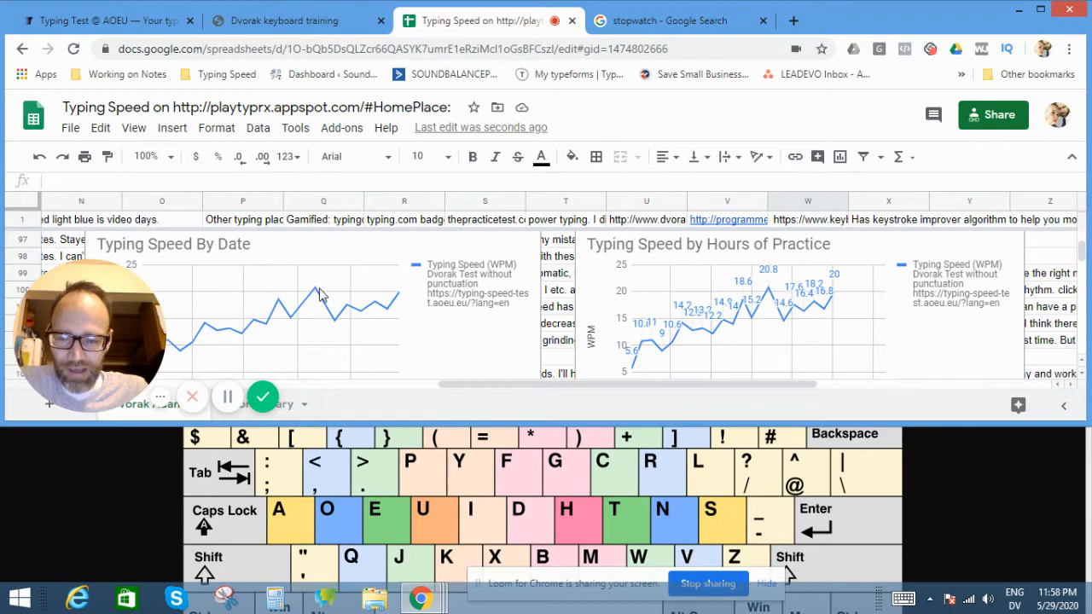
mouse_move(335, 294)
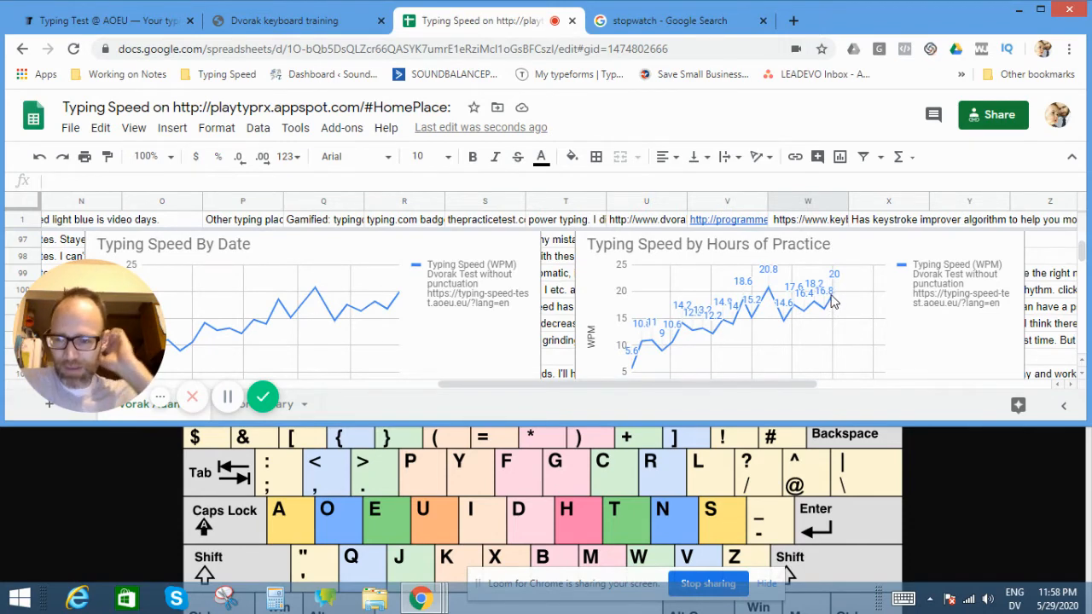
mouse_move(890, 253)
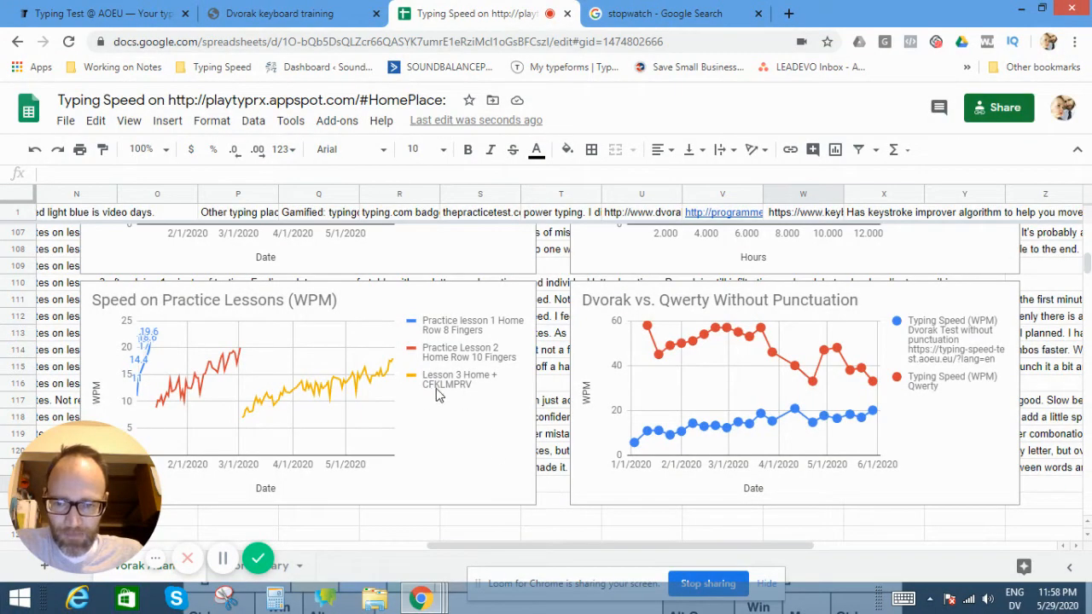
mouse_move(429, 395)
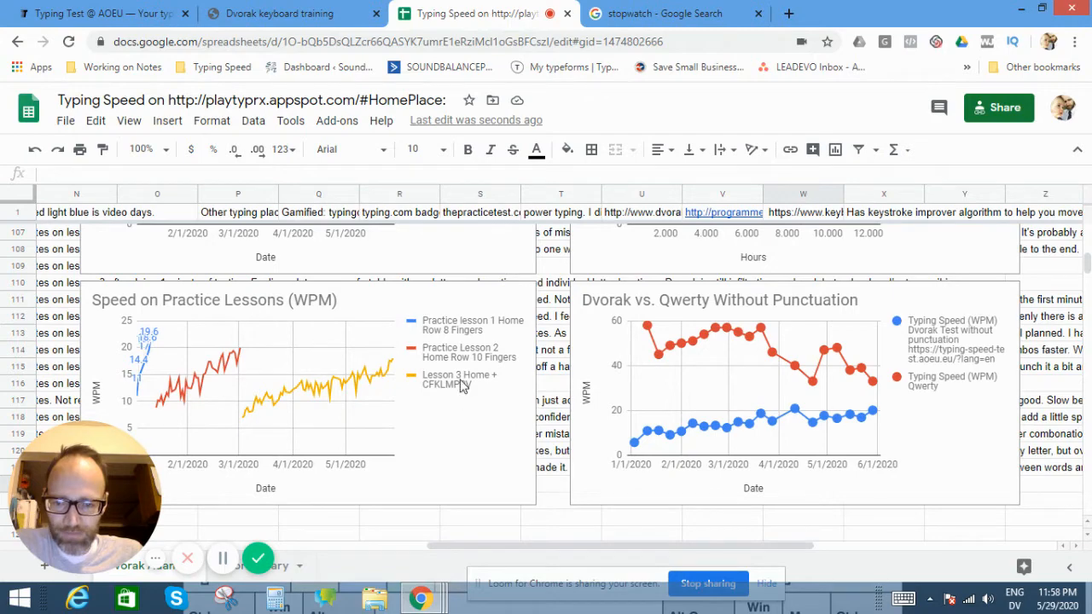
scroll("left", 3)
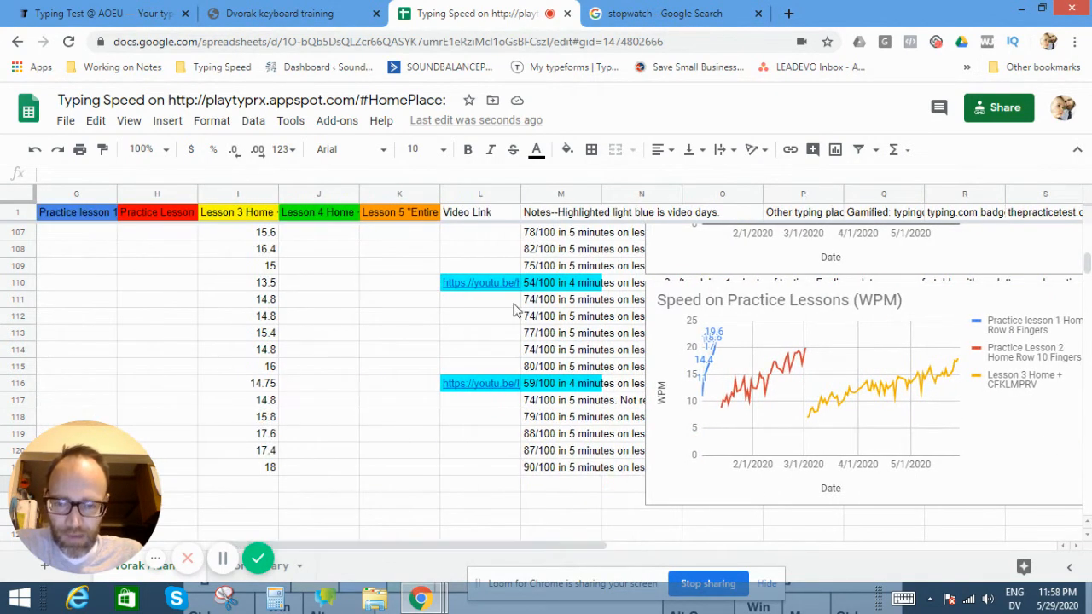
Select the latest Lesson 3 score cell to reveal its formula =90/5.
left_click(237, 466)
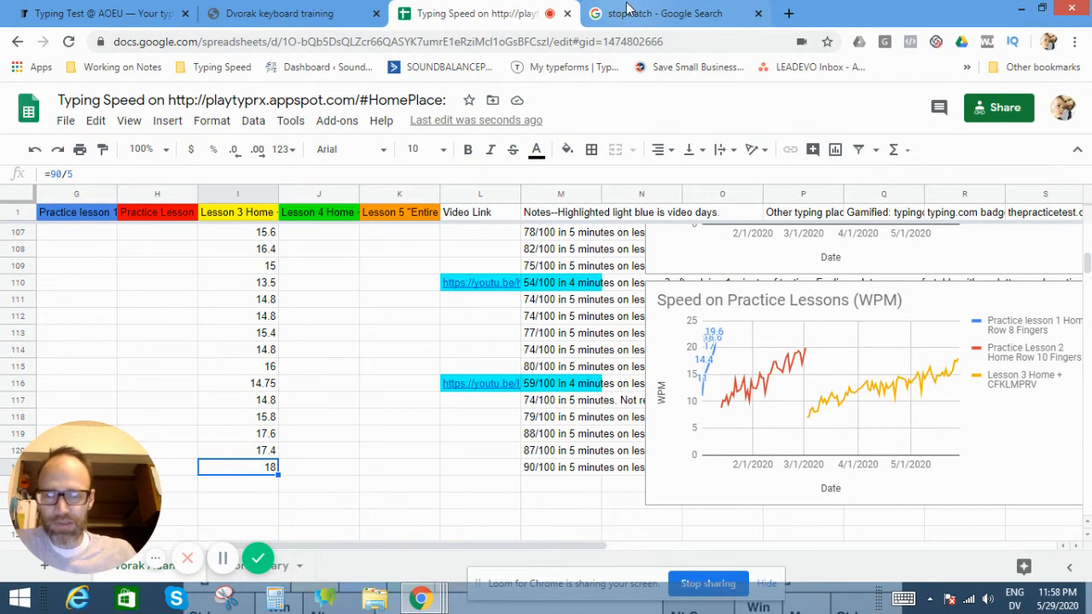
Start the 4m 05s Google countdown timer, then return to the Dvorak lesson tab.
left_click(666, 13)
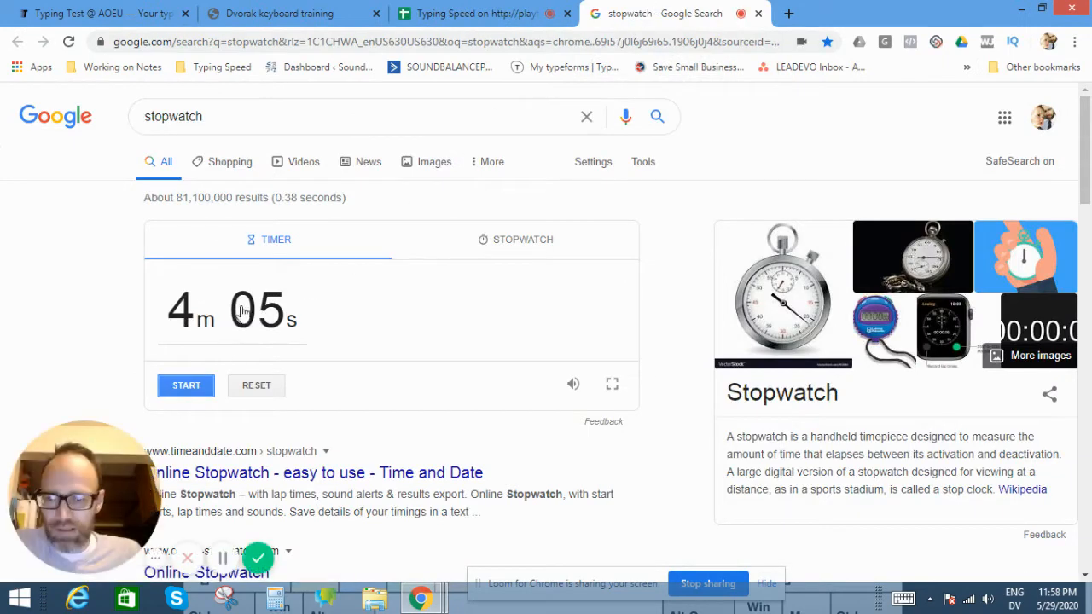
left_click(187, 385)
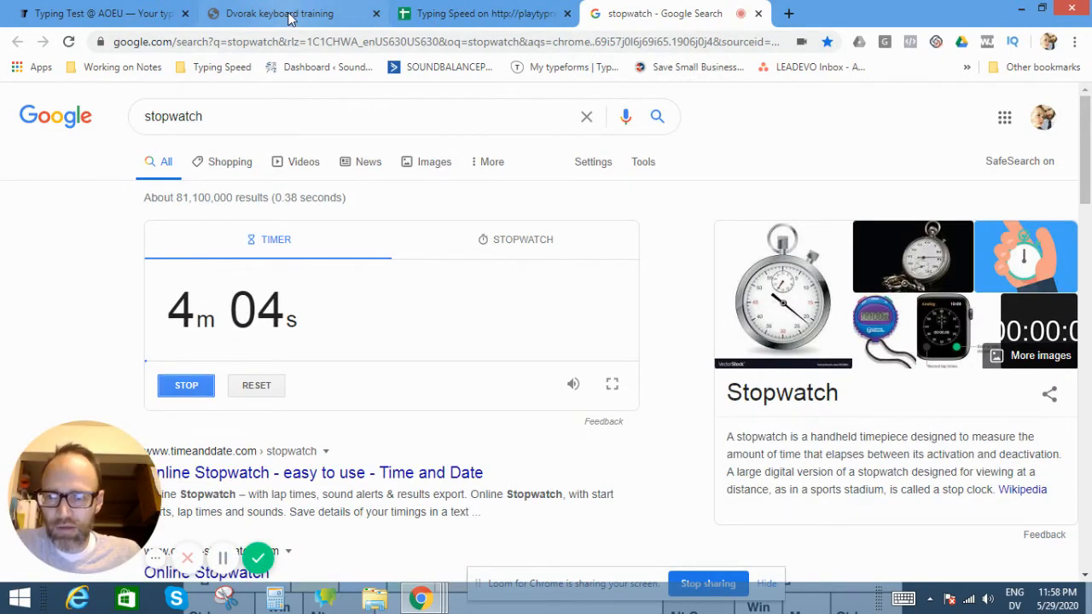
left_click(279, 13)
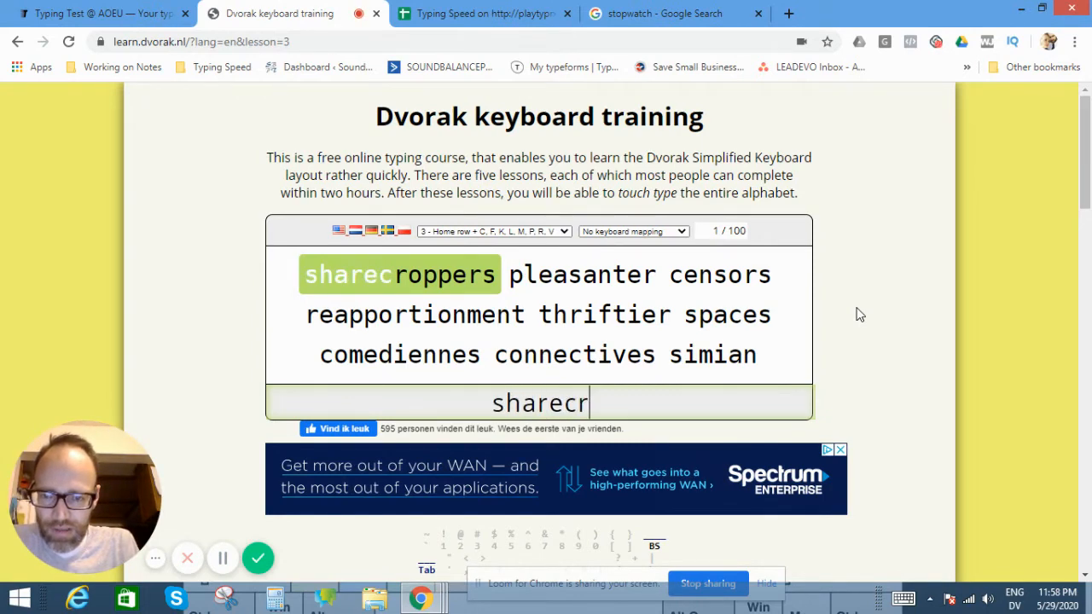
Type the lesson 3 drill words through emulate and chefs, finishing the first two lines.
type("opp")
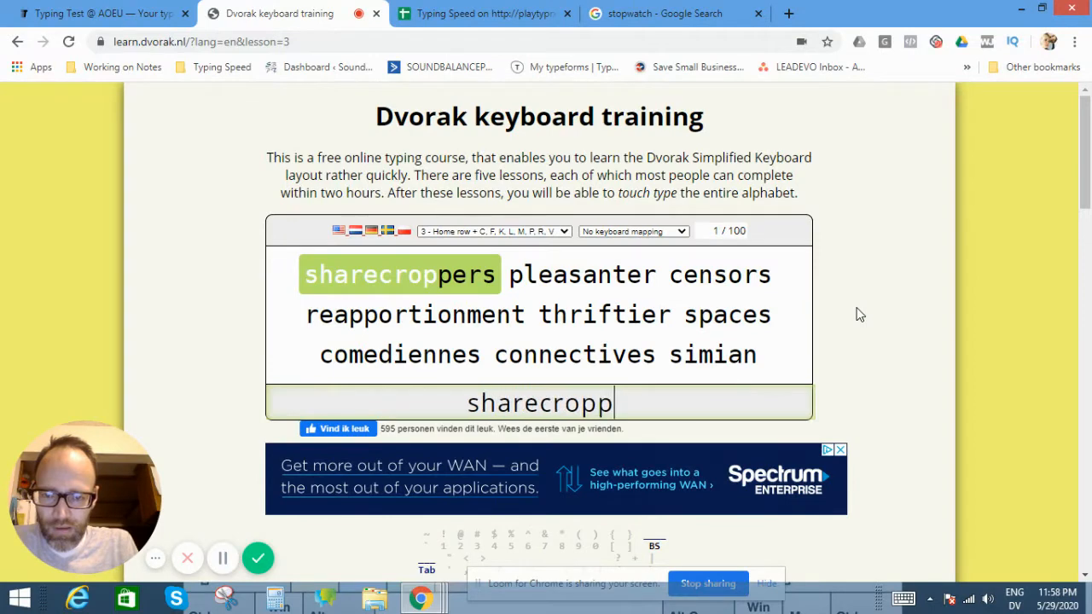
type("rs")
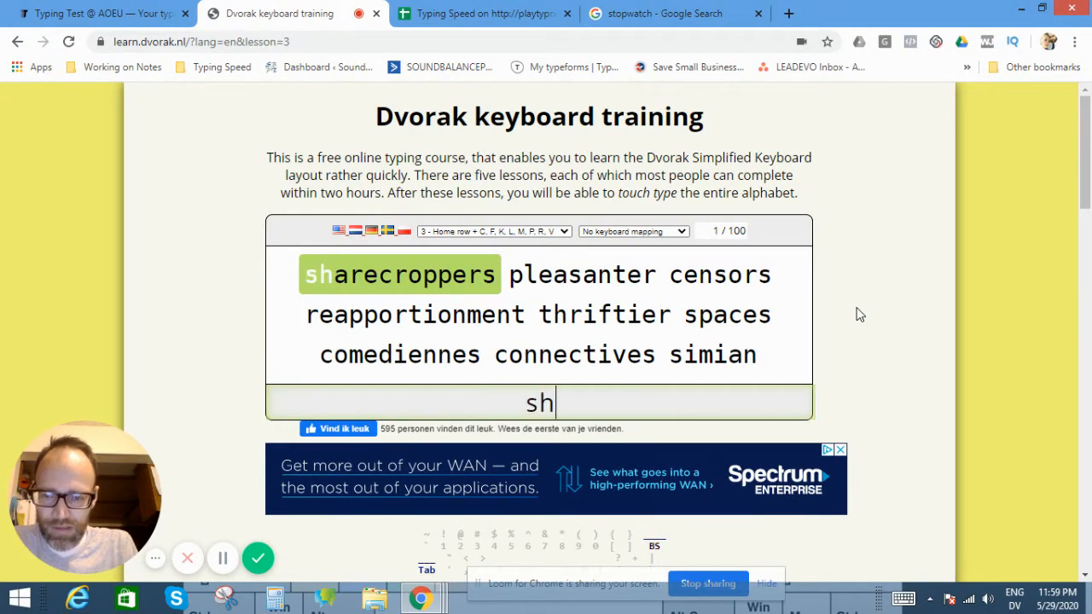
type("arecr")
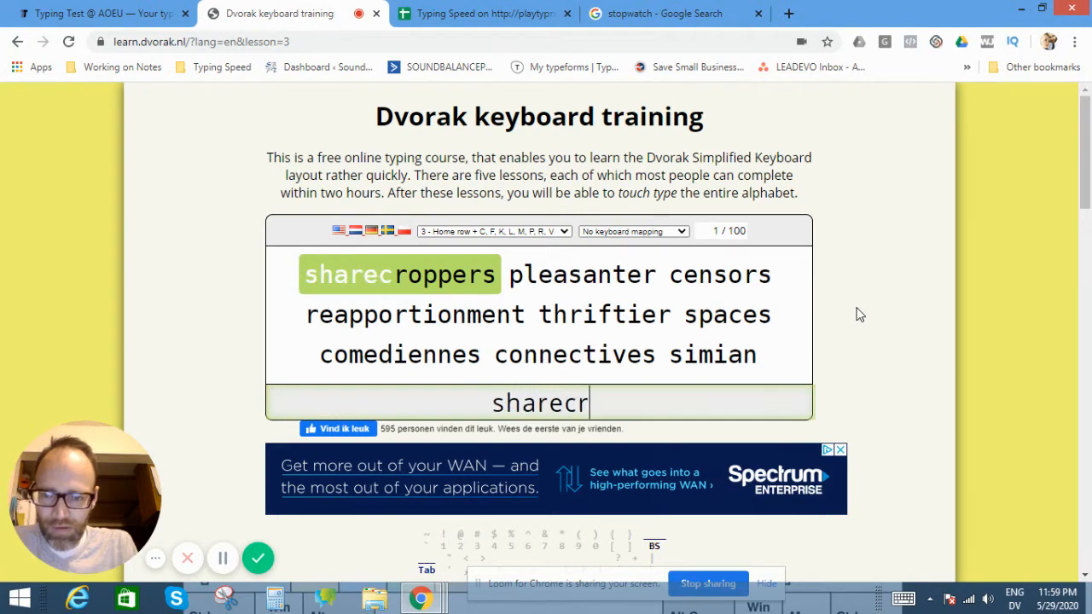
type("opper")
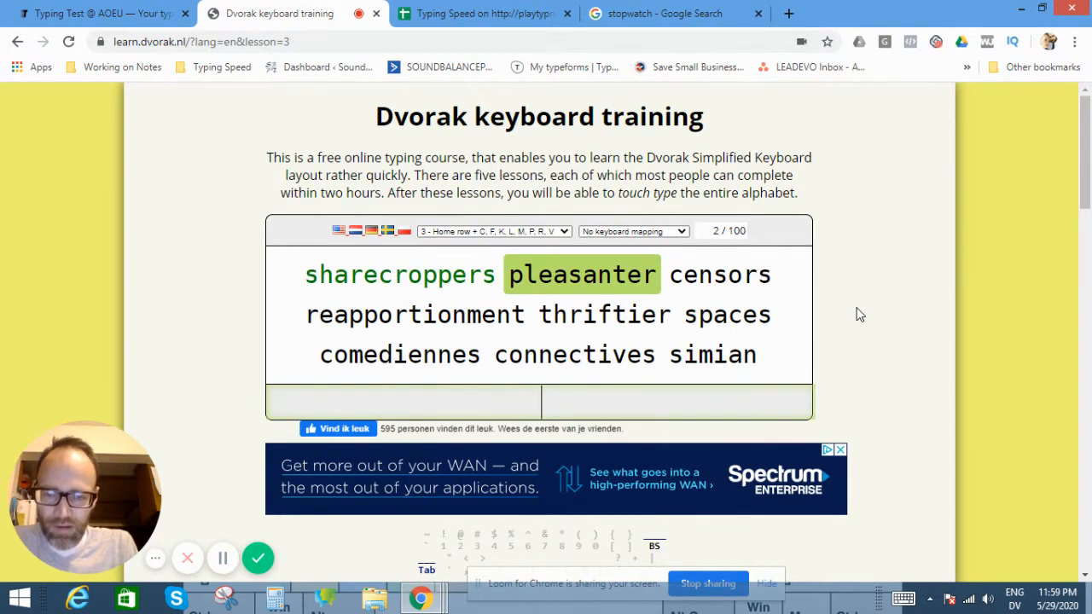
type("pleasan")
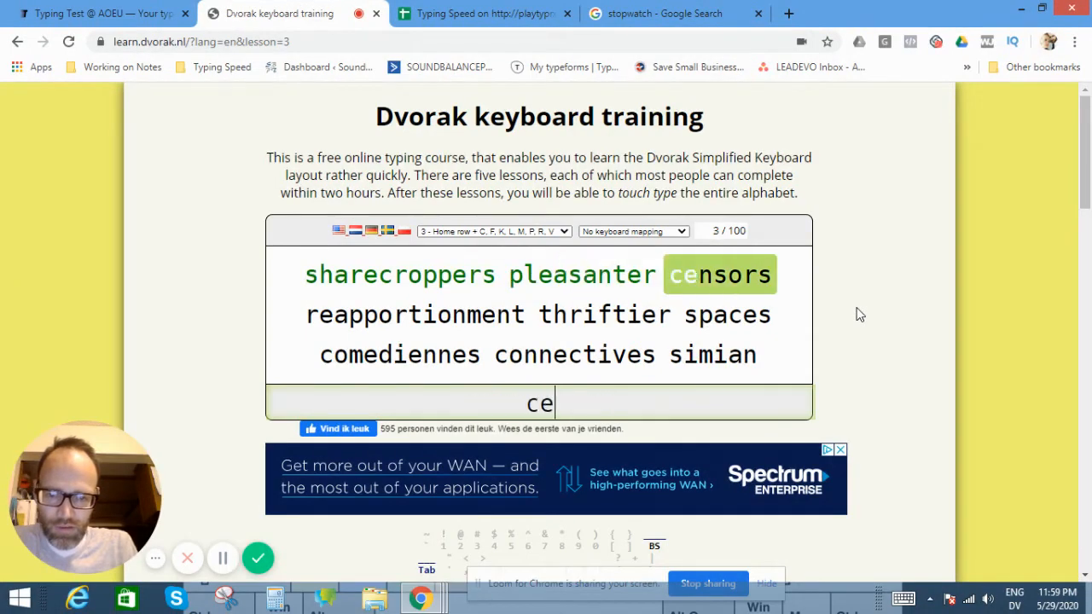
type("nsors")
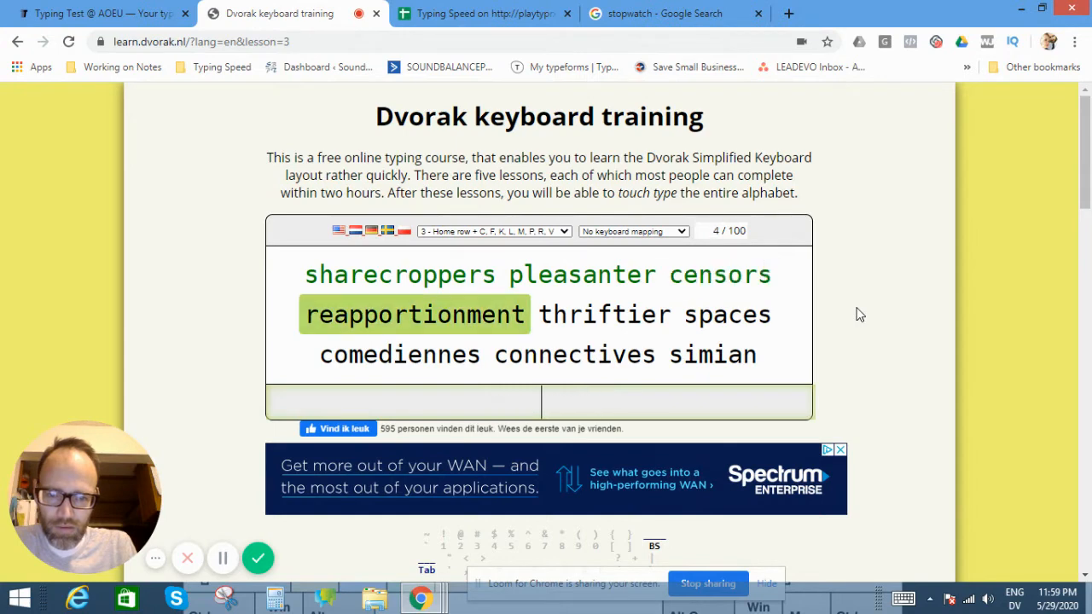
type("reapp")
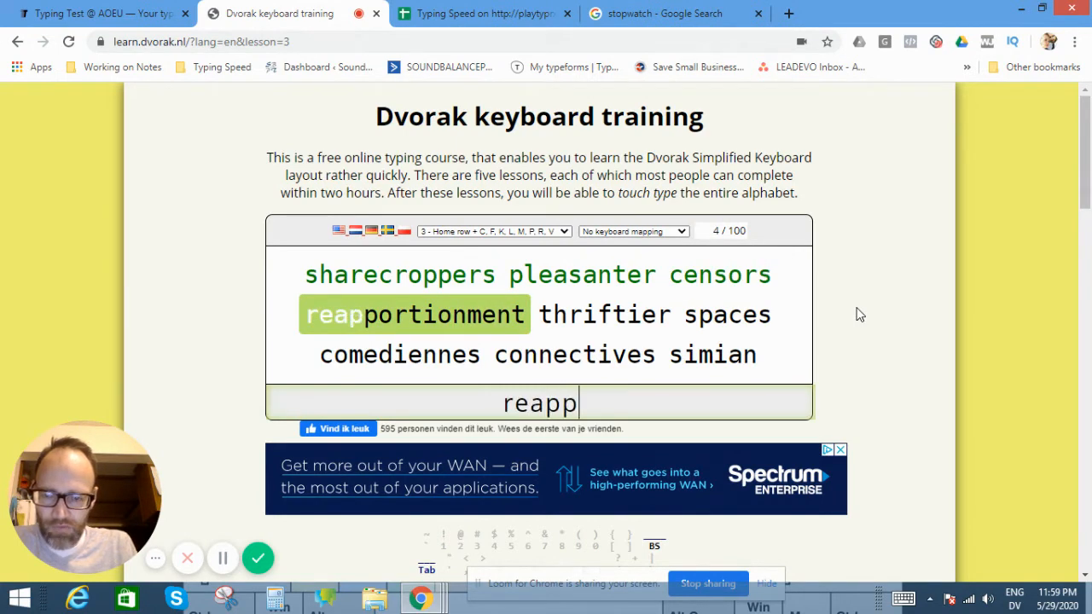
type("or")
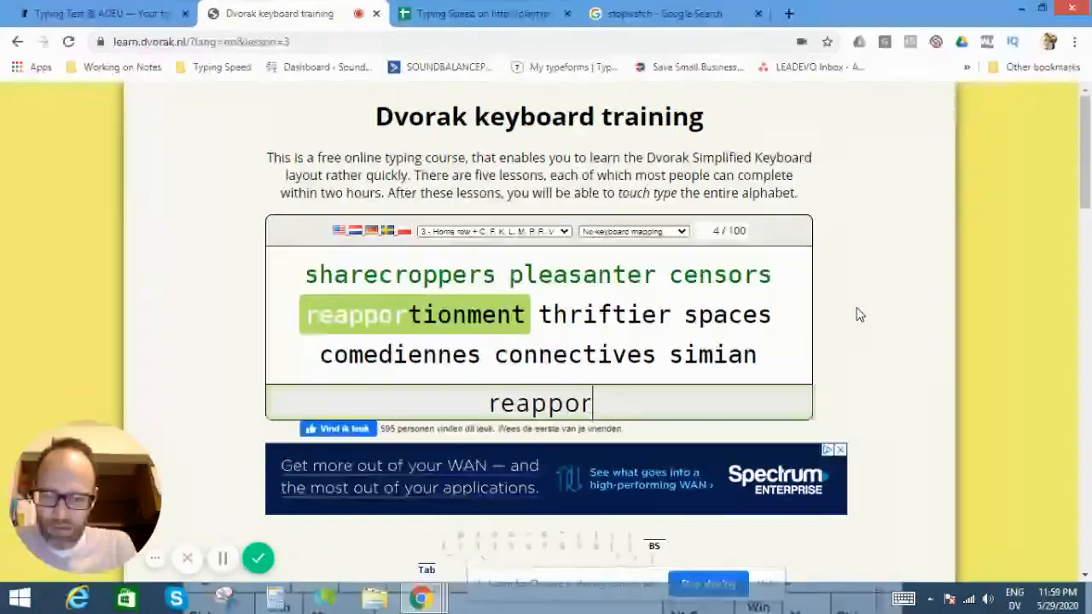
type("tionment")
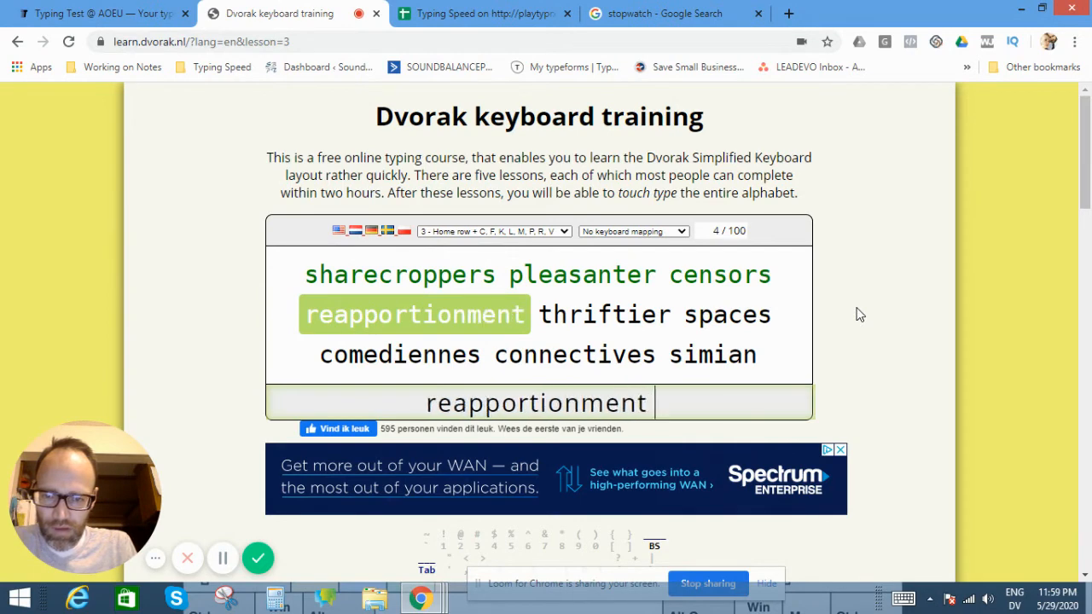
type("thri")
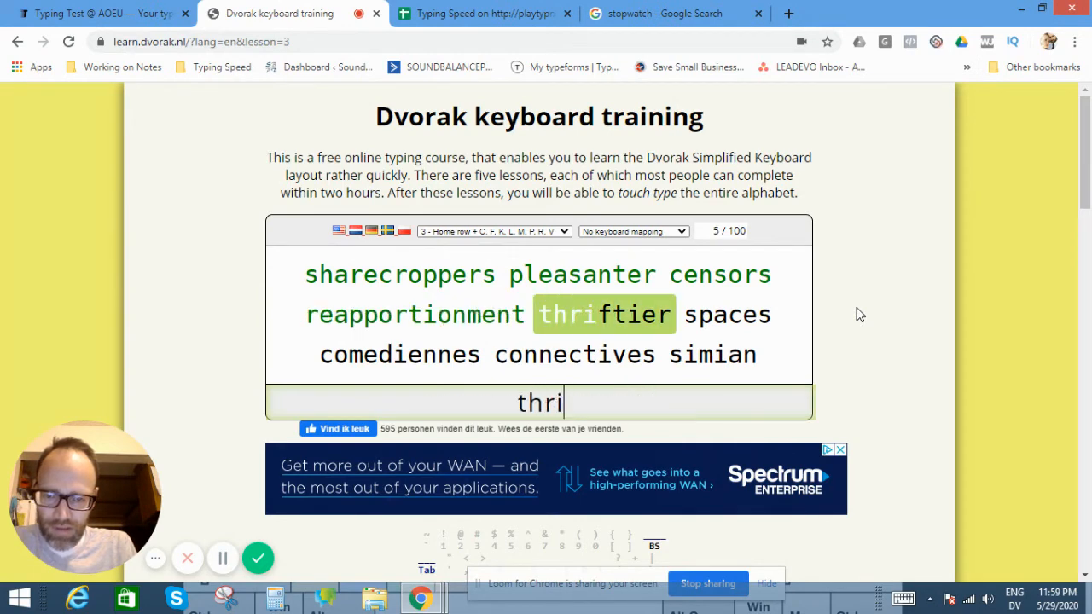
type("f")
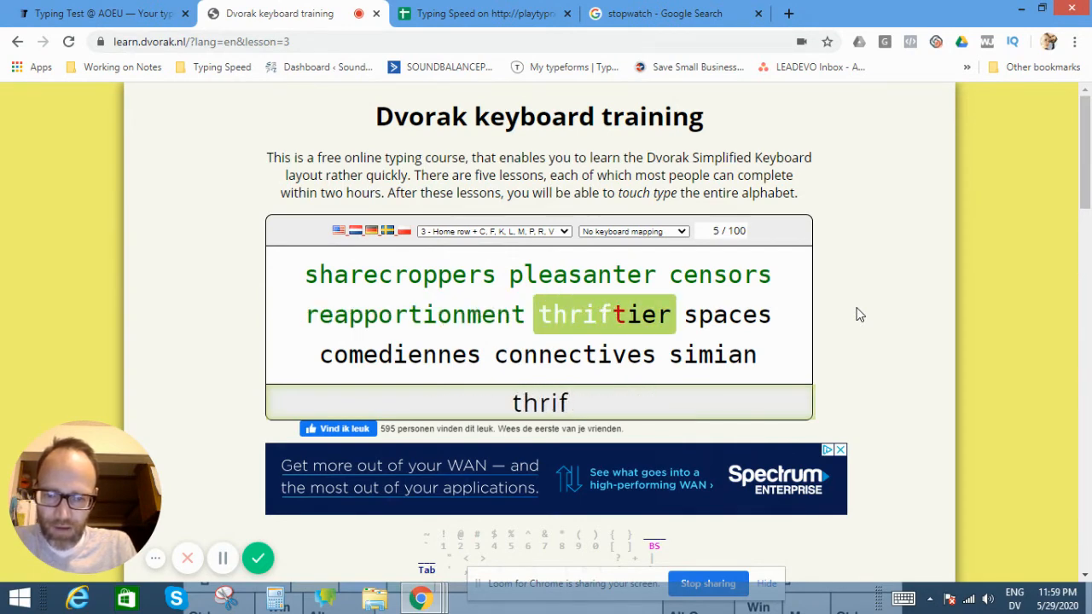
type("tier")
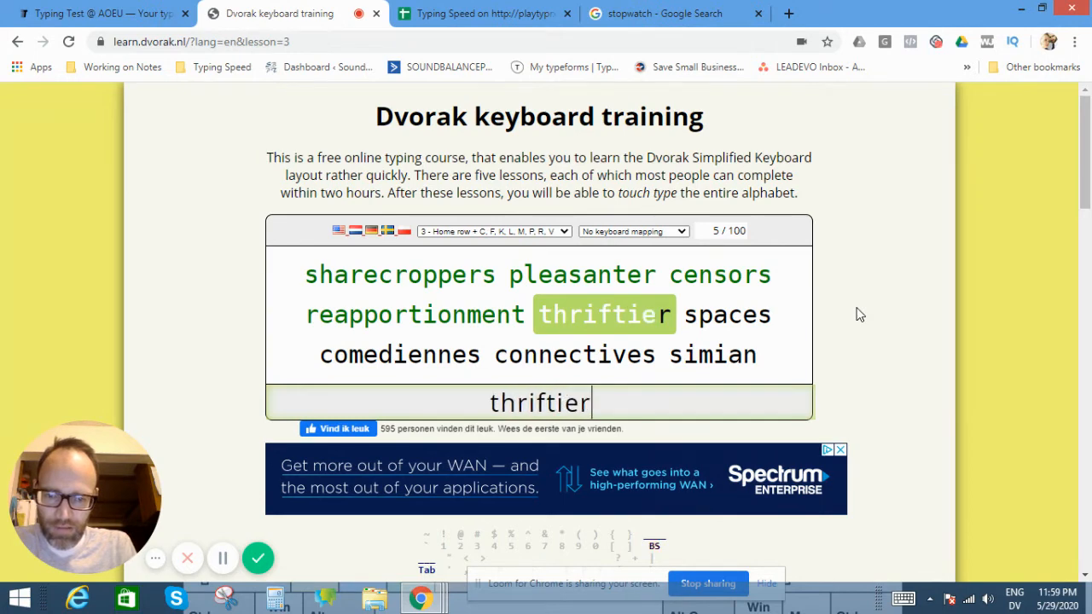
type("spa")
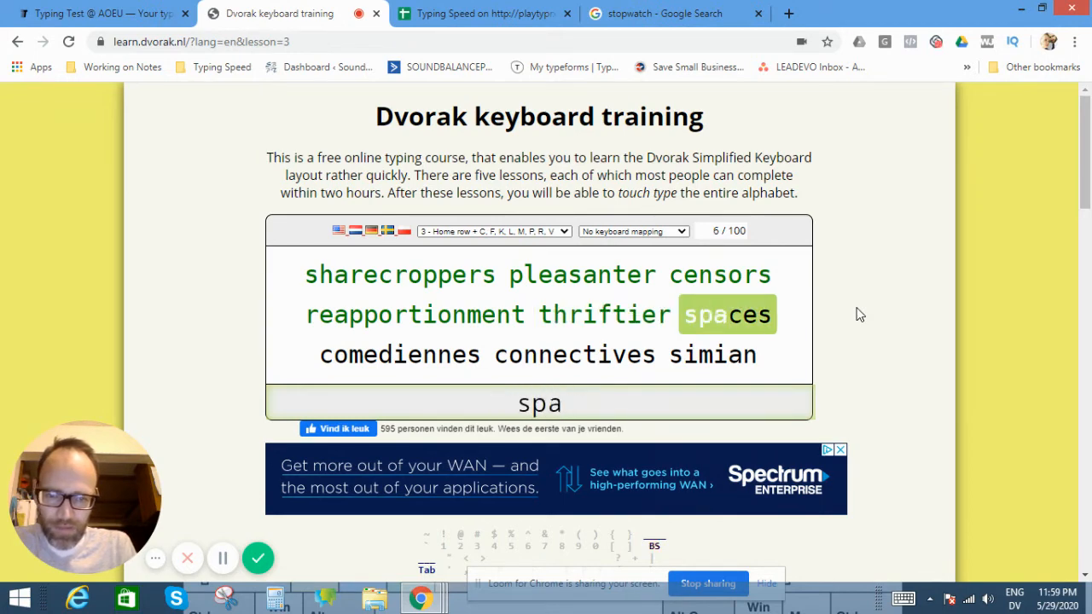
type("co")
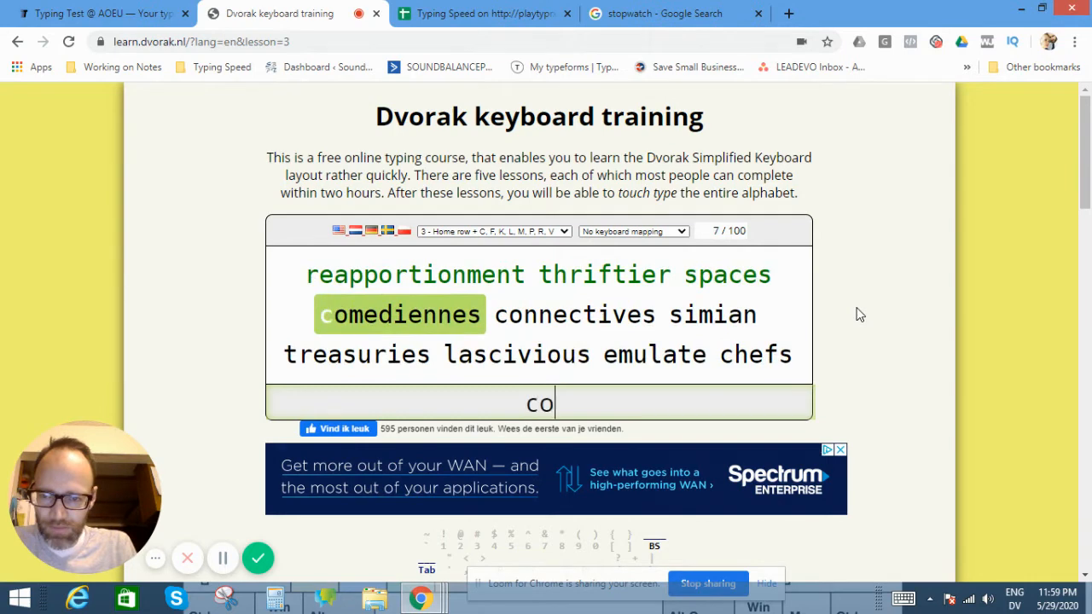
type("medie")
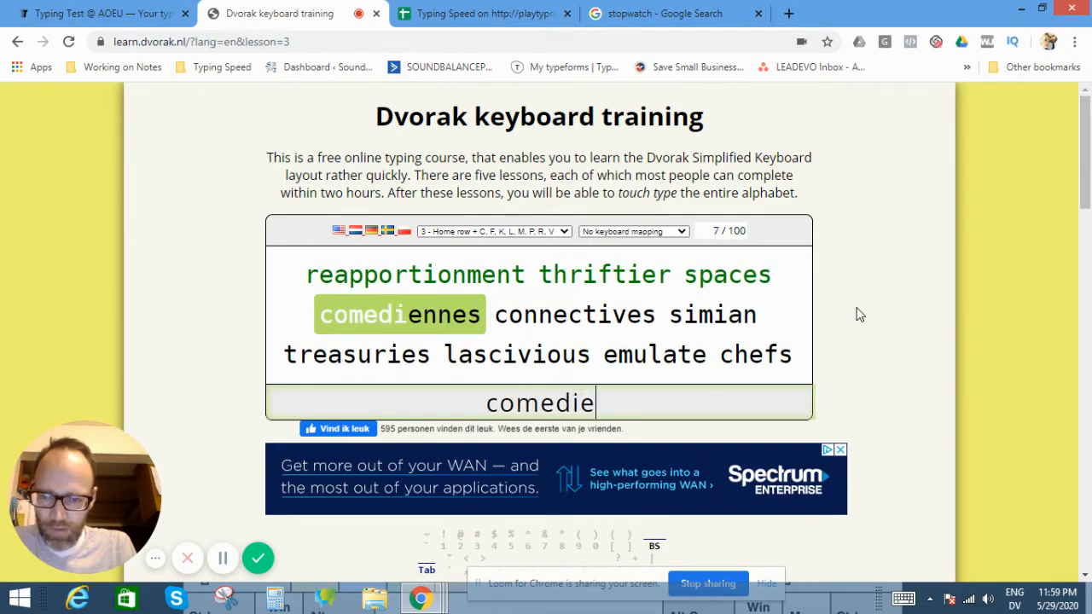
type("nnes")
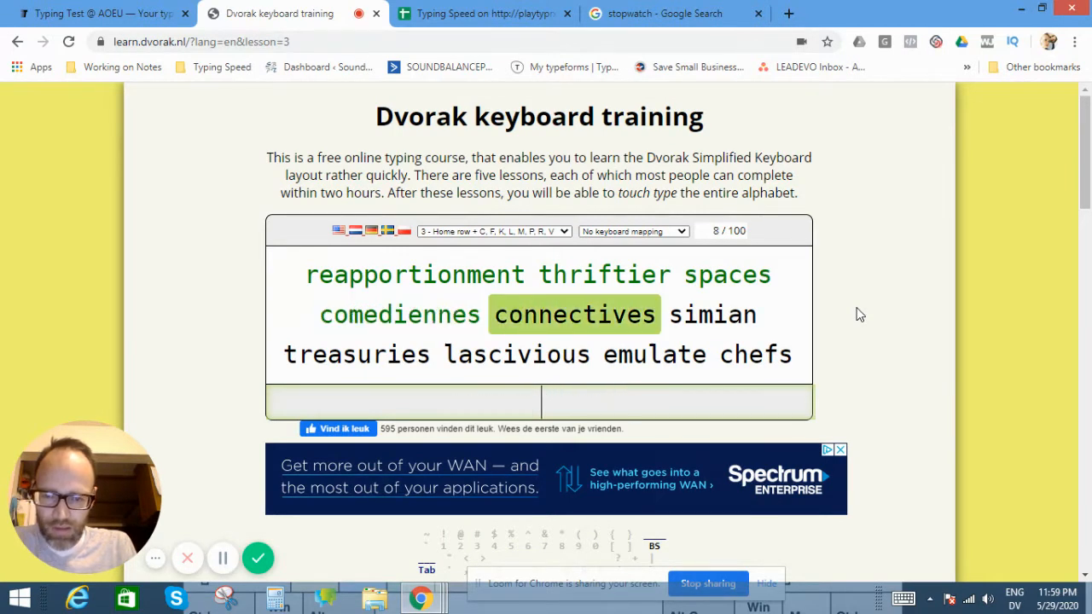
type("connective")
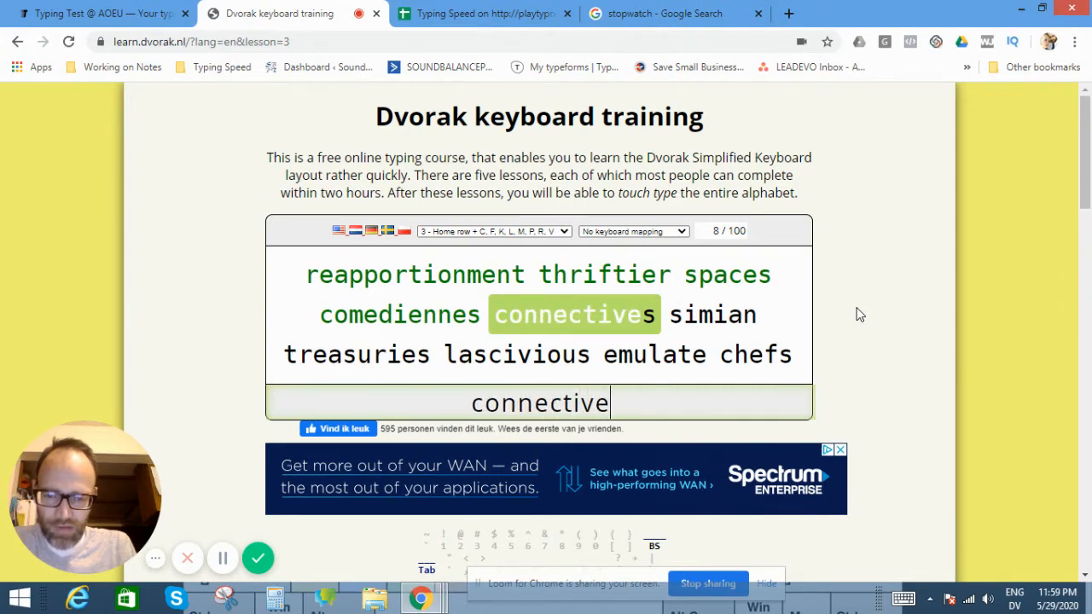
type("si")
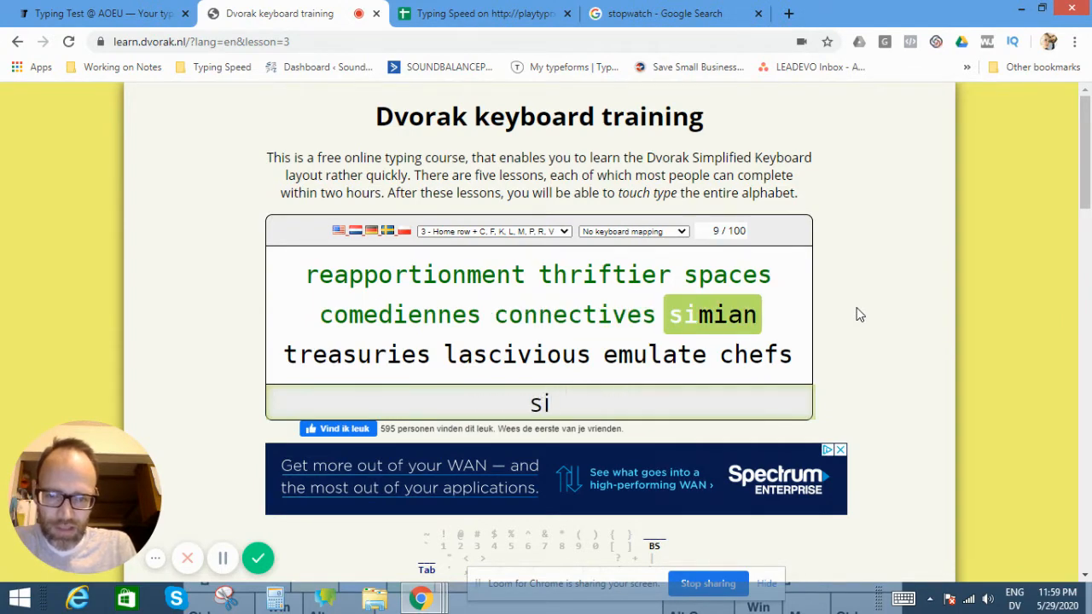
type("mian")
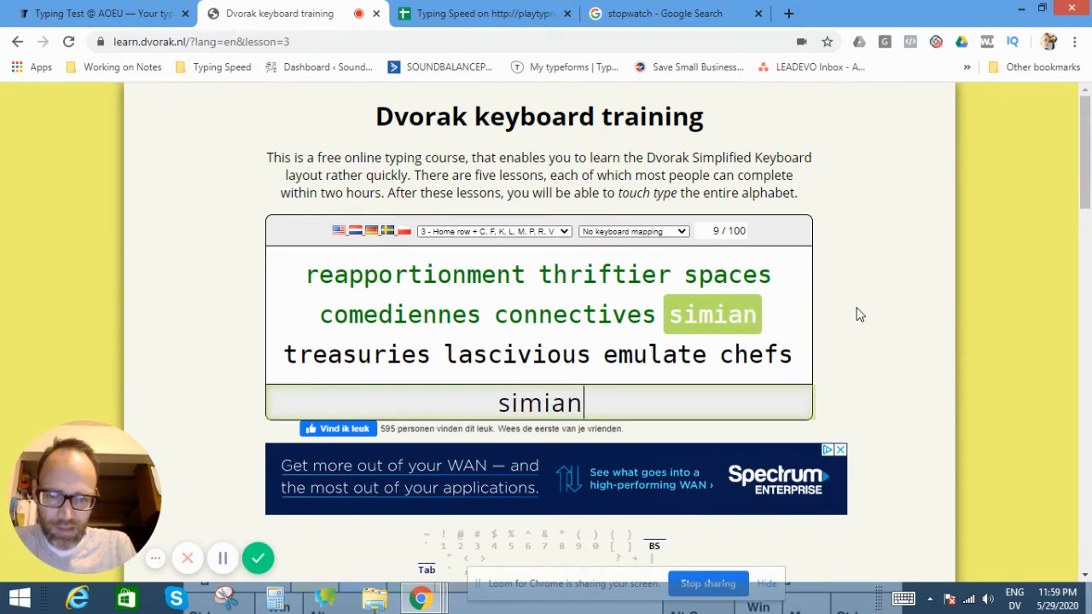
type("tra")
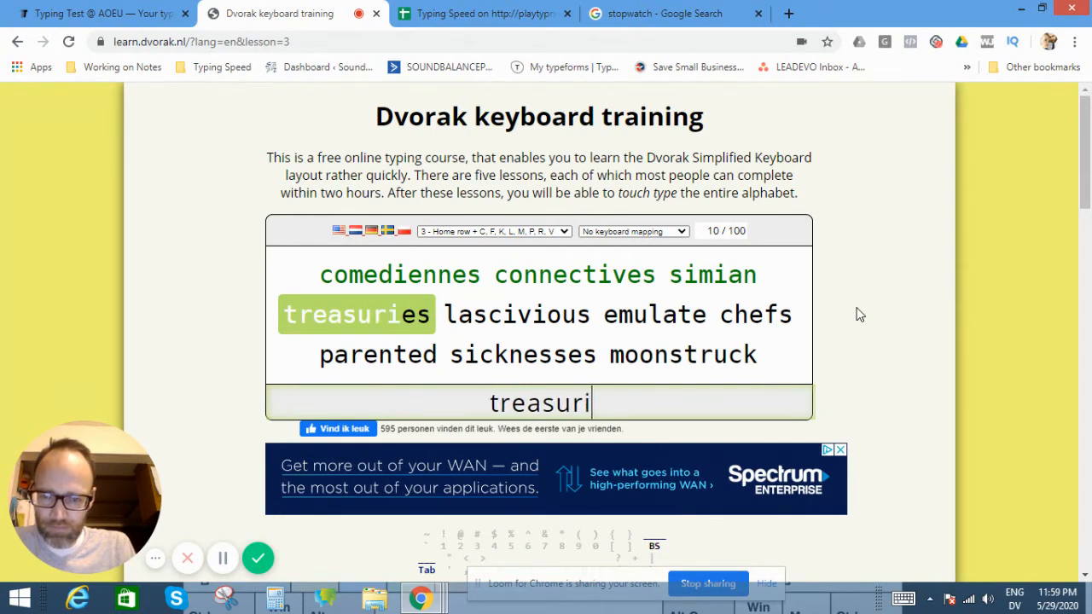
type("es")
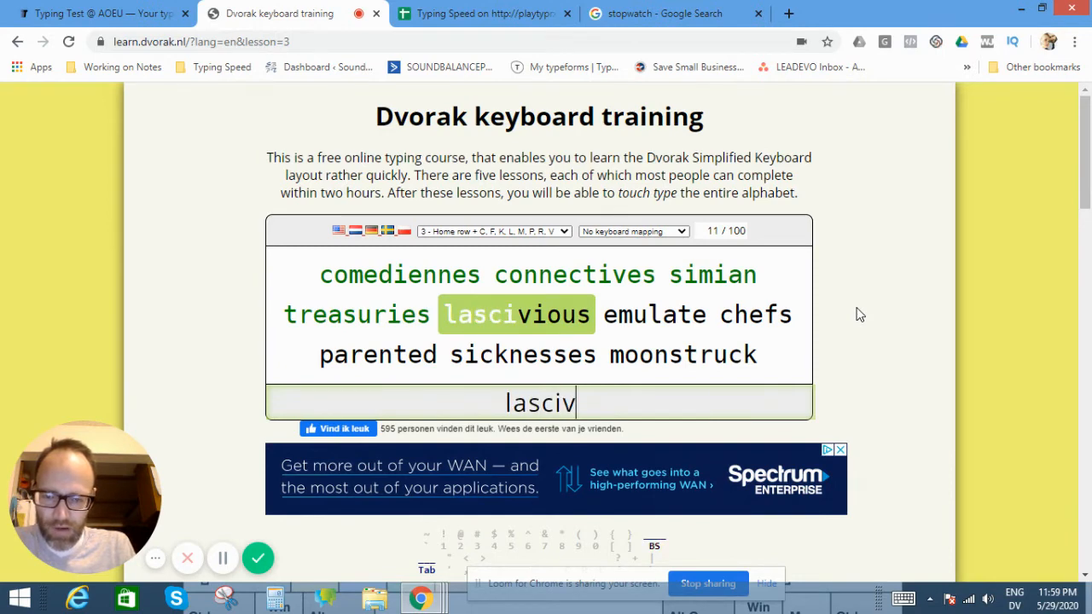
type("ioh")
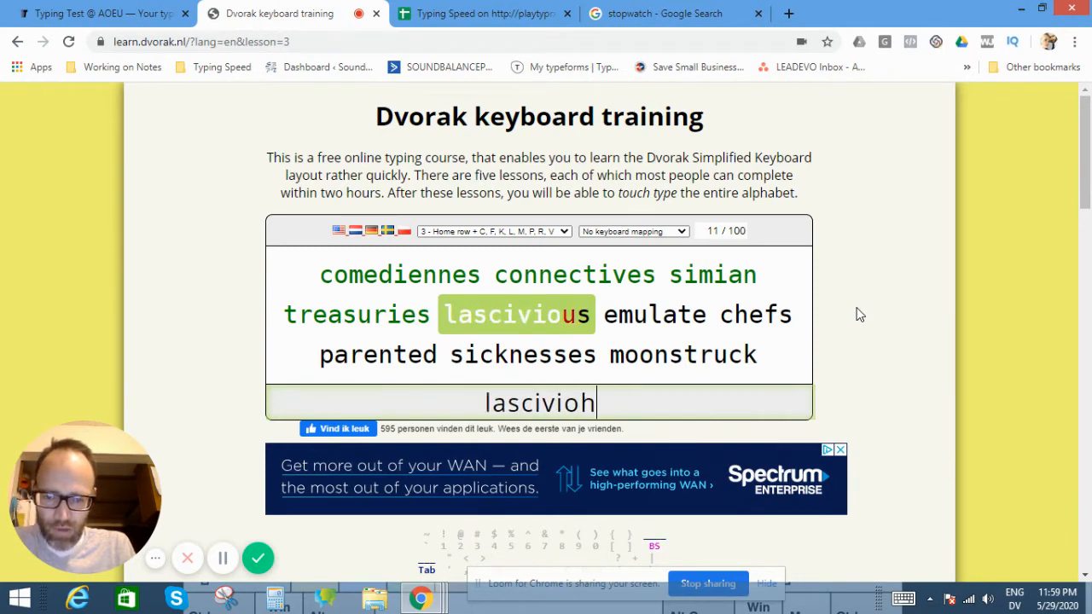
type("i")
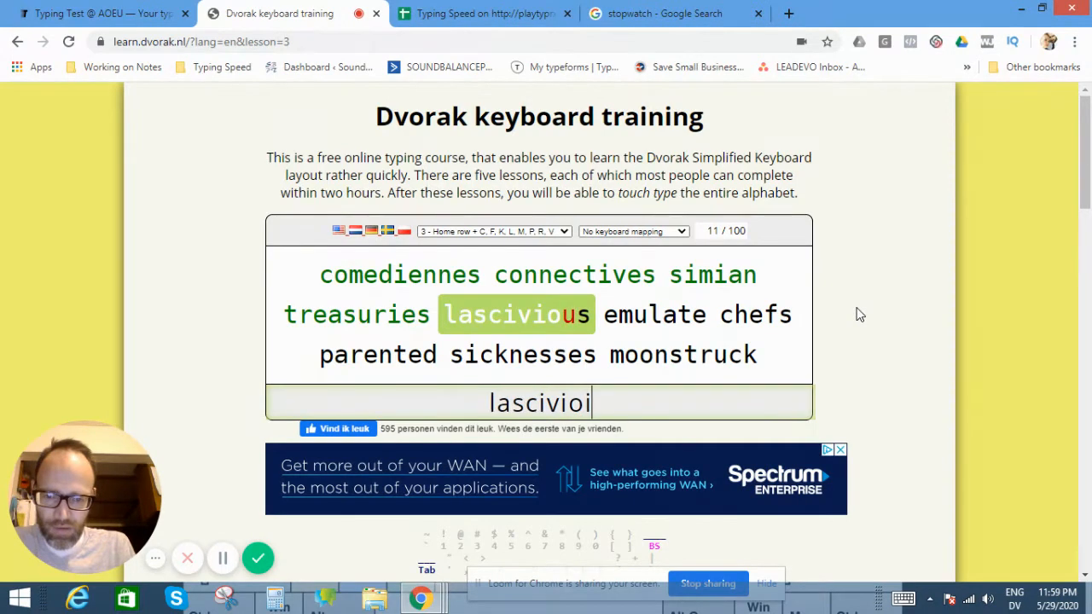
type("em")
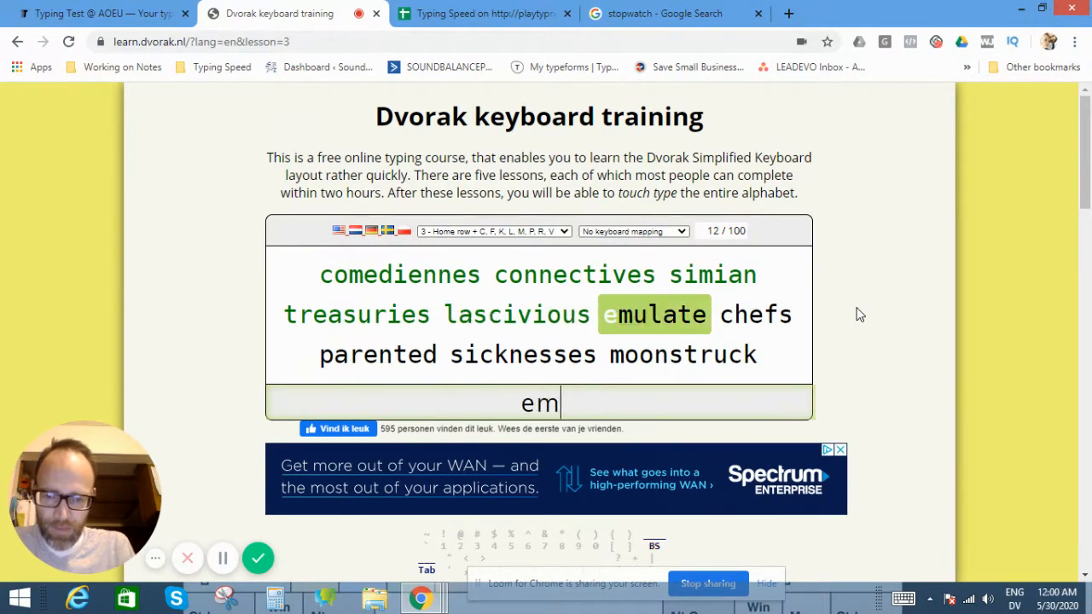
type("m")
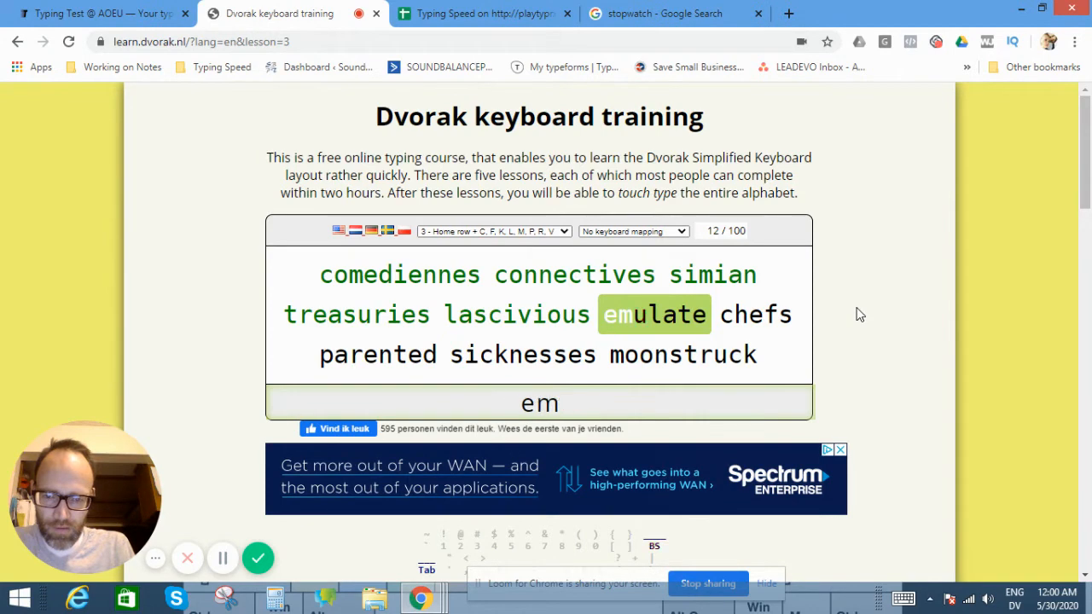
type("ulat")
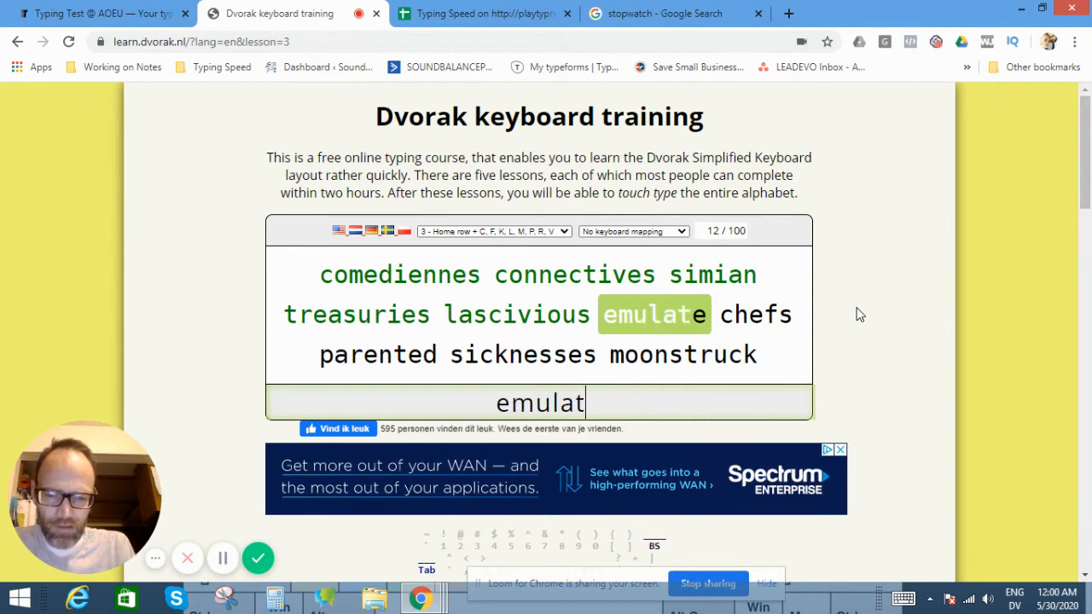
type("e")
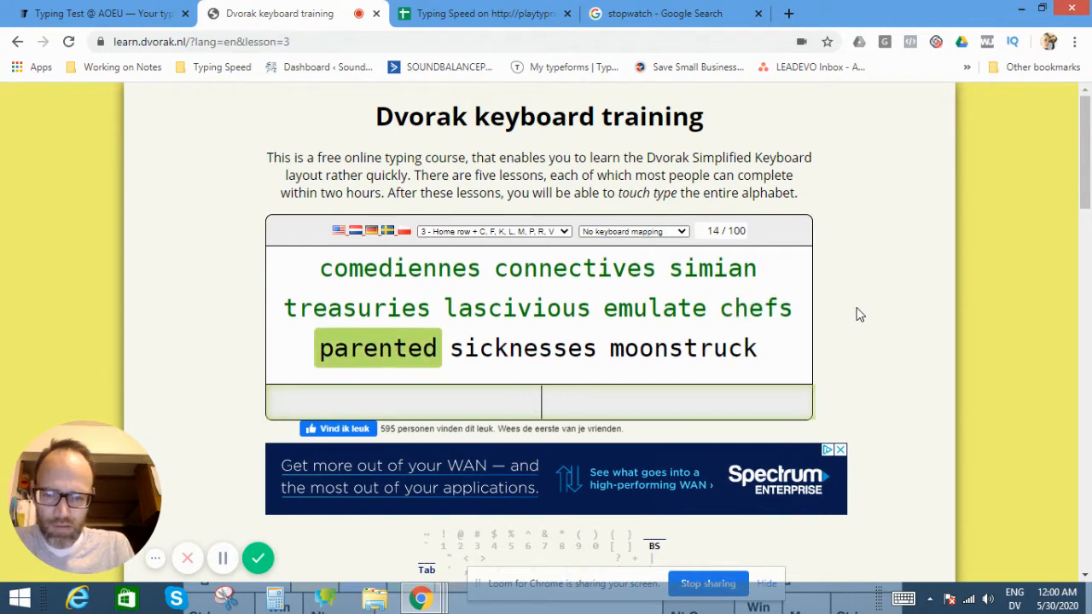
Type lesson 3 words through discontented, correcting a typo in inverted, to reach 57 words.
type("paret")
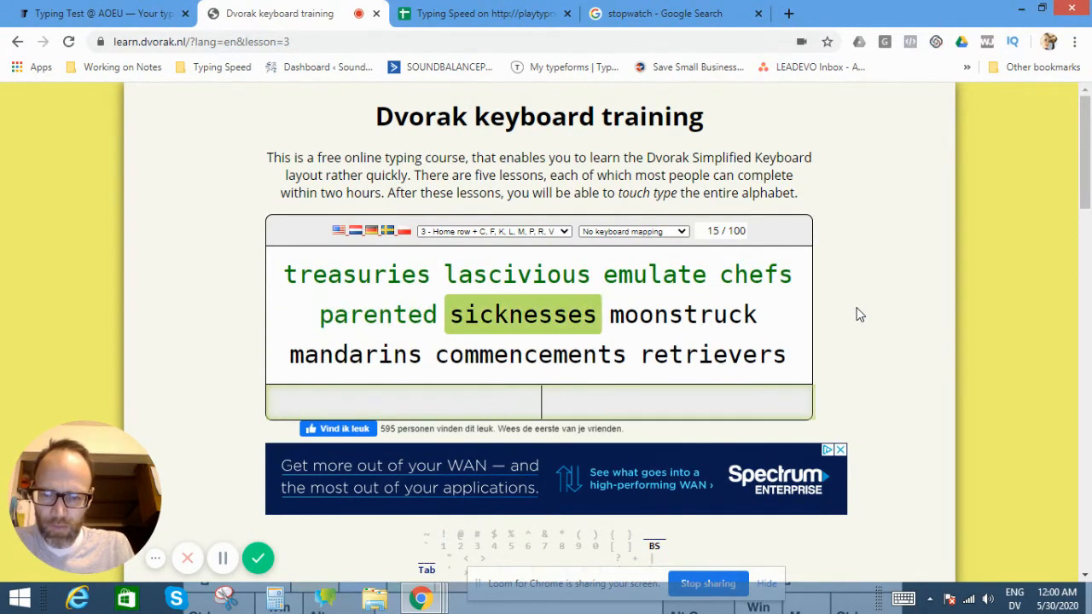
type("sick")
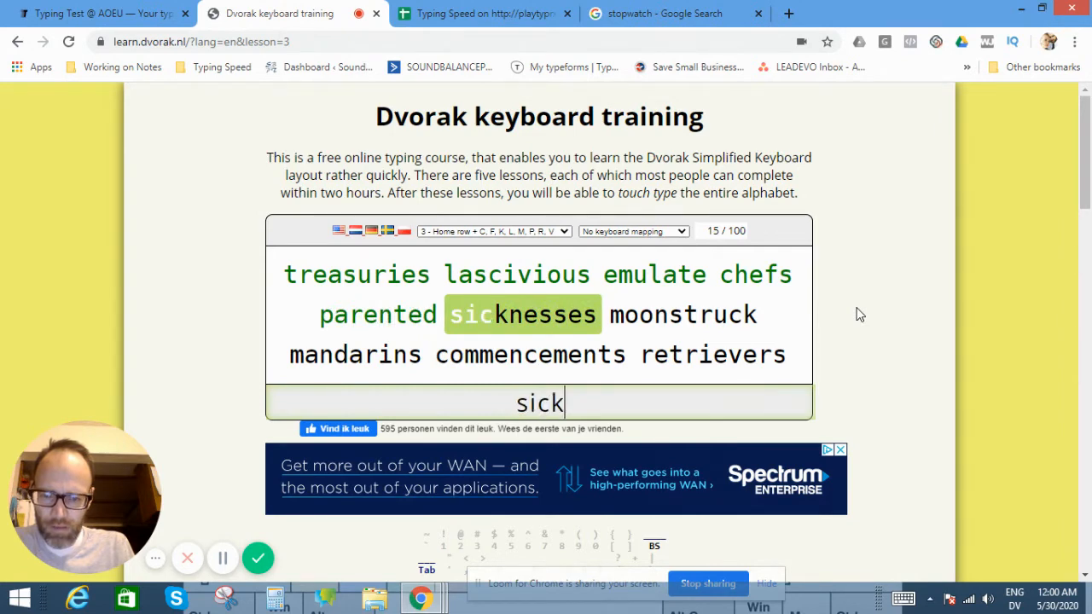
type("nesses")
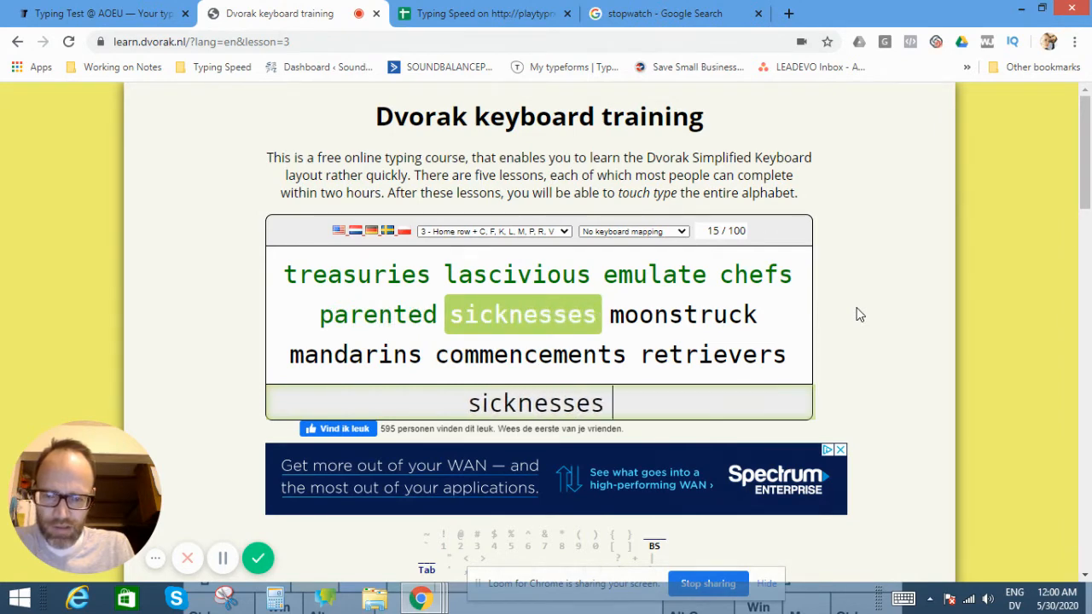
type("moo")
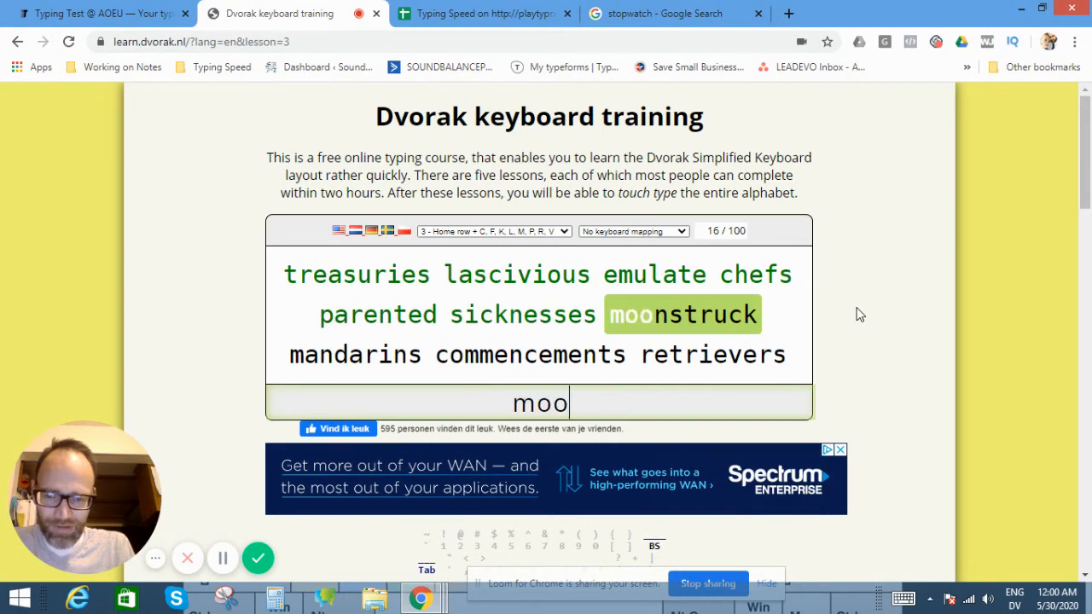
type("nstr")
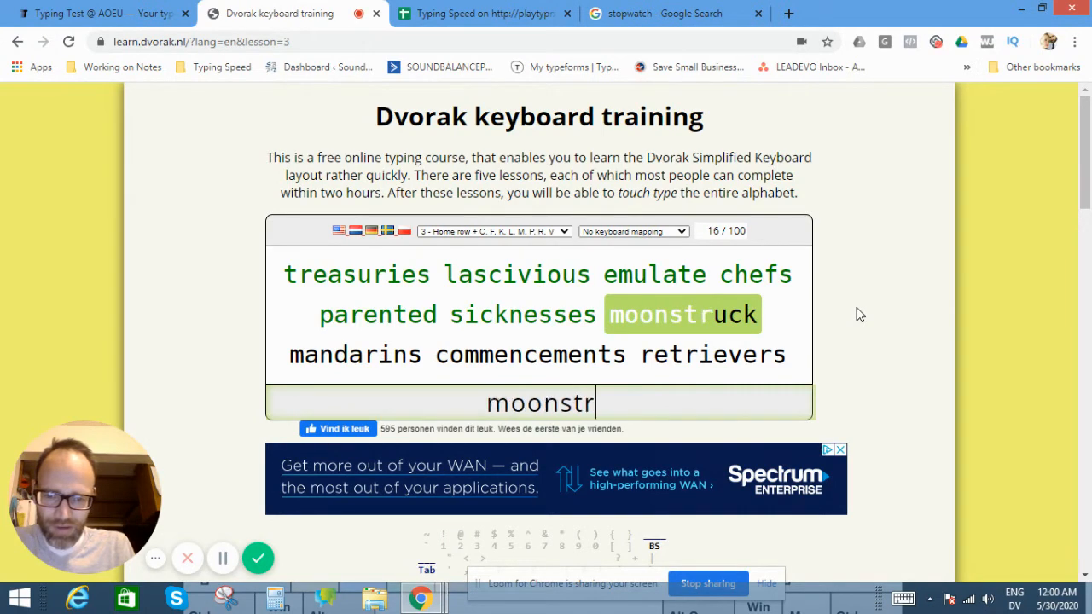
type("uck")
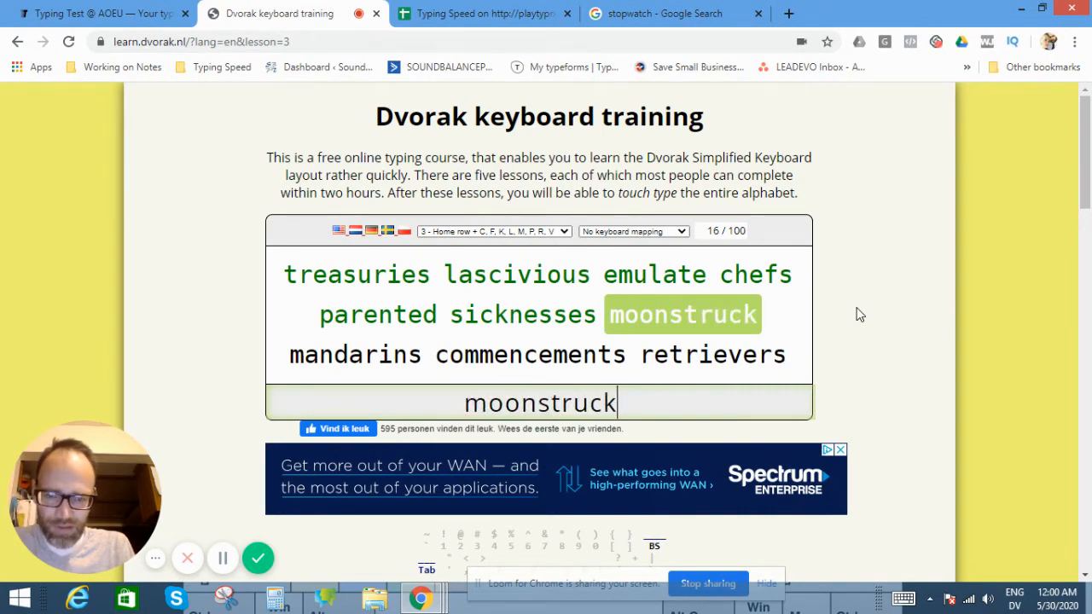
type("man")
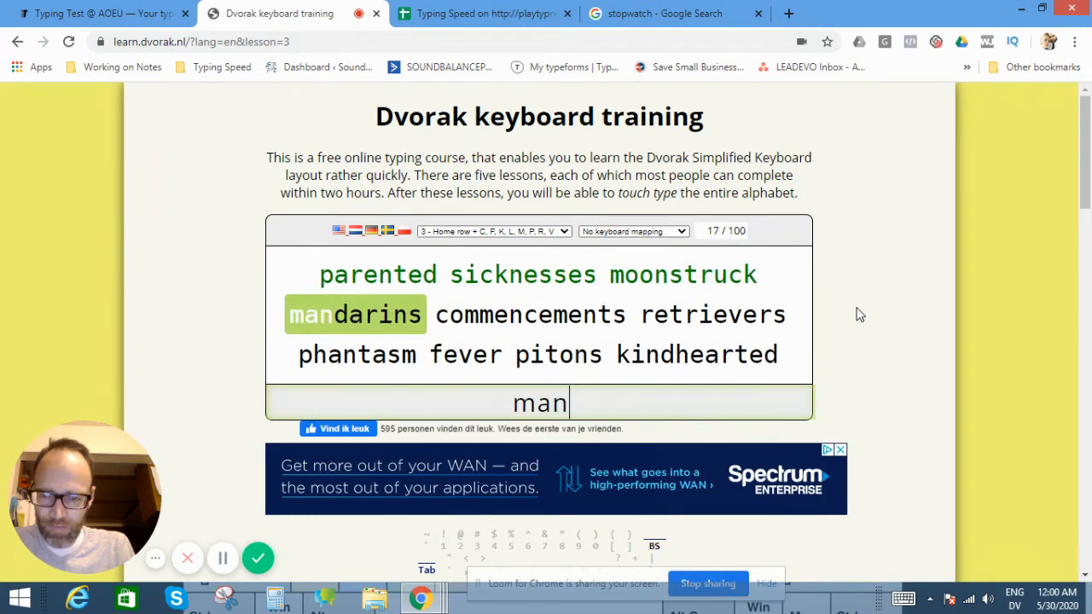
type("dar")
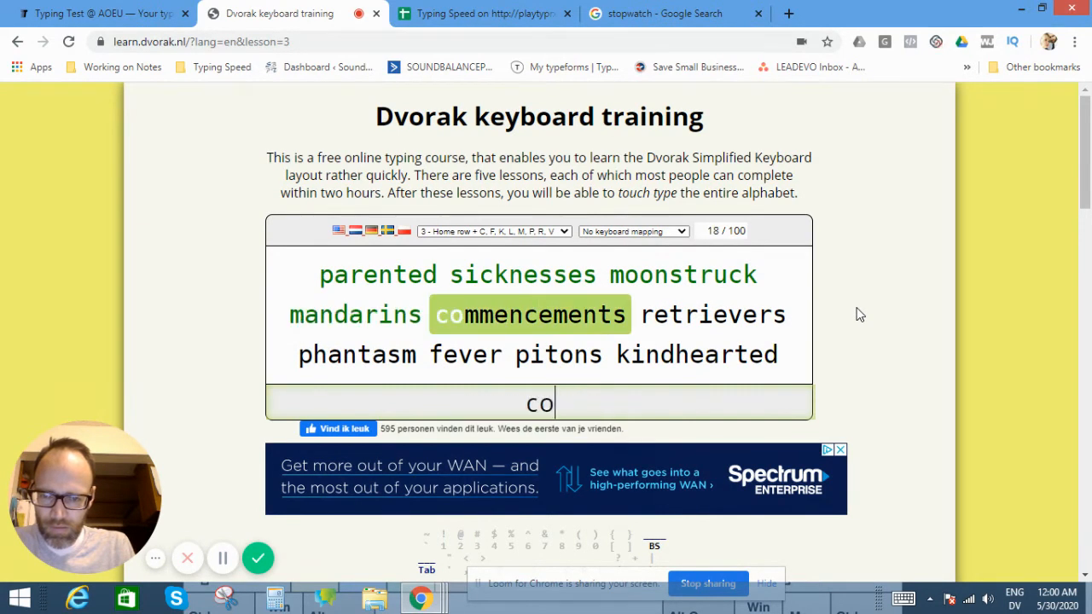
type("mmencemen")
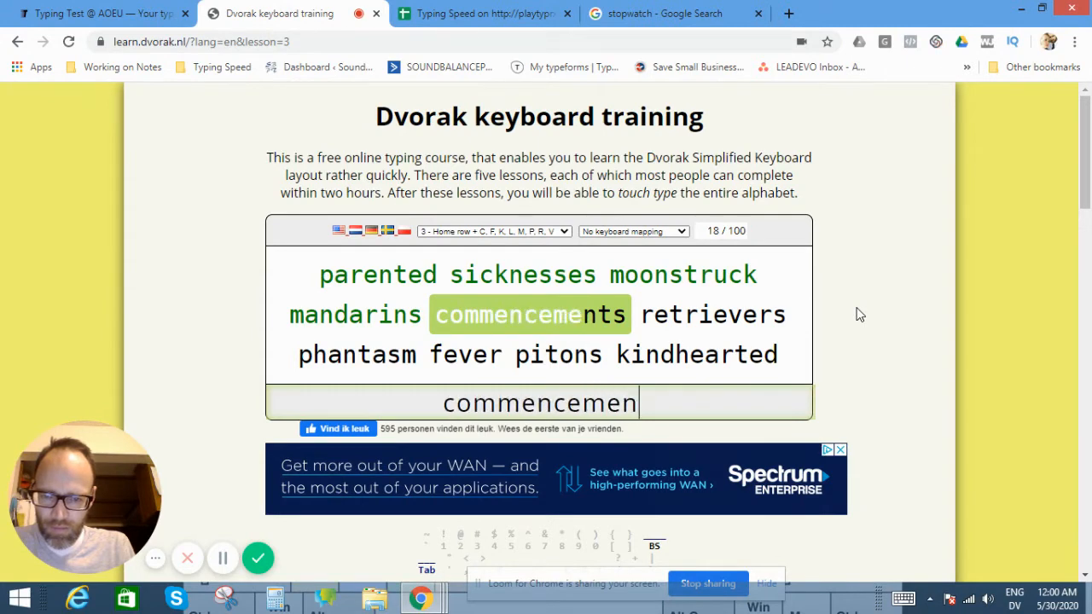
type("ret")
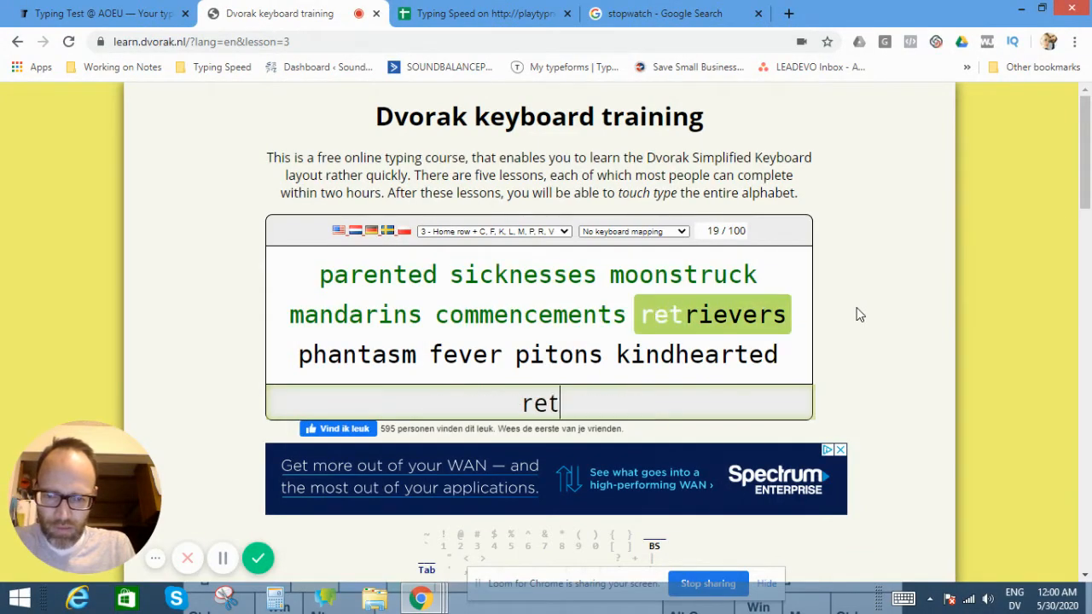
type("riev")
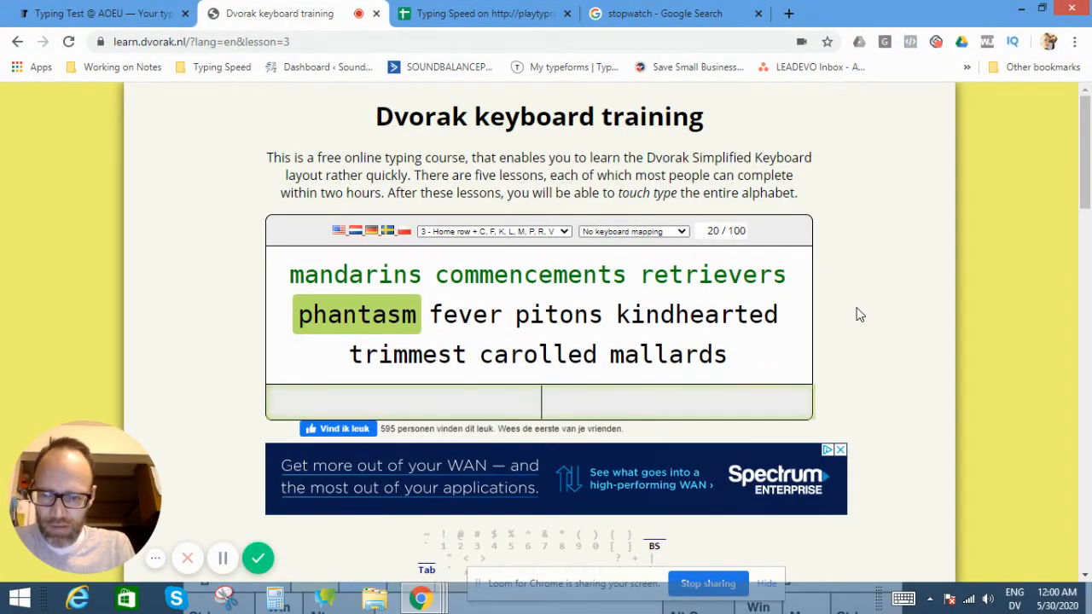
type("phan")
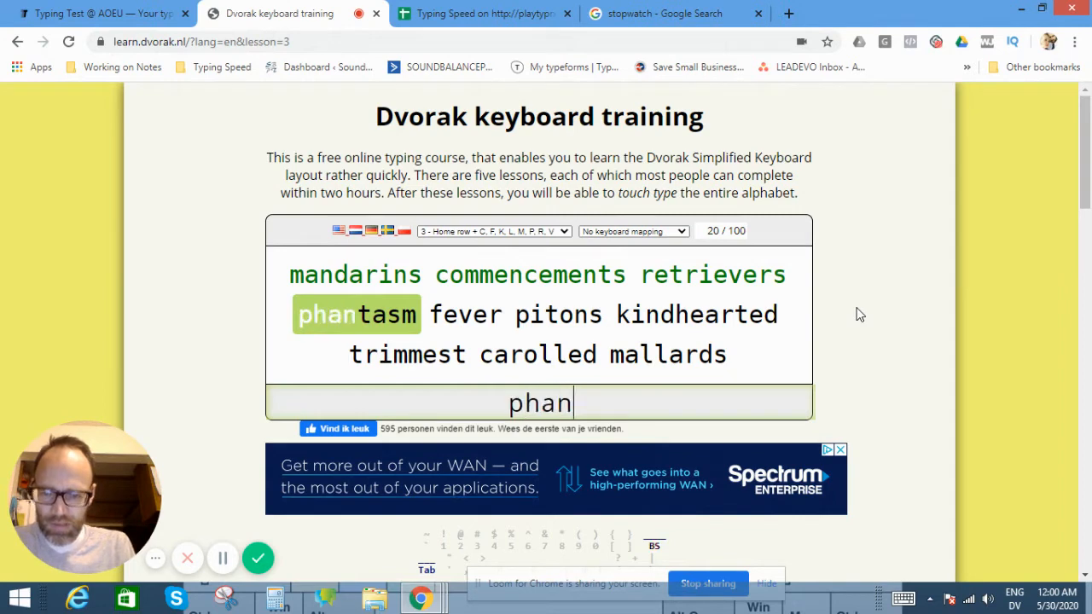
type("tasm")
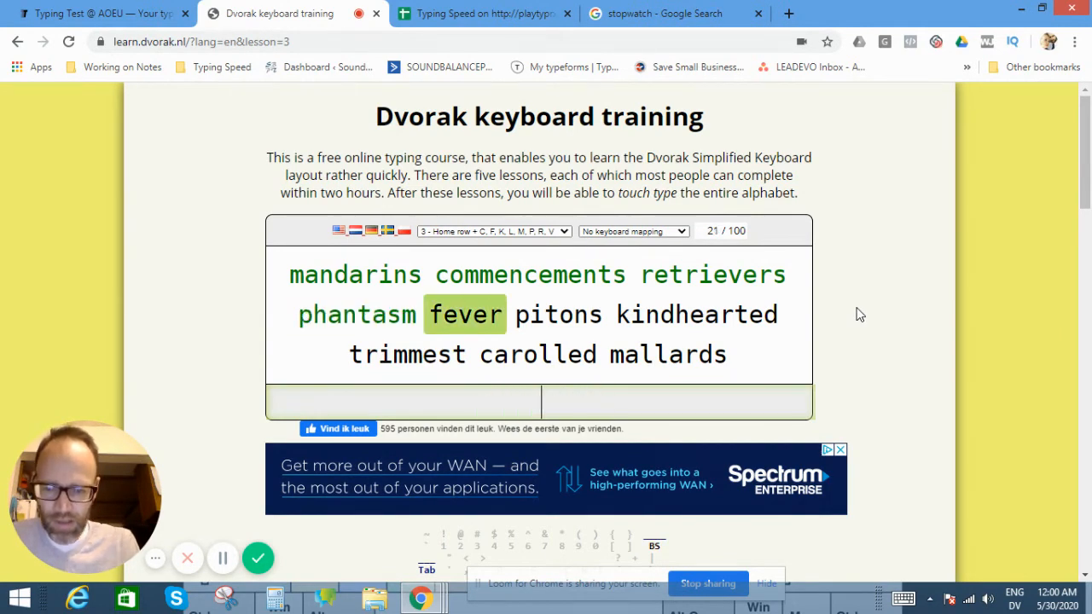
type("fever")
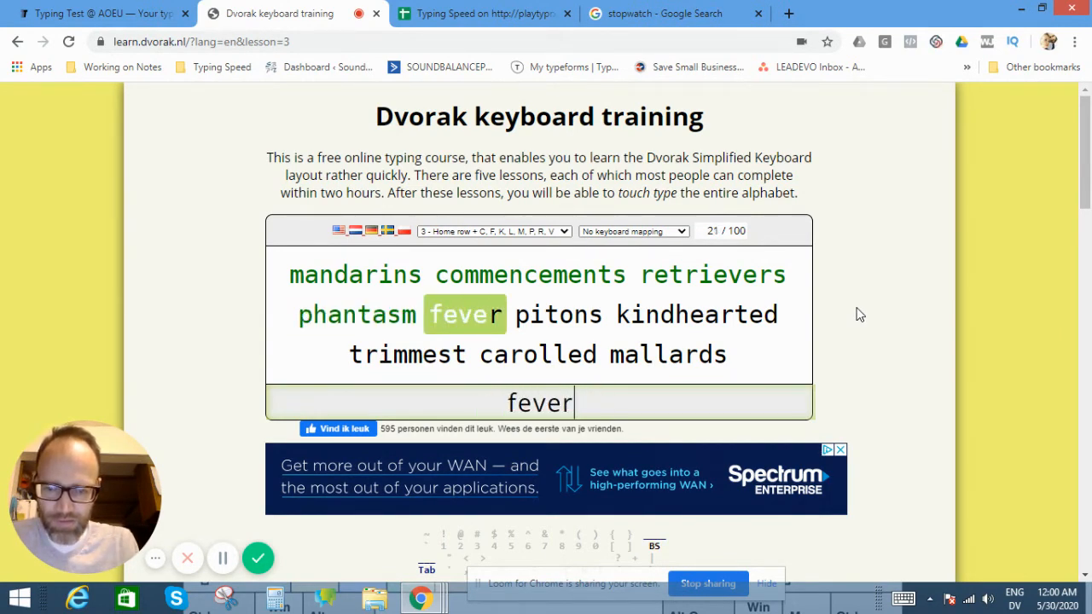
type("pi")
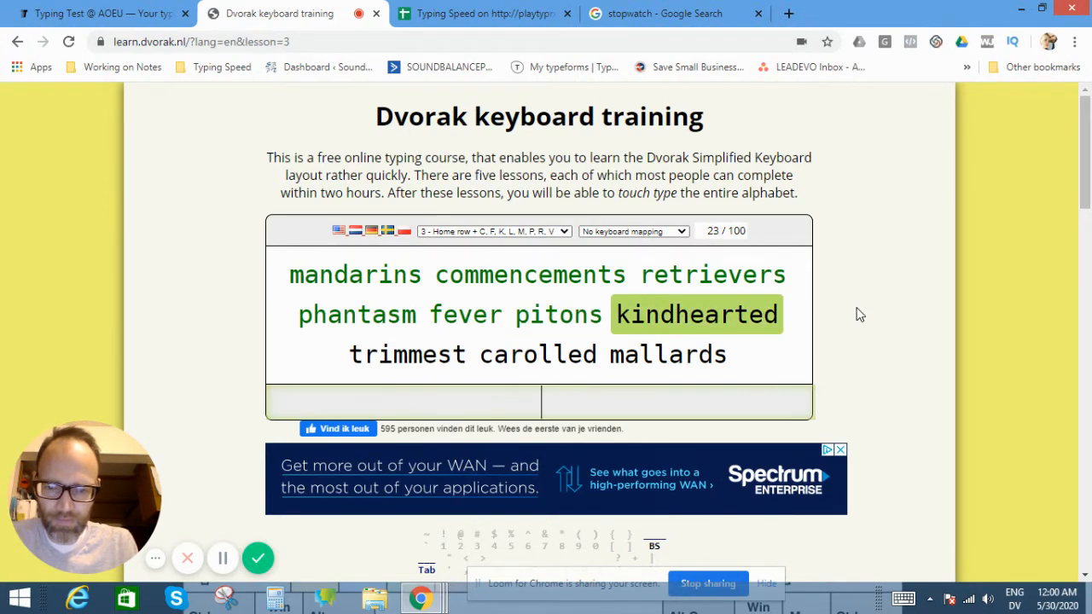
type("kind")
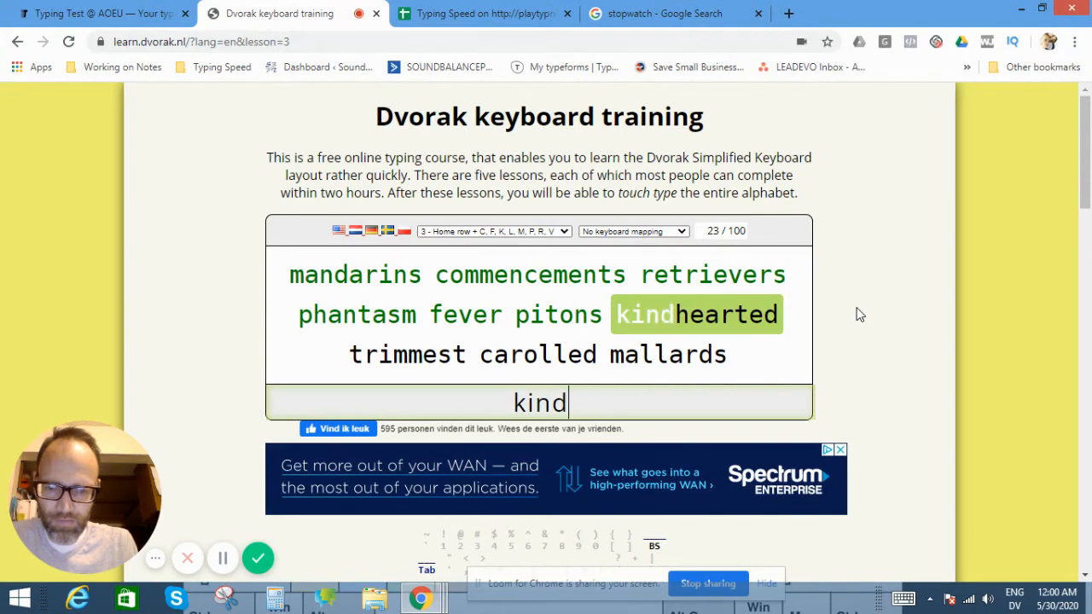
type("hearte")
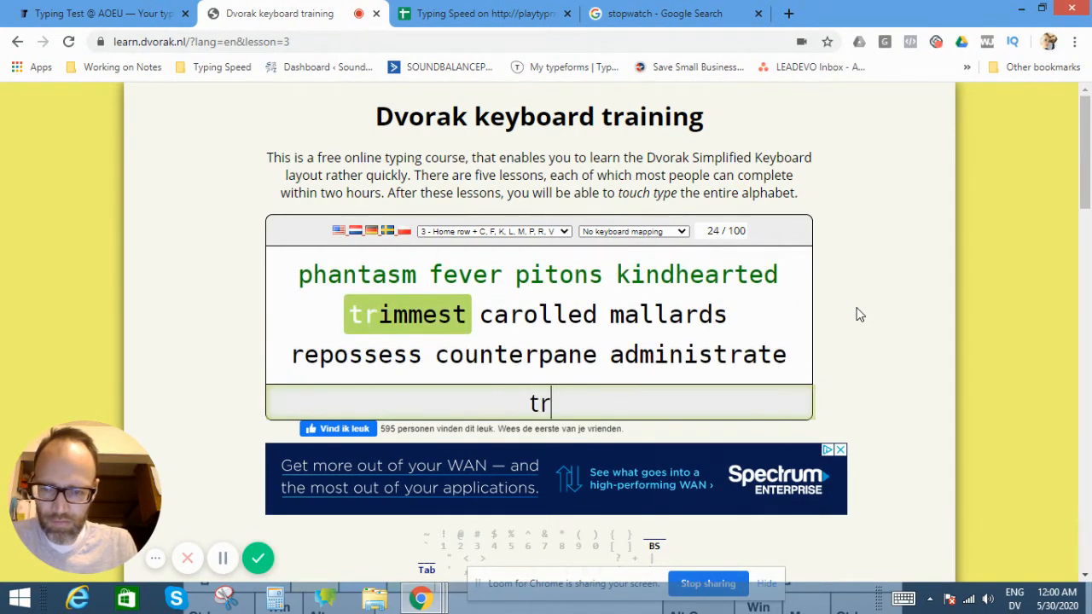
type("ca")
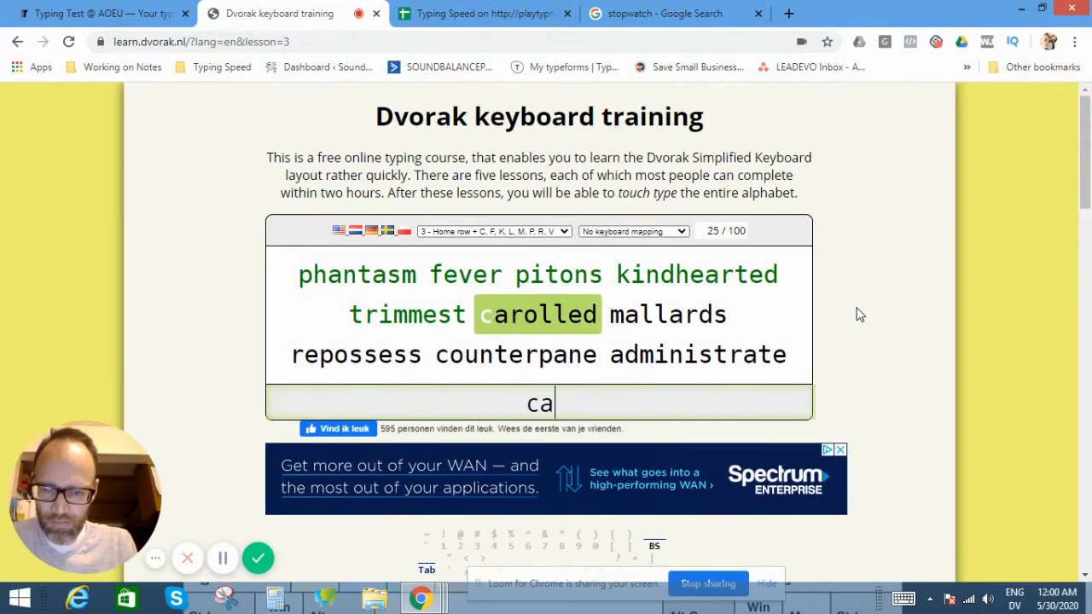
type("rolled")
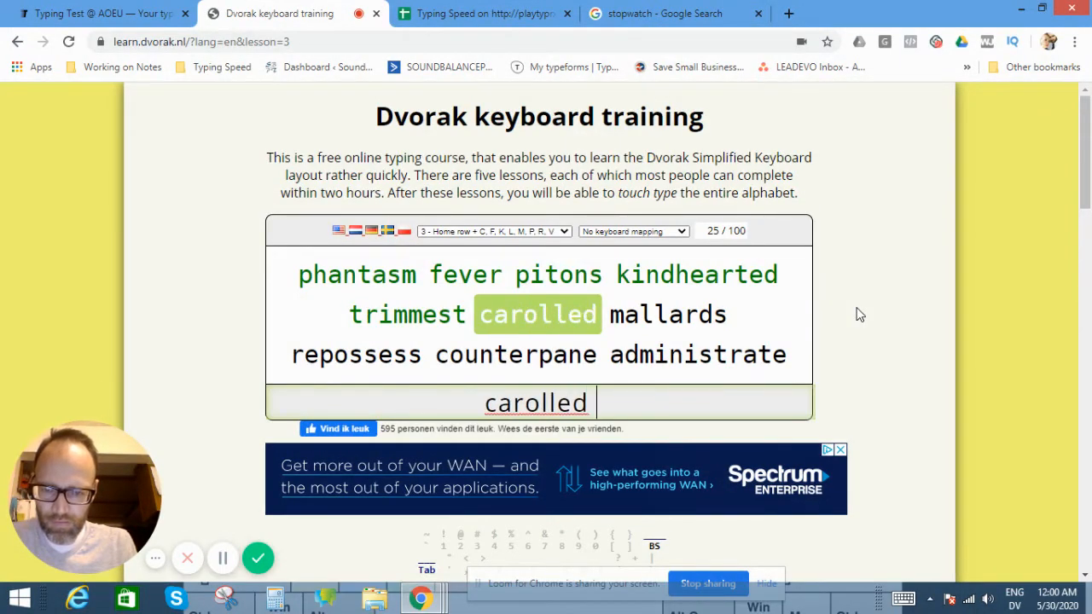
type("mallar")
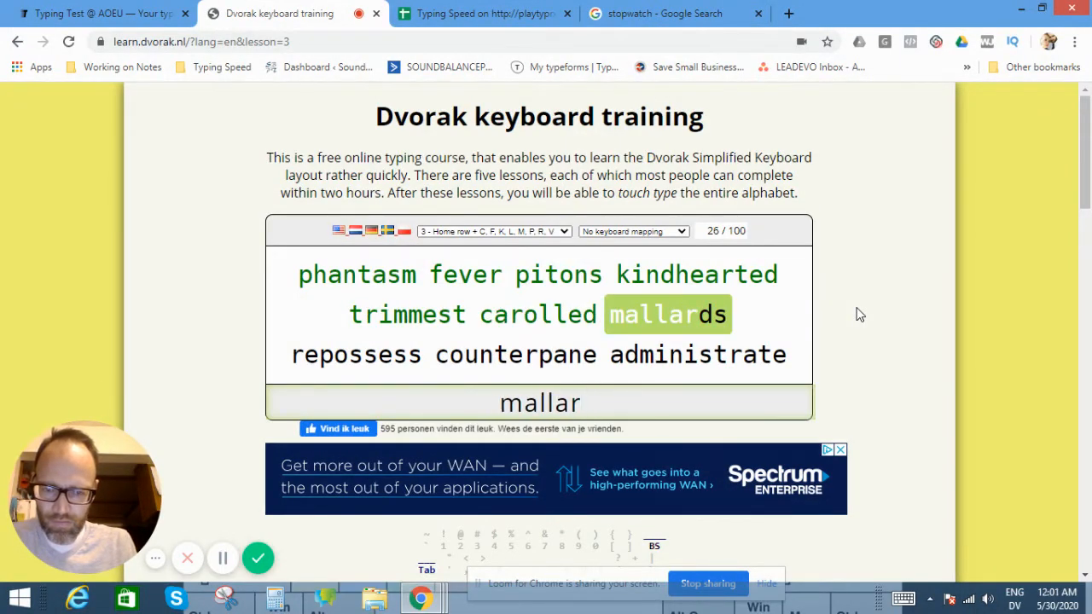
type("re")
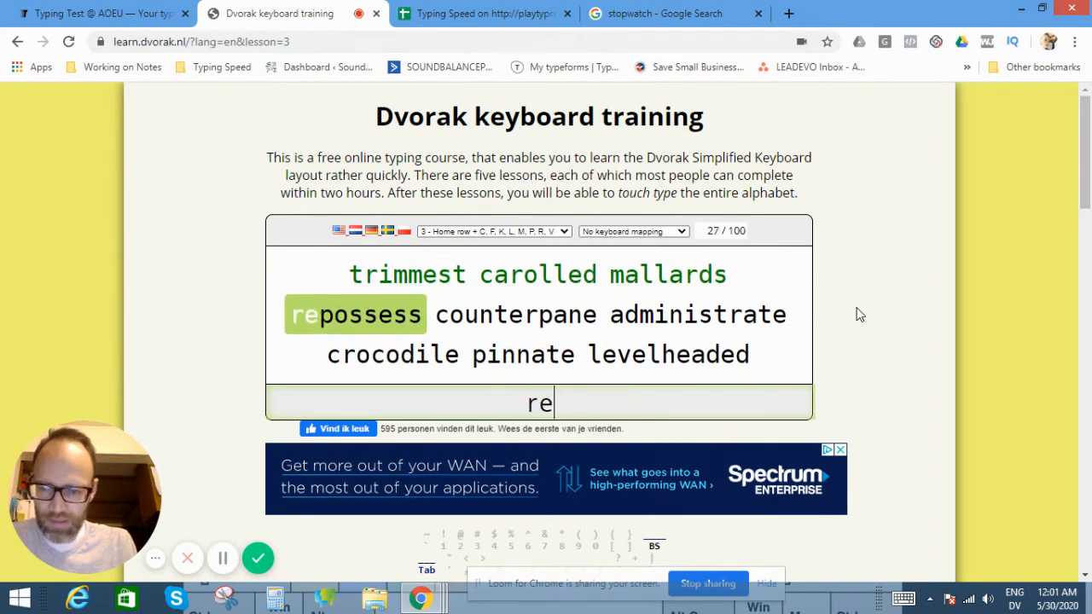
type("possess")
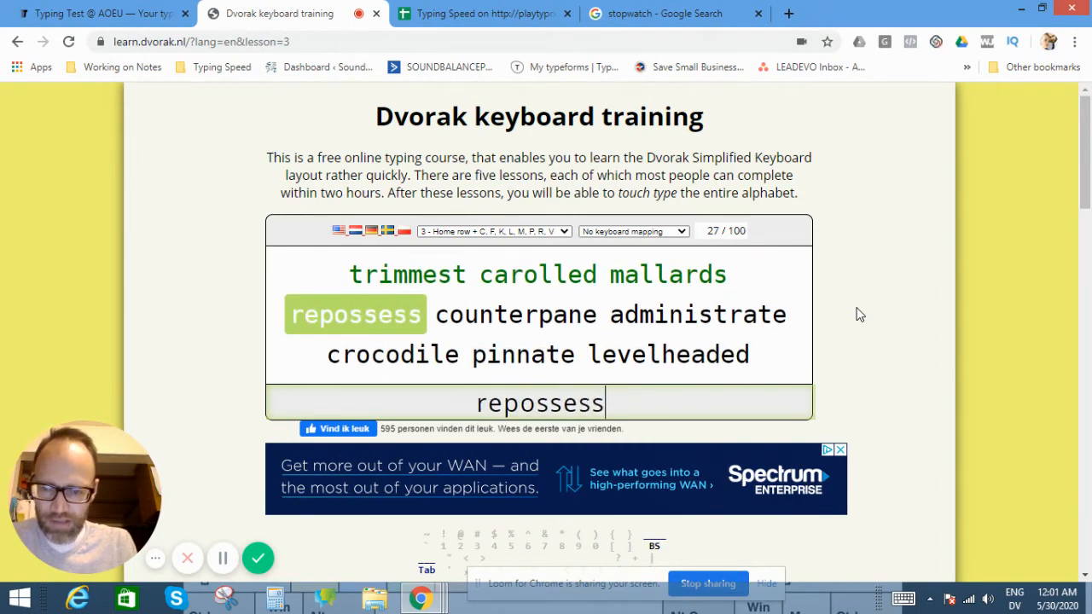
type("coune")
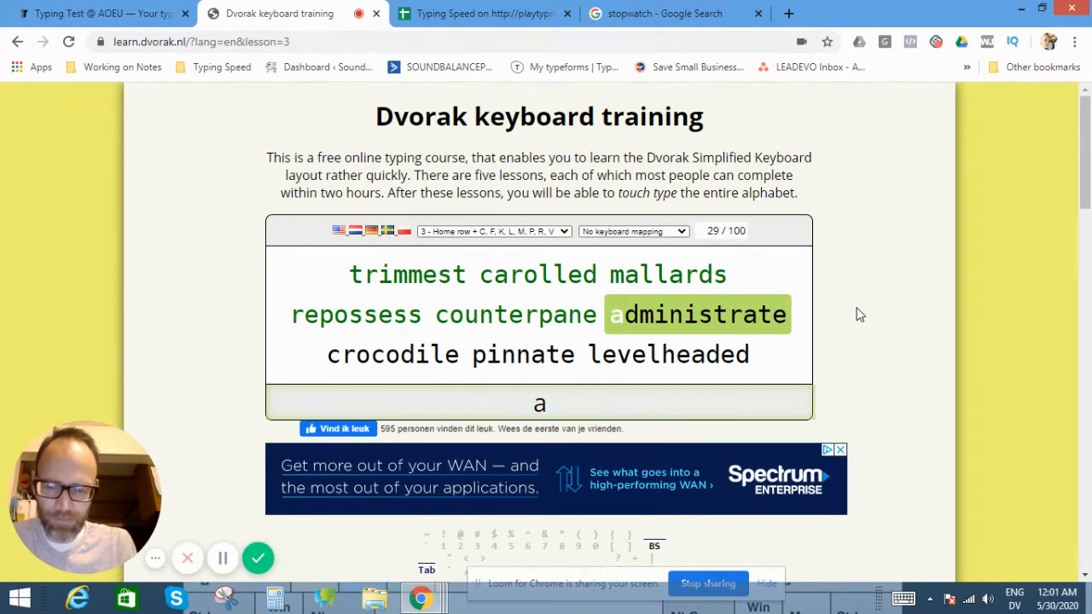
type("dmin")
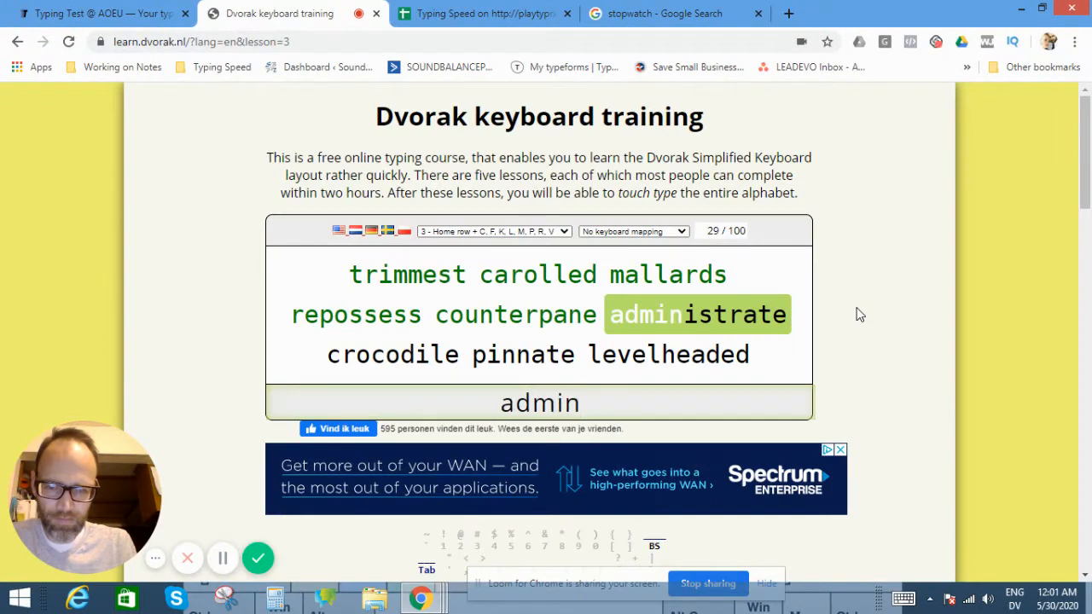
type("istrate")
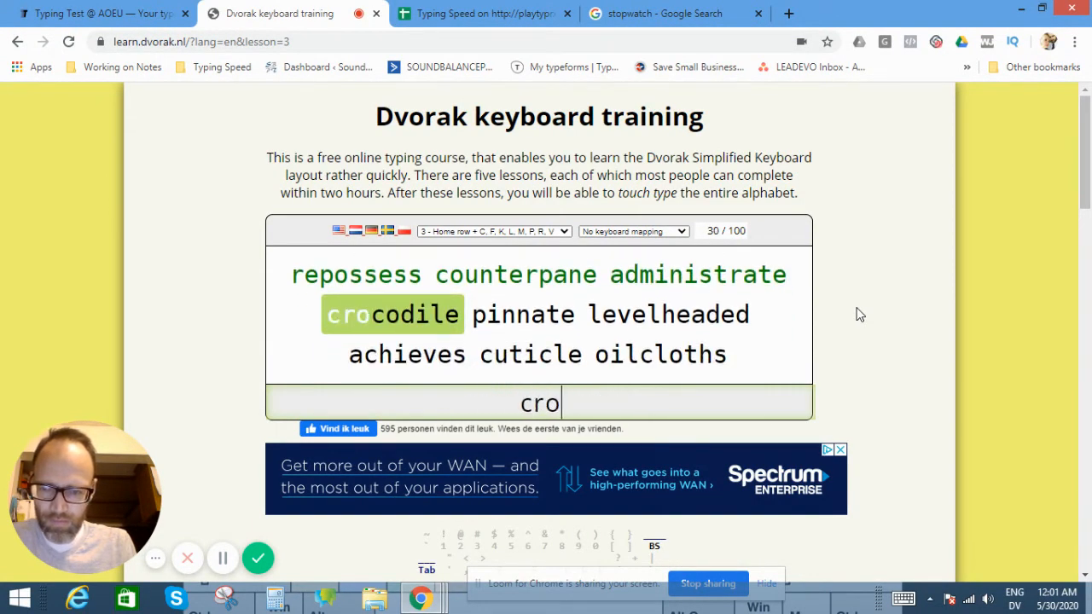
type("cod")
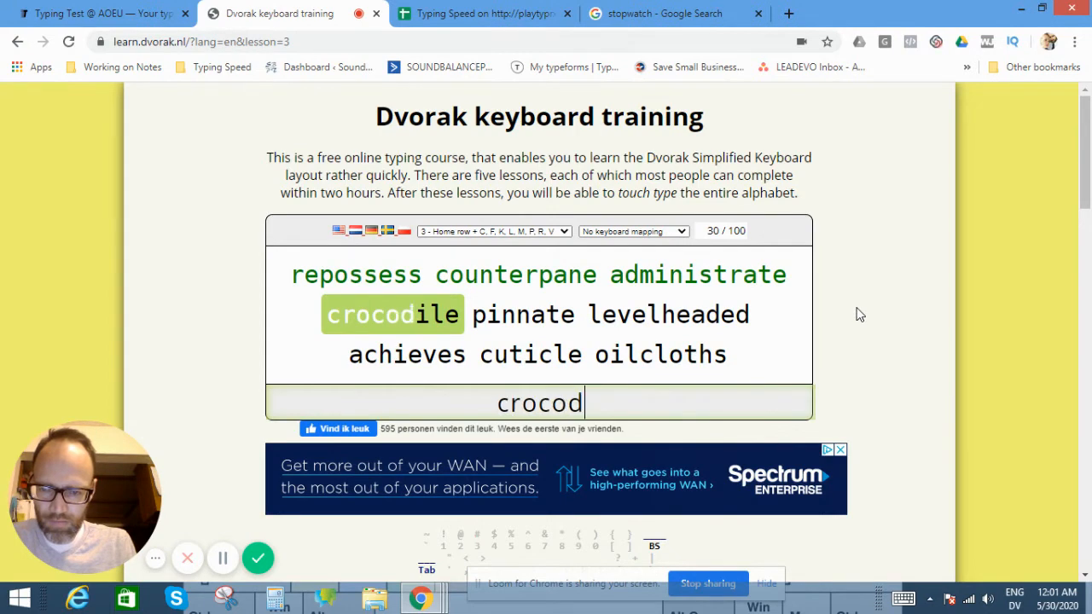
type("if")
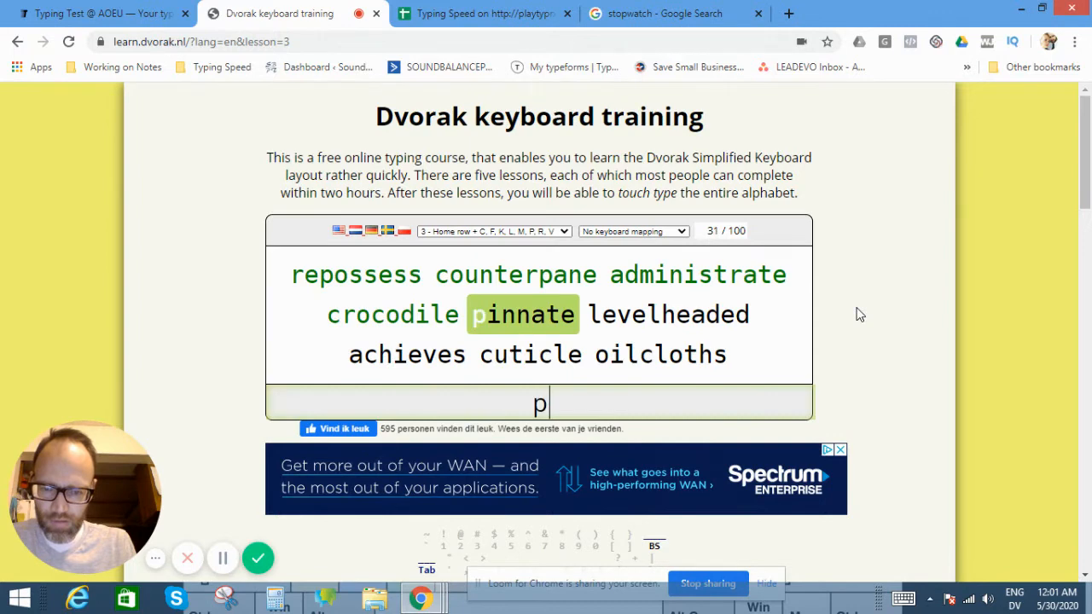
type("pinnate")
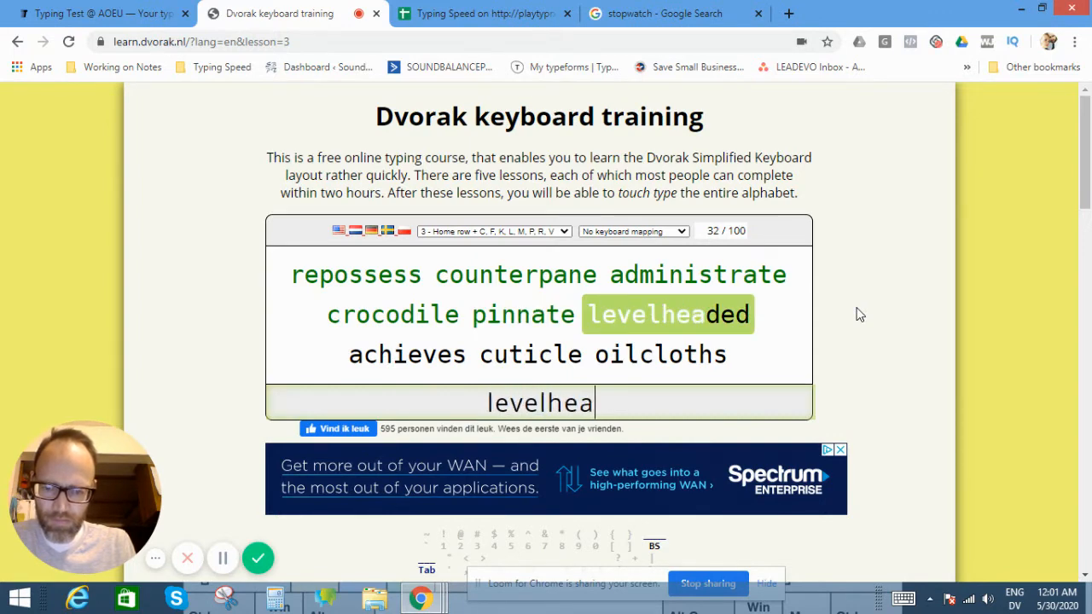
type("a")
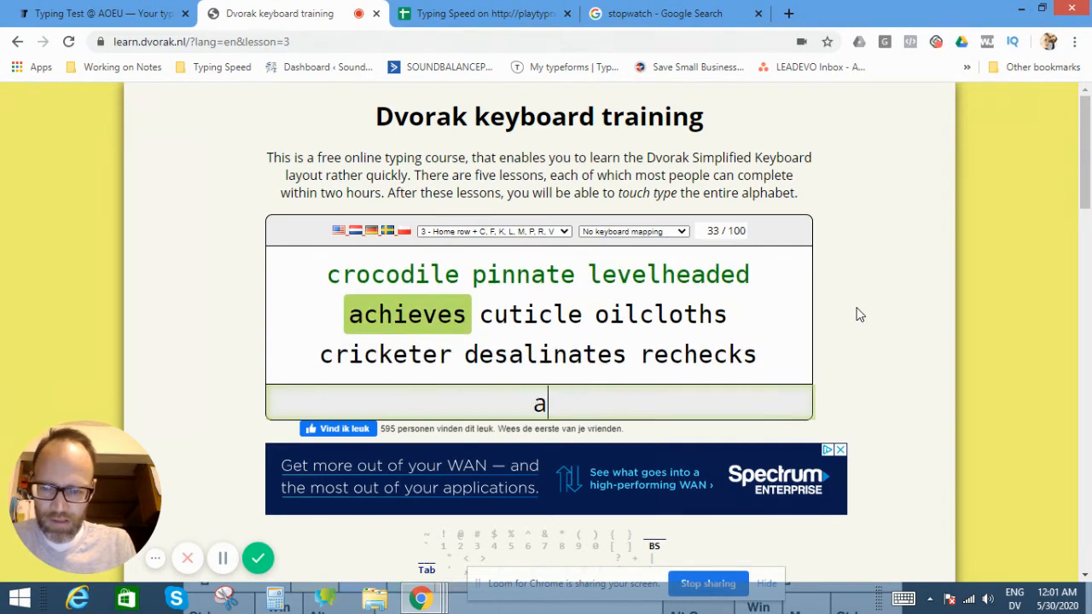
type("c")
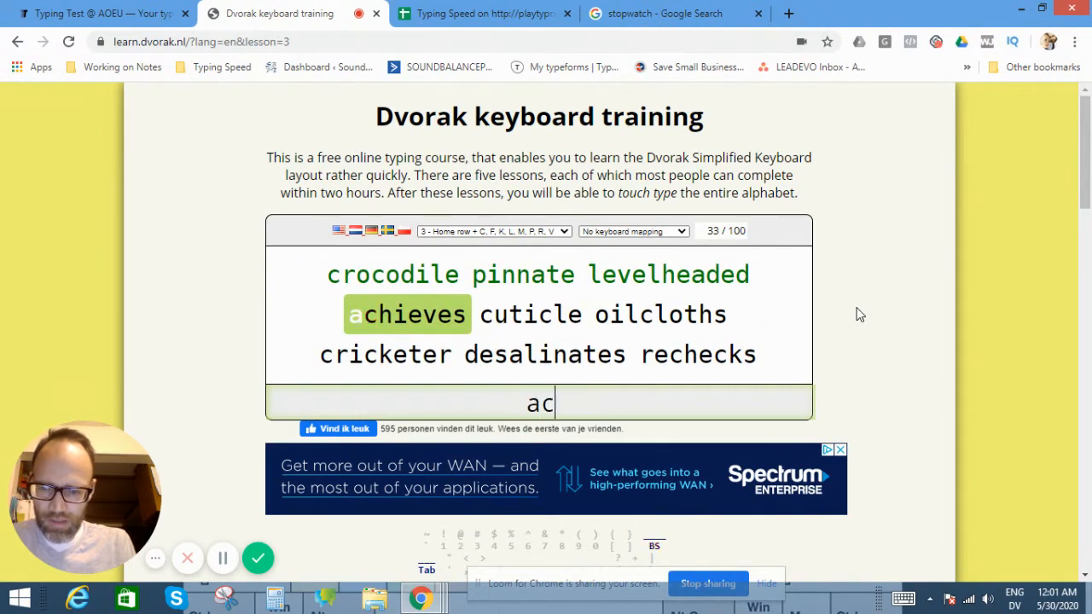
type("hieves")
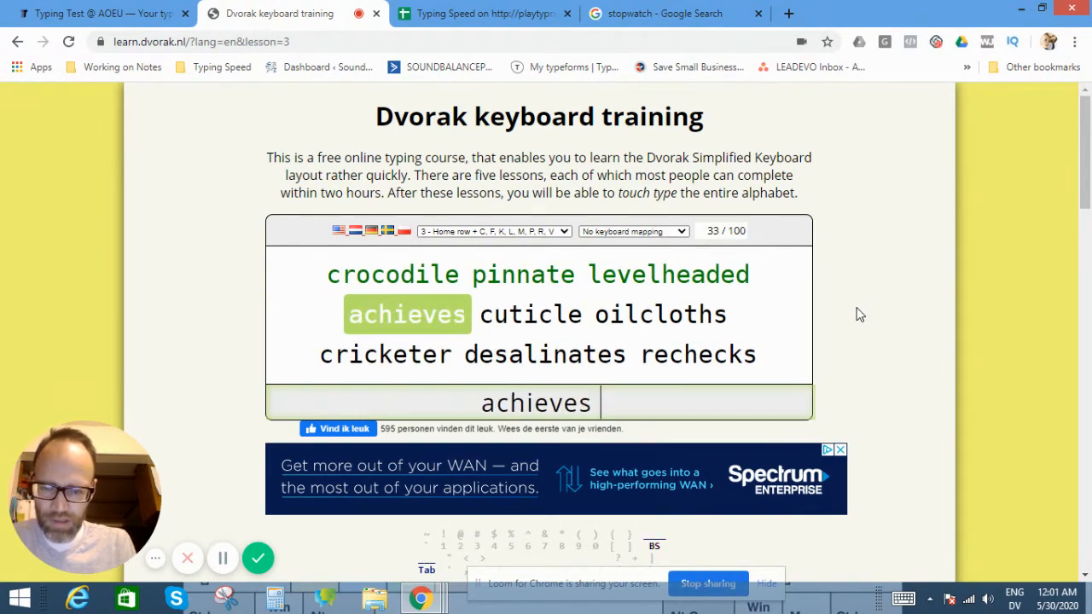
type("cut")
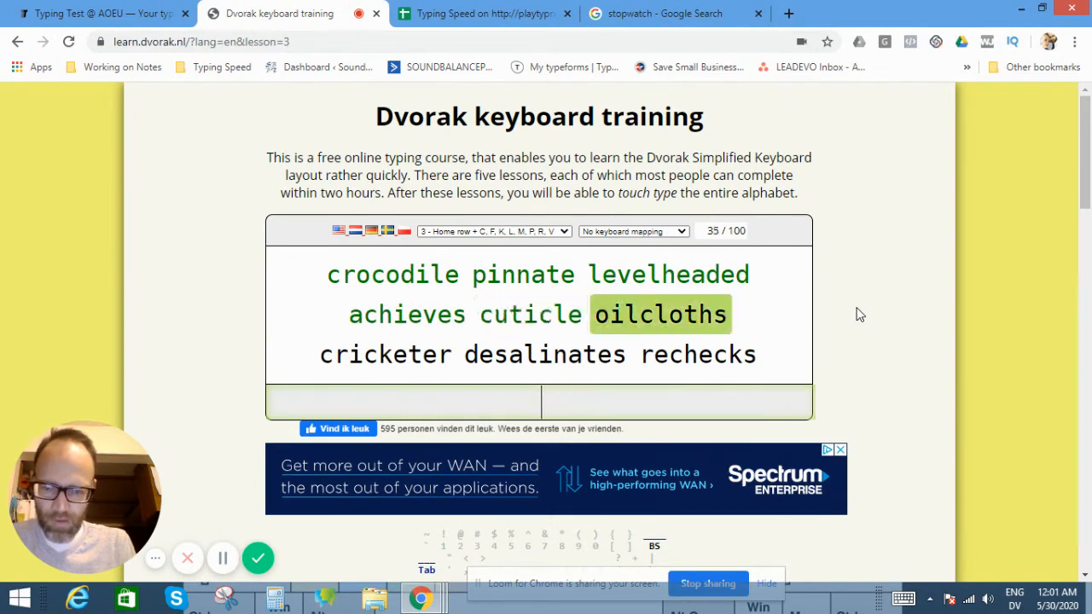
type("oil")
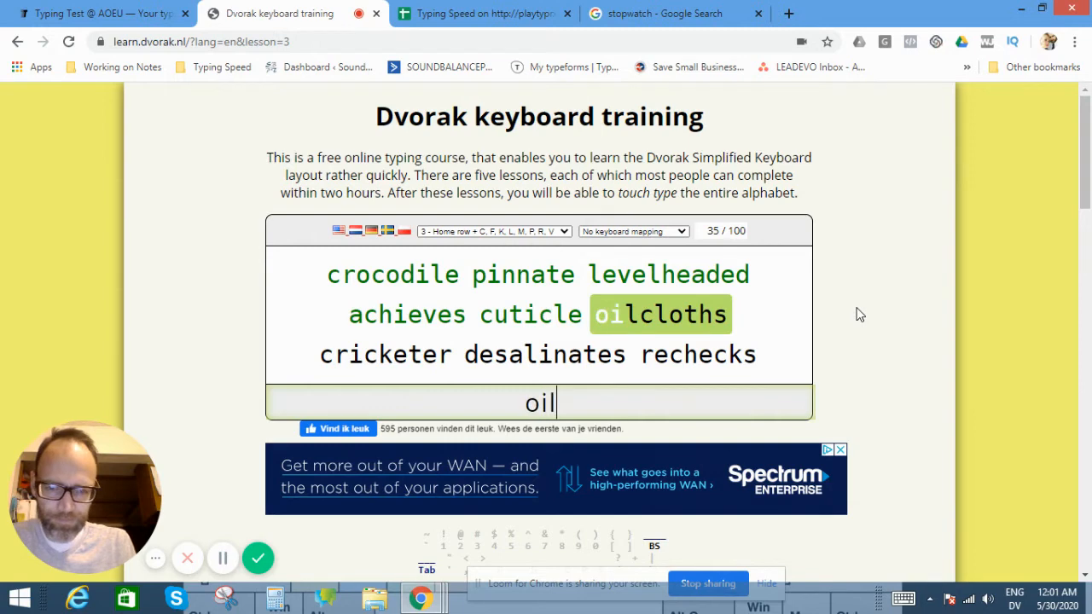
type("clo")
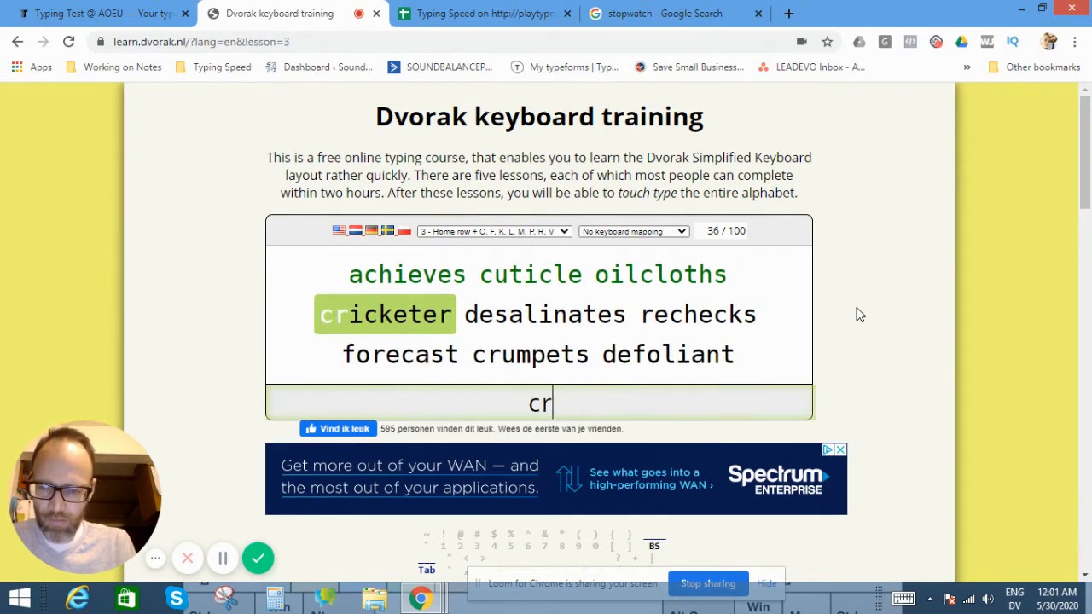
type("icketer")
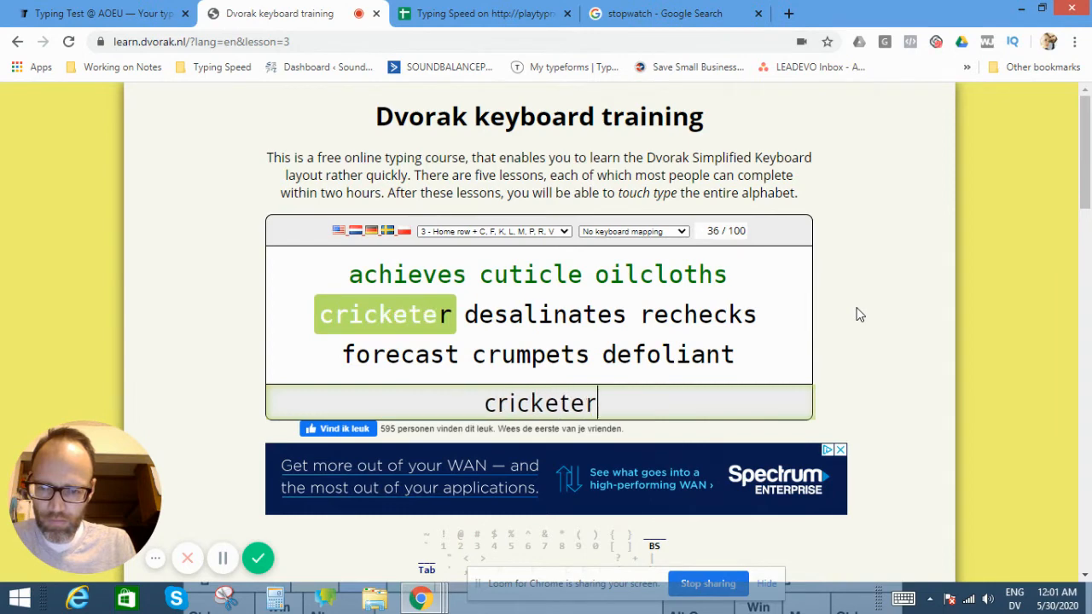
type("de")
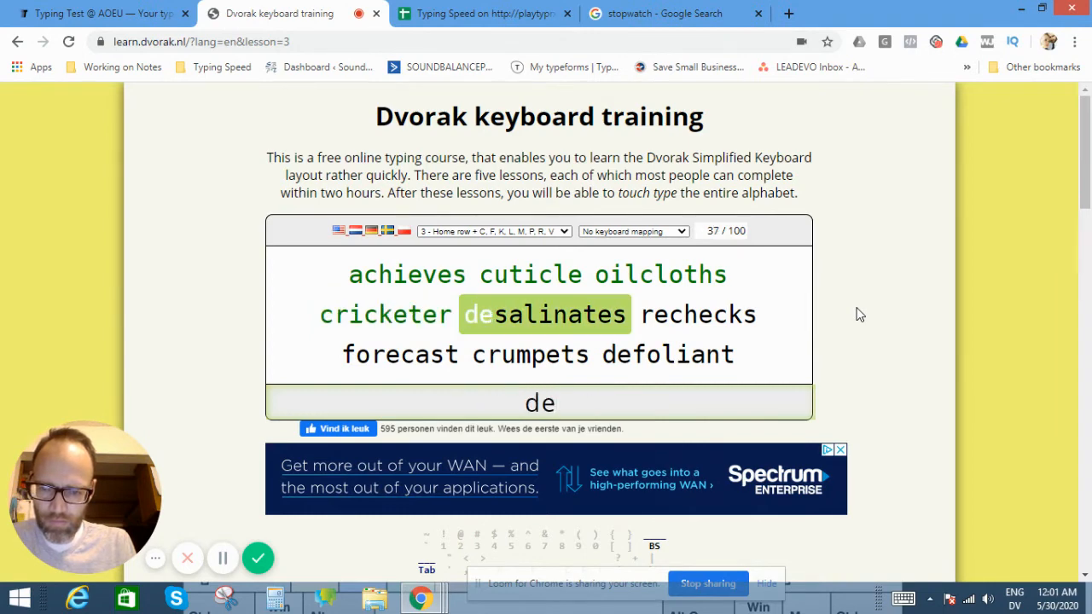
type("salinate")
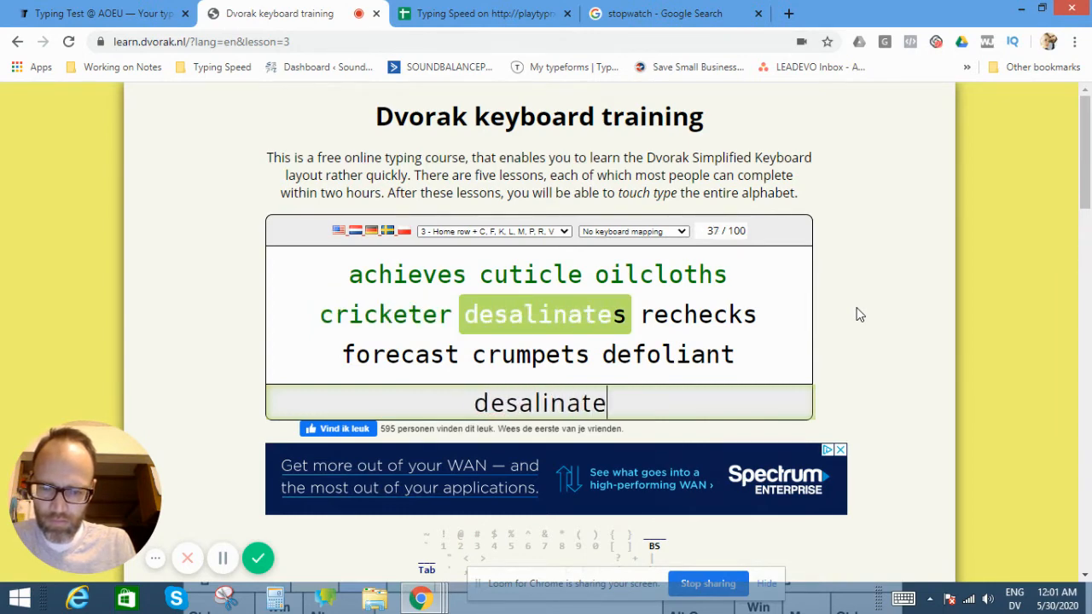
type("recho")
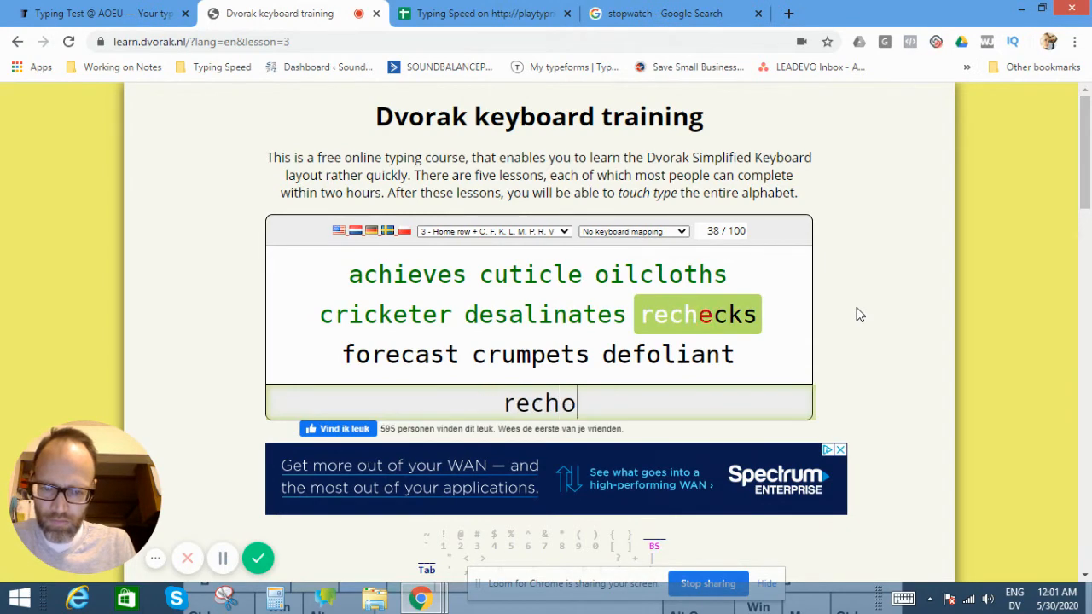
type("kc")
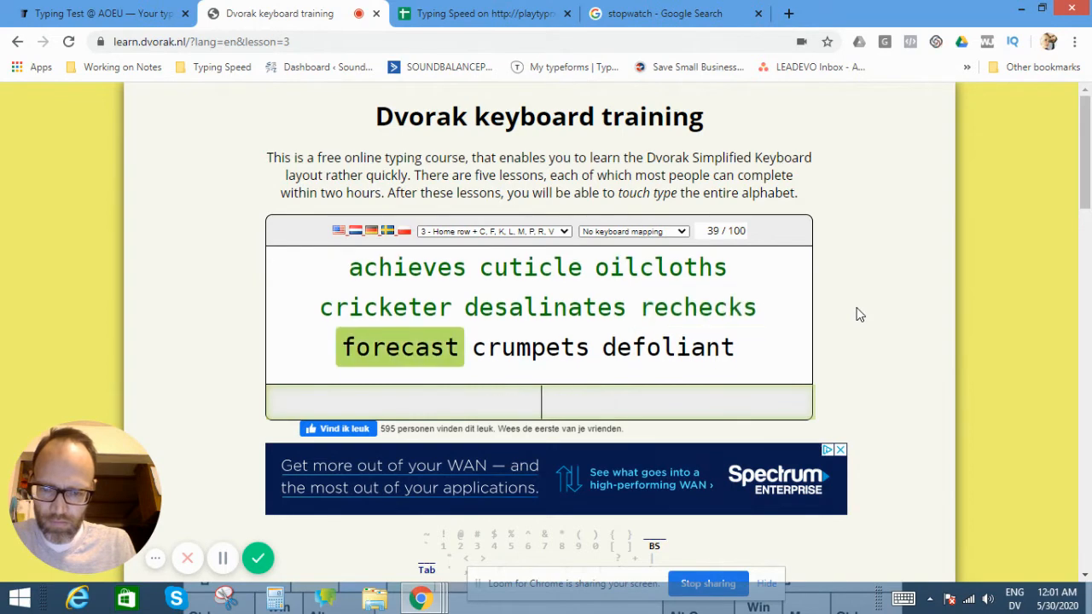
type("foretas")
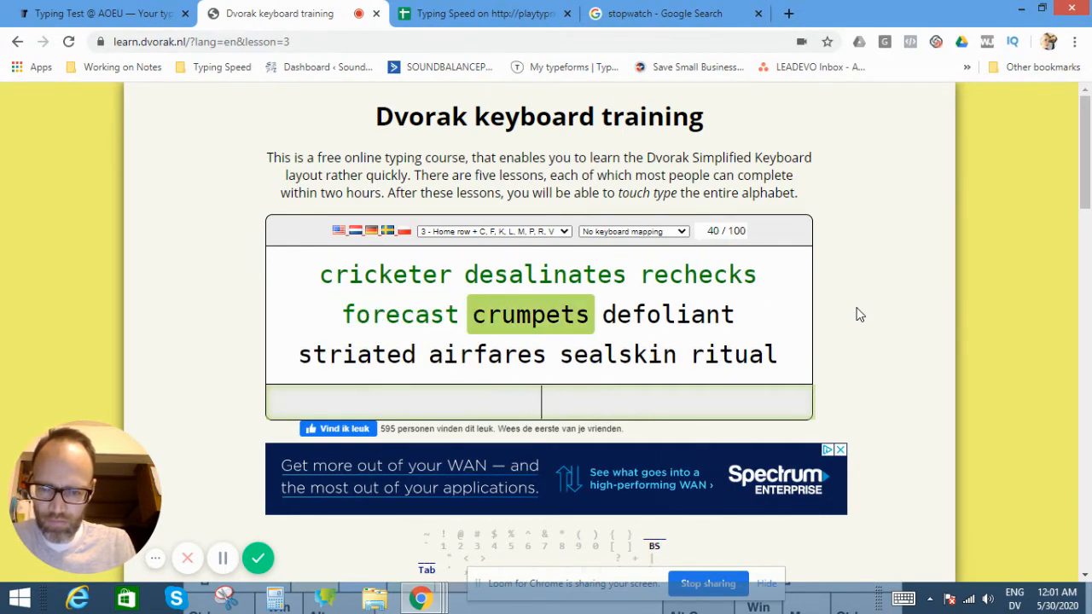
type("crum")
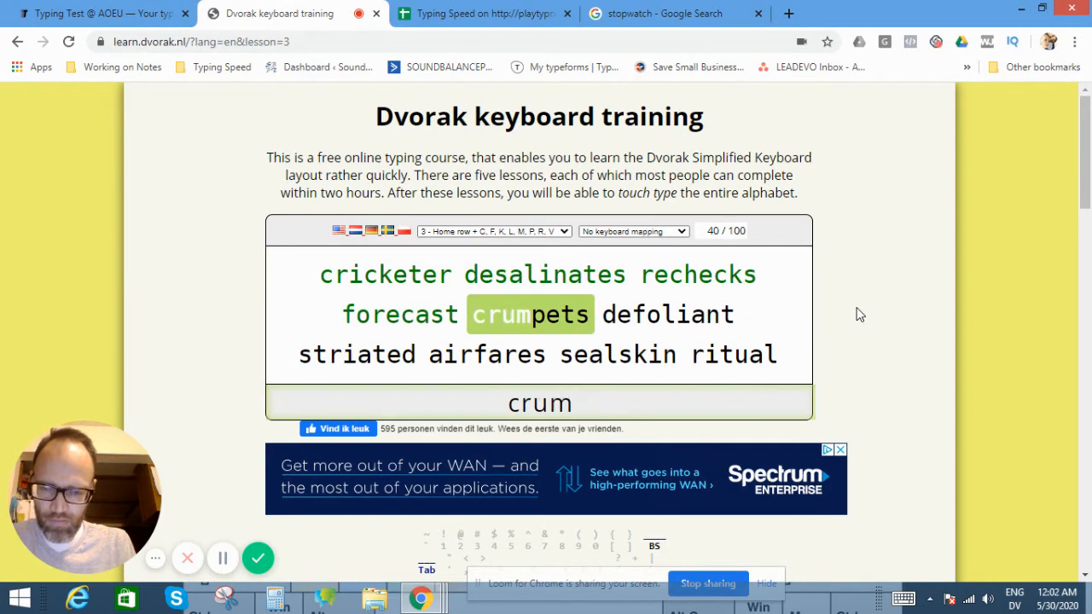
type("pets")
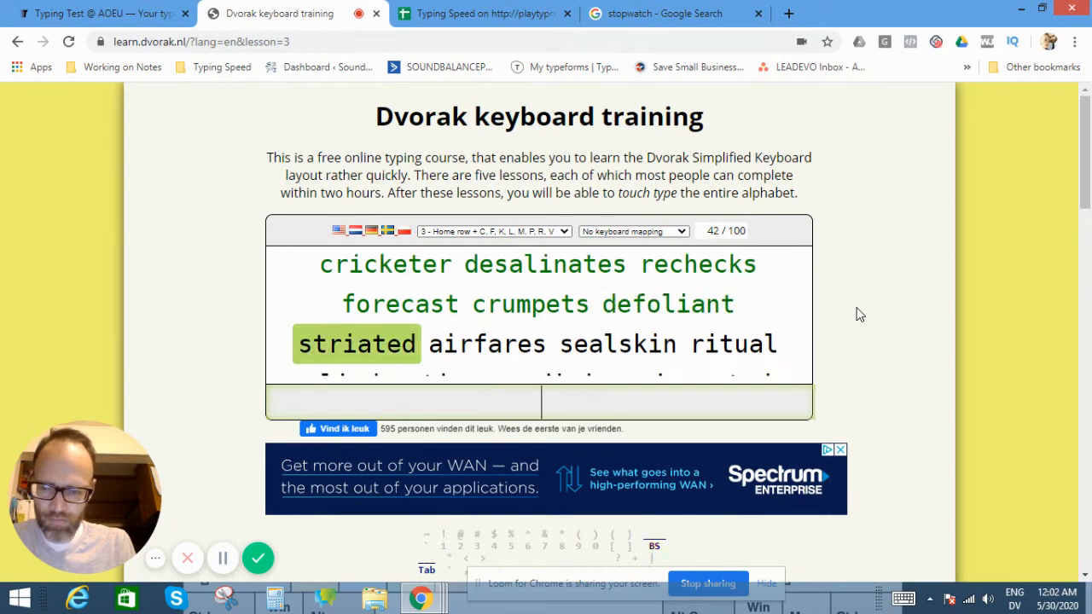
type("stria")
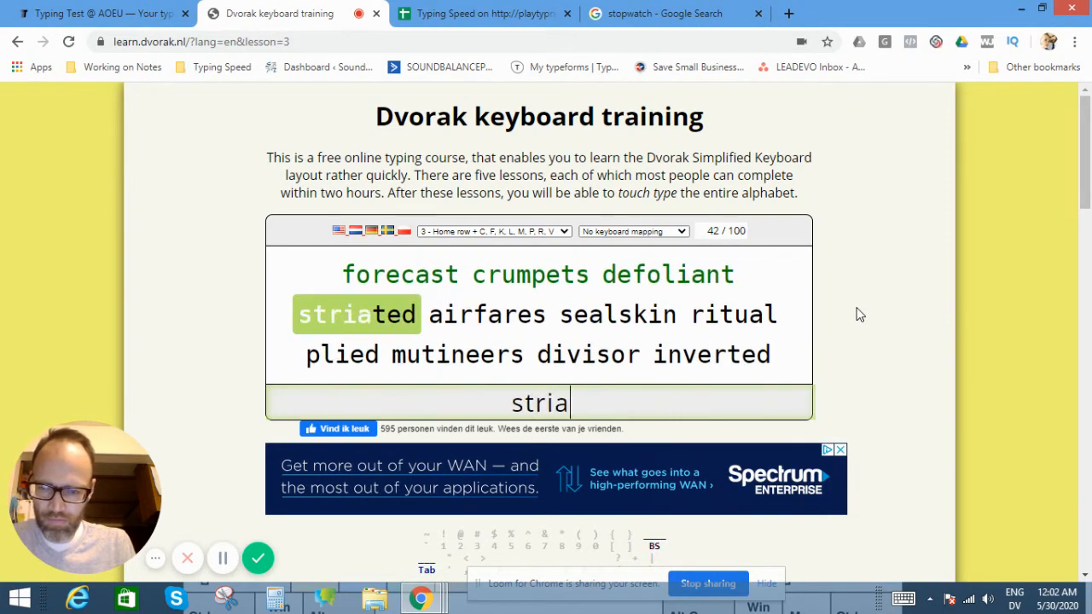
type("ai")
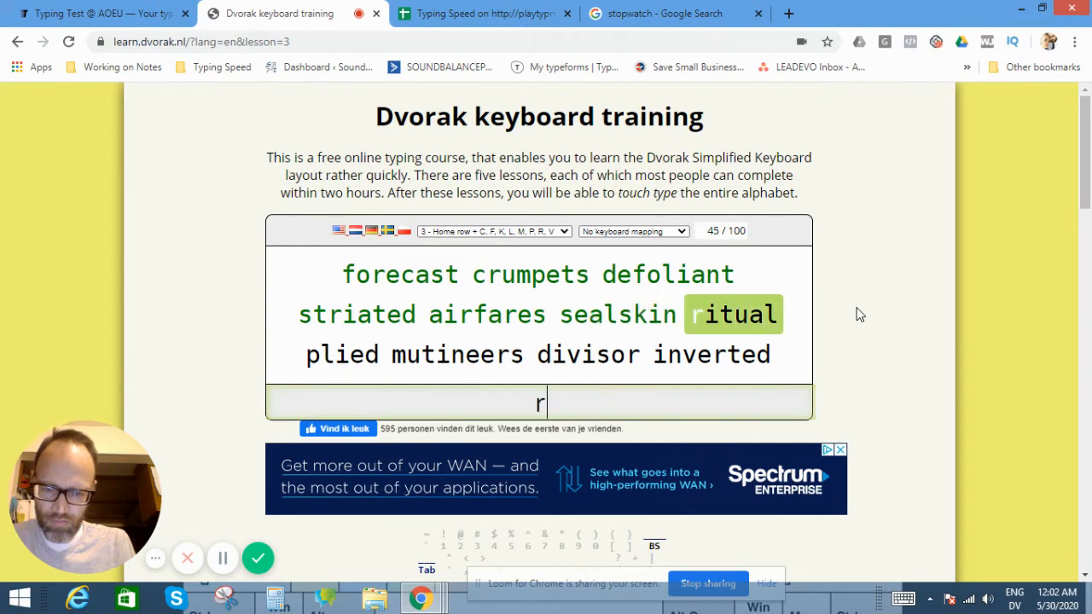
type("itu")
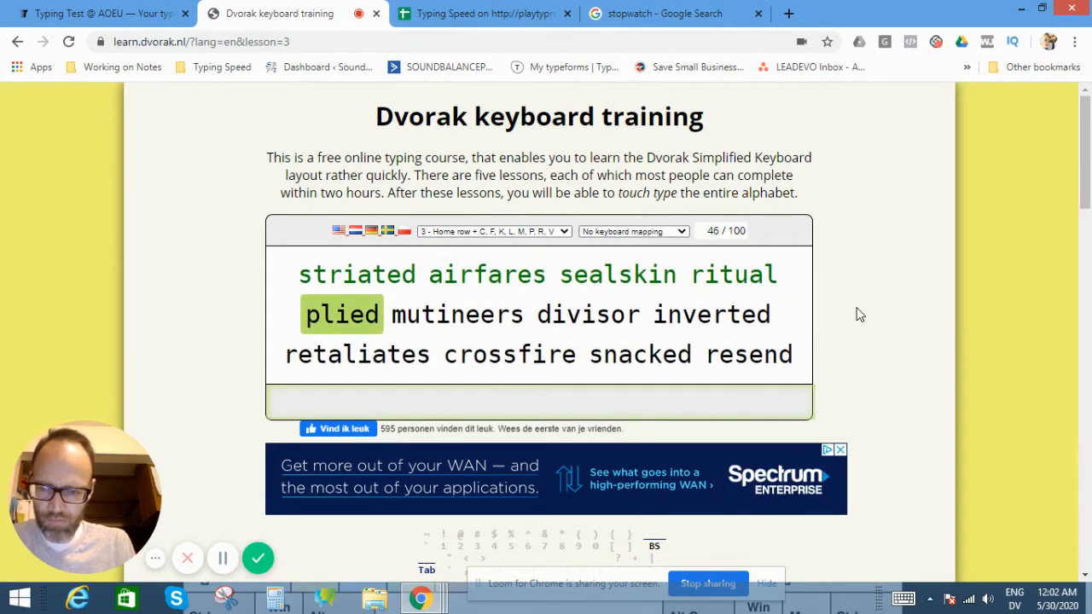
type("m")
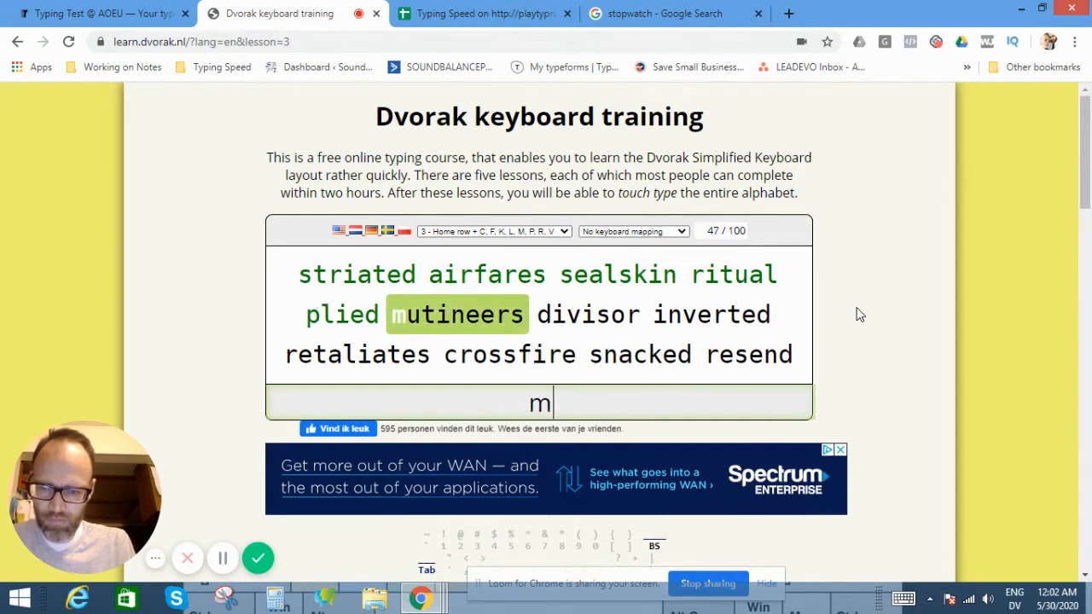
type("utinee")
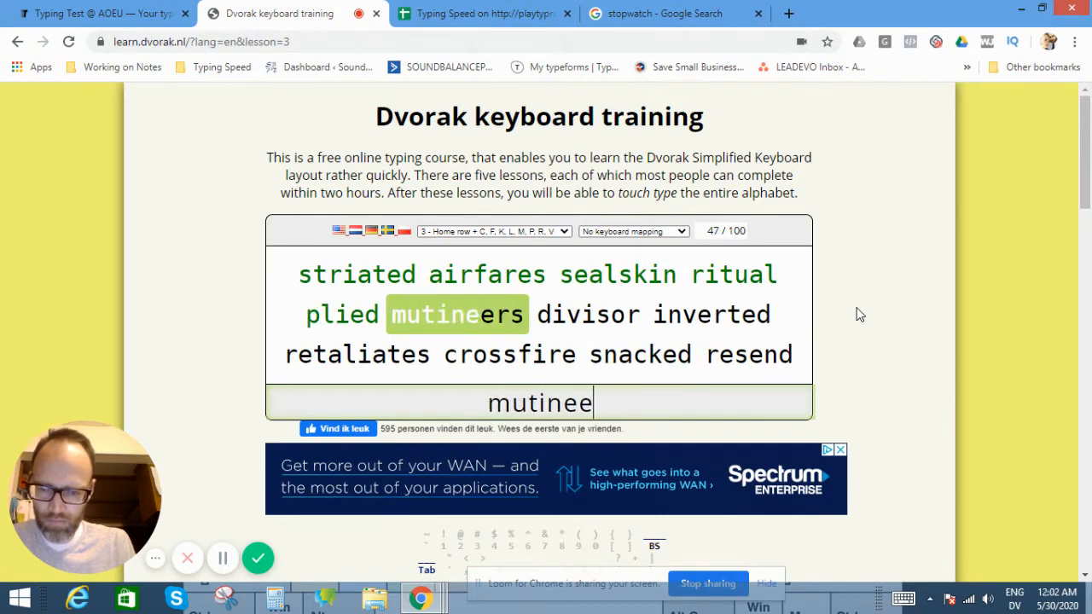
type("div")
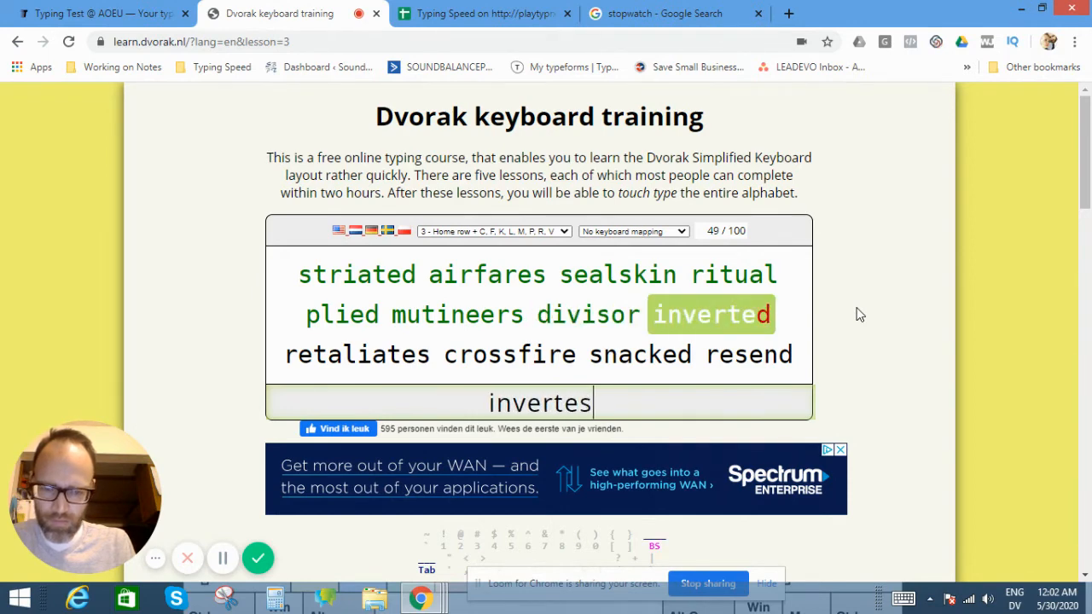
key("Backspace")
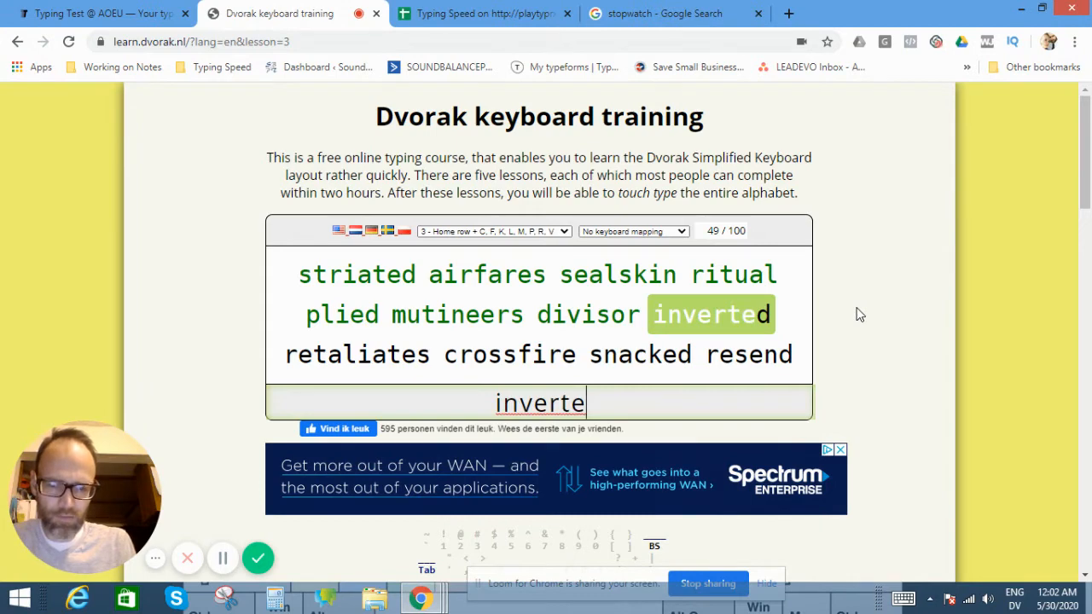
type("d")
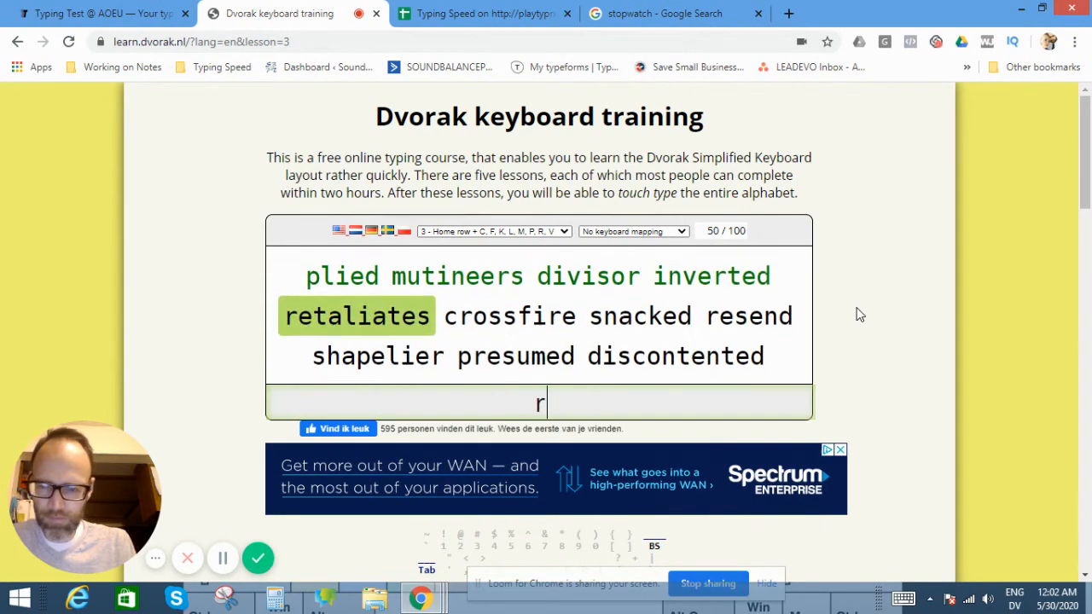
type("etali")
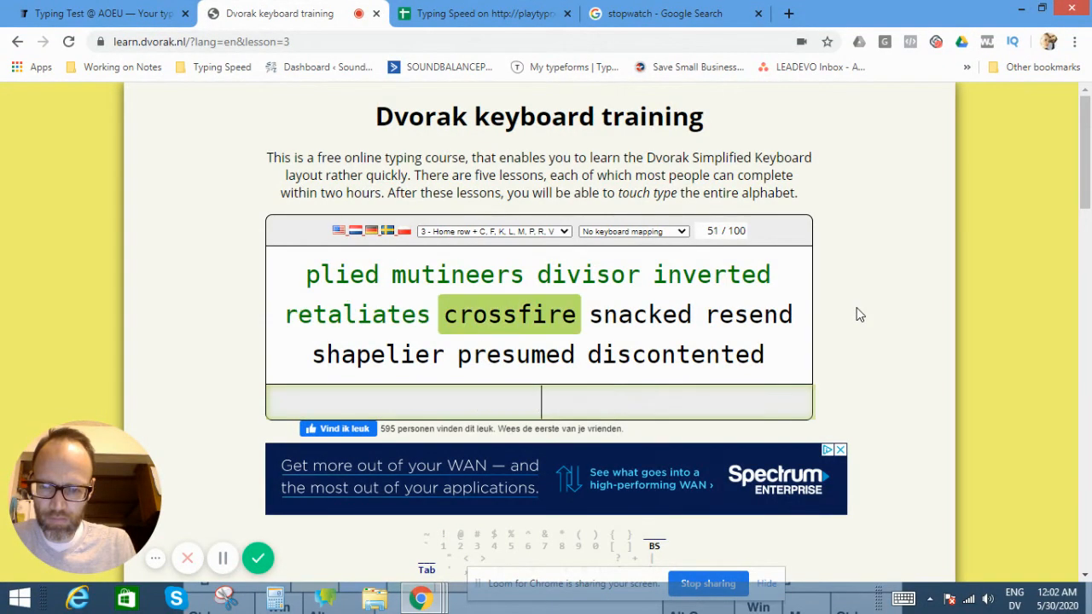
type("cross")
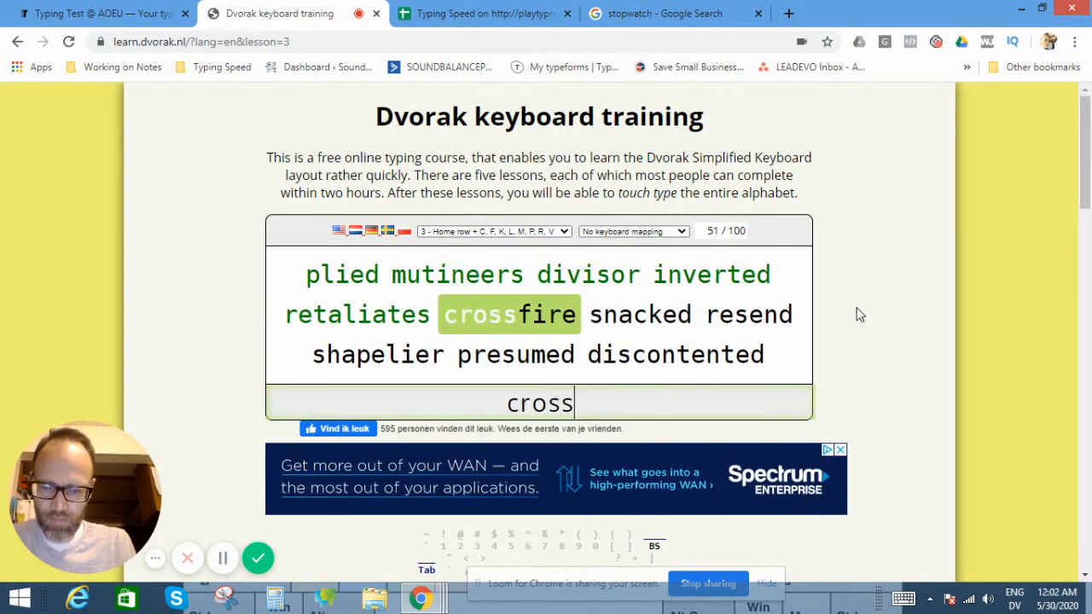
type("sn")
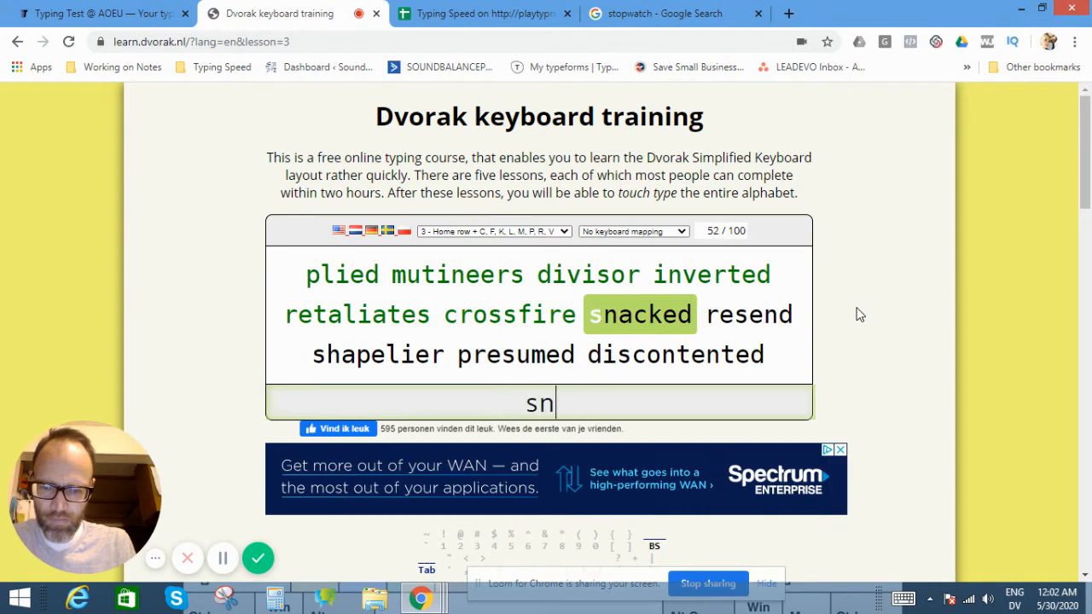
type("acked")
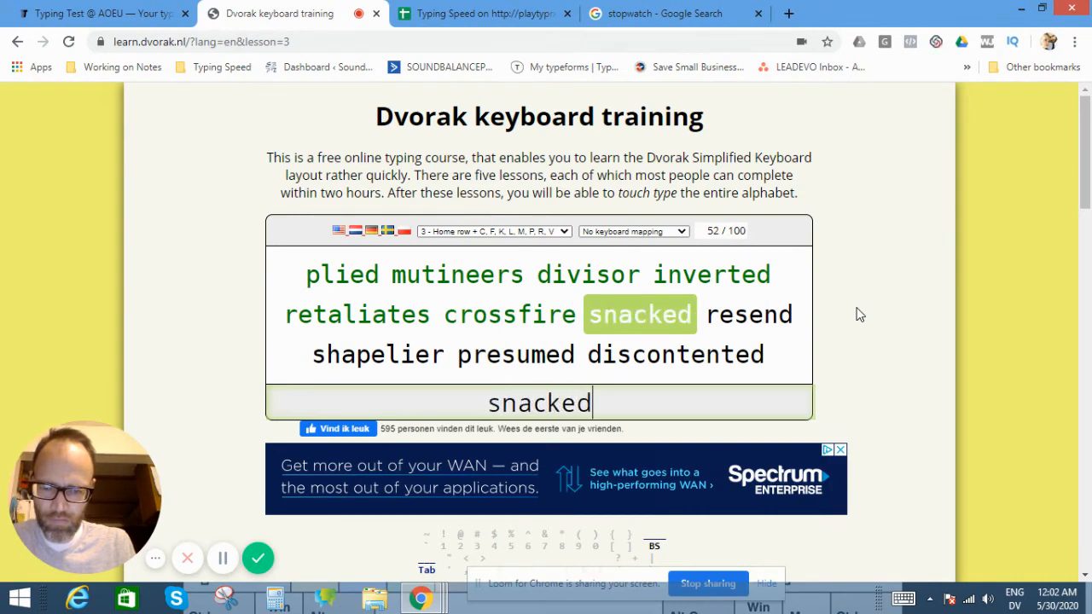
type("resen")
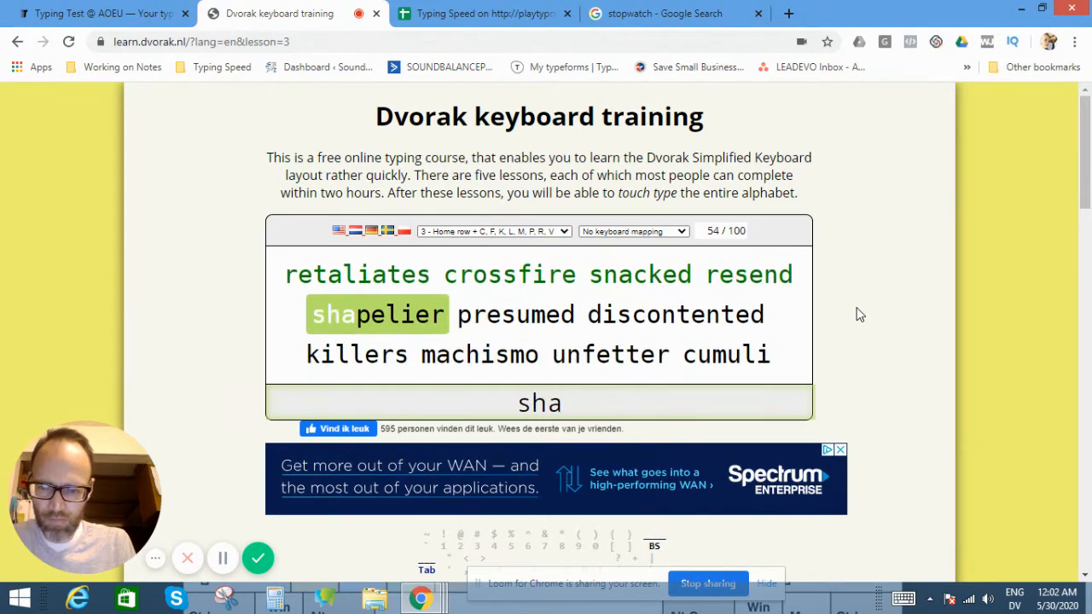
type("pelier")
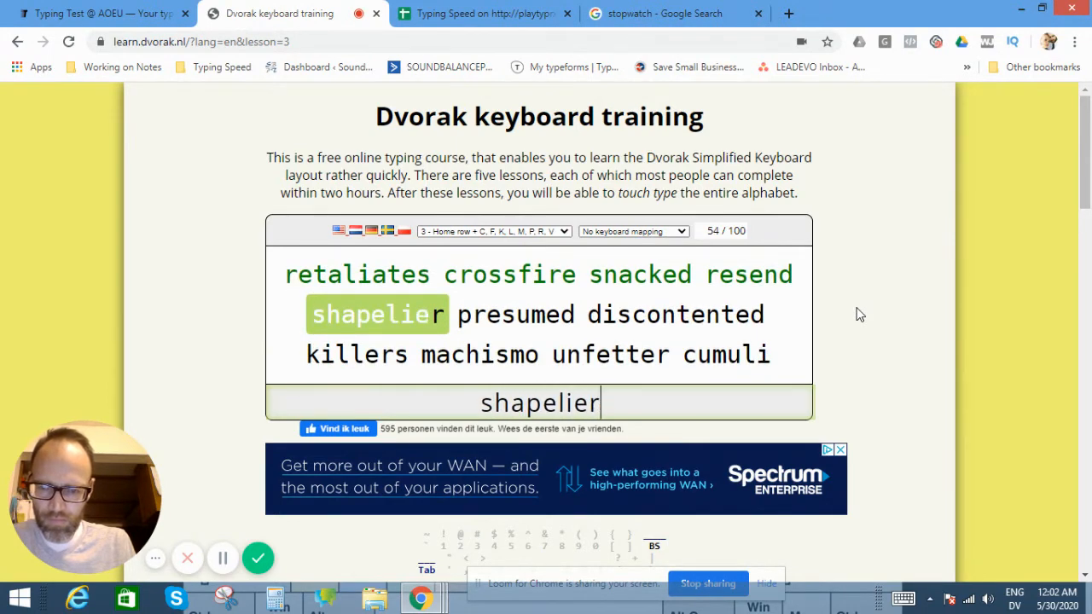
type("pr")
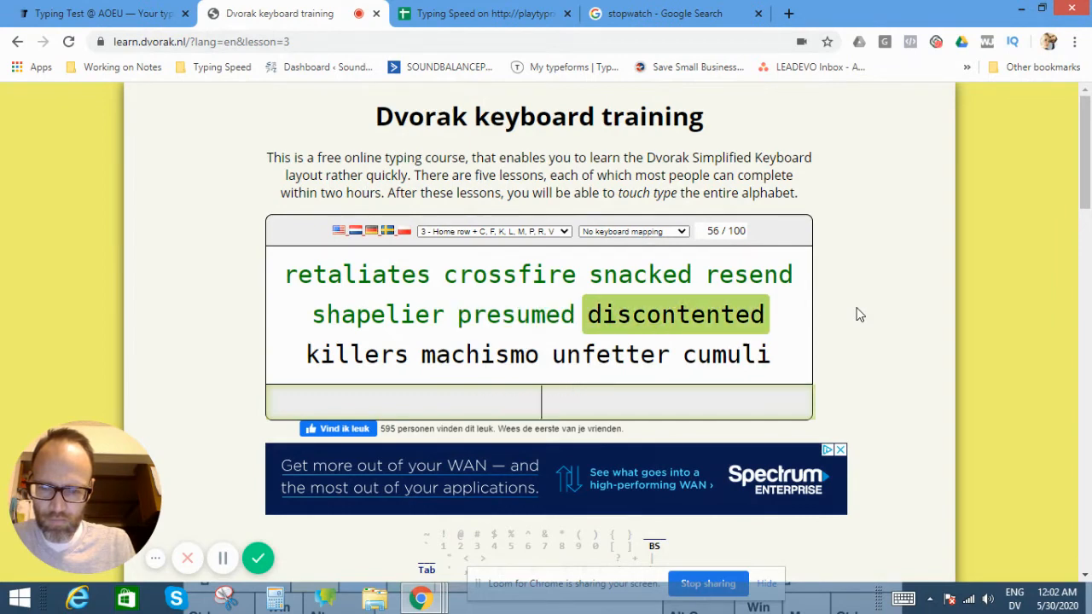
type("d")
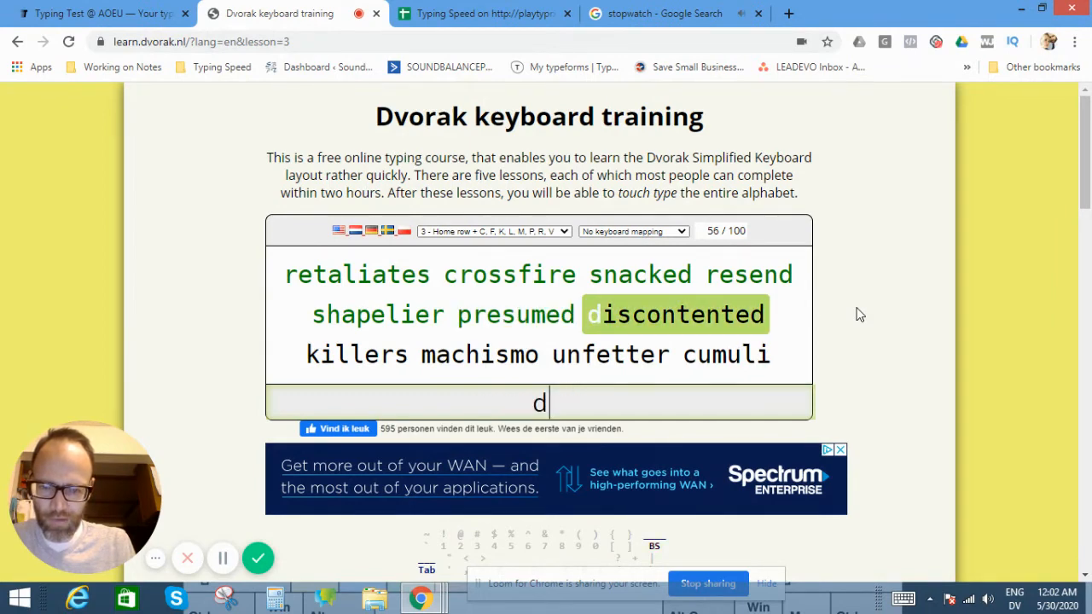
type("iscon")
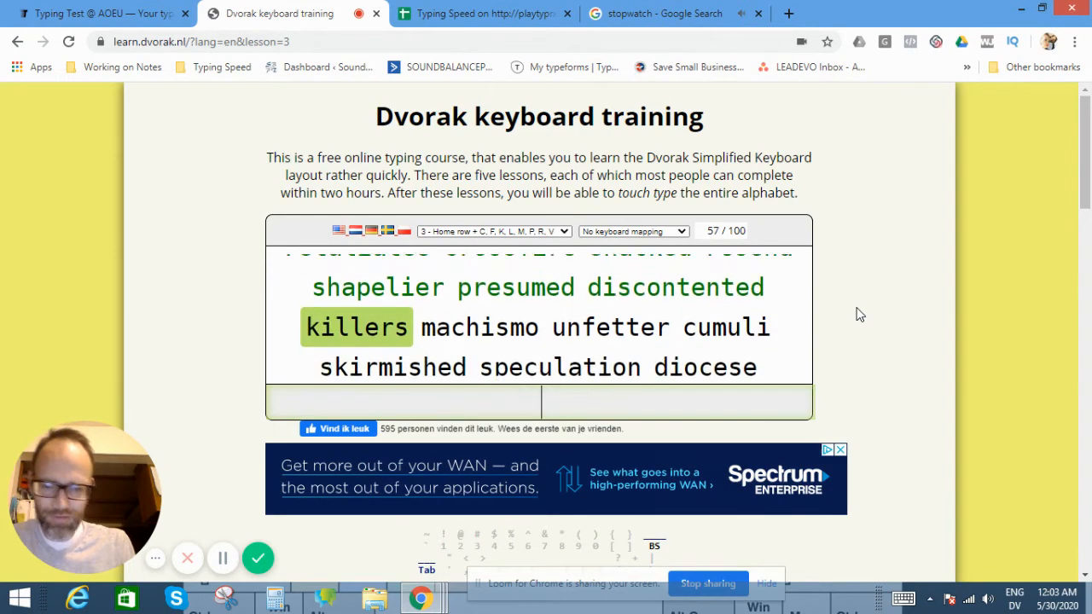
Acknowledge the finished countdown timer and return to the Dvorak lesson at 57 words.
left_click(666, 13)
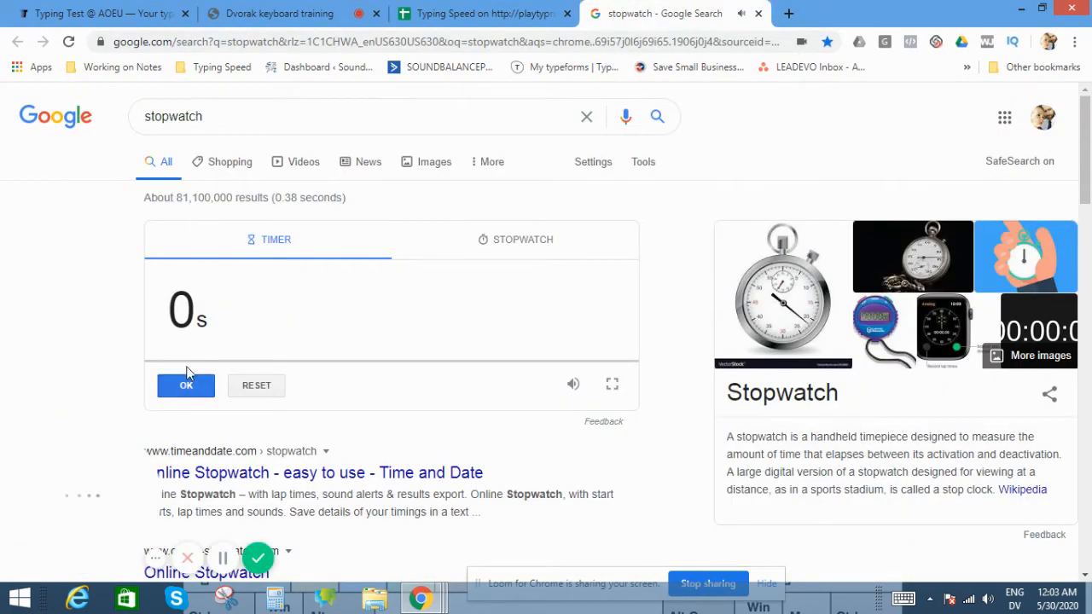
left_click(279, 13)
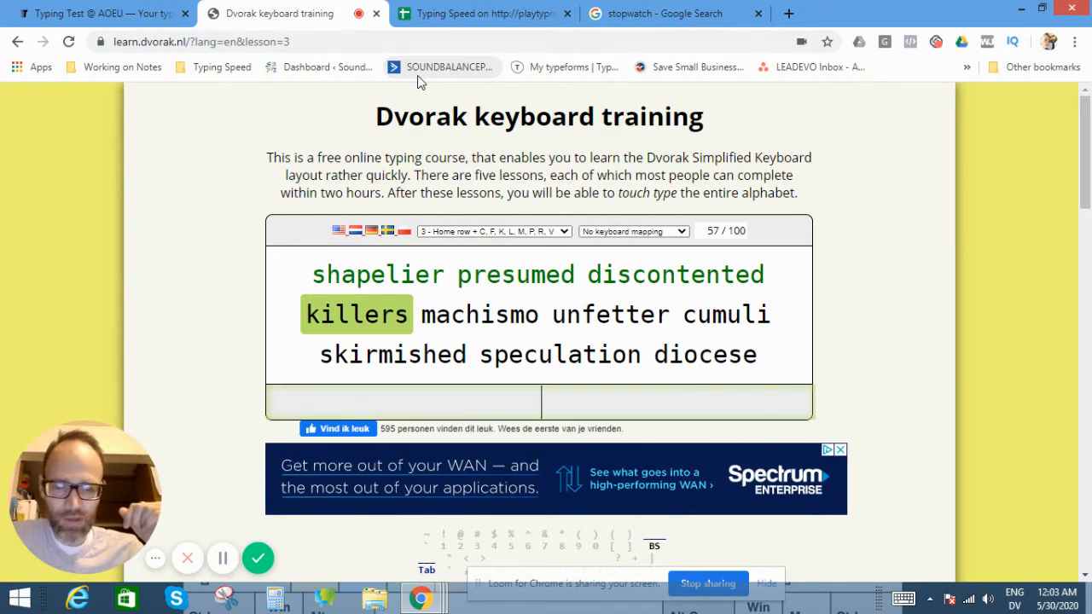
Switch to the Typing Speed spreadsheet tab in Google Sheets.
left_click(484, 13)
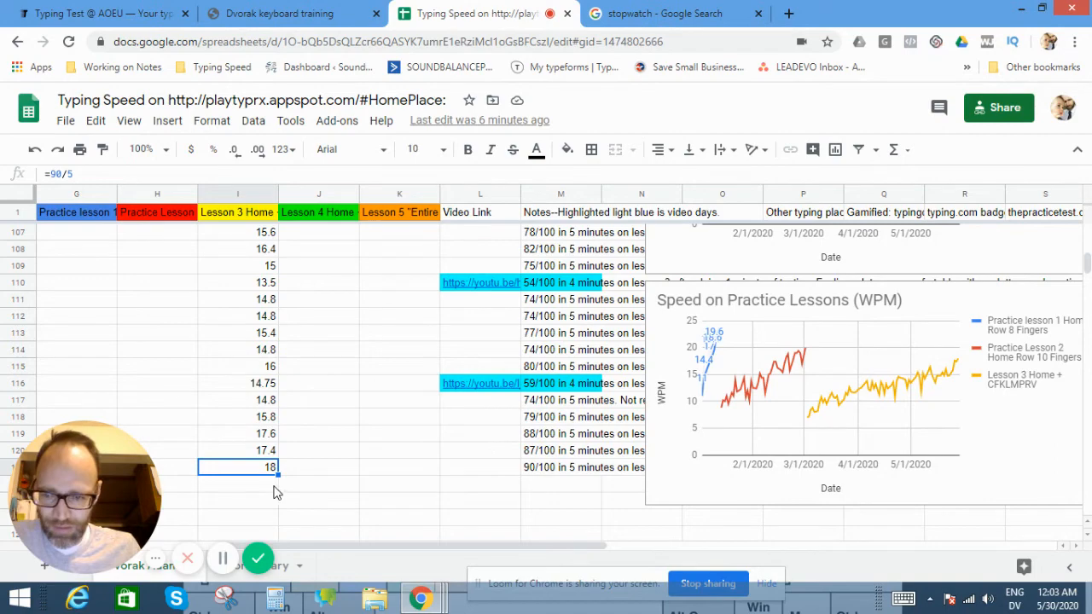
Enter =57/4 in row 122's Lesson 3 cell, then check the earlier 14.75 formula.
scroll("left", 3)
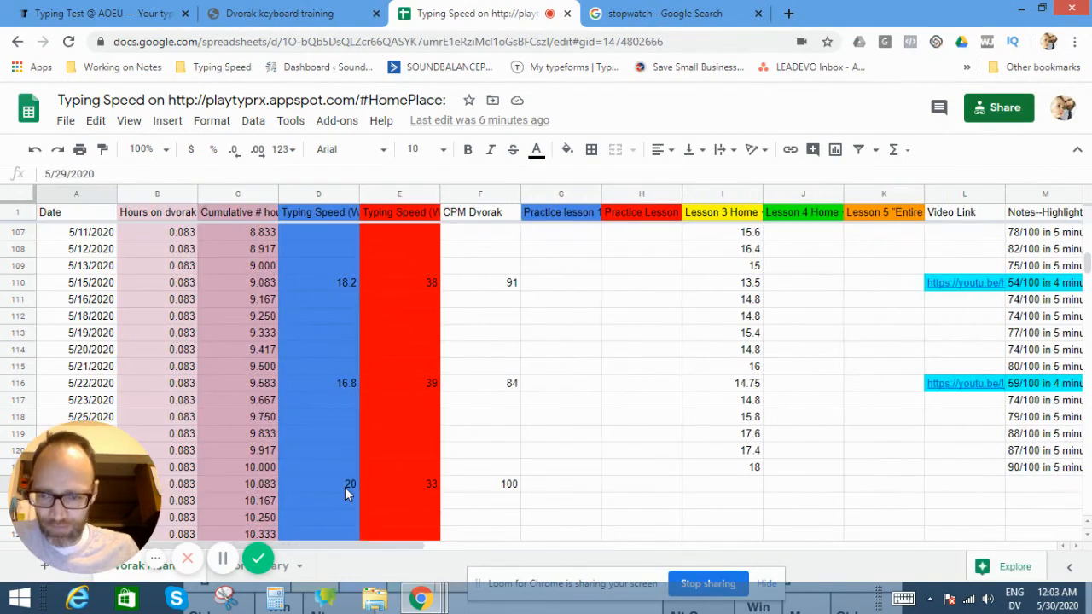
left_click(964, 484)
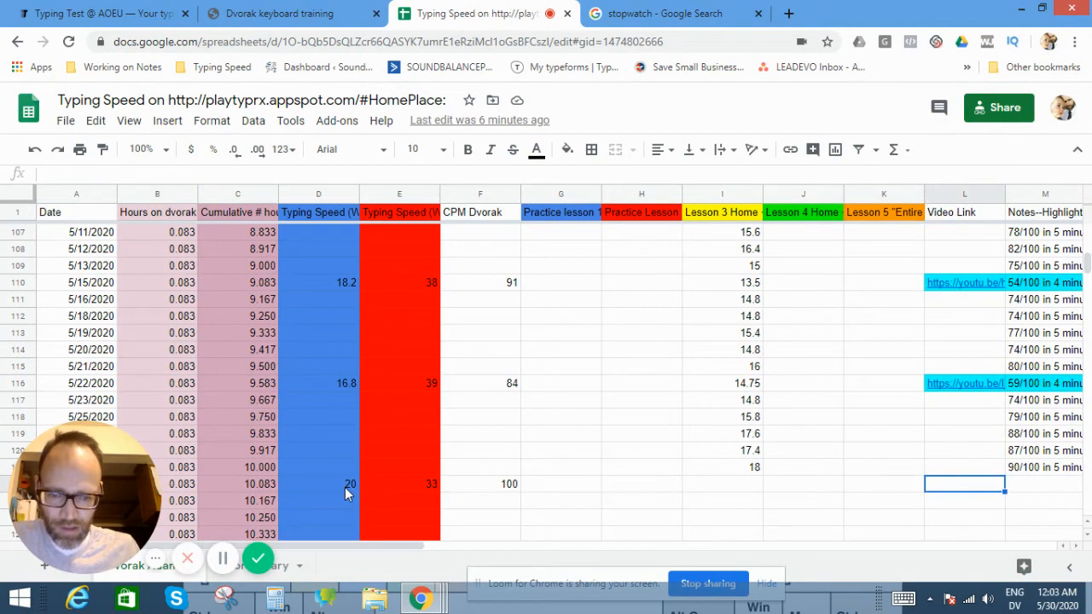
scroll("right", 3)
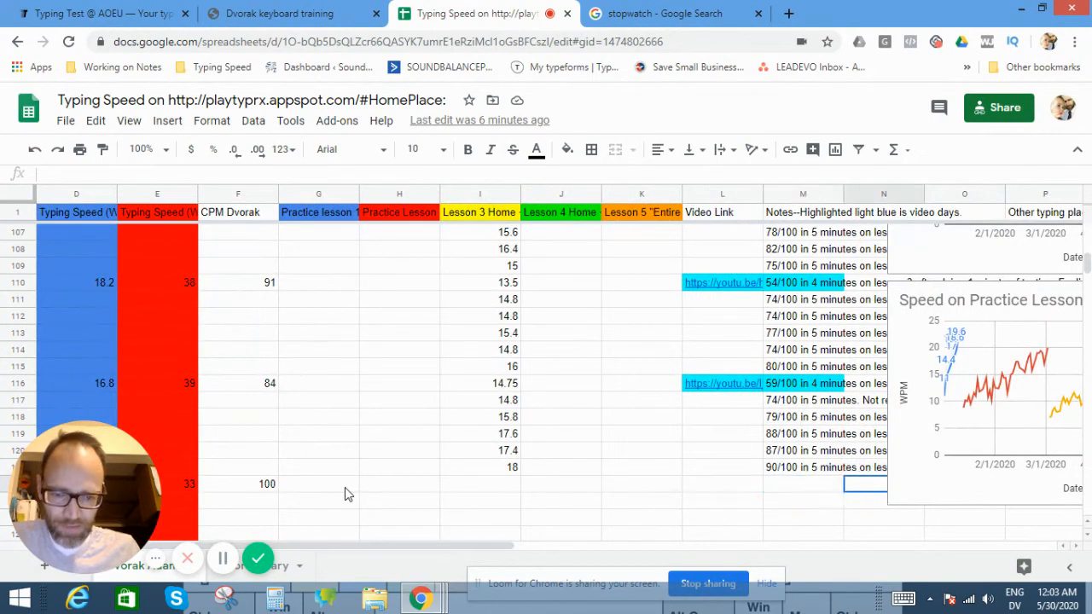
scroll("right", 3)
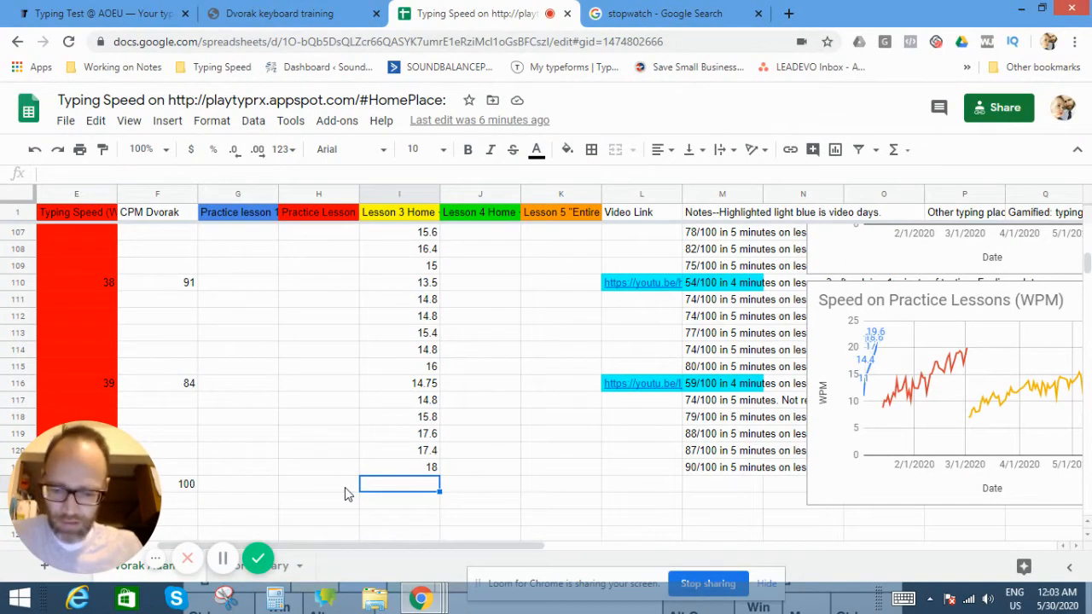
type("=57/")
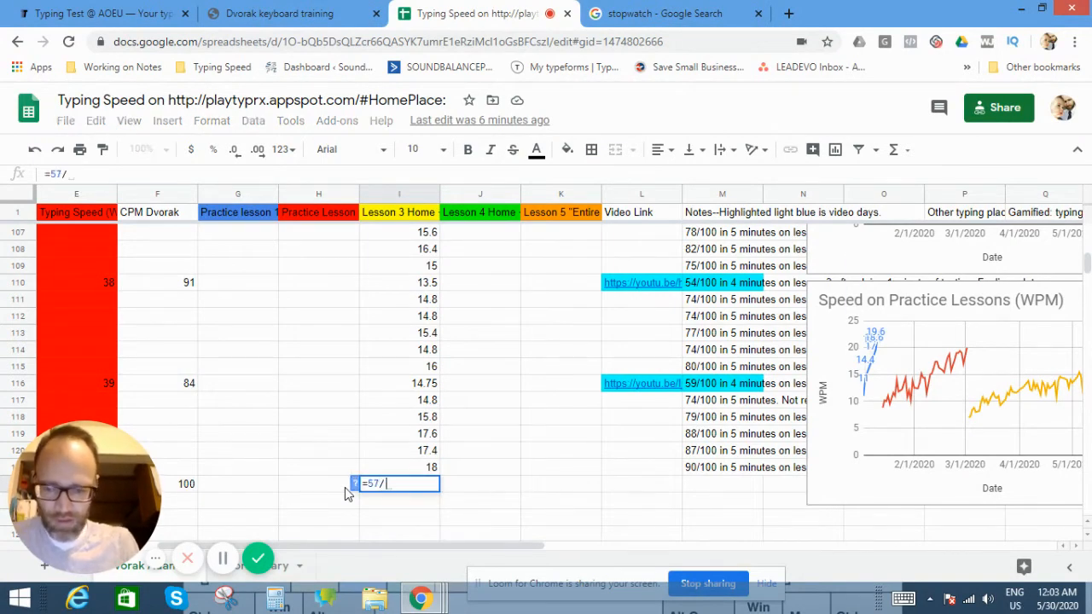
type("5")
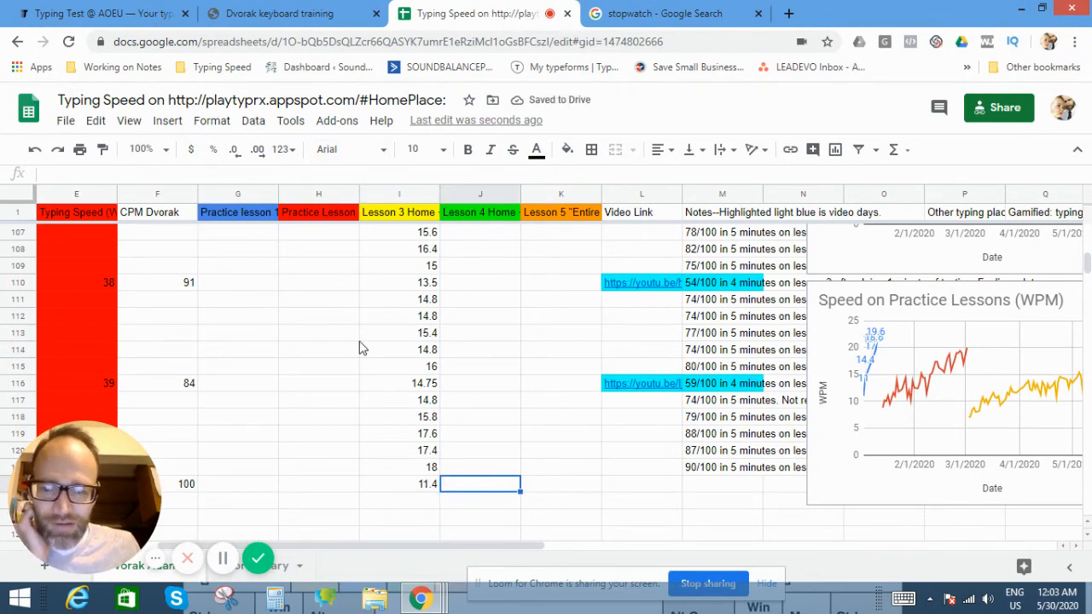
type("=57/5")
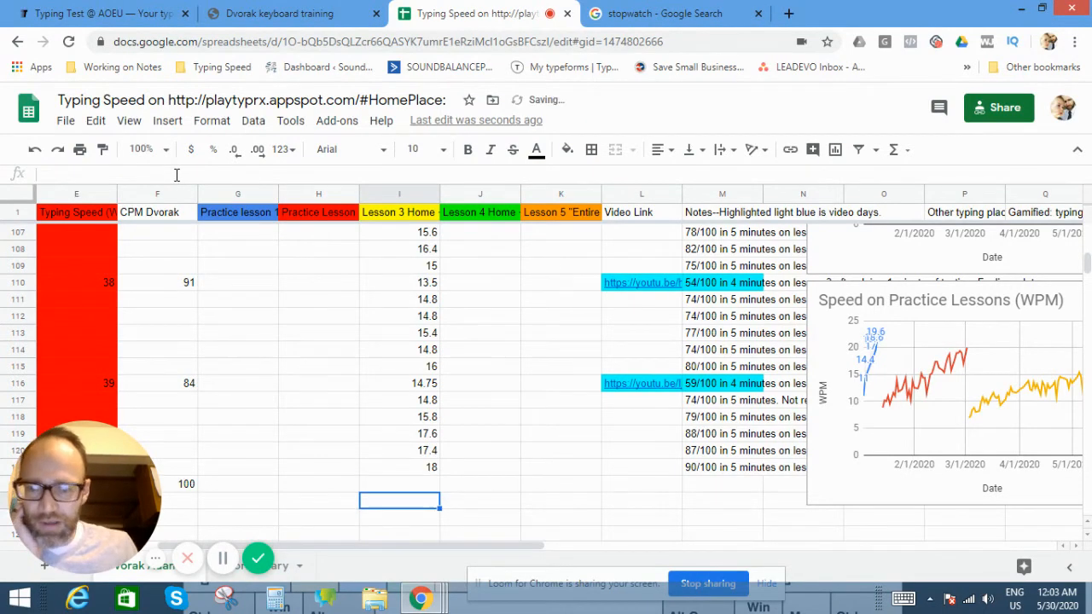
left_click(399, 383)
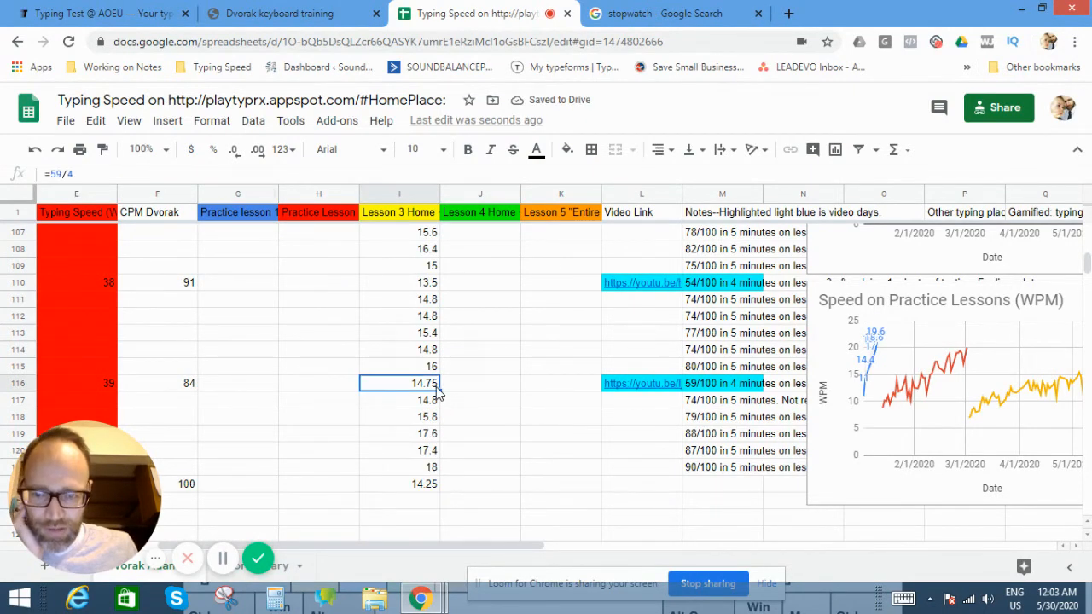
In row 122's Notes cell, type '57/100 in 4 min on lesson 3', noting the retype.
left_click(722, 485)
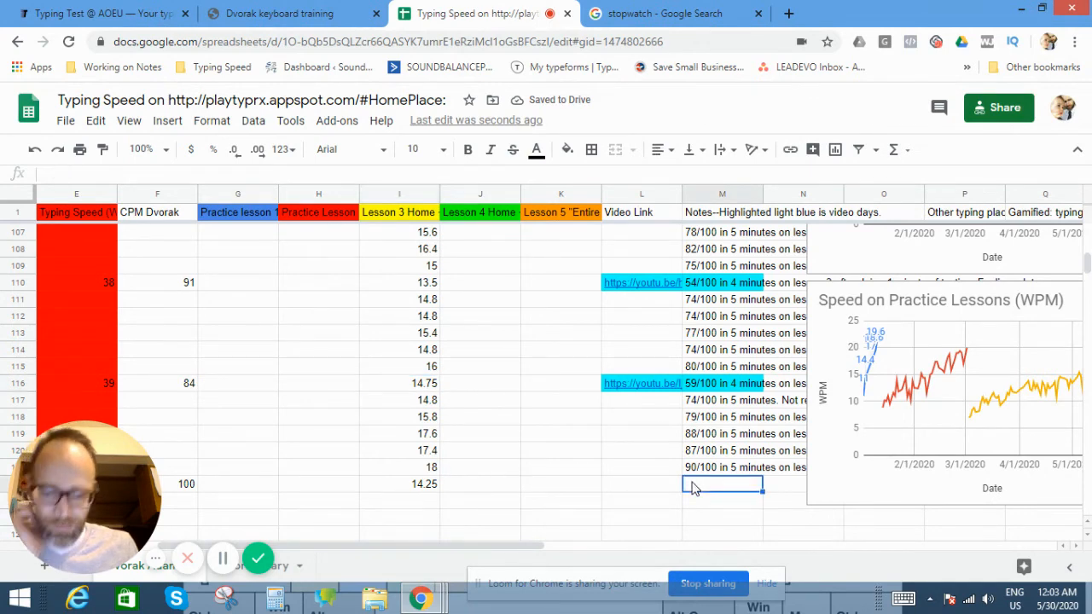
type("57")
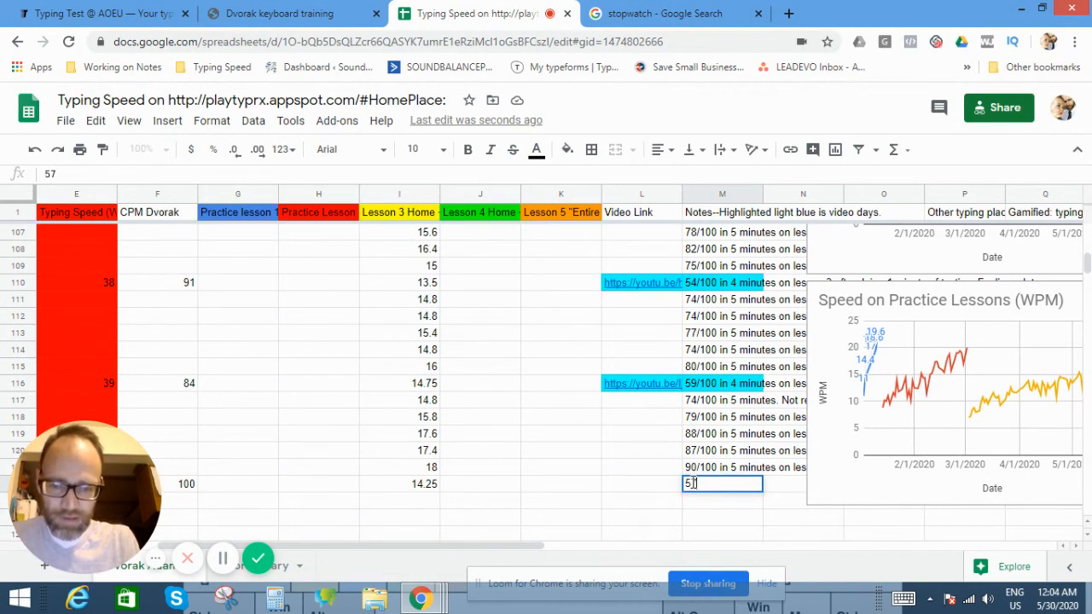
type("/100")
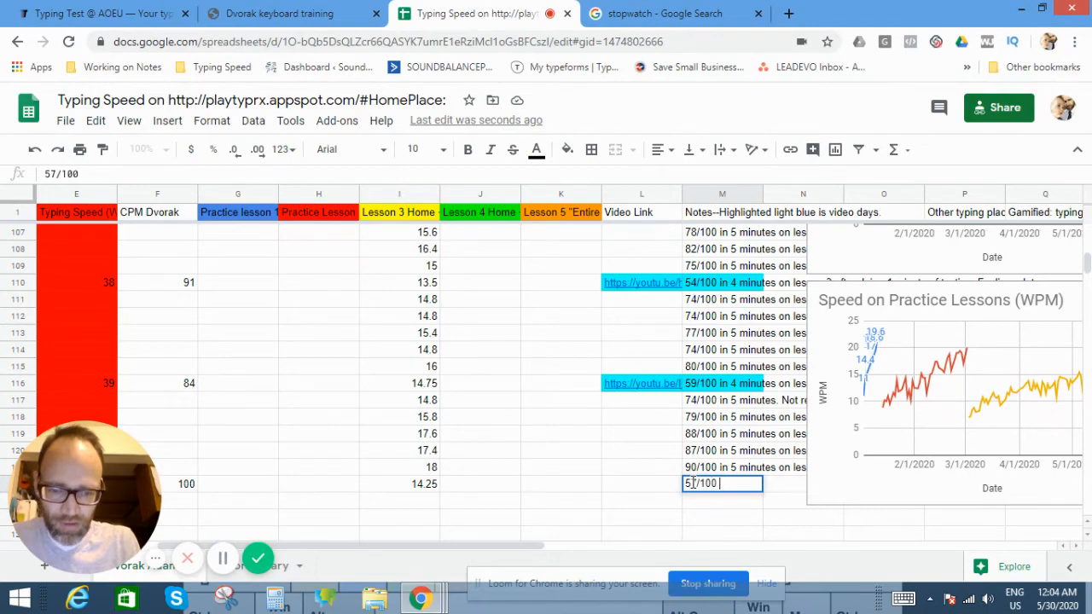
type("in 4 minutes")
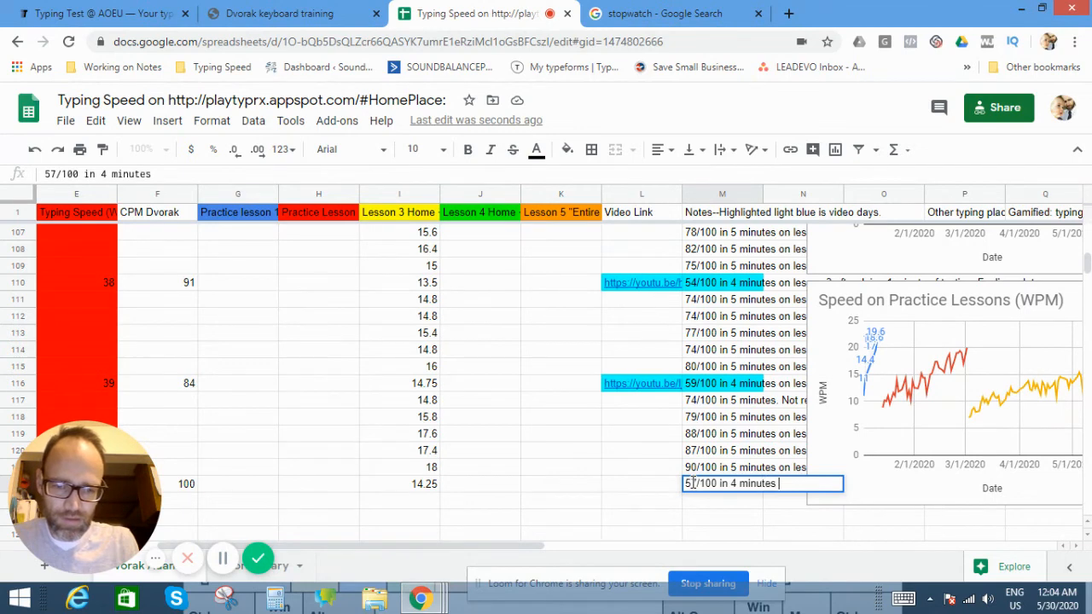
type("on lesson")
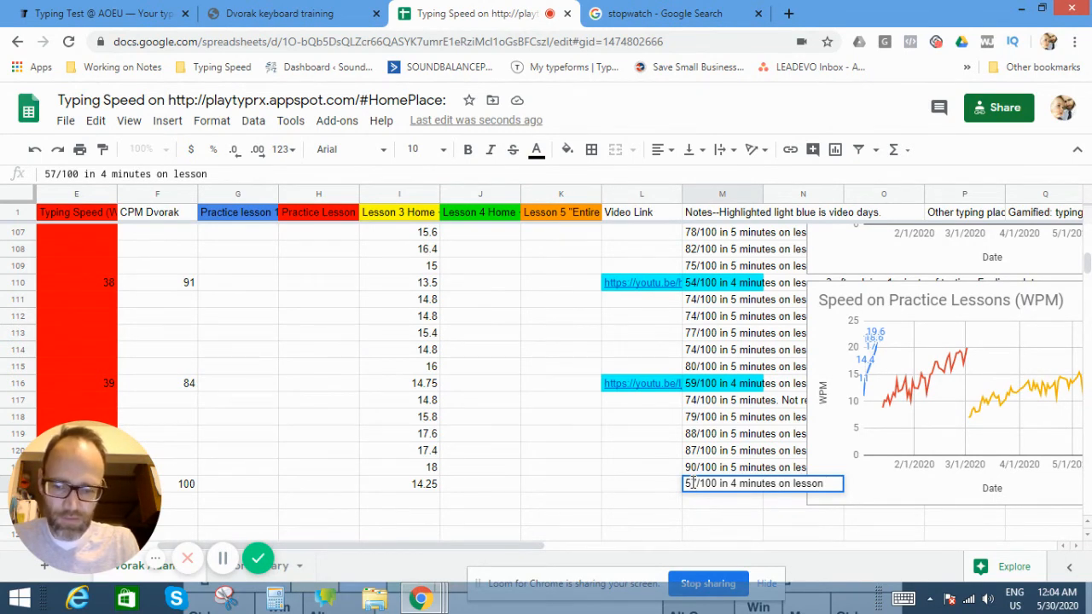
type("3.")
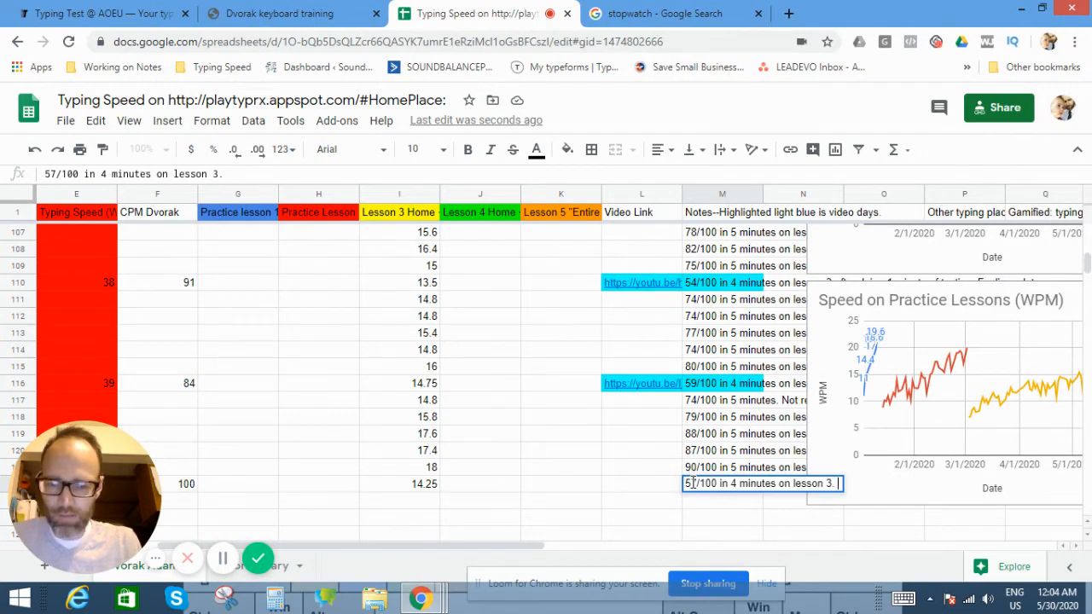
type("Mes")
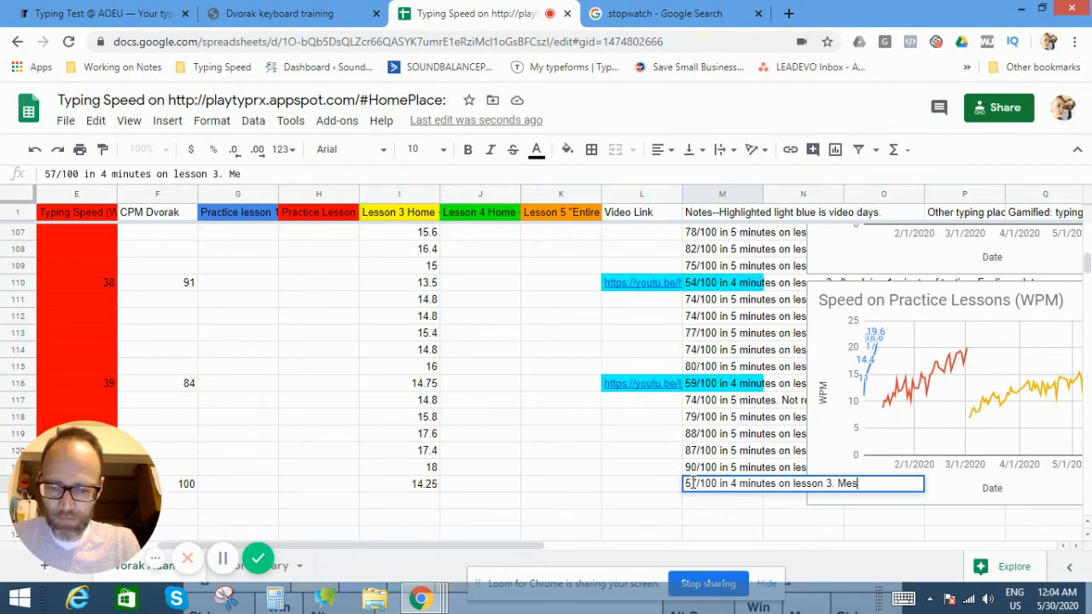
type("Messed up on the first word and")
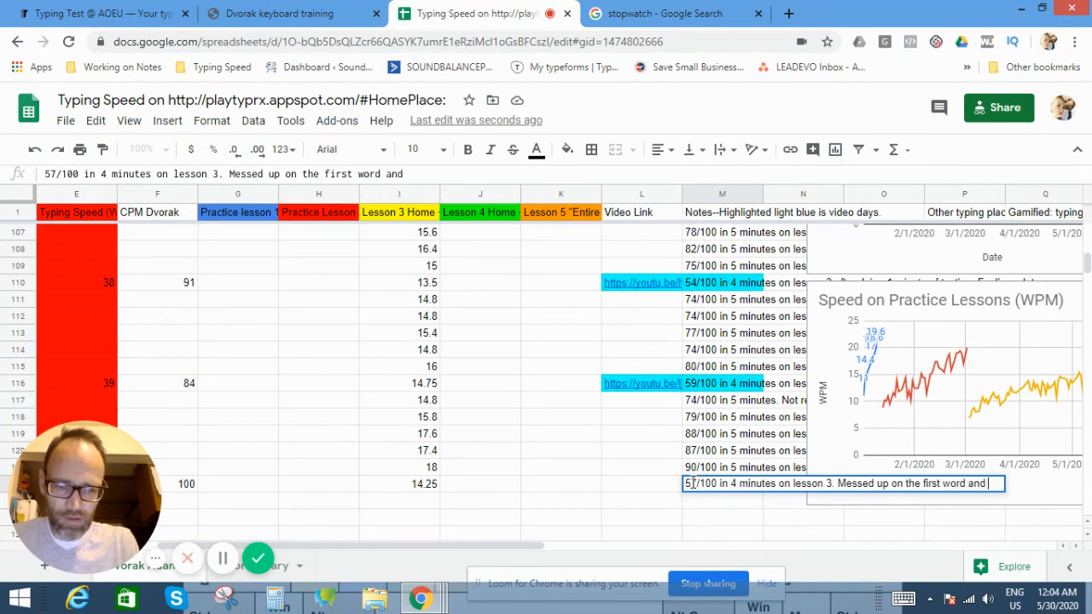
type("had to retype the whole thing.")
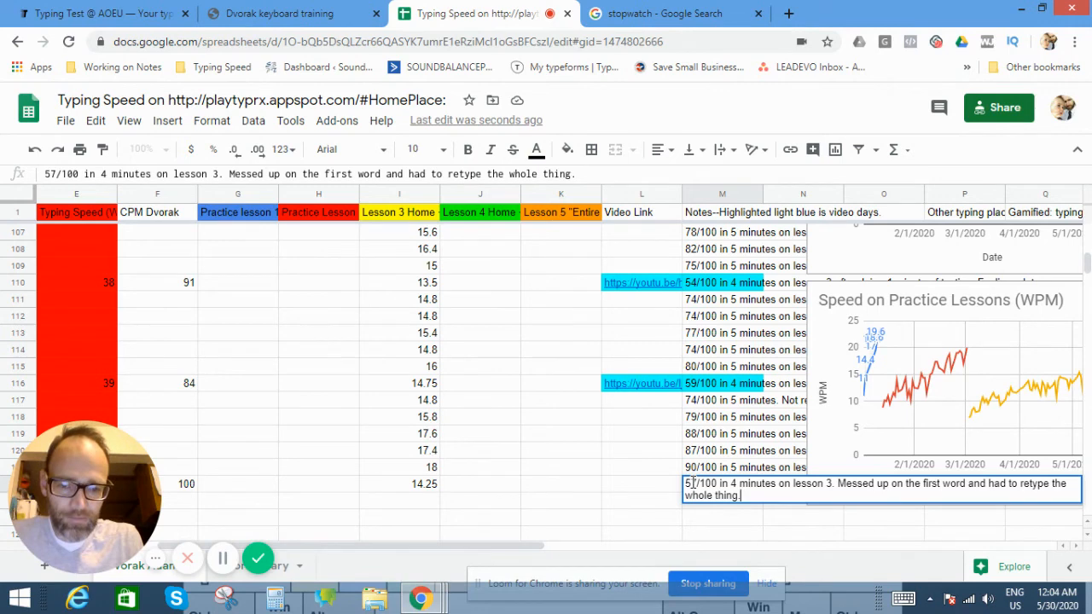
Finish the note with mixed feelings about typing on the lesson today.
type("H")
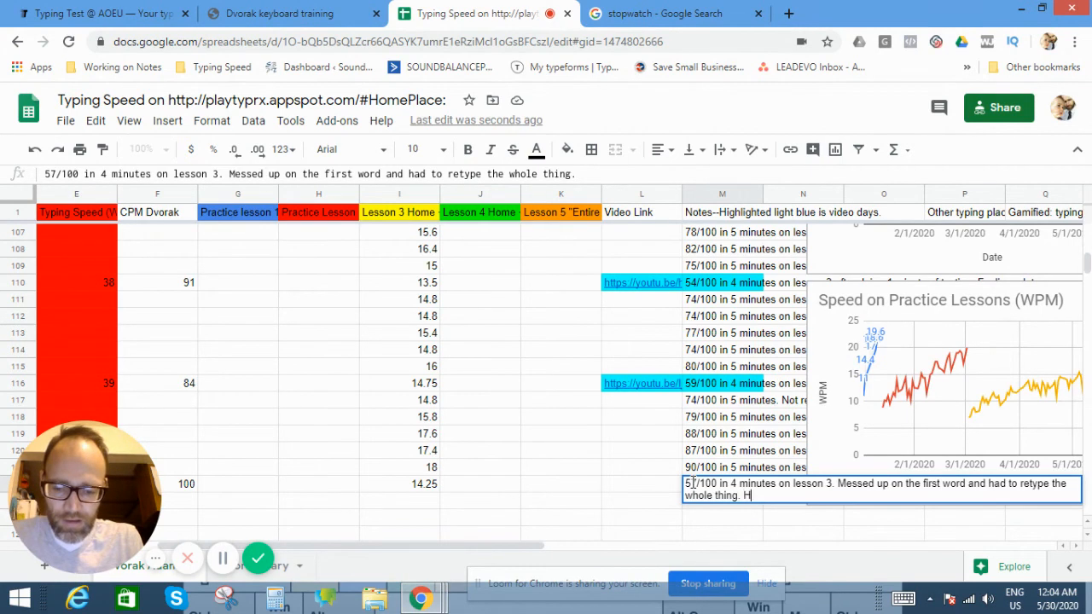
type("Happy with the outcome of the test.")
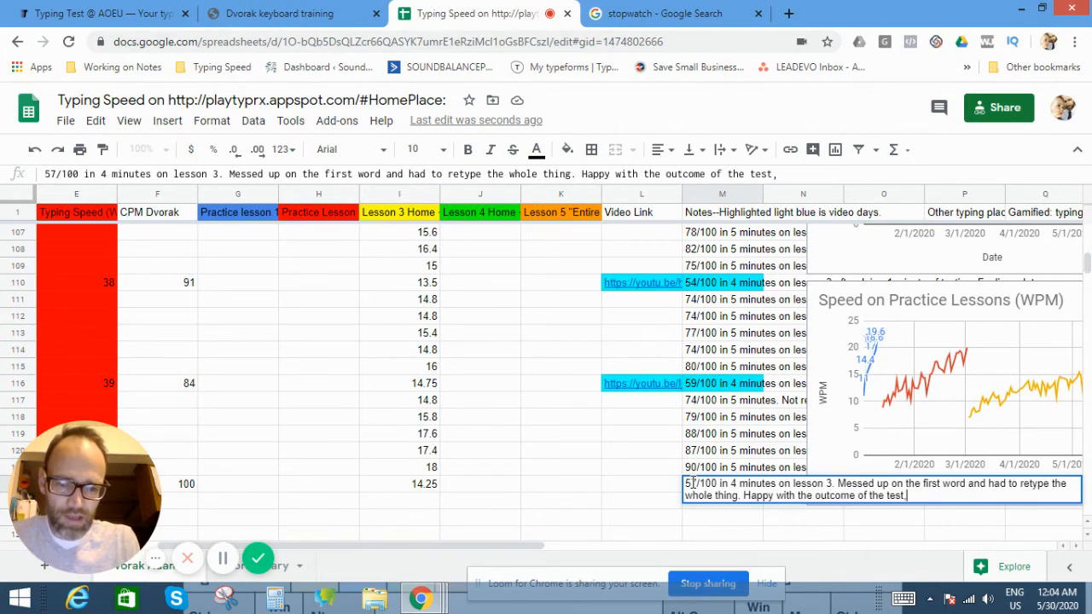
type("but not so happy with my")
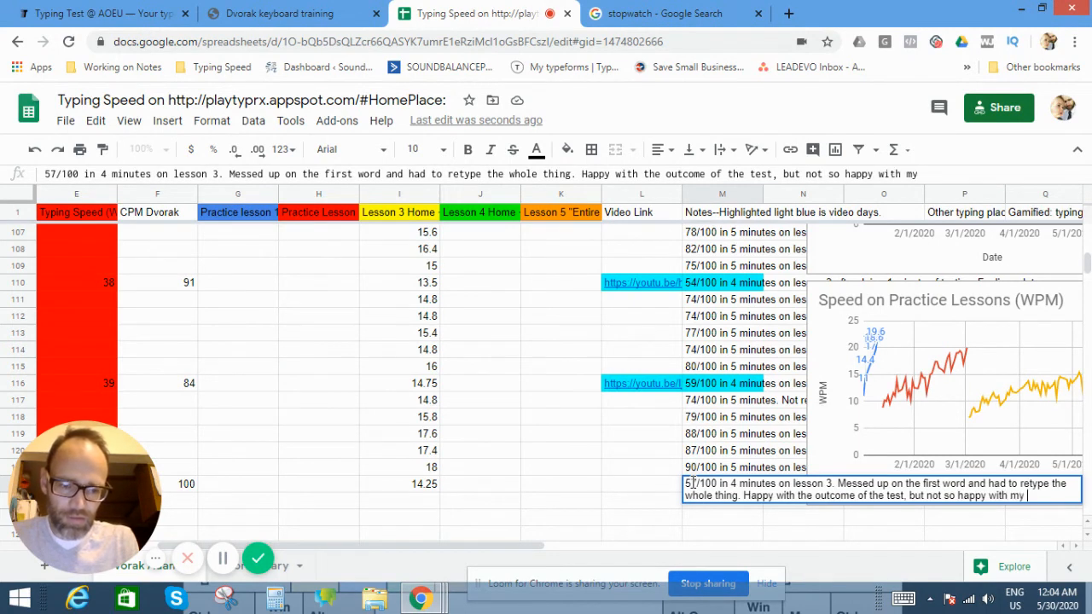
type("typing on m")
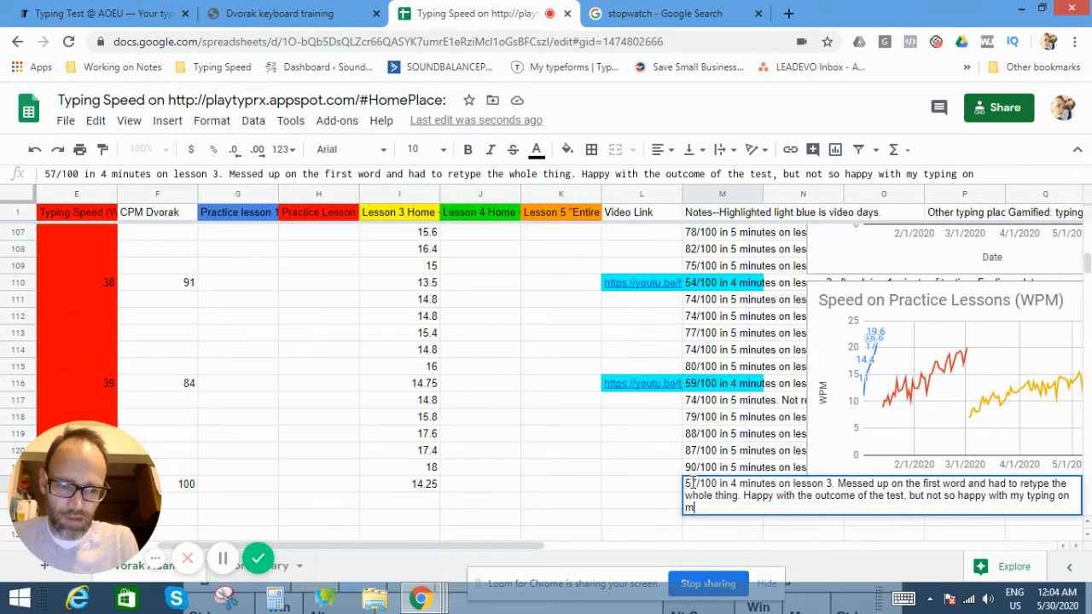
type("the lesson")
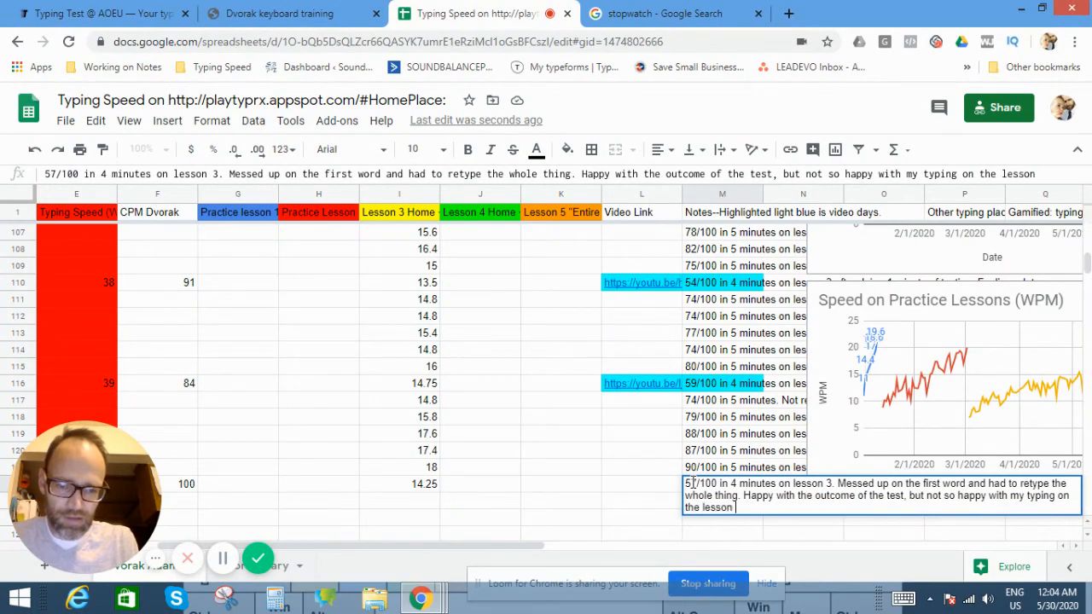
type("today")
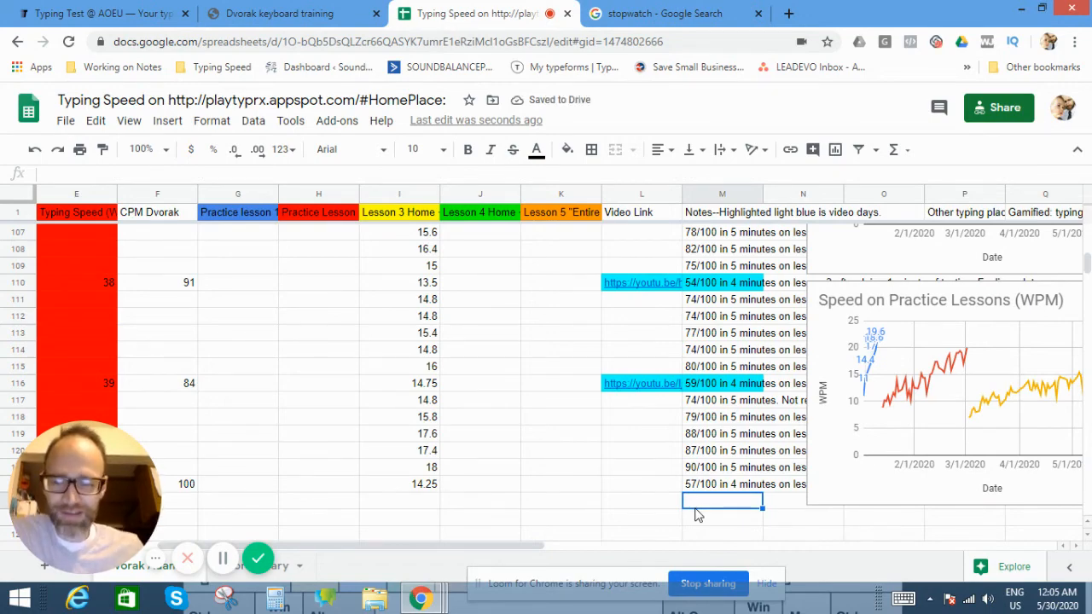
mouse_move(692, 514)
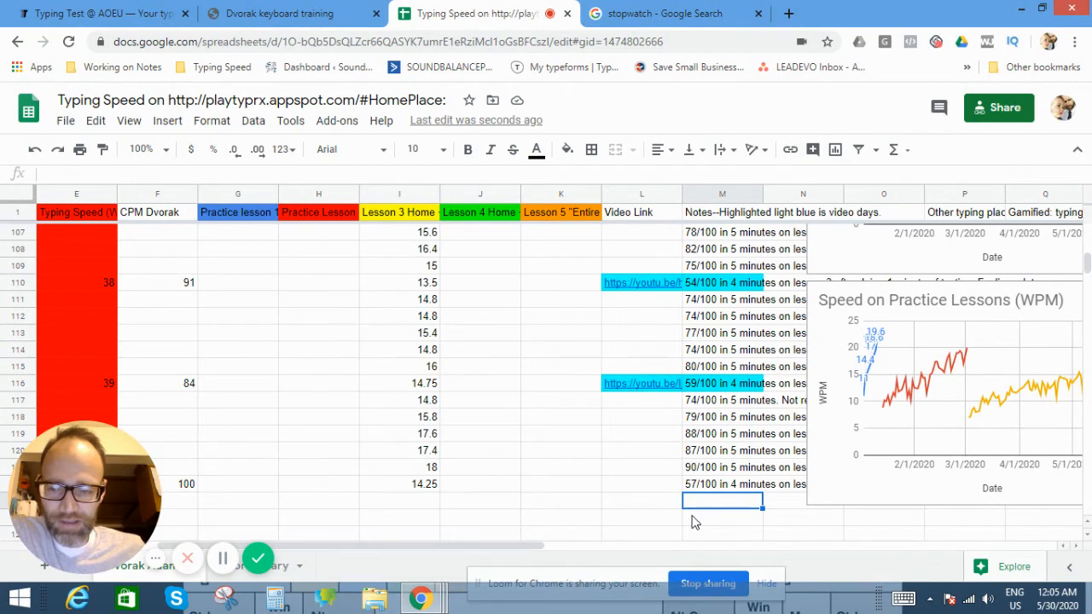
mouse_move(666, 485)
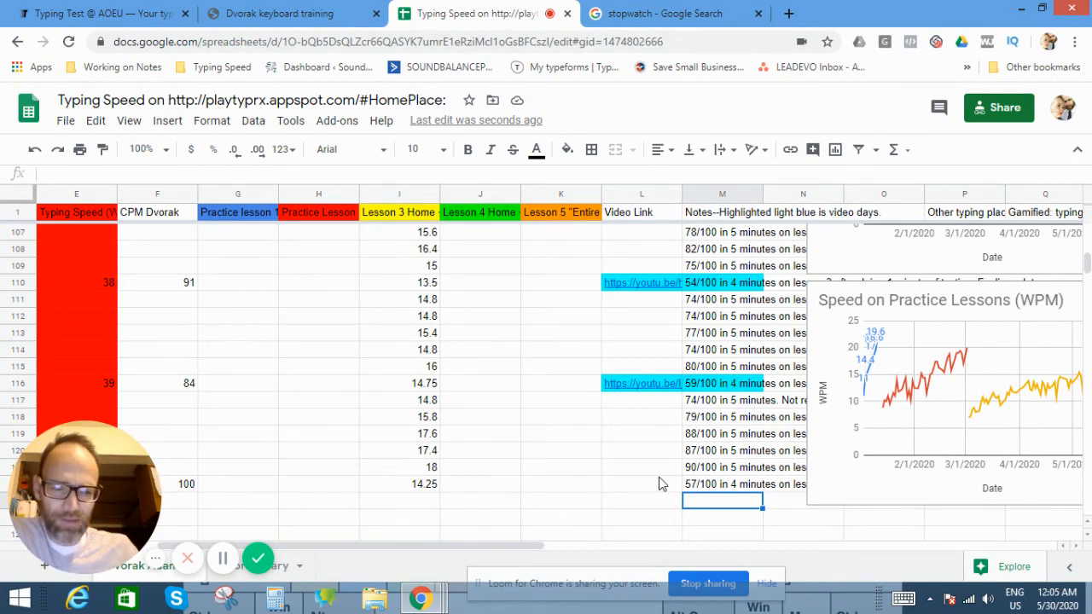
left_click(722, 484)
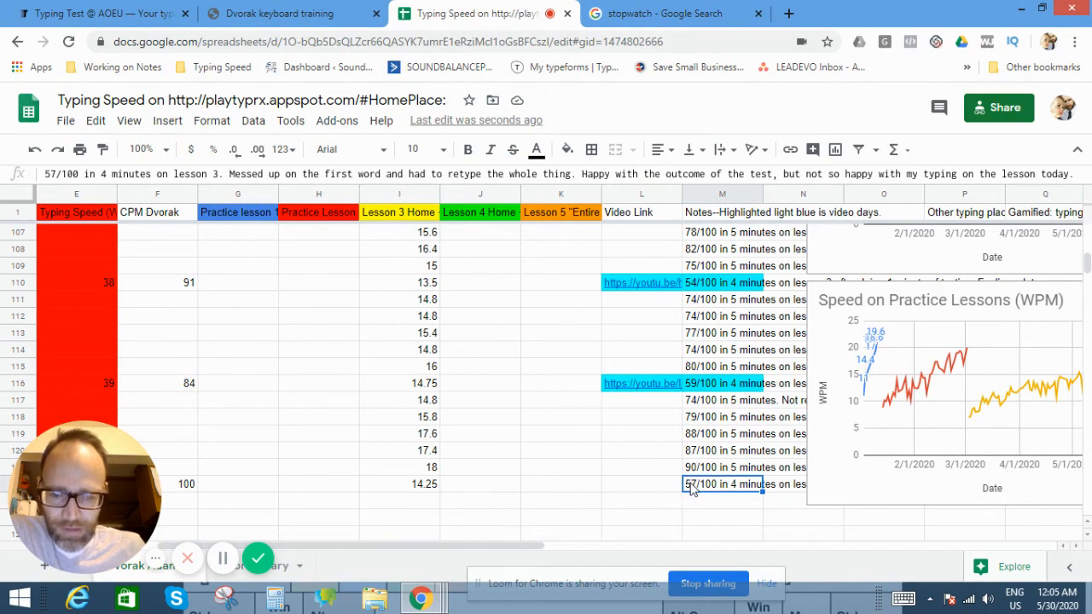
left_click(400, 484)
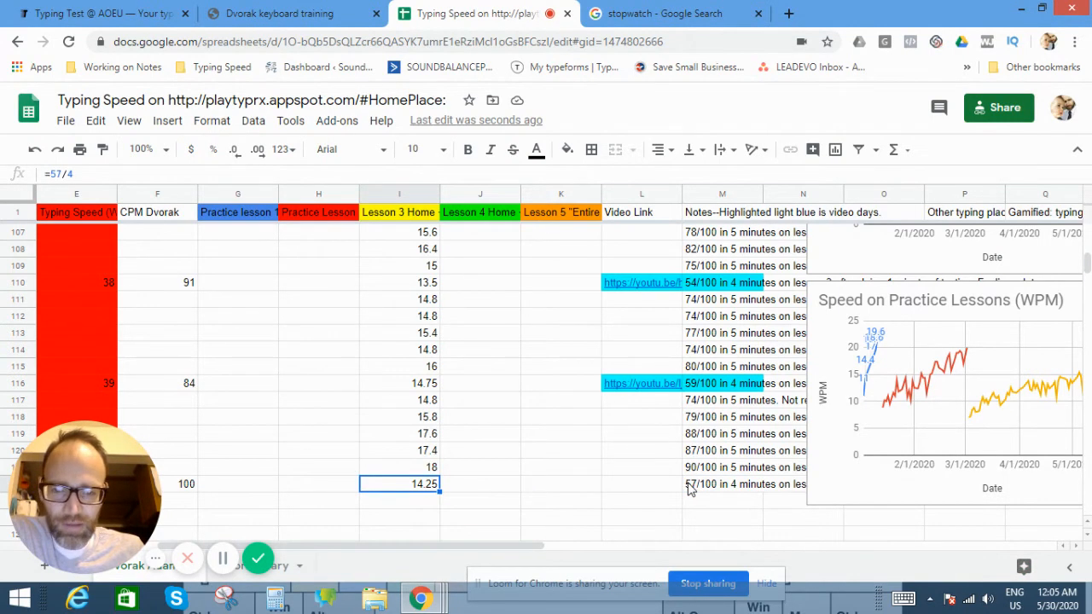
left_click(722, 484)
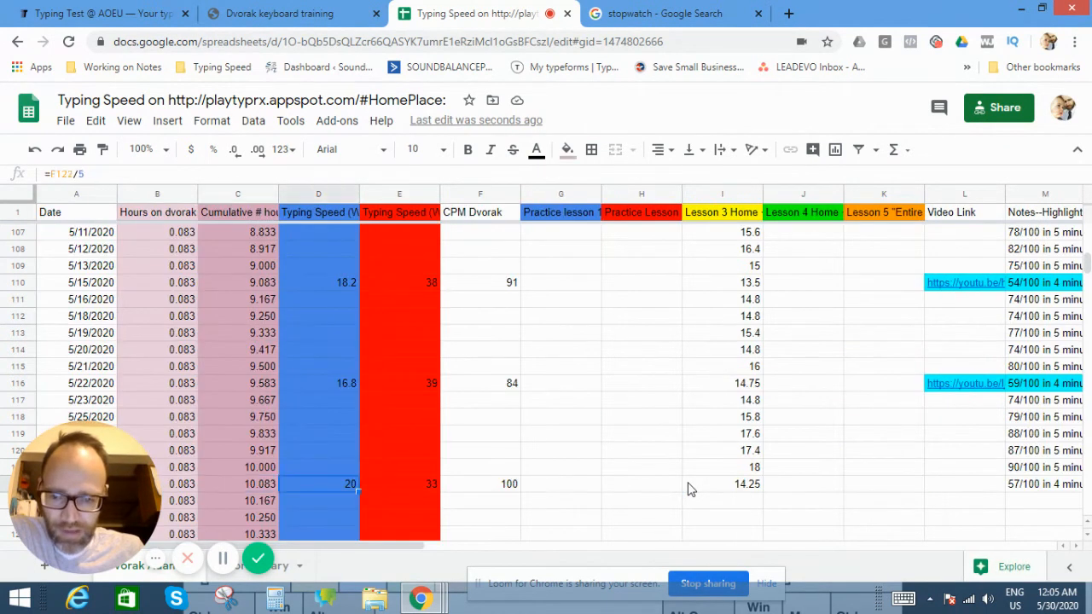
left_click(399, 484)
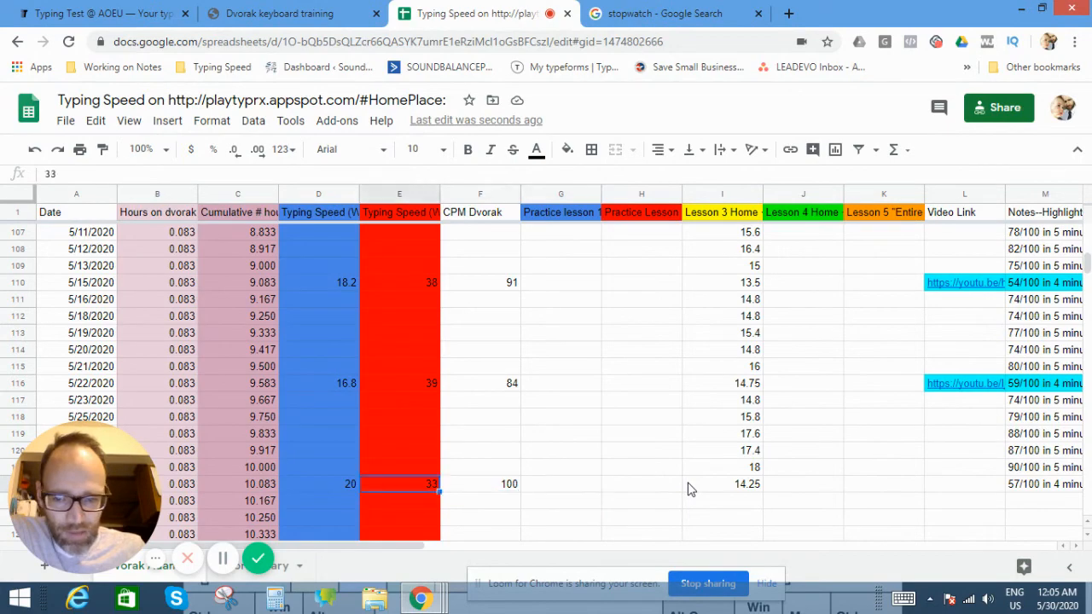
scroll("right", 3)
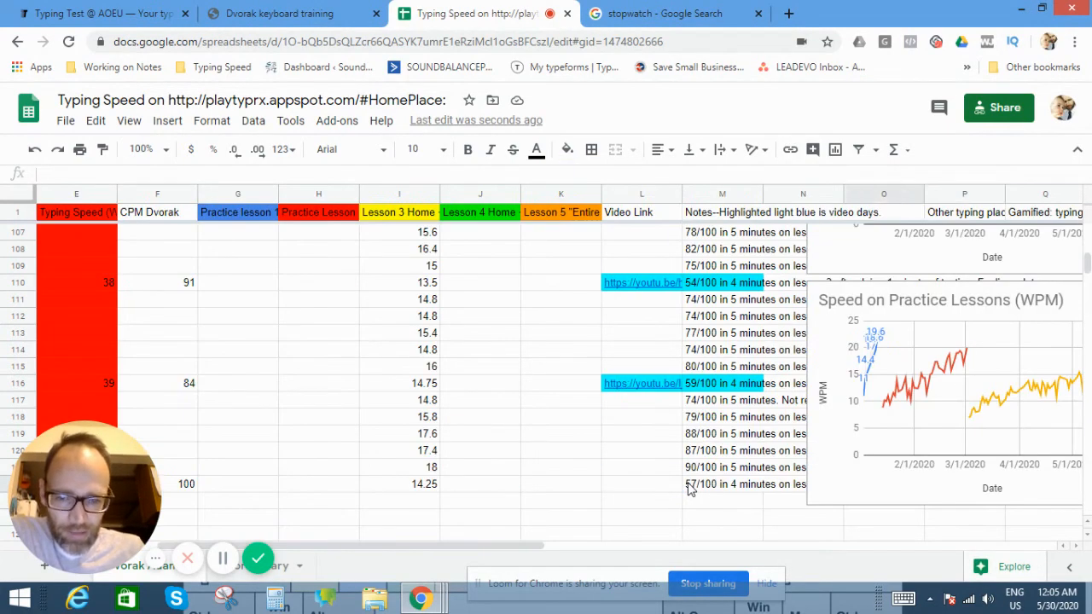
left_click(400, 433)
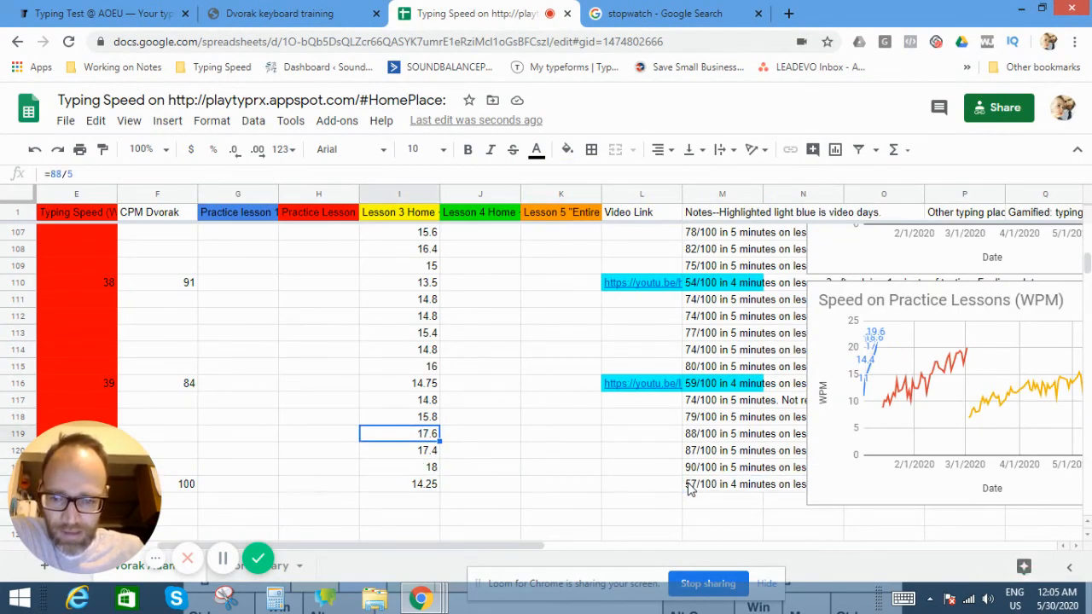
left_click(398, 467)
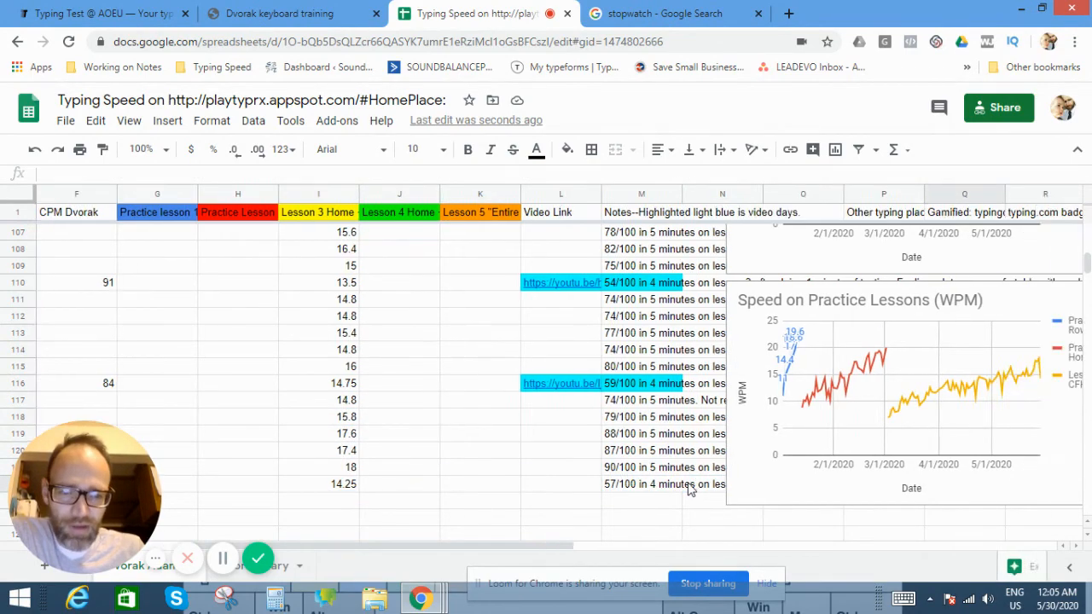
Scroll right to the Typing Speed By Date and by Hours of Practice charts.
scroll("right", 3)
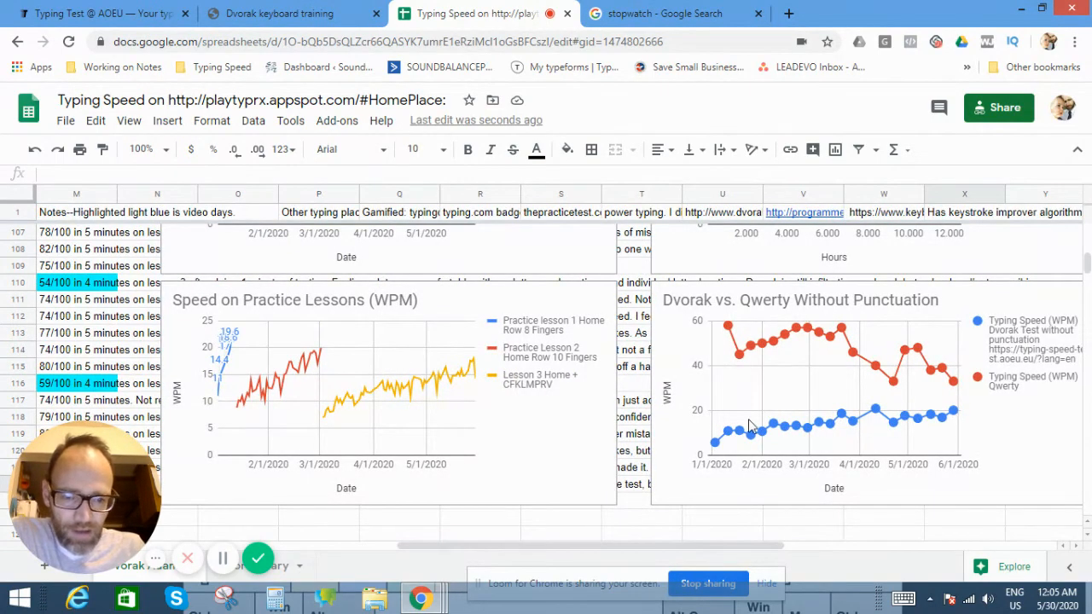
mouse_move(954, 425)
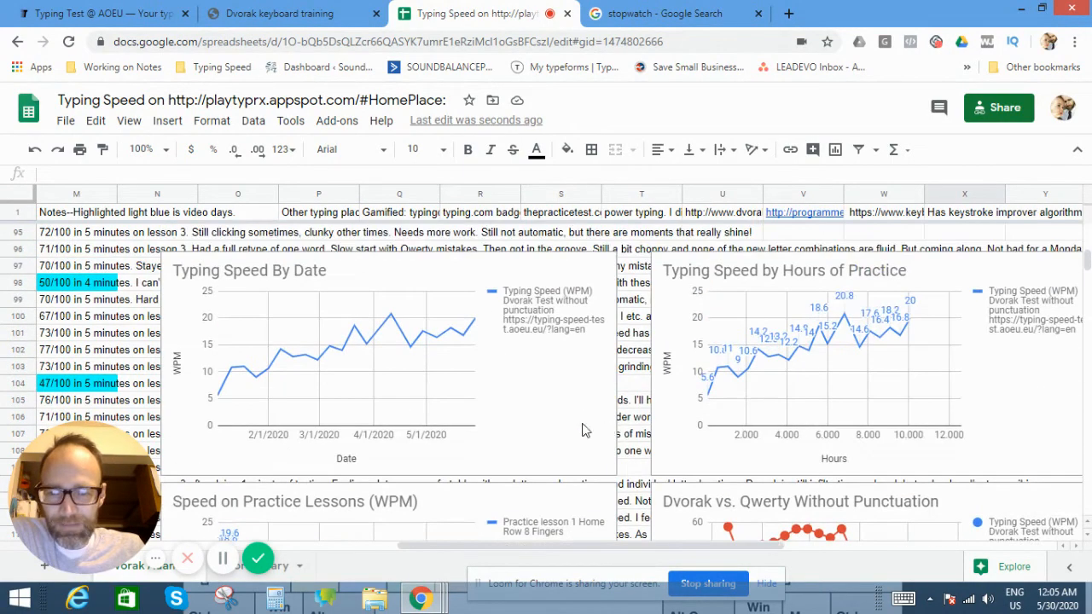
mouse_move(913, 328)
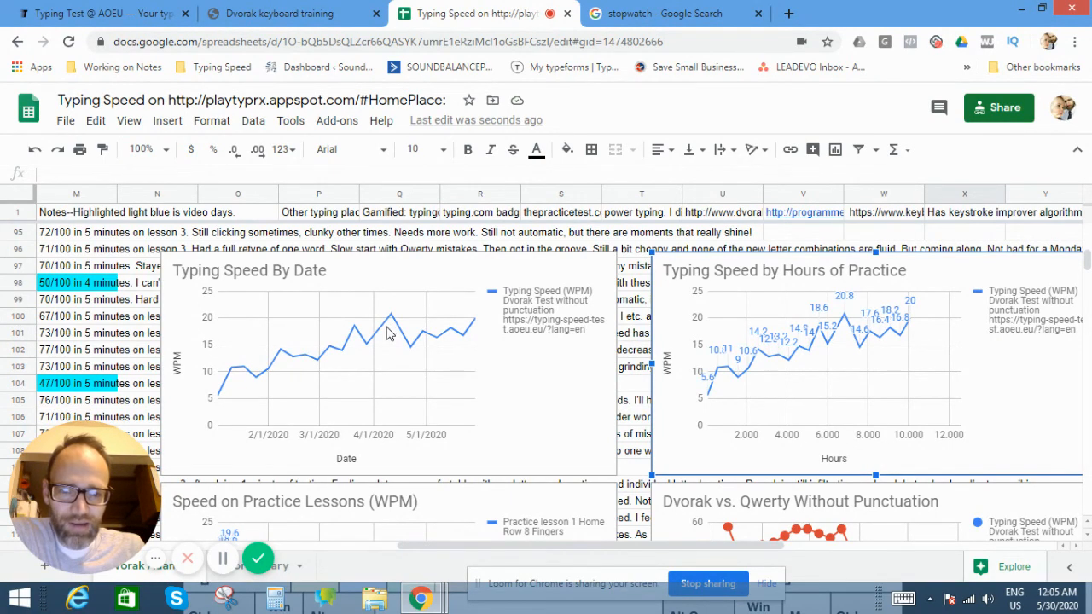
mouse_move(712, 401)
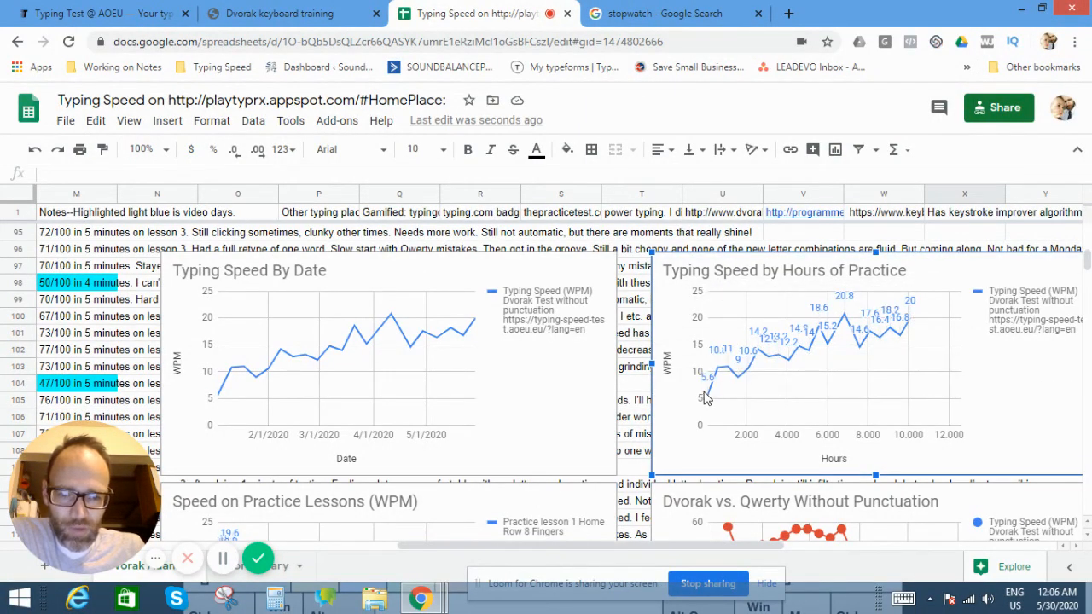
mouse_move(717, 380)
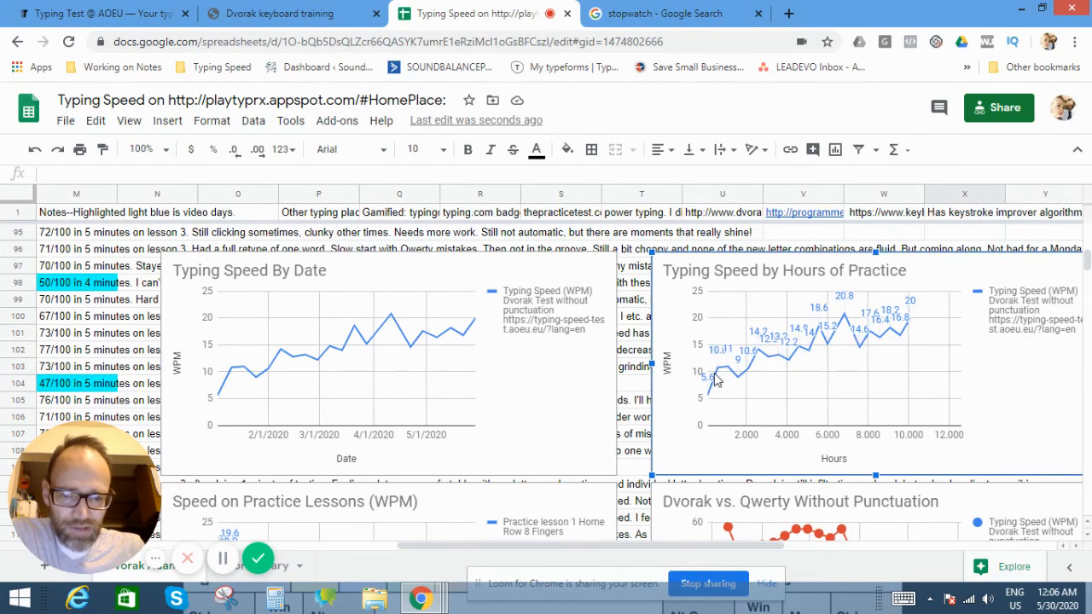
mouse_move(653, 405)
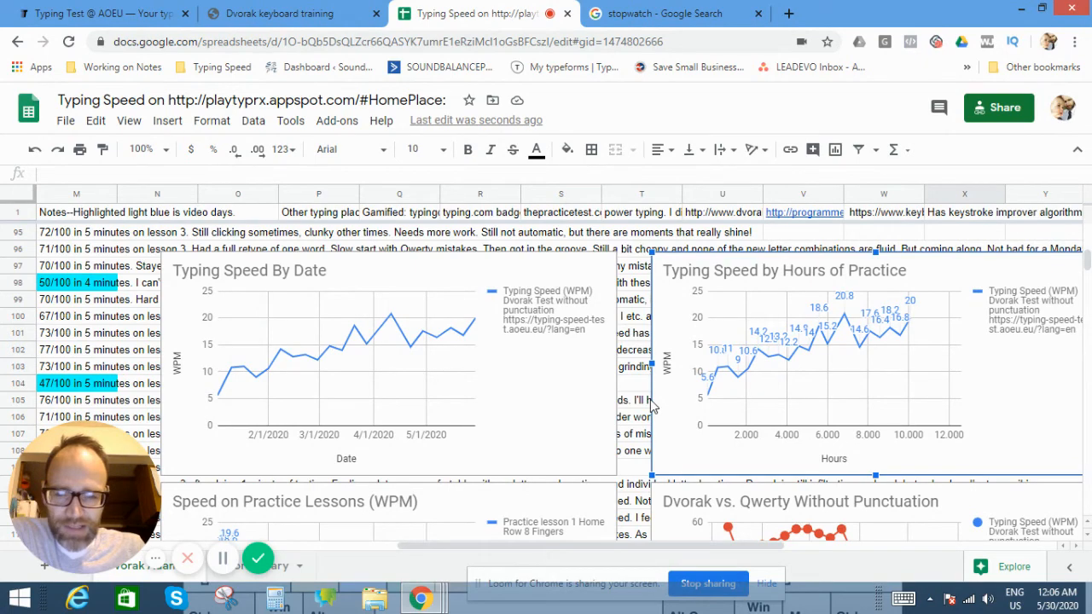
mouse_move(508, 429)
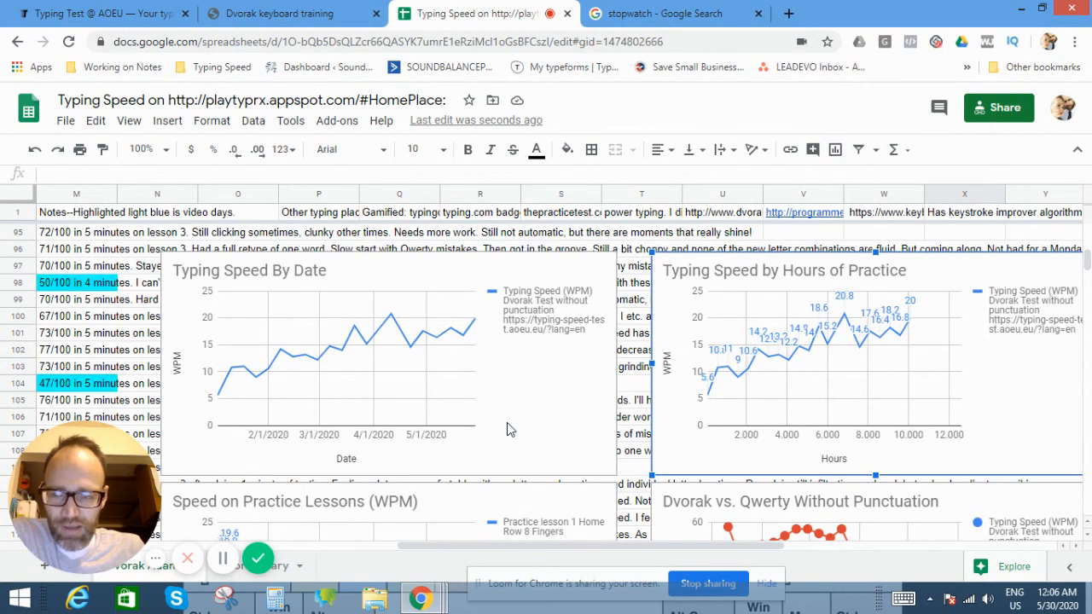
mouse_move(453, 421)
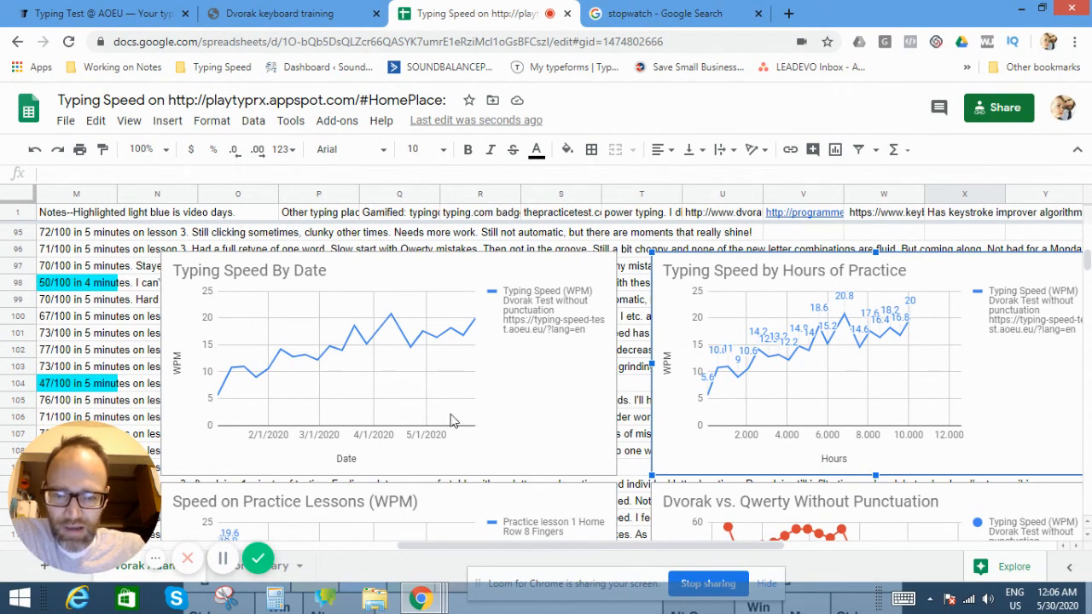
mouse_move(388, 335)
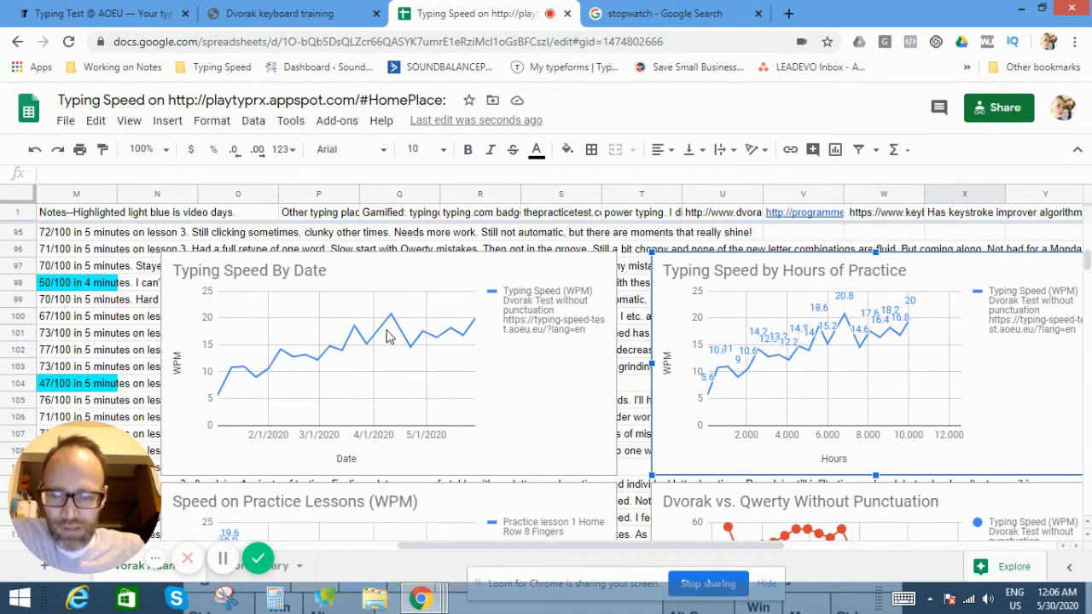
mouse_move(868, 367)
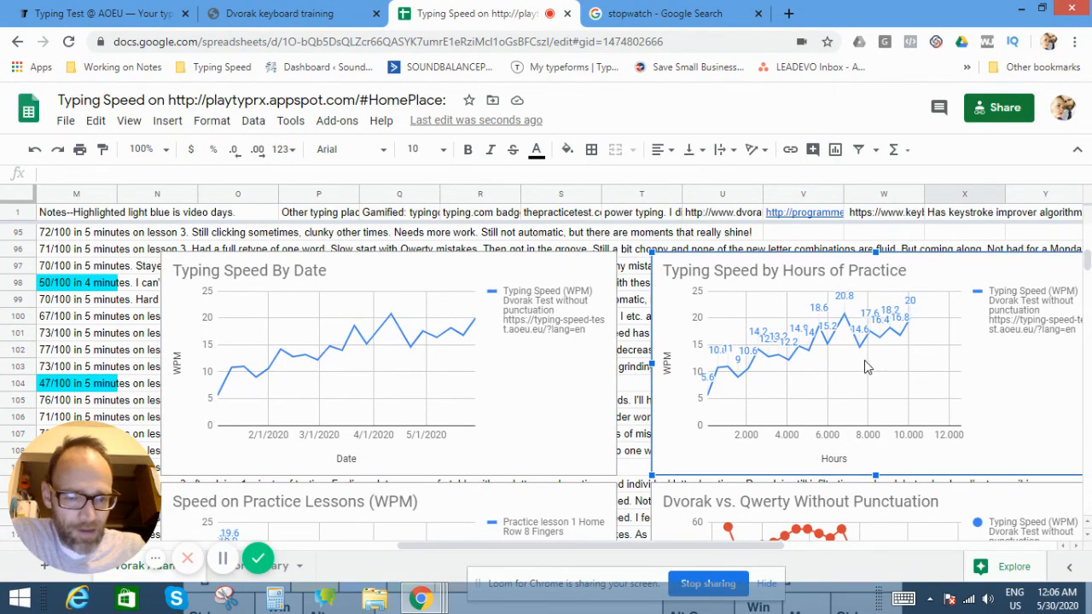
Scroll down to the Speed on Practice Lessons and Dvorak vs. Qwerty charts.
scroll("down", 3)
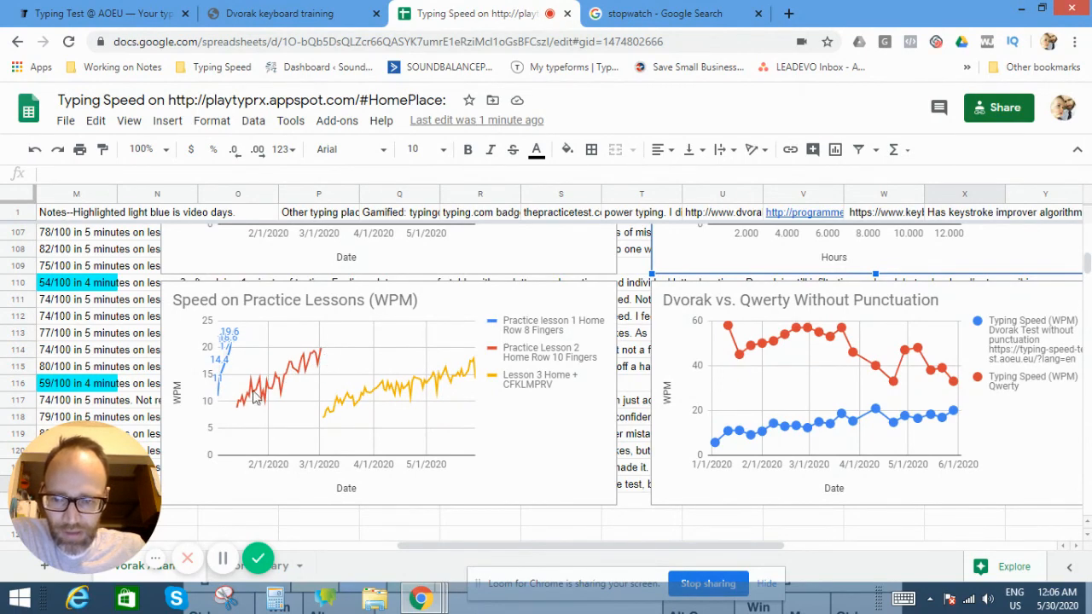
mouse_move(480, 371)
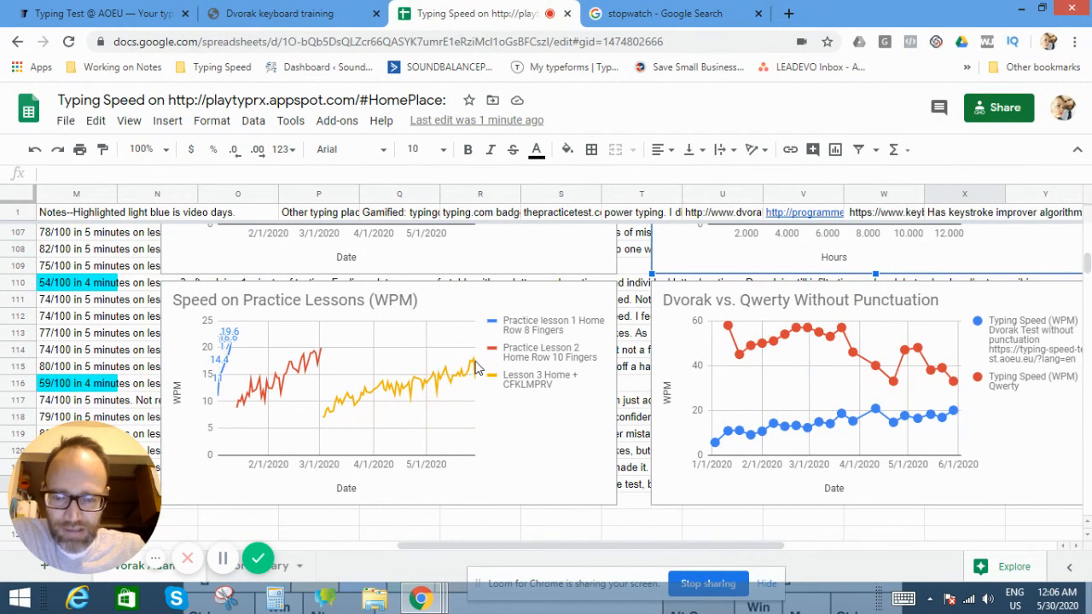
mouse_move(478, 367)
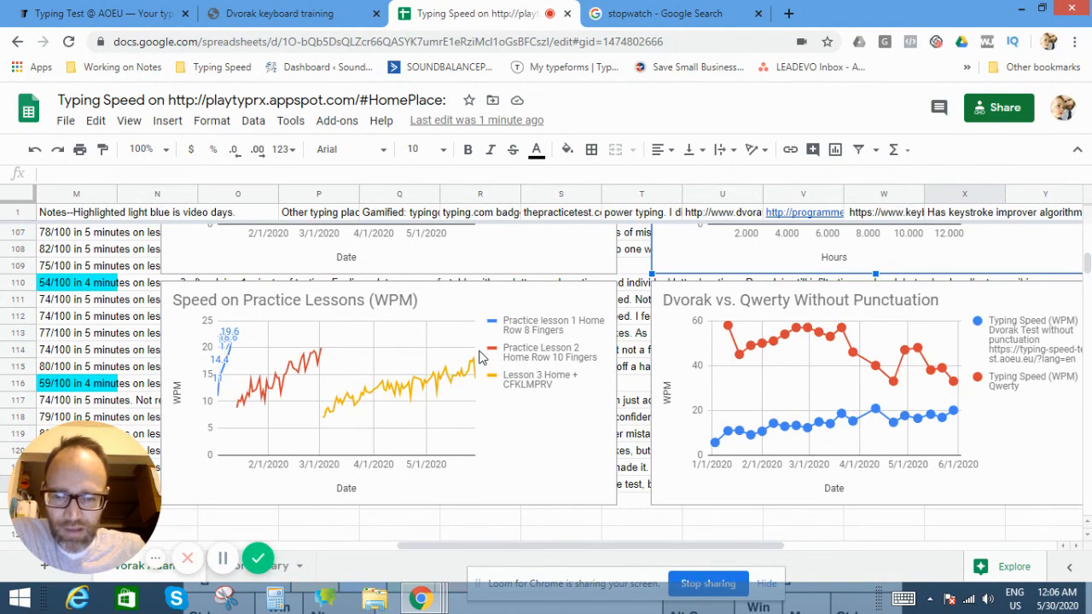
mouse_move(469, 380)
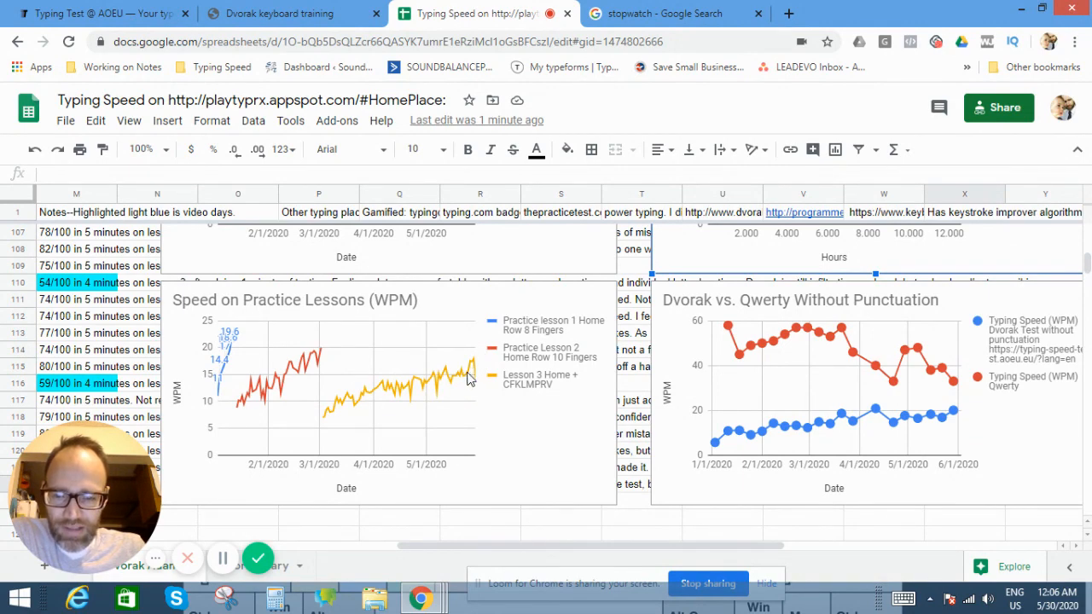